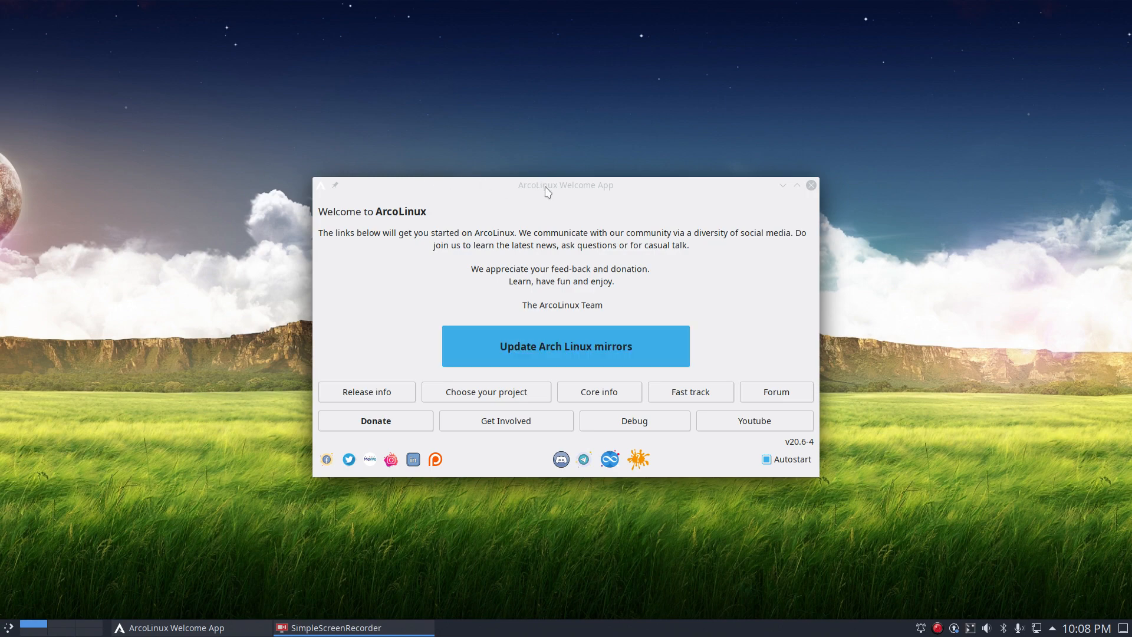
Drag the Welcome App window higher and further right on the desktop
{"action": "left_click_drag", "start_coordinate": [546, 185], "coordinate": [494, 82]}
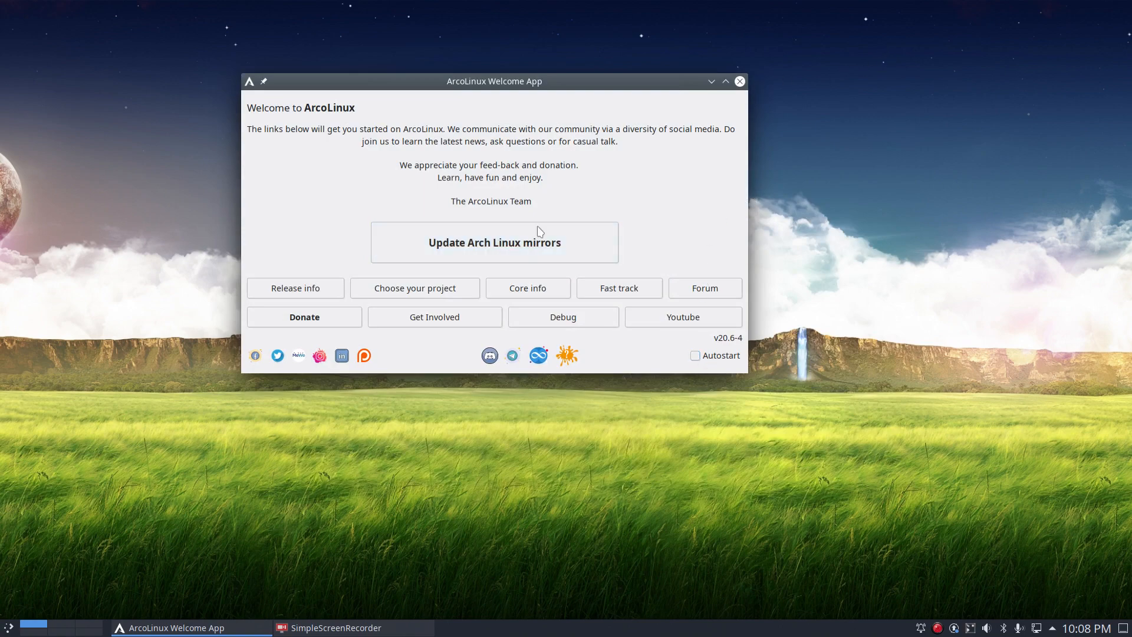
{"action": "mouse_move", "coordinate": [528, 94]}
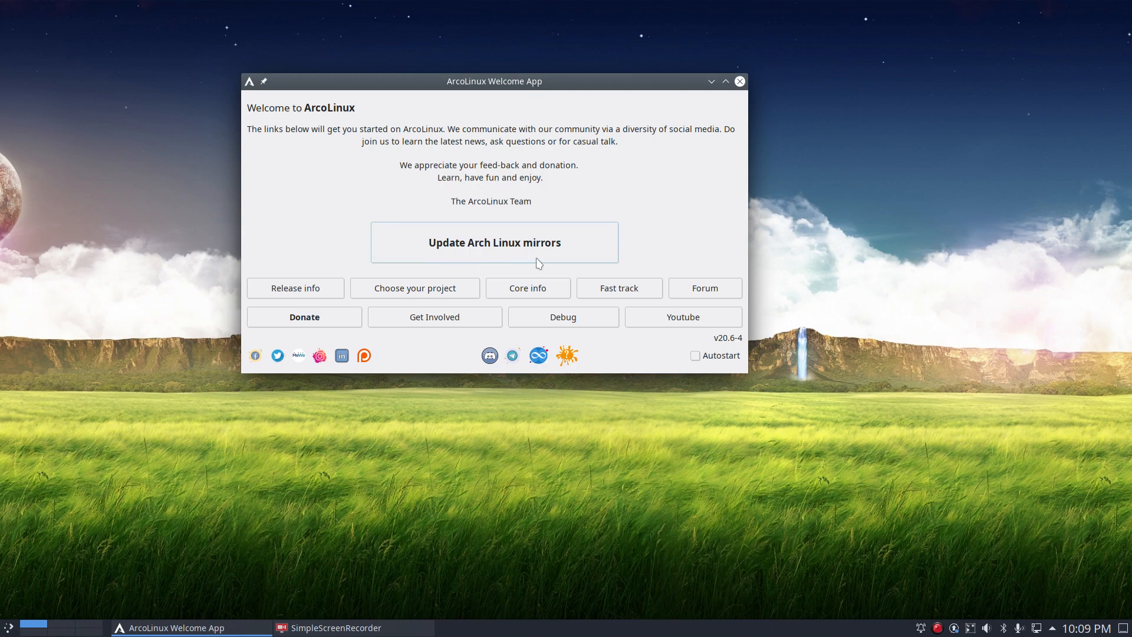
{"action": "left_click_drag", "start_coordinate": [494, 82], "coordinate": [599, 123]}
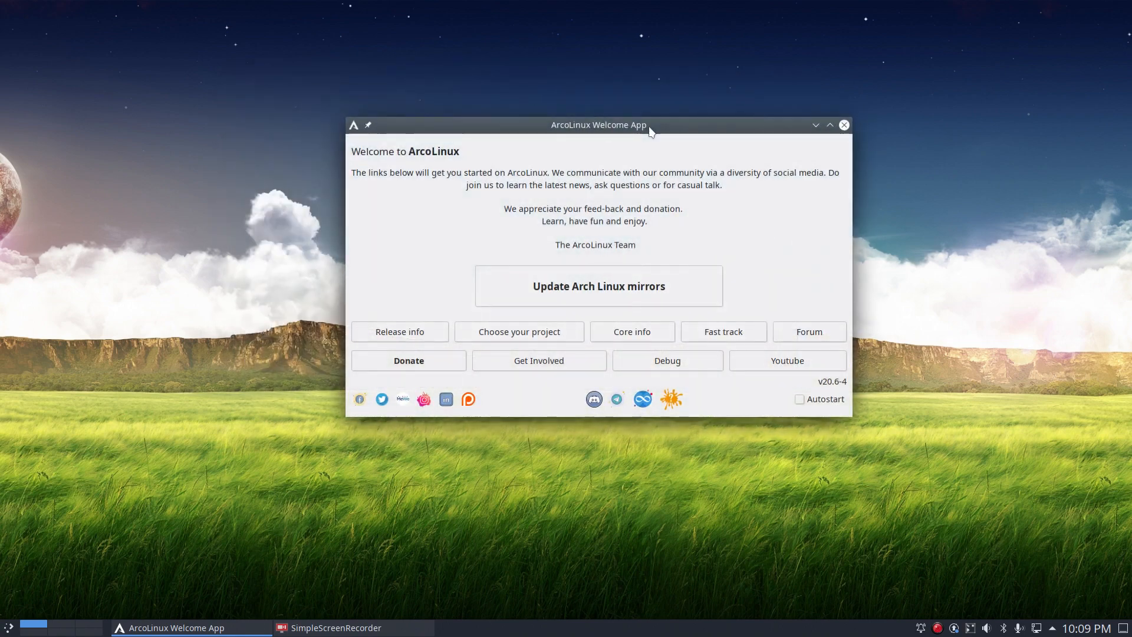
{"action": "mouse_move", "coordinate": [130, 304]}
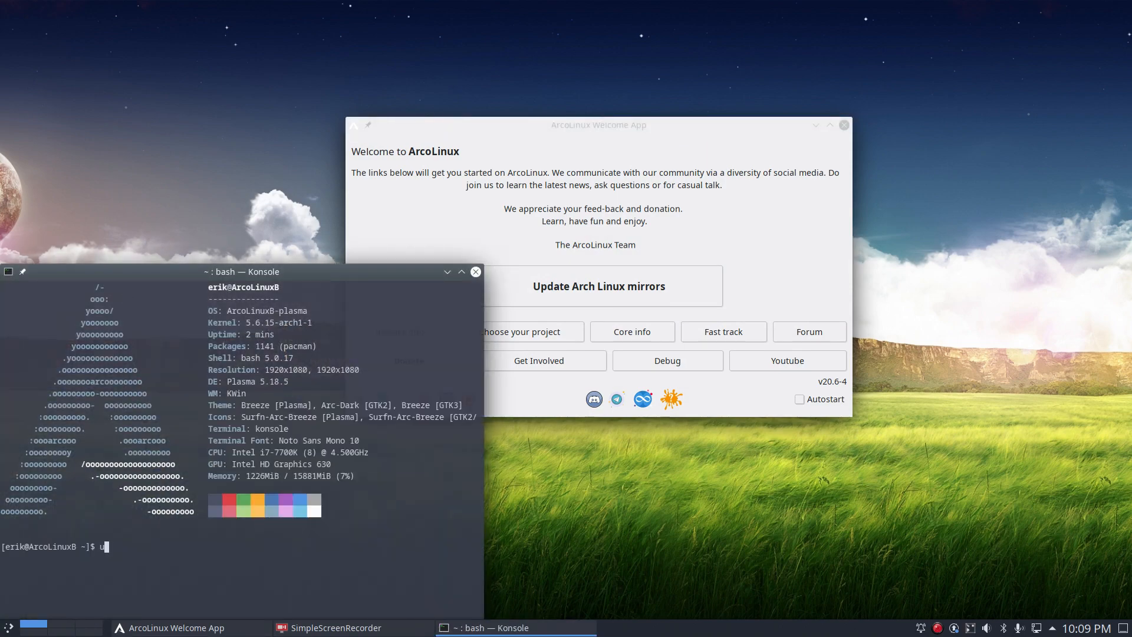
Run the 'update' alias to perform a full system upgrade of the four packages
{"action": "type", "text": "update"}
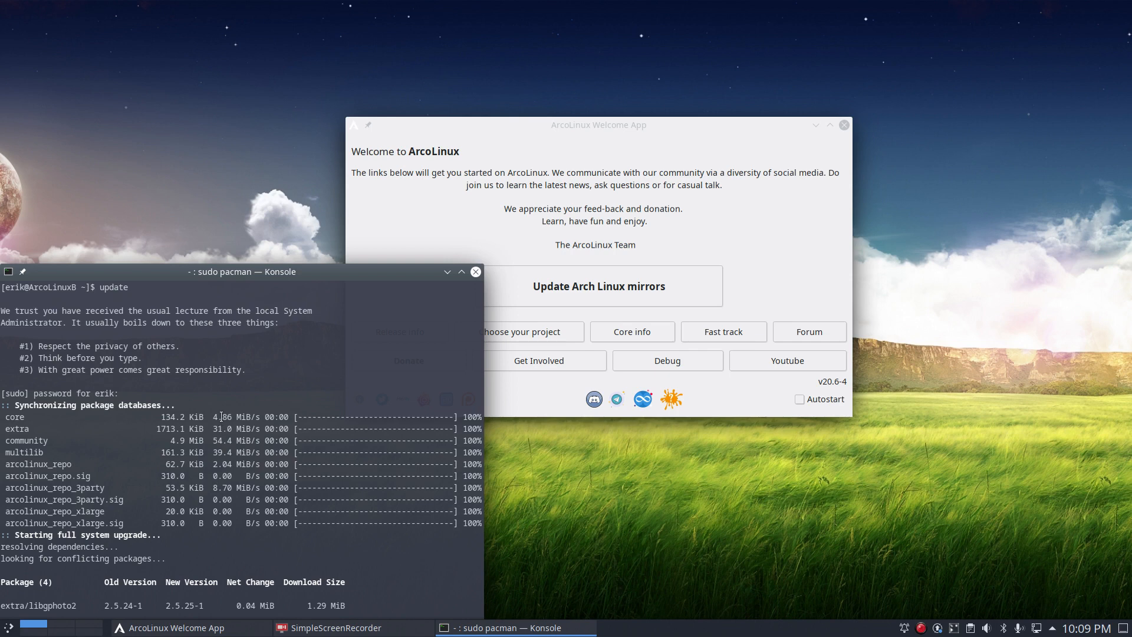
{"action": "mouse_move", "coordinate": [226, 458]}
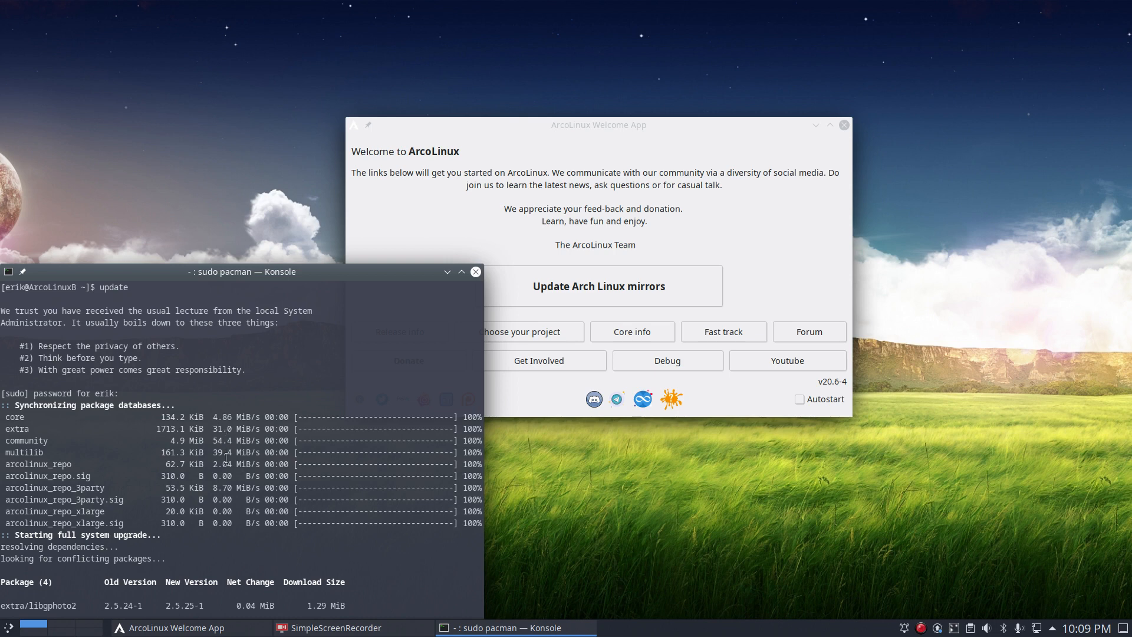
{"action": "mouse_move", "coordinate": [524, 304]}
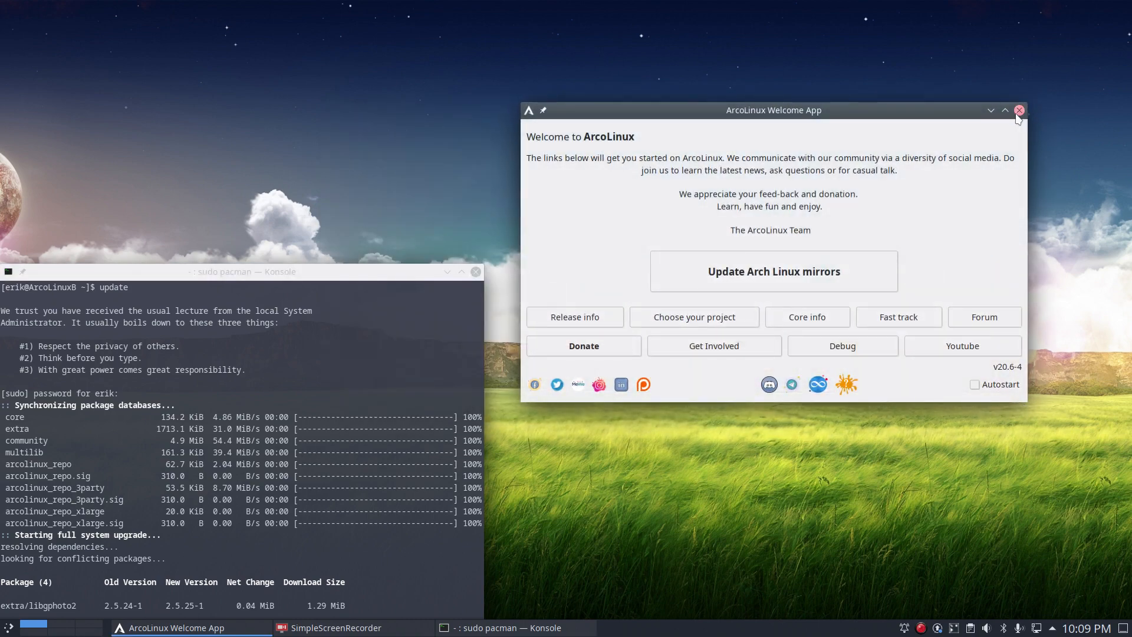
Close the Welcome App and then the Konsole window, leaving an empty desktop
{"action": "left_click", "coordinate": [1019, 111]}
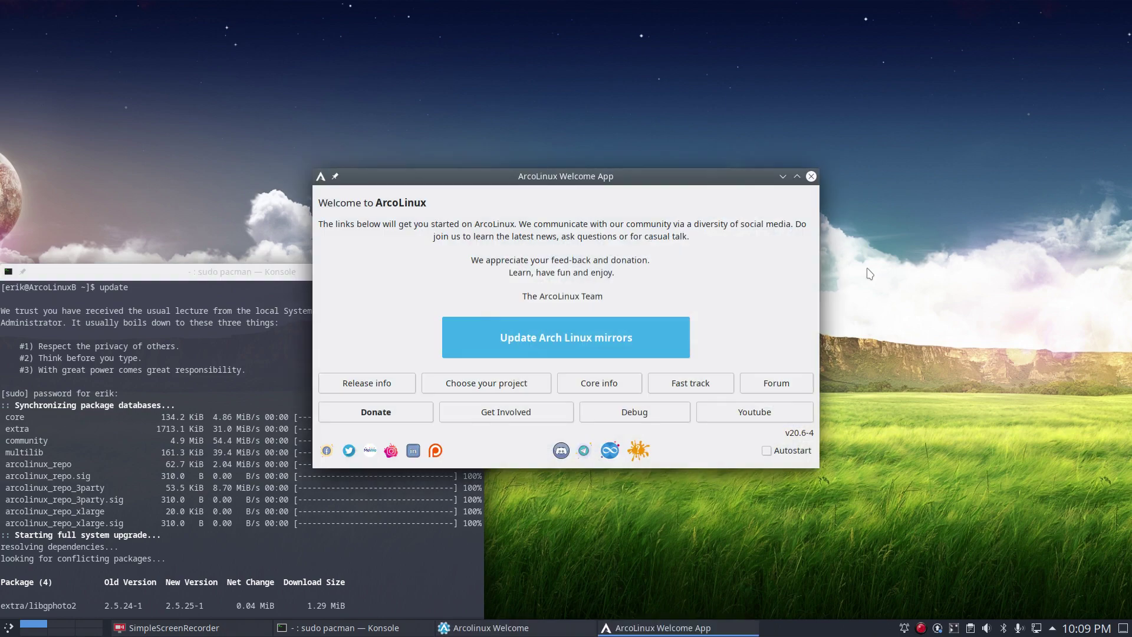
{"action": "mouse_move", "coordinate": [811, 177]}
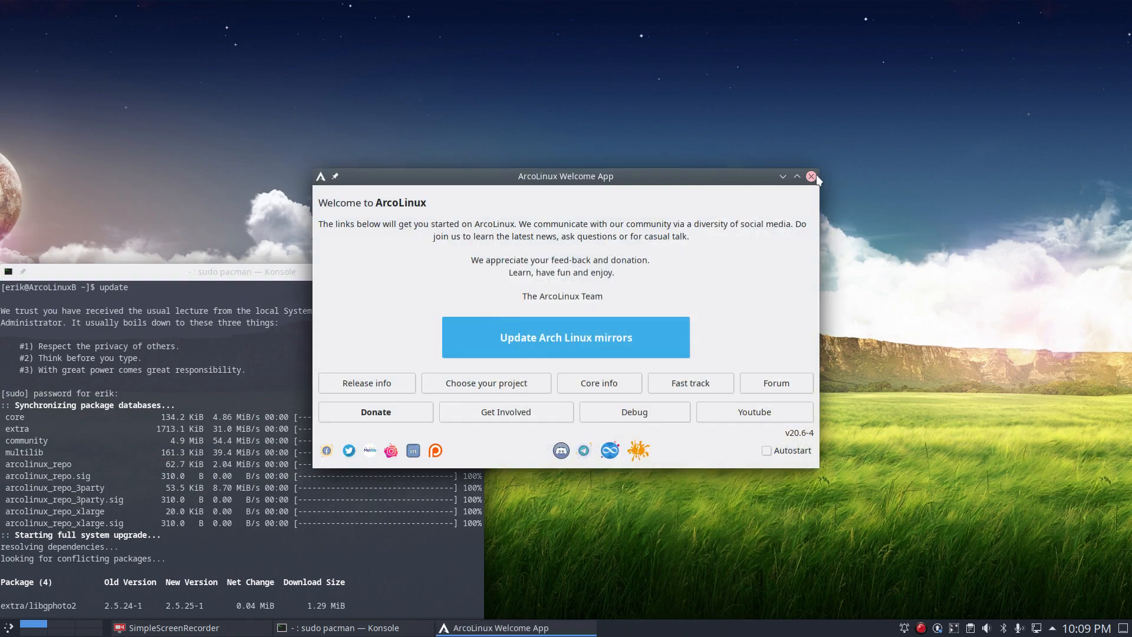
{"action": "left_click", "coordinate": [811, 177]}
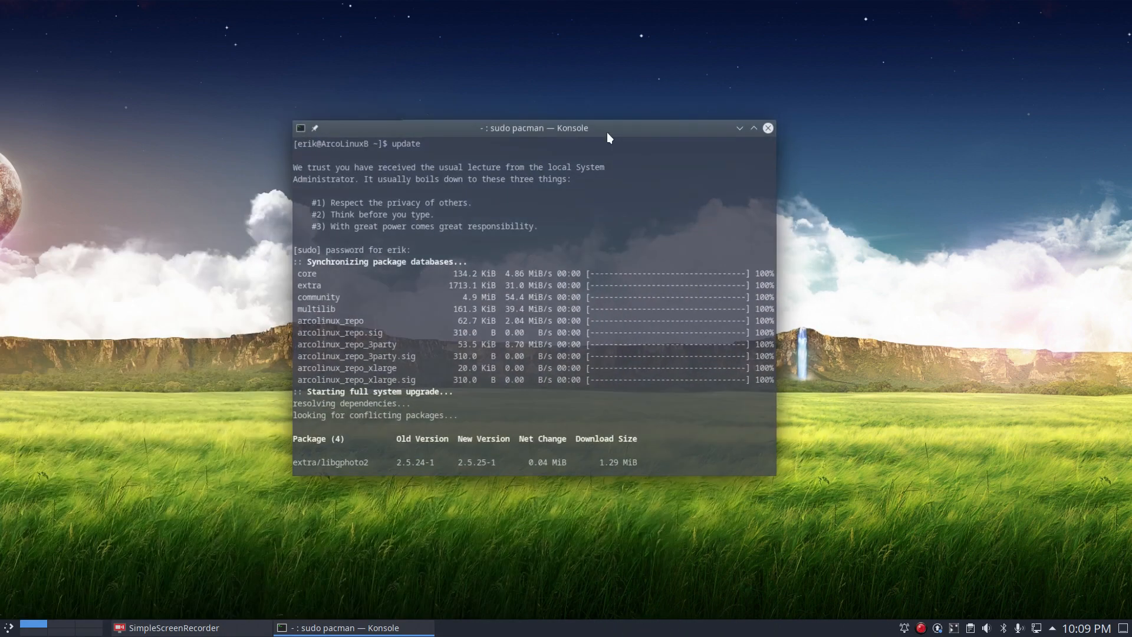
{"action": "scroll", "scroll_direction": "down", "scroll_amount": 3}
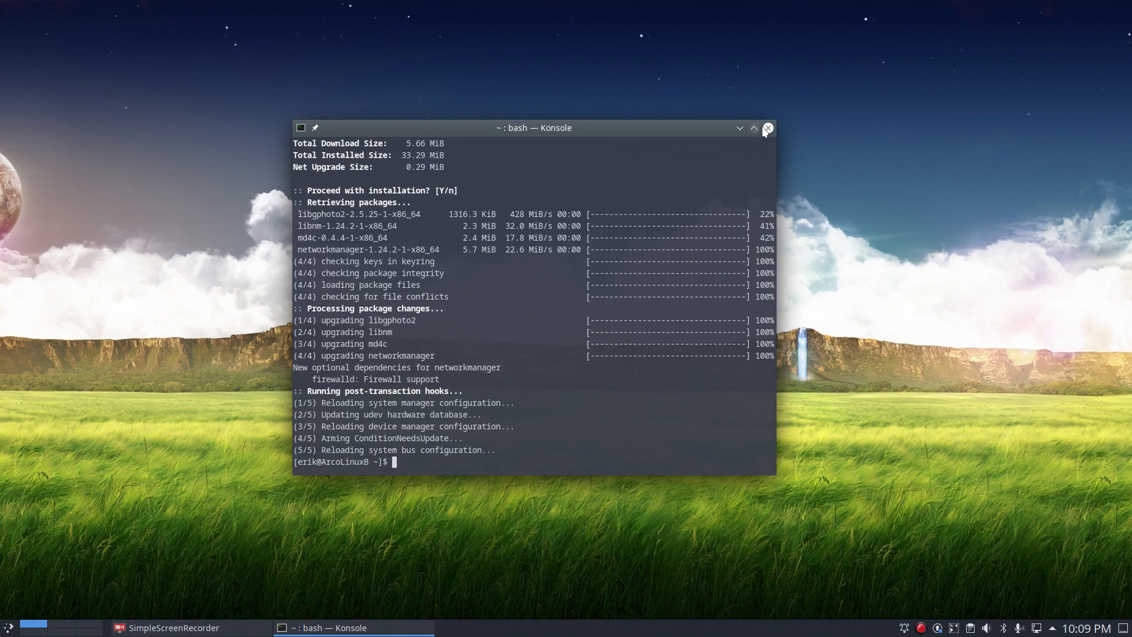
{"action": "left_click", "coordinate": [766, 128]}
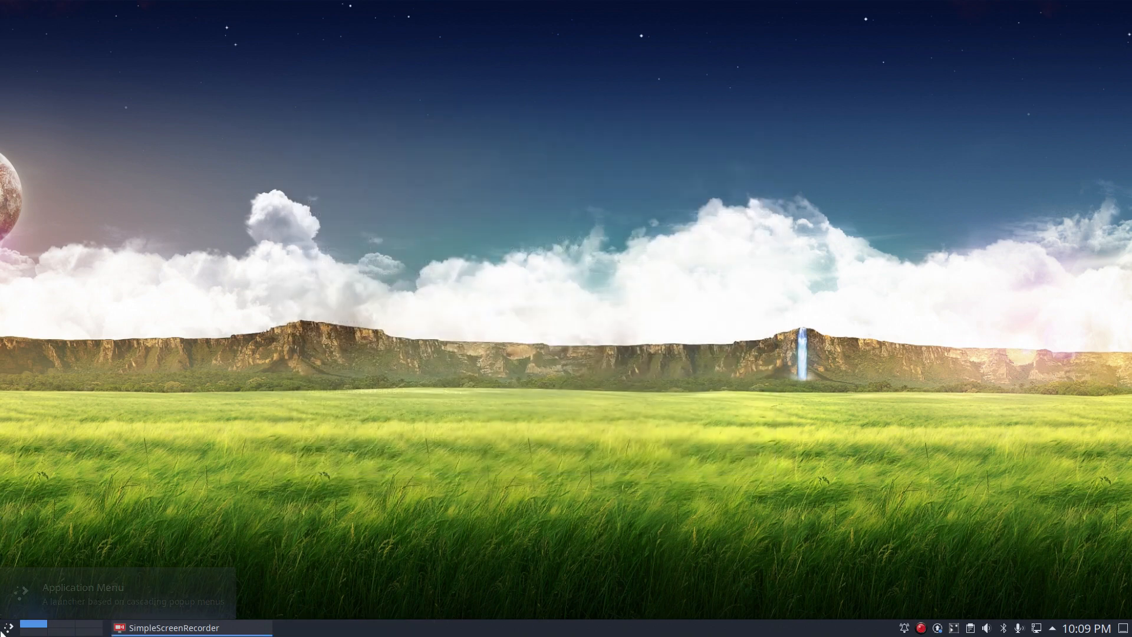
{"action": "mouse_move", "coordinate": [975, 451]}
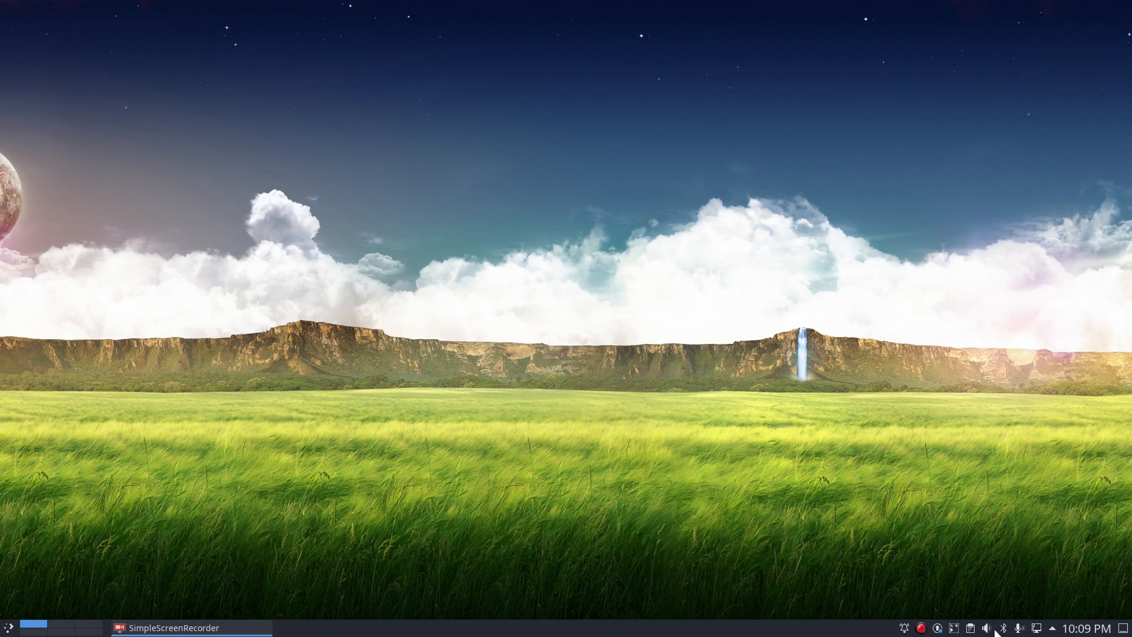
In the tray audio controls, raise the RODE NT-USB microphone recording level from 75% to 100%
{"action": "left_click", "coordinate": [987, 627]}
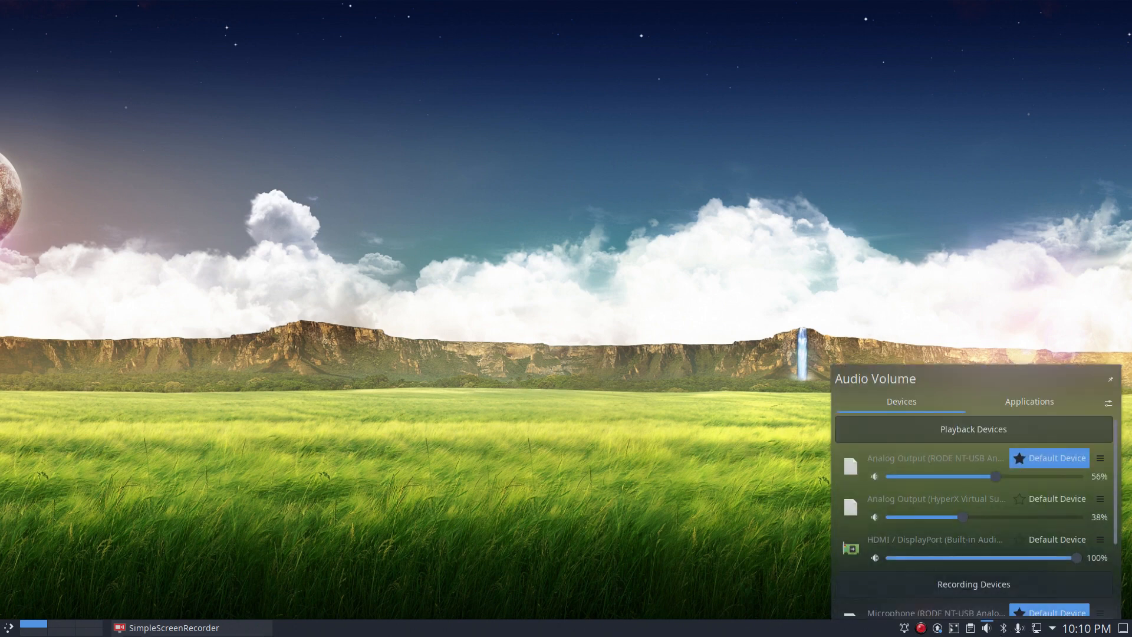
{"action": "scroll", "scroll_direction": "down", "scroll_amount": 3}
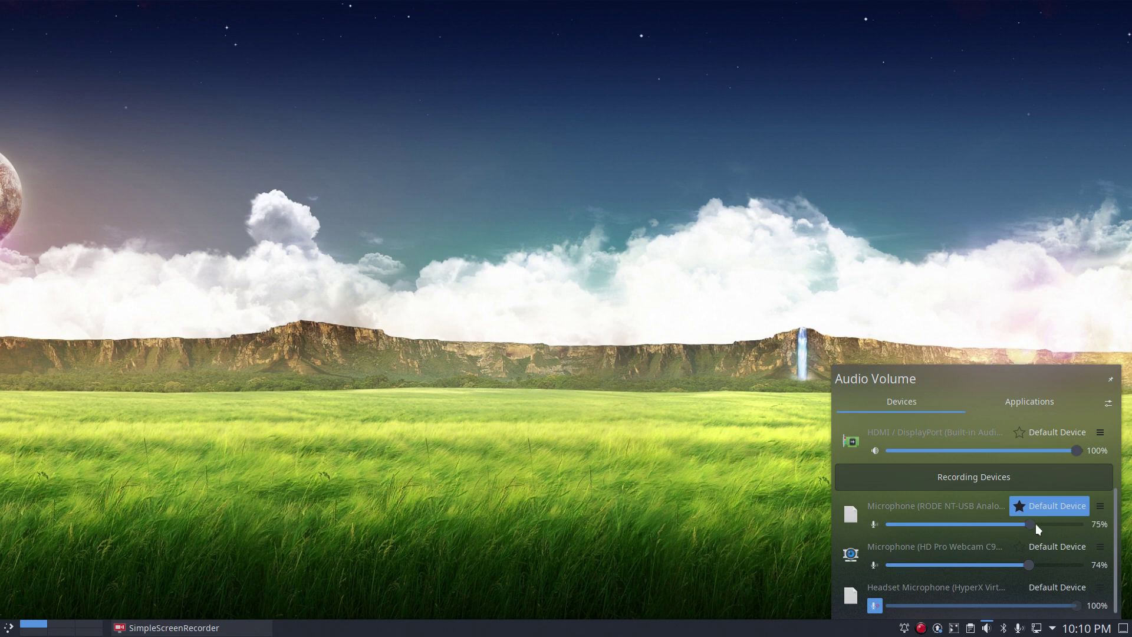
{"action": "left_click_drag", "start_coordinate": [1028, 524], "coordinate": [1078, 524]}
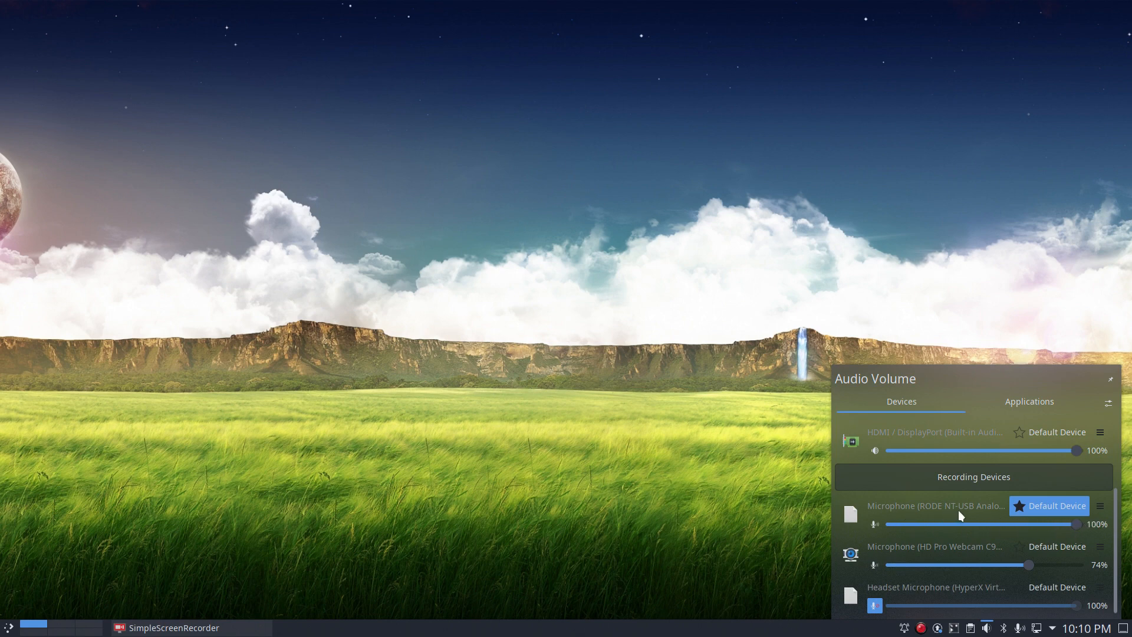
{"action": "mouse_move", "coordinate": [994, 518]}
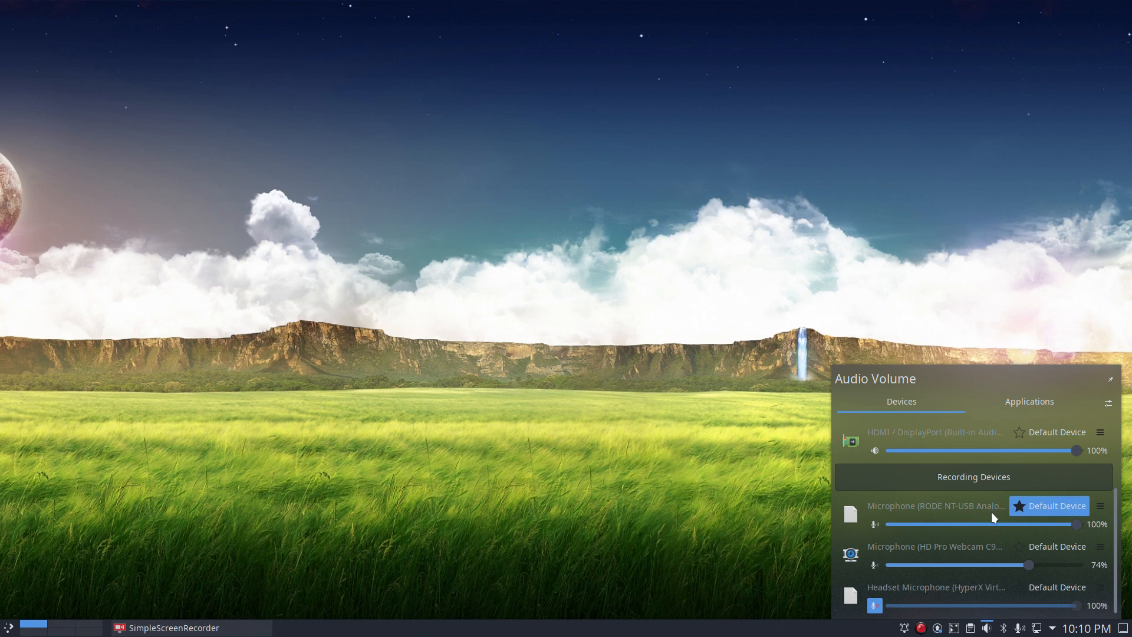
{"action": "mouse_move", "coordinate": [994, 311]}
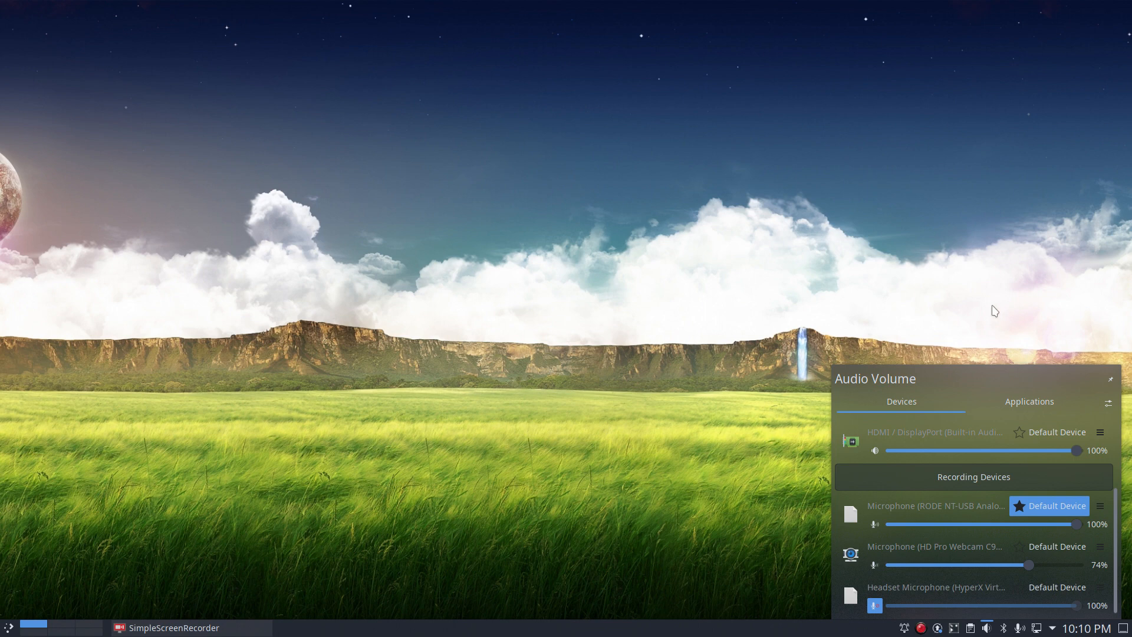
{"action": "mouse_move", "coordinate": [788, 484]}
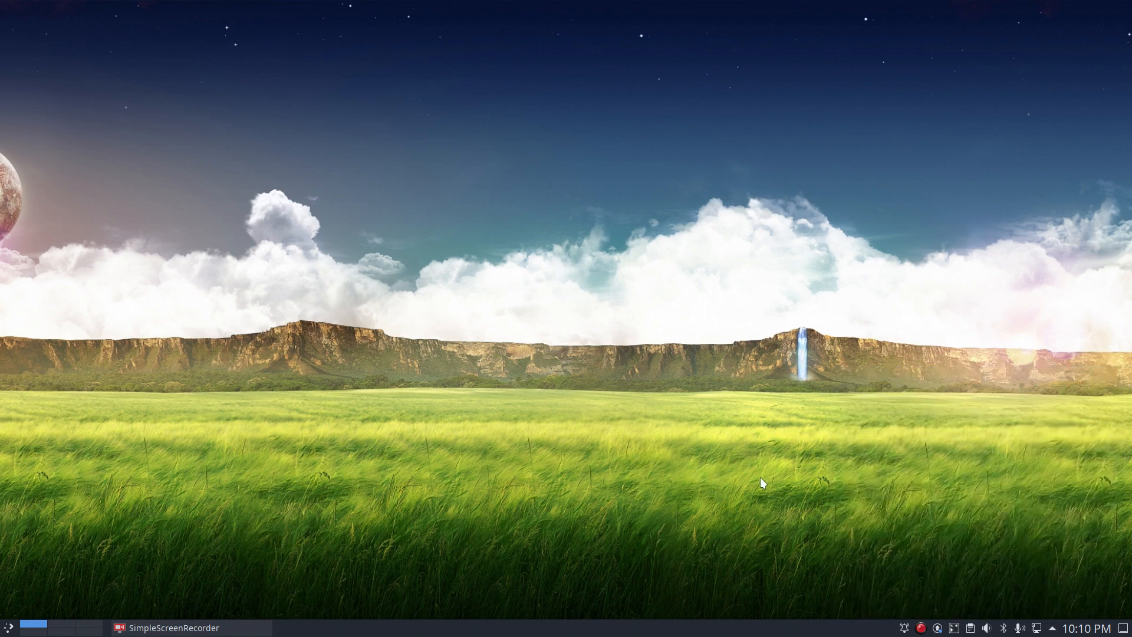
{"action": "mouse_move", "coordinate": [234, 538]}
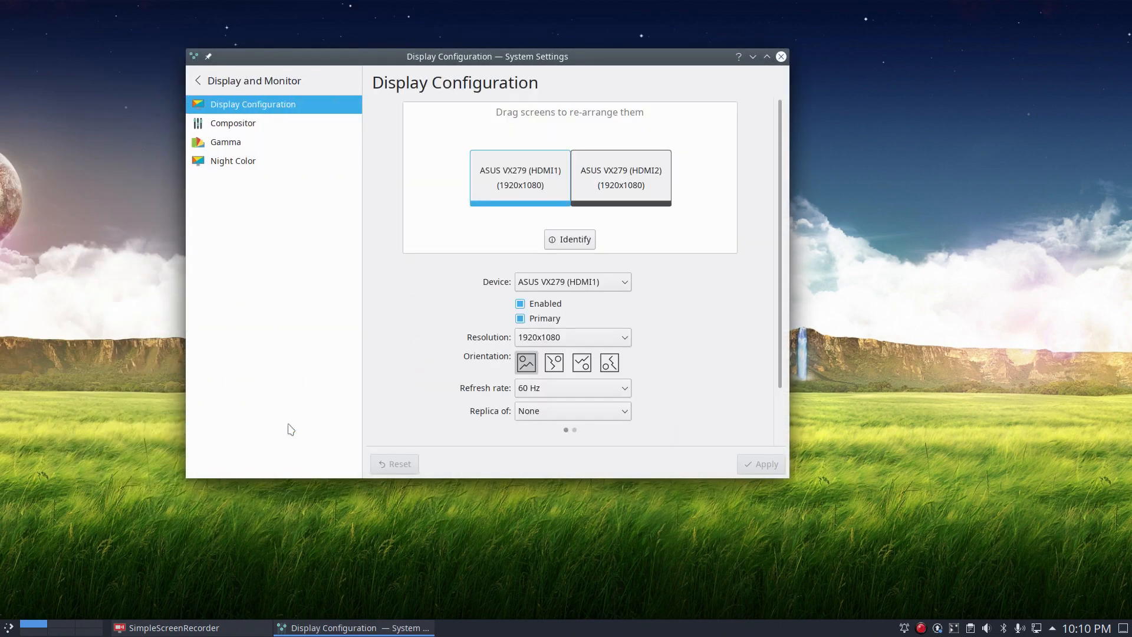
{"action": "left_click", "coordinate": [233, 122]}
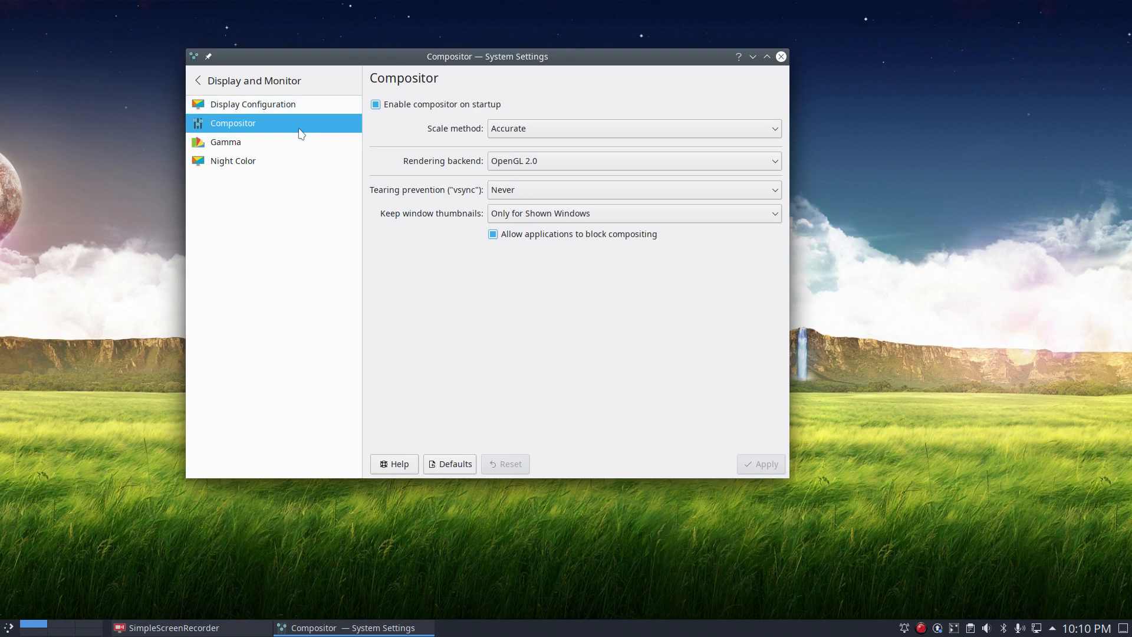
{"action": "mouse_move", "coordinate": [520, 193]}
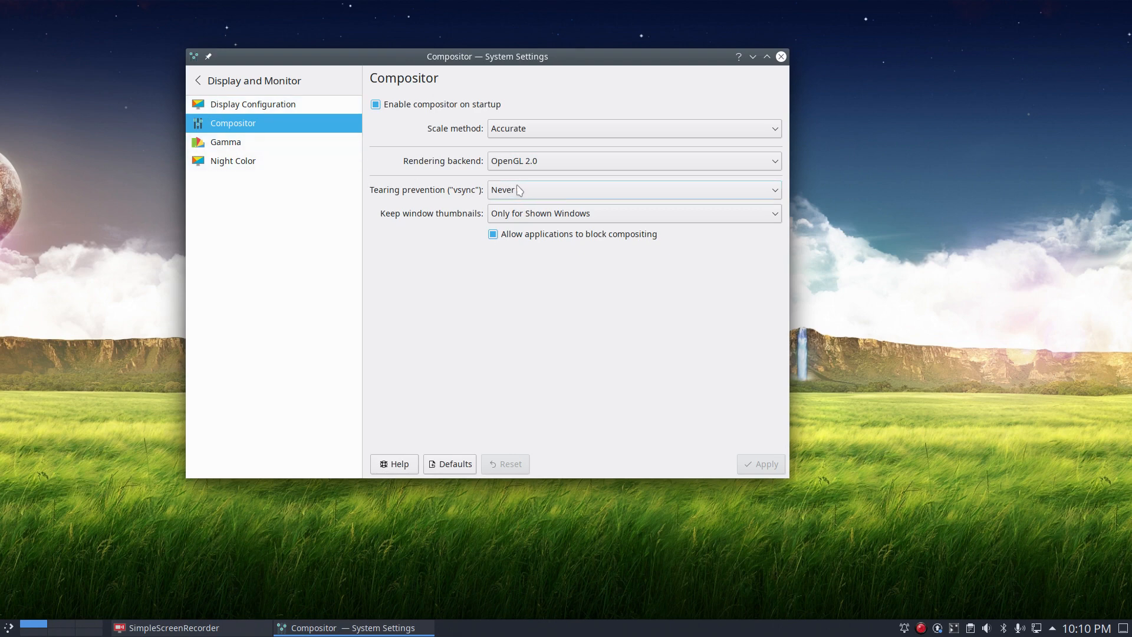
{"action": "mouse_move", "coordinate": [402, 192]}
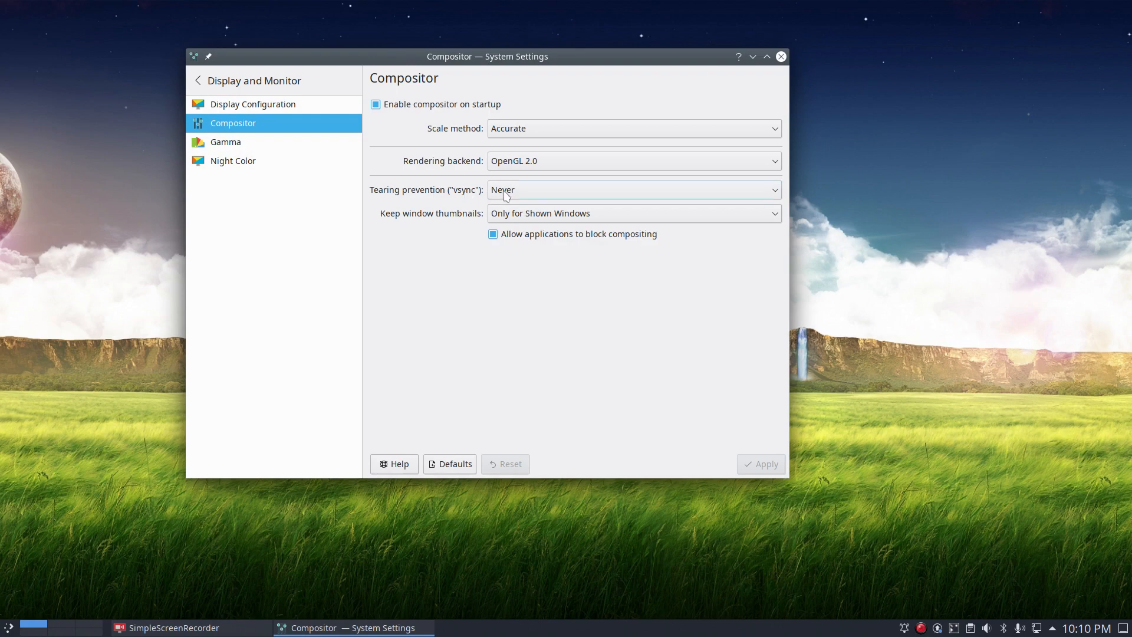
{"action": "mouse_move", "coordinate": [778, 43]}
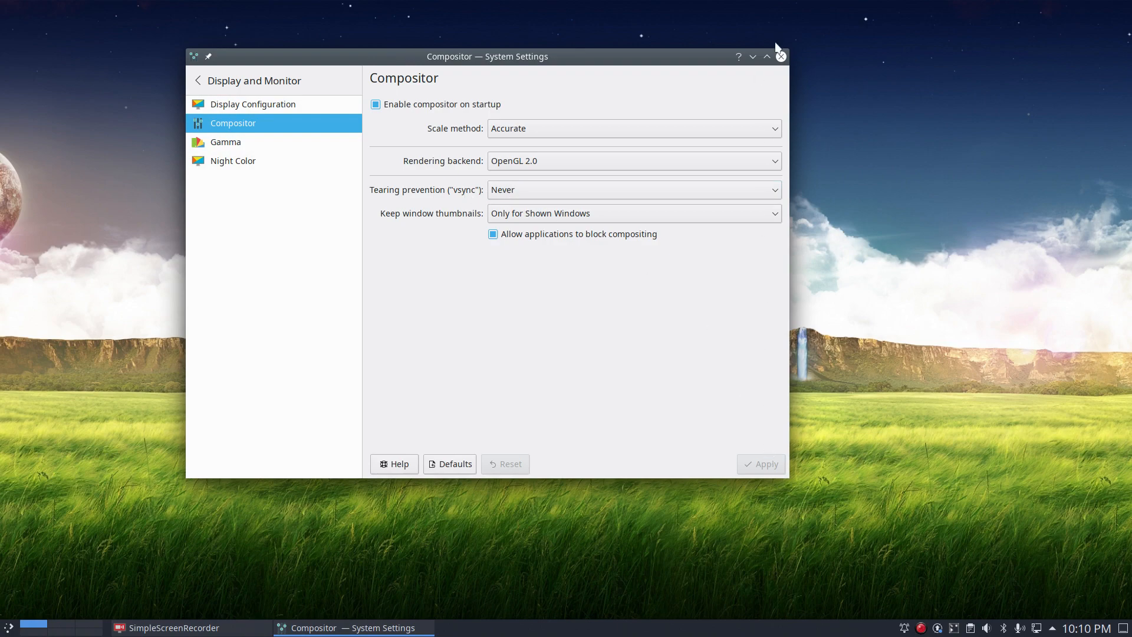
{"action": "left_click", "coordinate": [781, 56]}
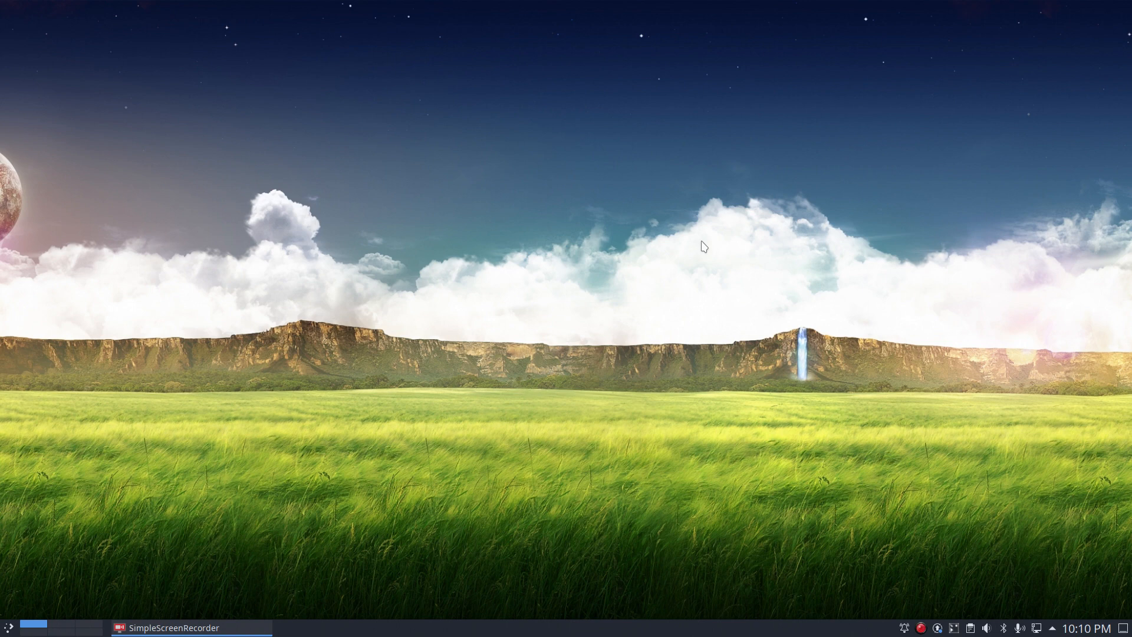
{"action": "mouse_move", "coordinate": [514, 189]}
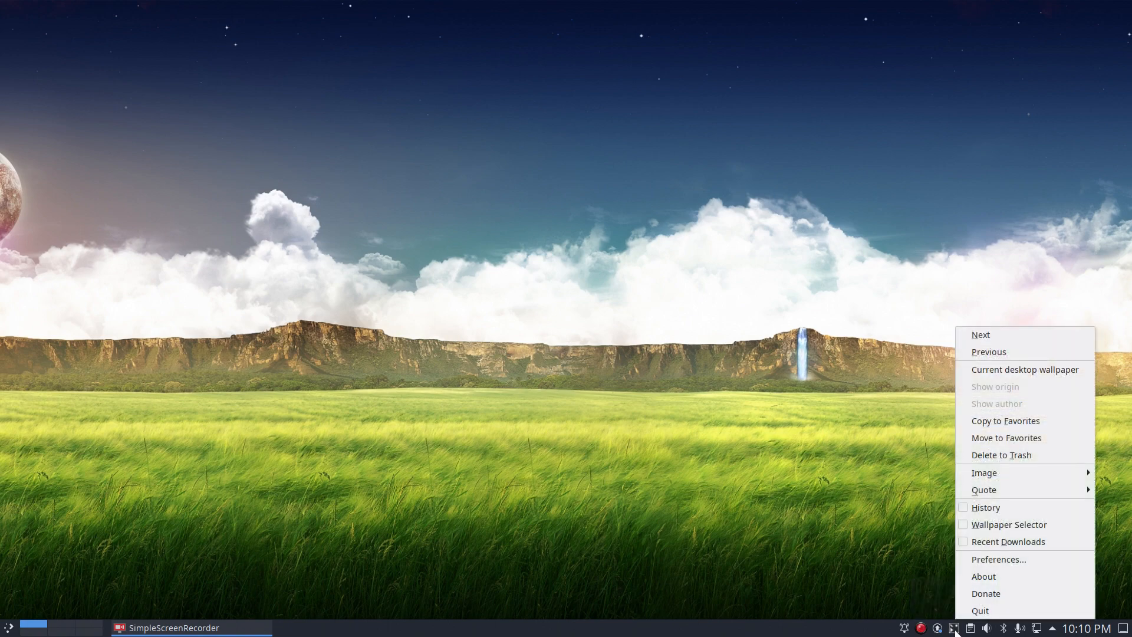
From the Variety tray menu switch to the next wallpaper, then bring up Preferences
{"action": "left_click", "coordinate": [981, 335]}
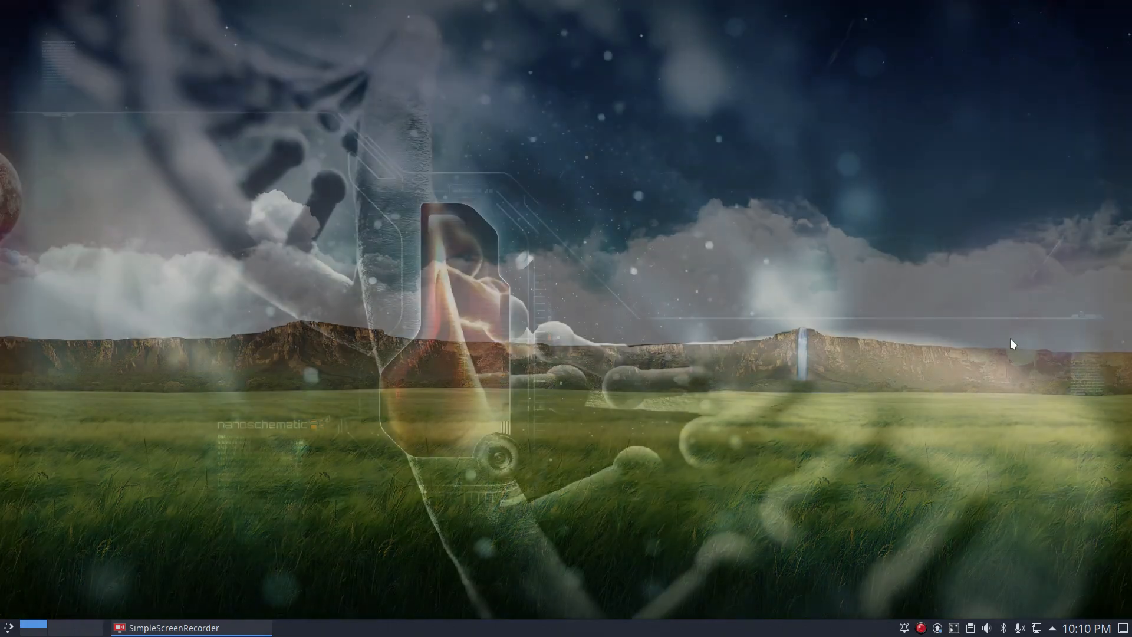
{"action": "left_click", "coordinate": [954, 627]}
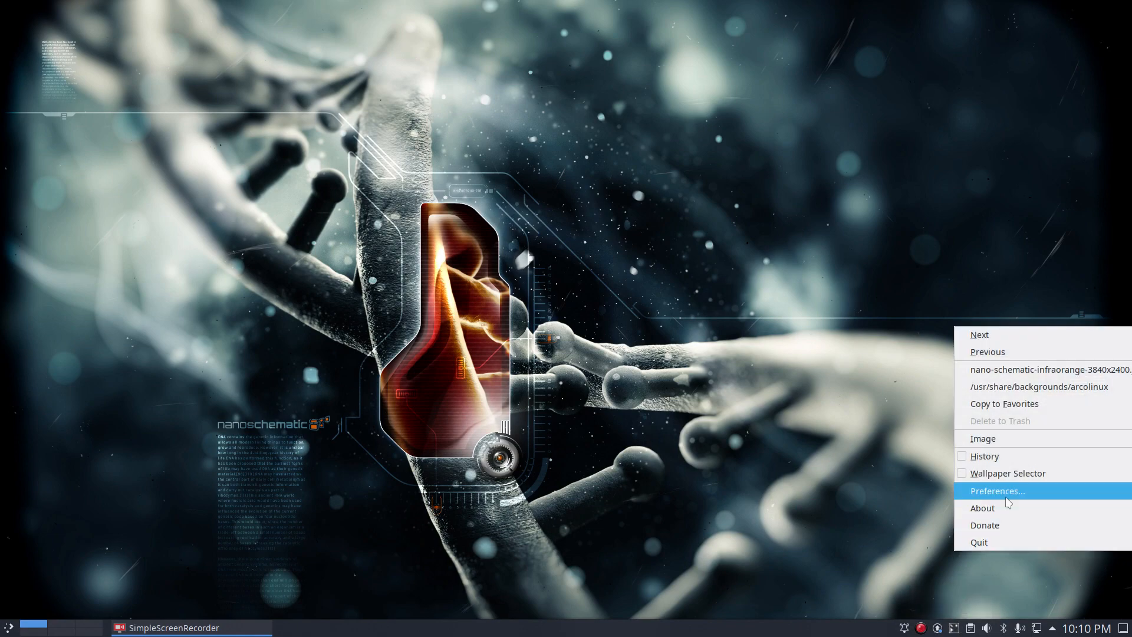
{"action": "left_click", "coordinate": [998, 491]}
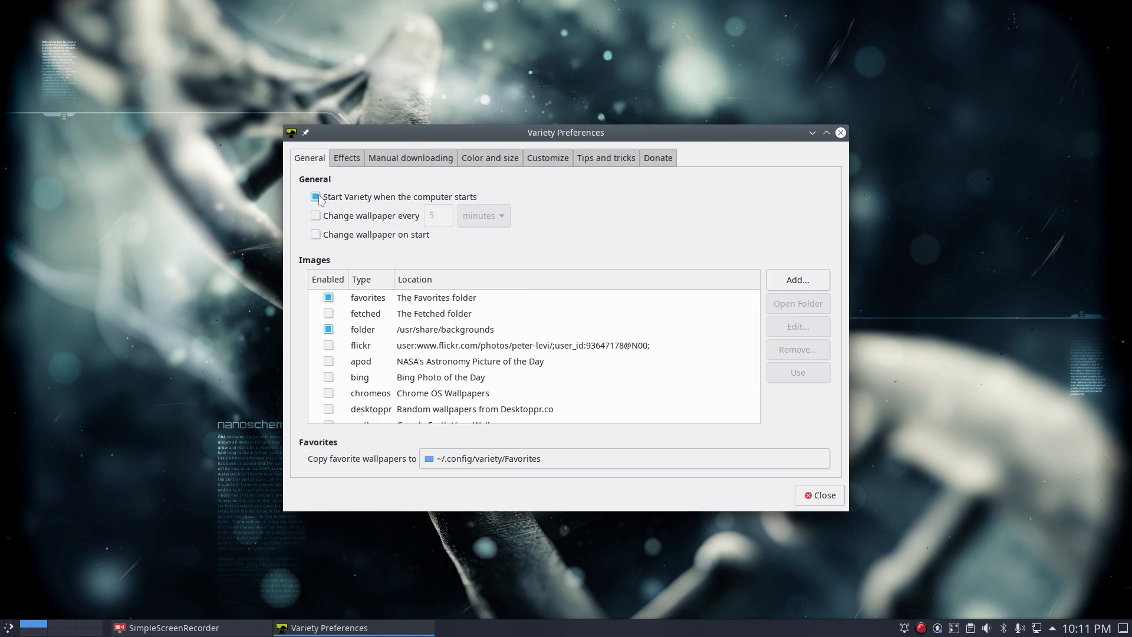
Untick 'Start Variety when the computer starts' and close the preferences window
{"action": "left_click", "coordinate": [316, 195]}
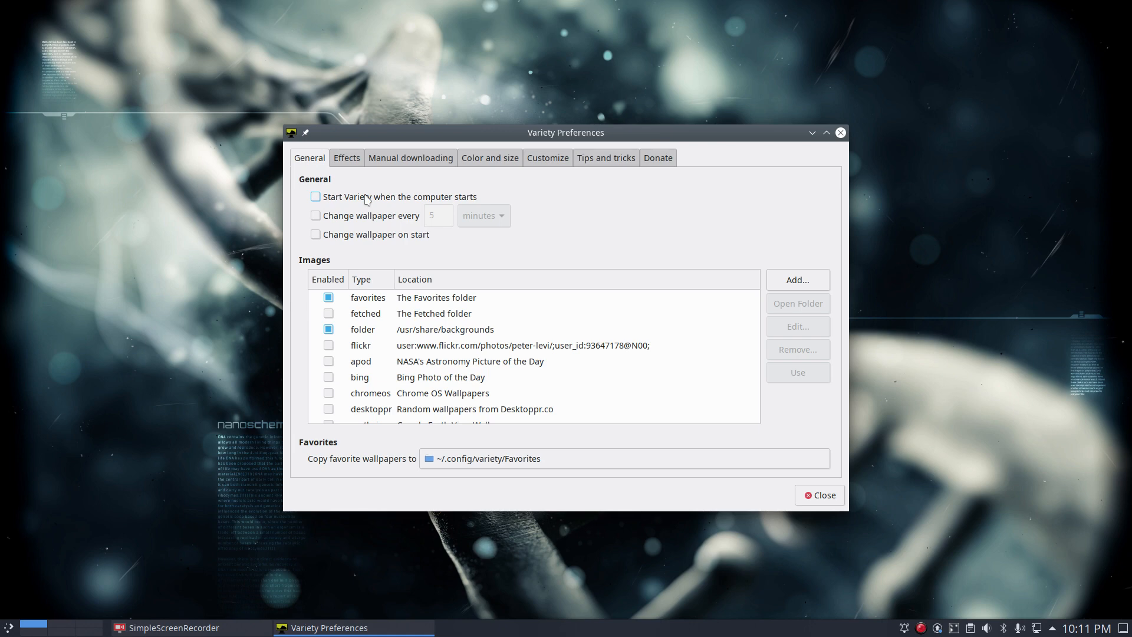
{"action": "left_click", "coordinate": [328, 329]}
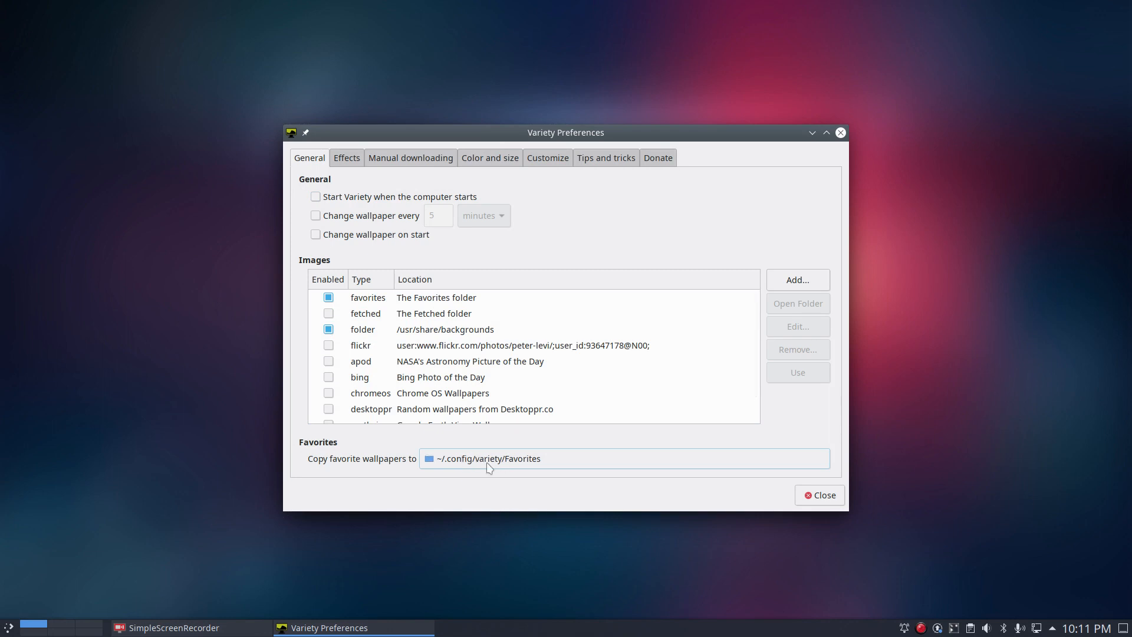
{"action": "mouse_move", "coordinate": [481, 463]}
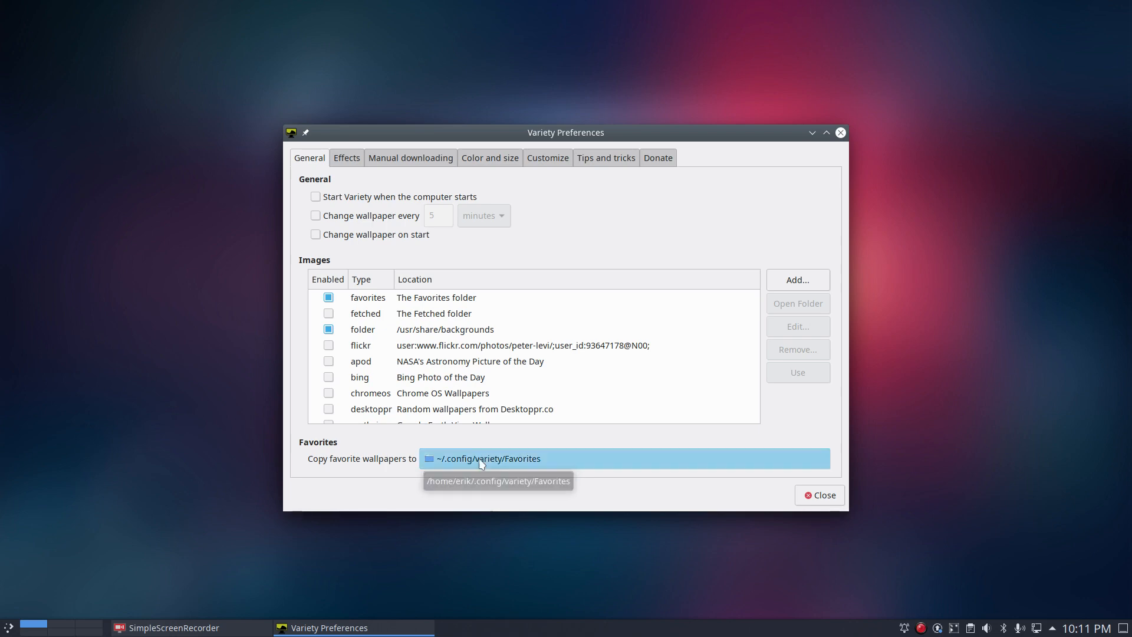
{"action": "left_click", "coordinate": [487, 458]}
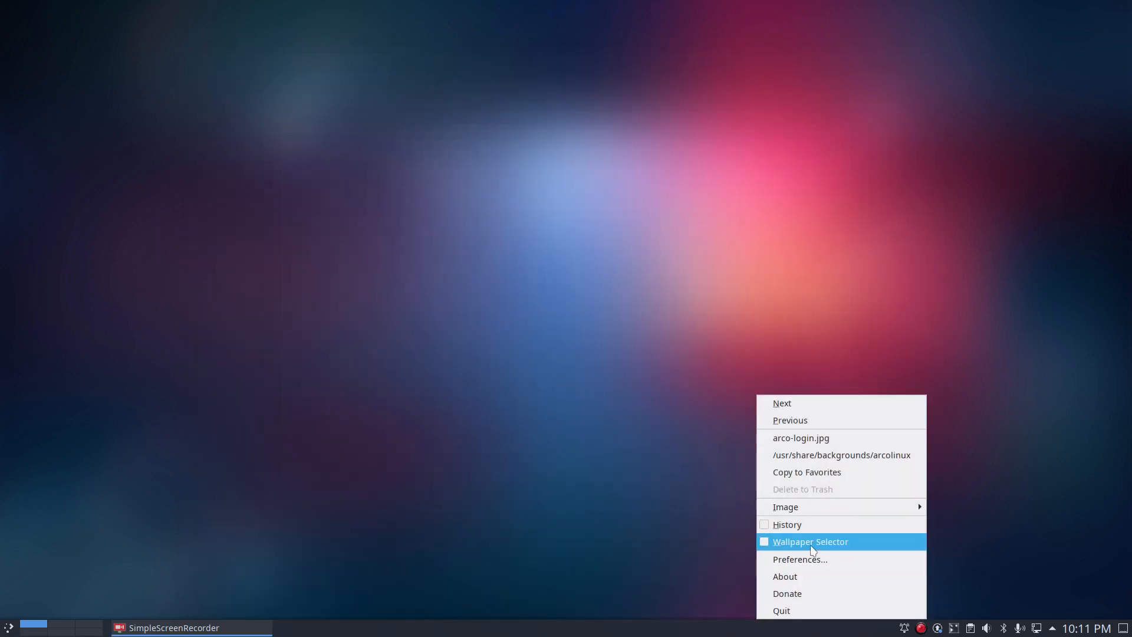
Pick the fractal flower thumbnail in the Wallpaper Selector, close it and view the Image submenu
{"action": "left_click", "coordinate": [810, 541]}
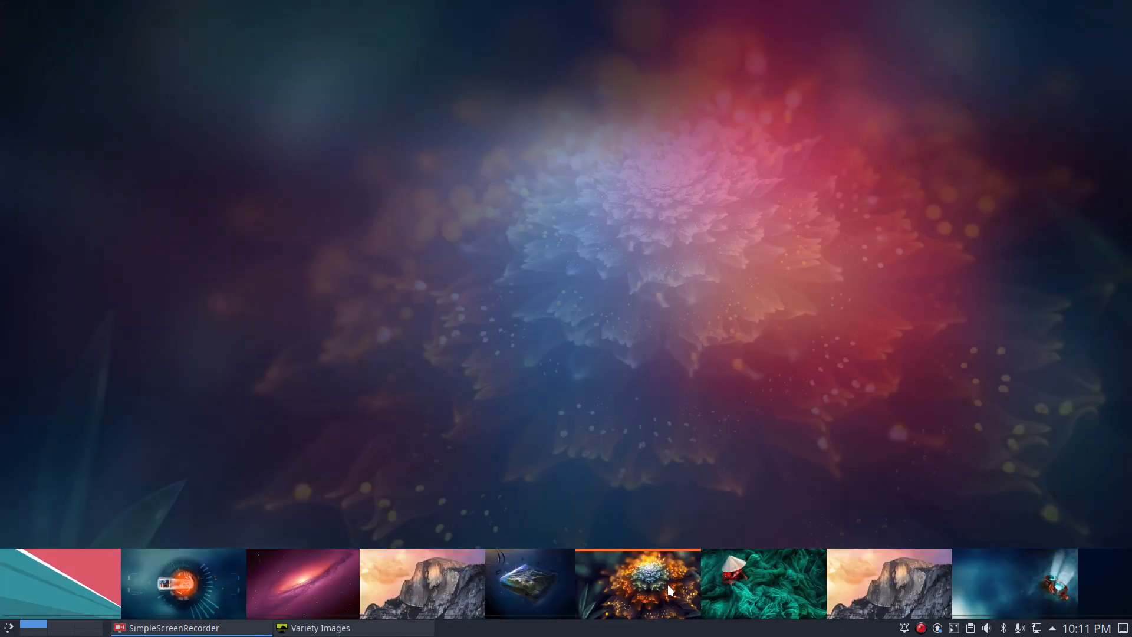
{"action": "right_click", "coordinate": [670, 590]}
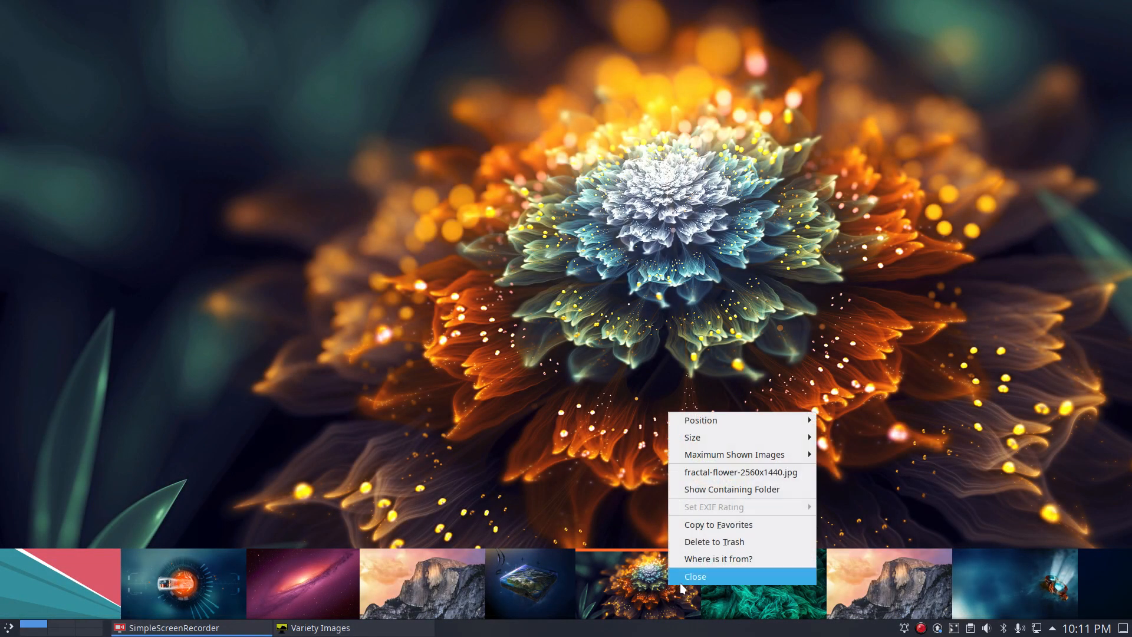
{"action": "left_click", "coordinate": [696, 575]}
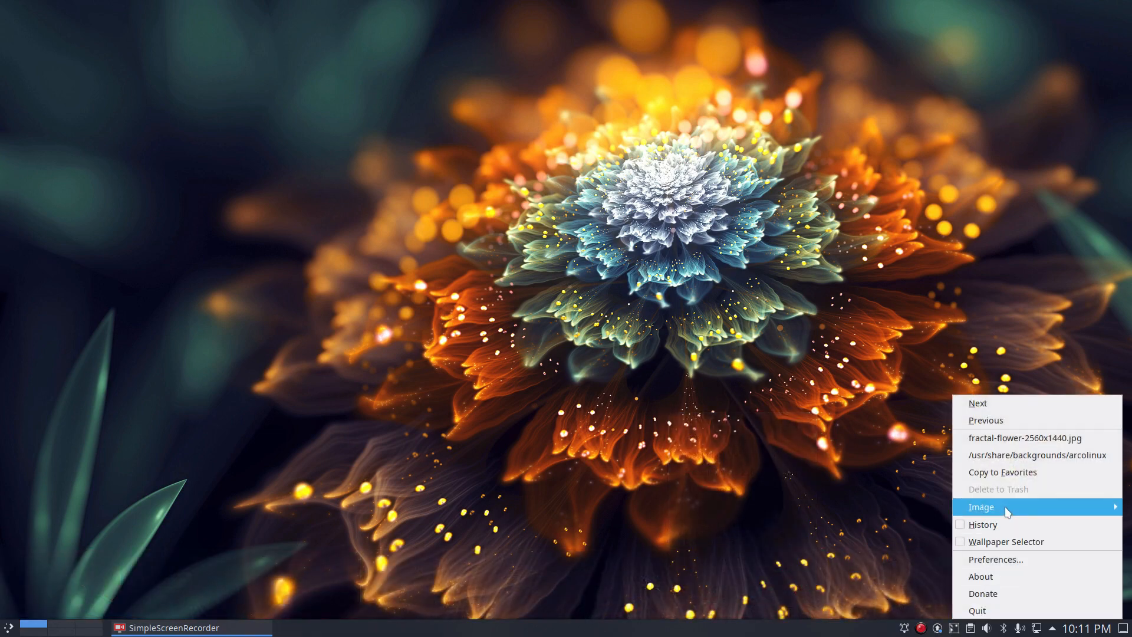
{"action": "left_click", "coordinate": [981, 507]}
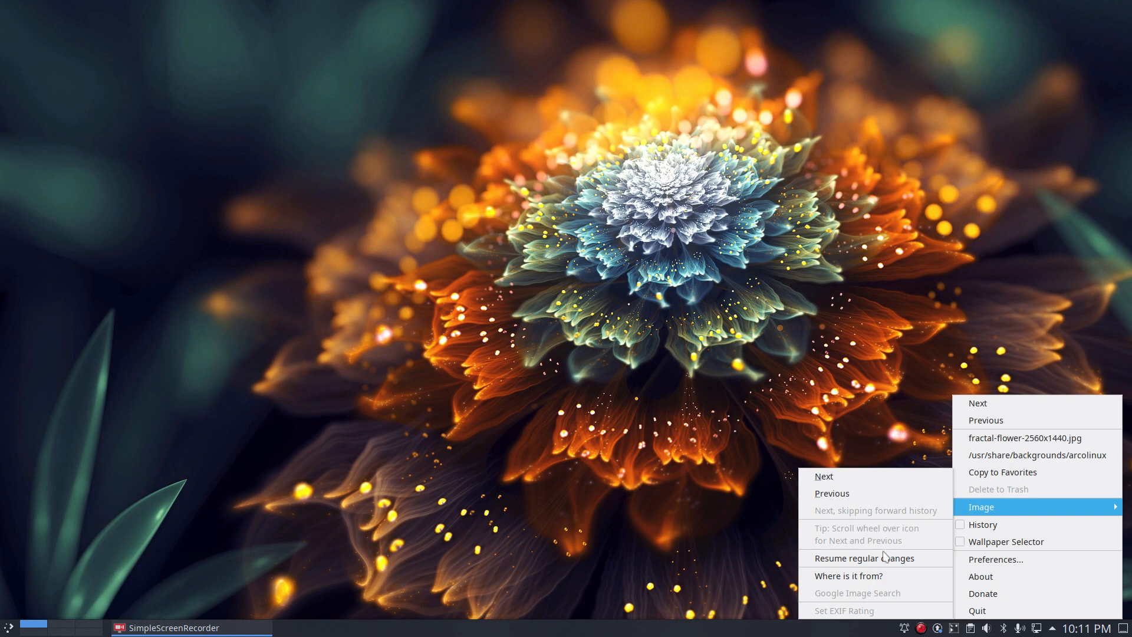
{"action": "mouse_move", "coordinate": [896, 561]}
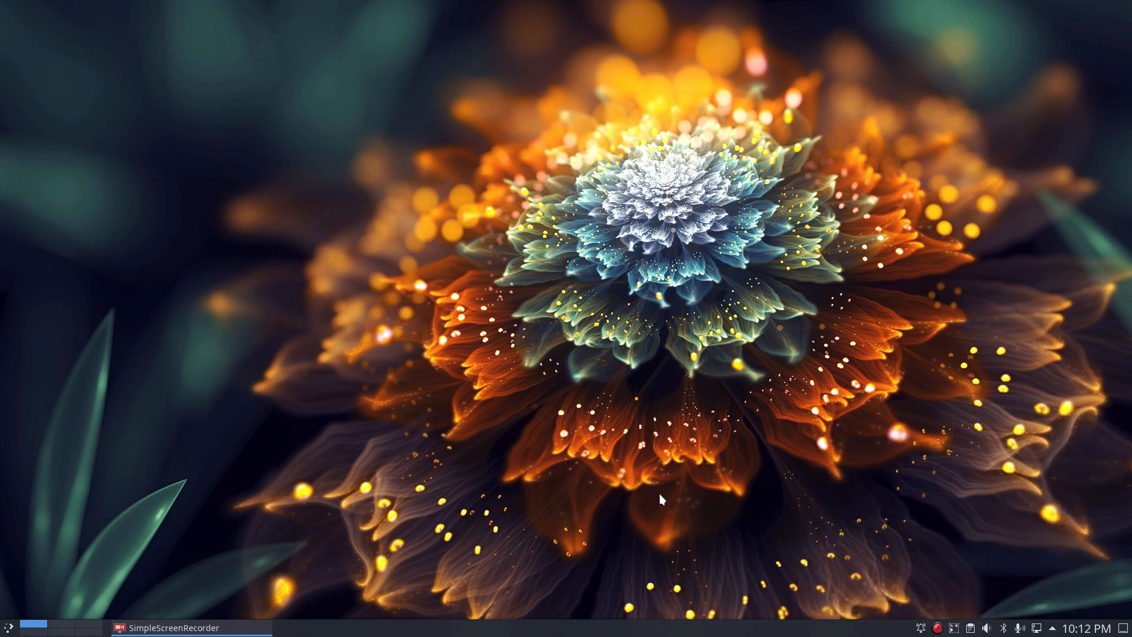
{"action": "mouse_move", "coordinate": [678, 494]}
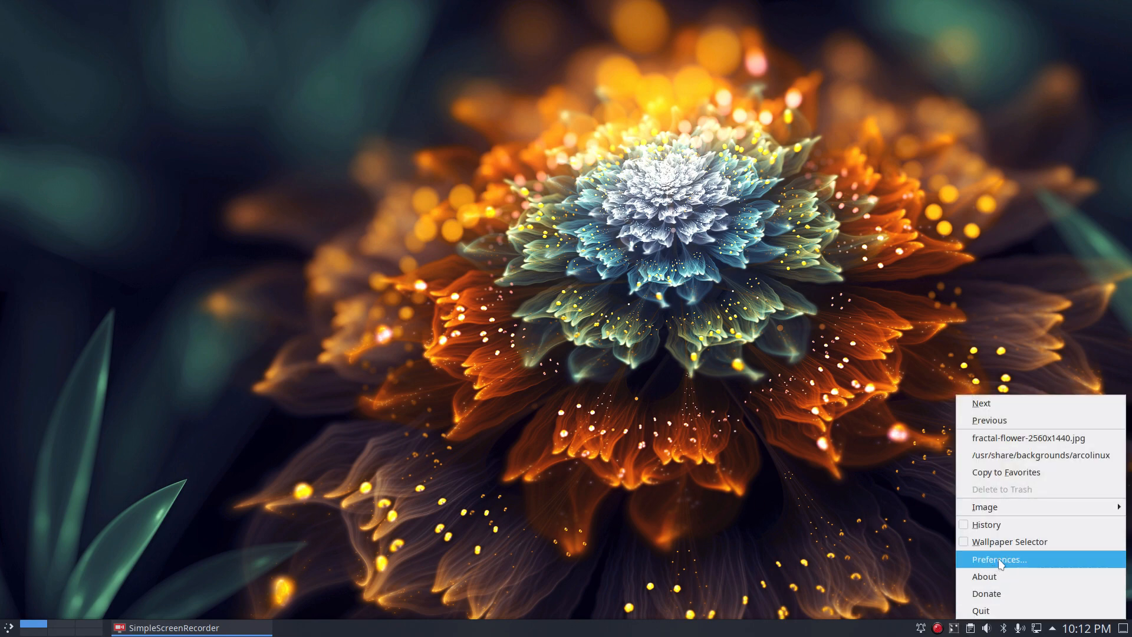
In Preferences, tick start-at-login, untick 'Change wallpaper every 5 minutes' and select the apod row
{"action": "left_click", "coordinate": [998, 559]}
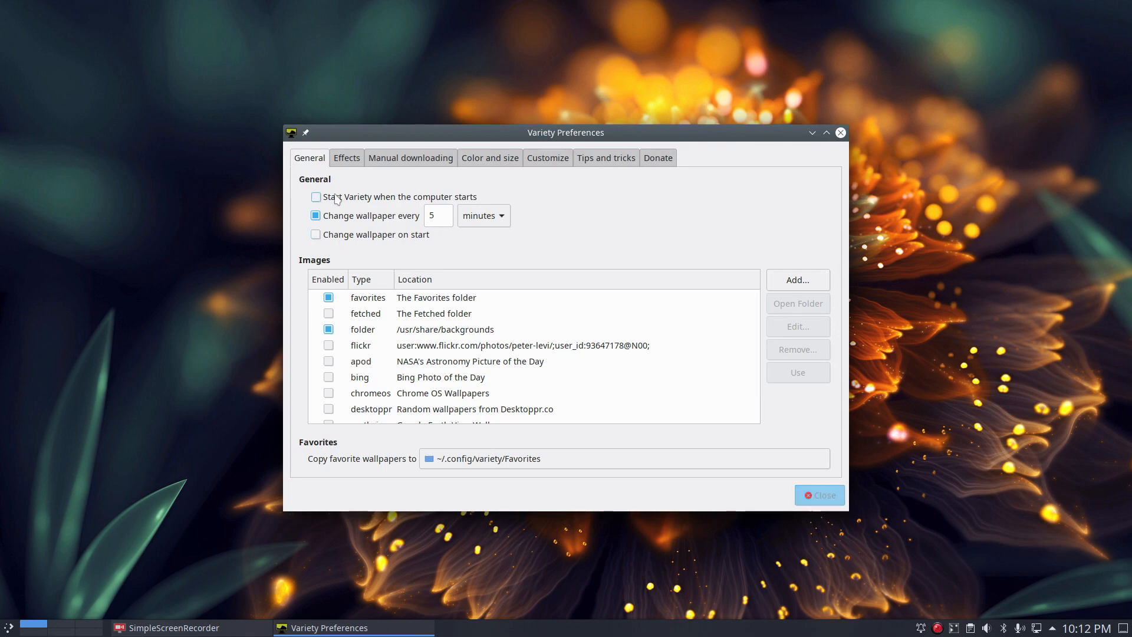
{"action": "left_click", "coordinate": [316, 195]}
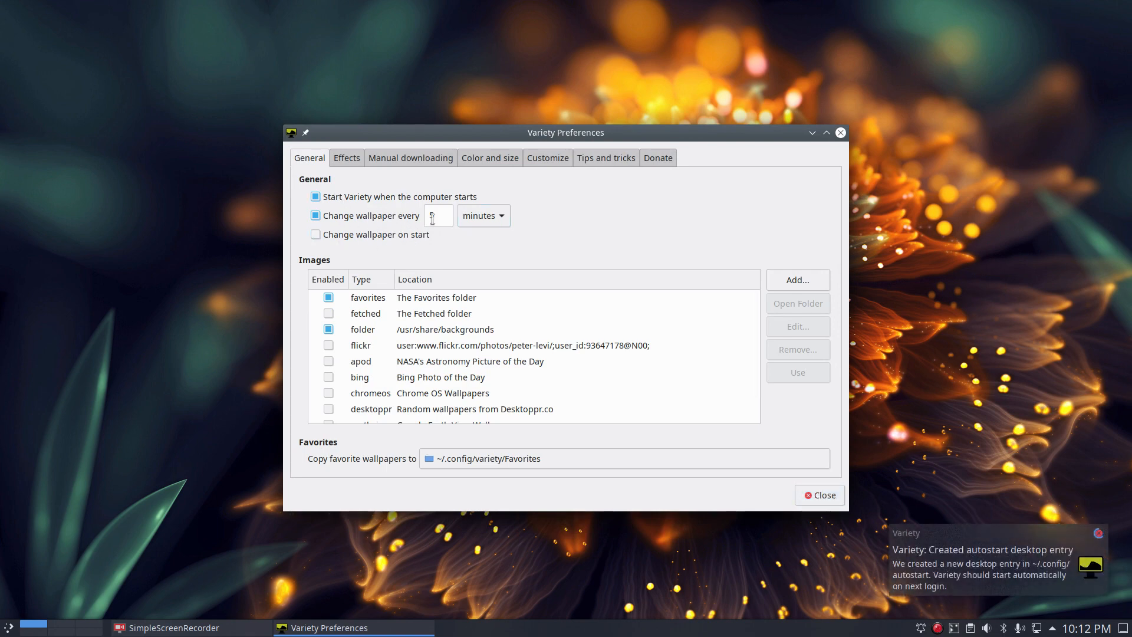
{"action": "left_click", "coordinate": [316, 214]}
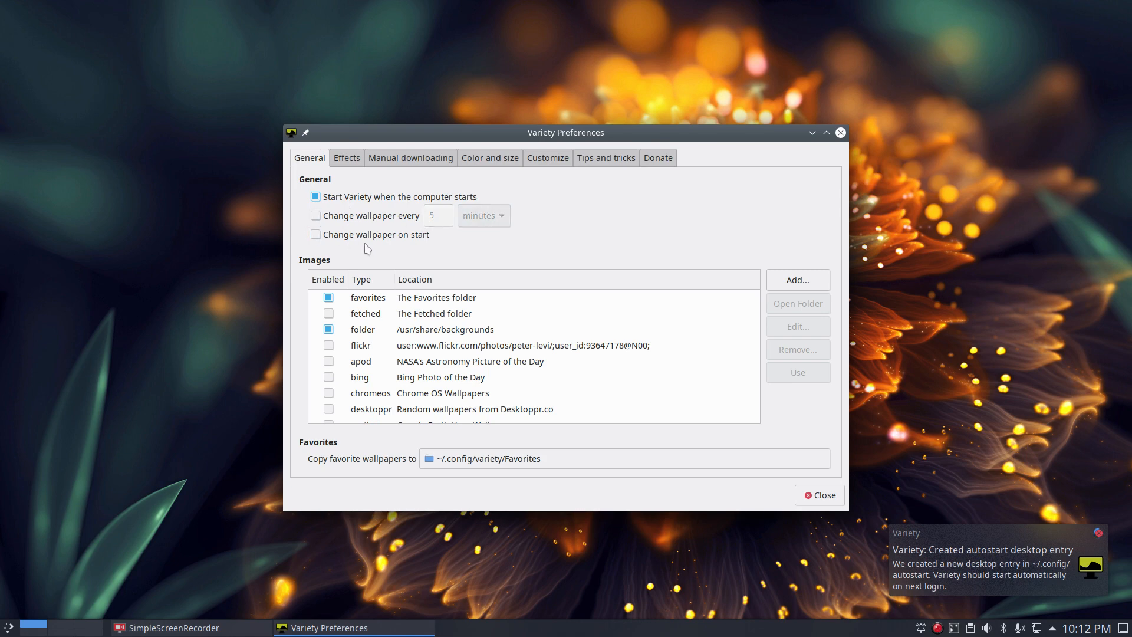
{"action": "left_click", "coordinate": [445, 329]}
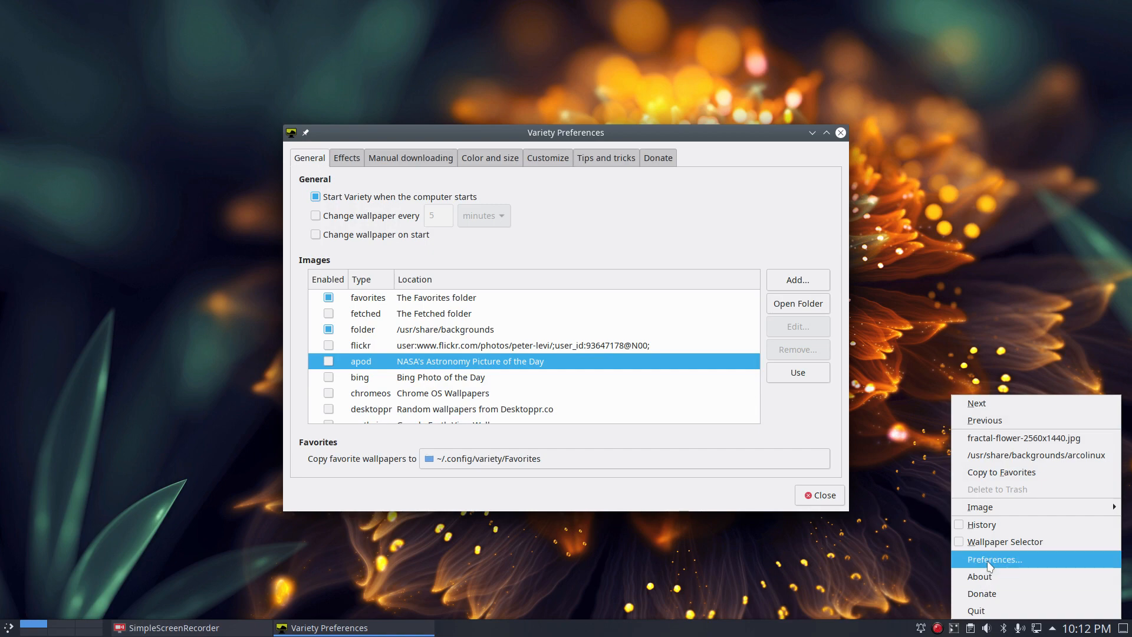
Enable the apod (NASA Astronomy Picture of the Day) source and close the preferences
{"action": "left_click", "coordinate": [994, 559]}
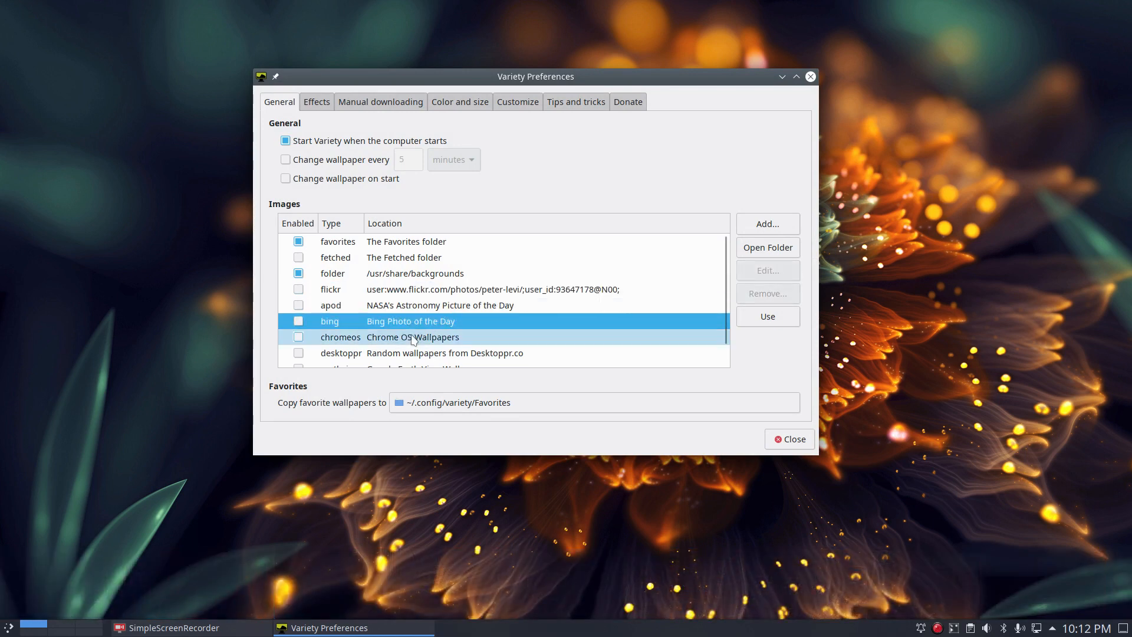
{"action": "scroll", "scroll_direction": "down", "scroll_amount": 3}
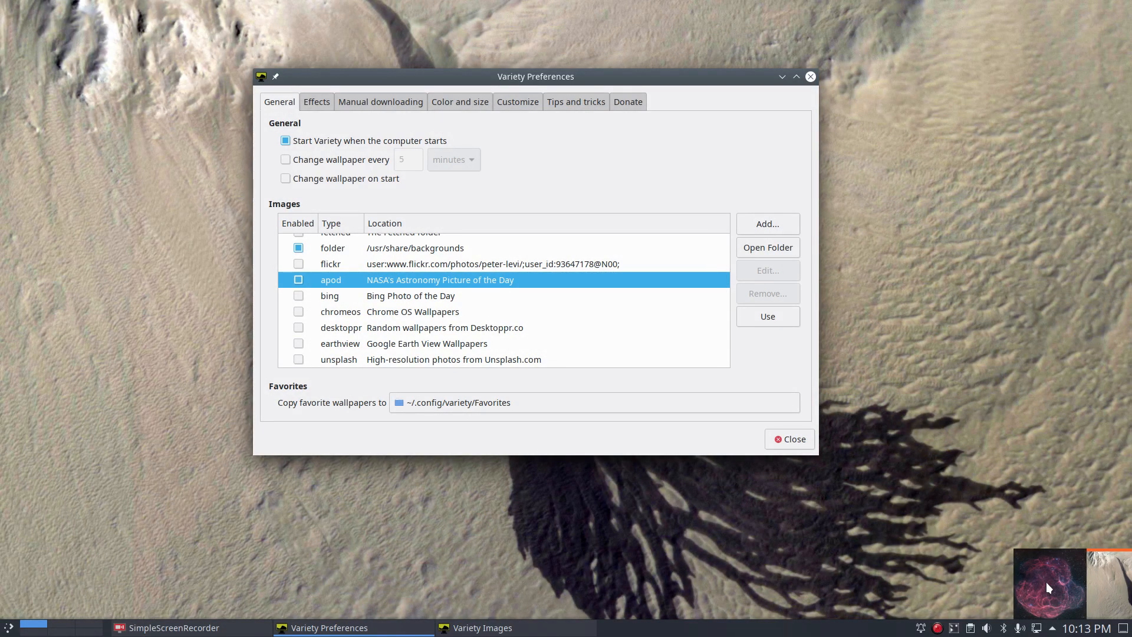
{"action": "mouse_move", "coordinate": [1117, 597]}
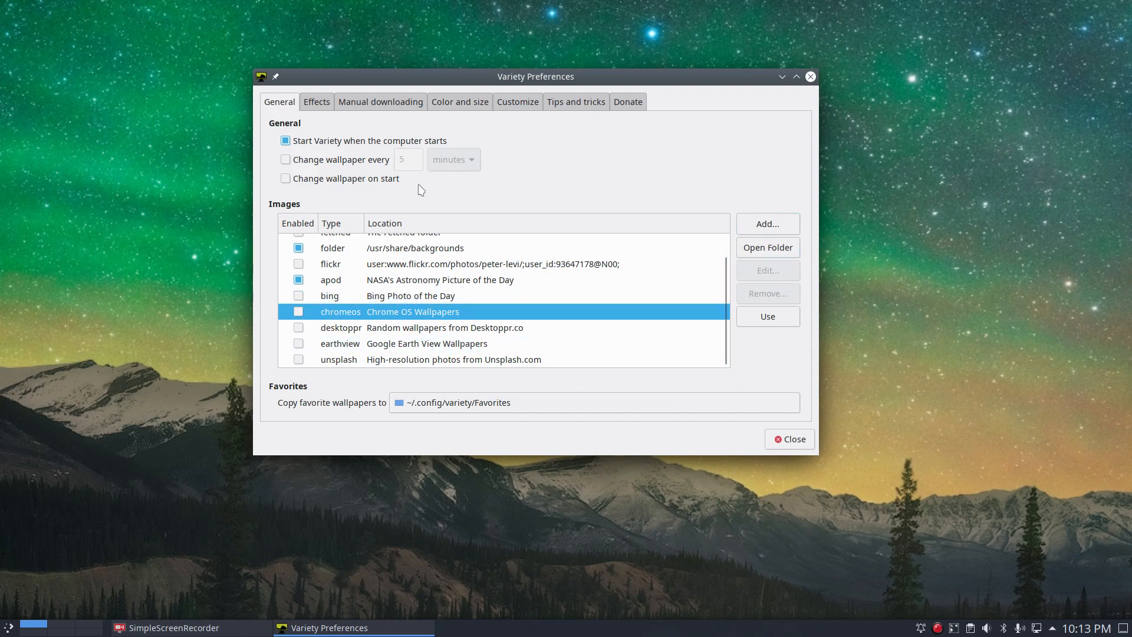
{"action": "left_click", "coordinate": [790, 438]}
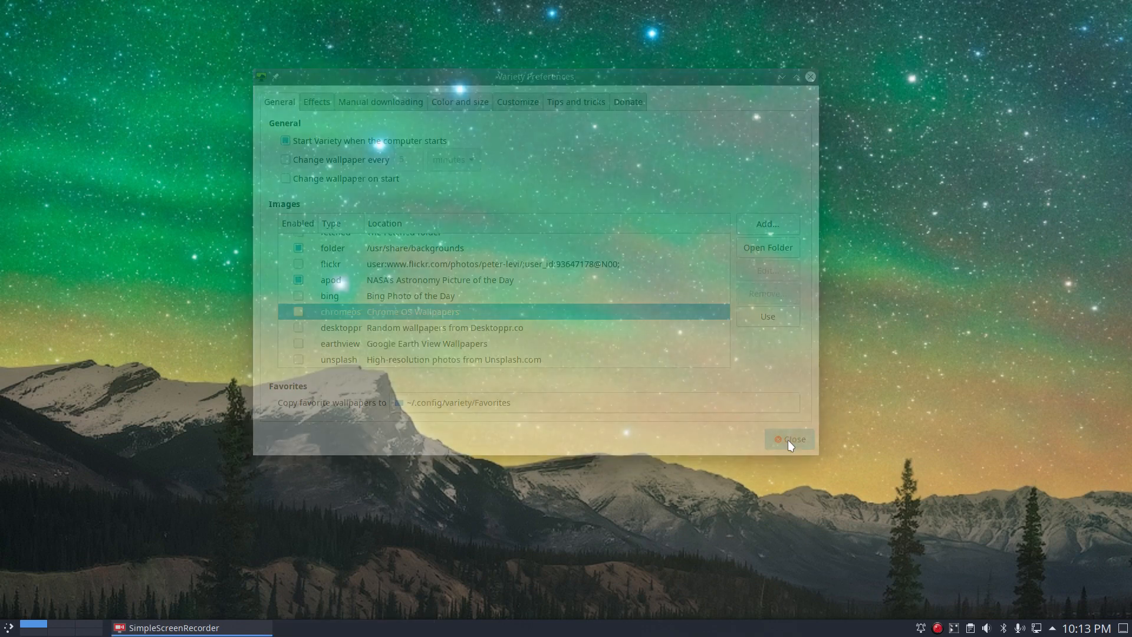
{"action": "left_click", "coordinate": [789, 439]}
{"action": "type", "text": "sudo"}
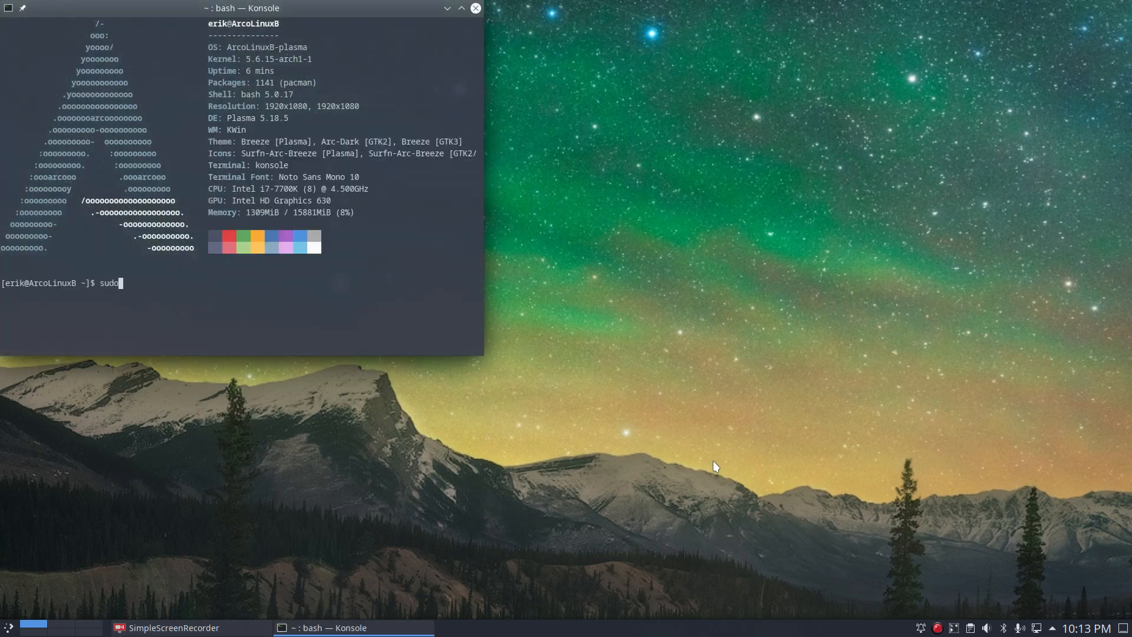
Run 'sudo pacman -R variety' and abort the removal prompt with Ctrl+C
{"action": "type", "text": "pacman -"}
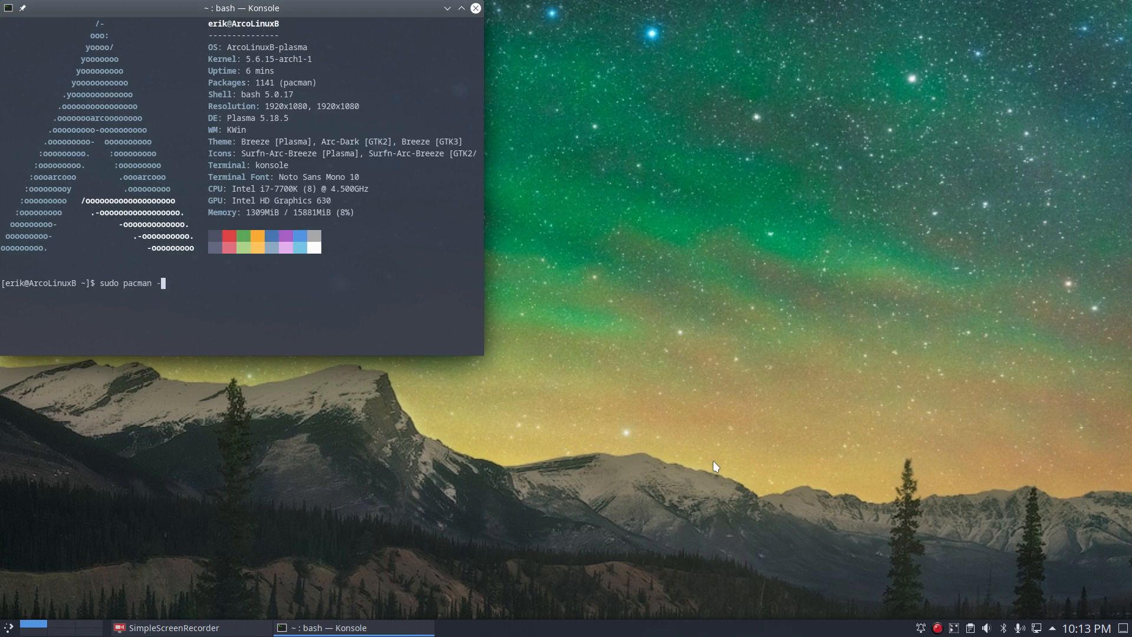
{"action": "type", "text": "R"}
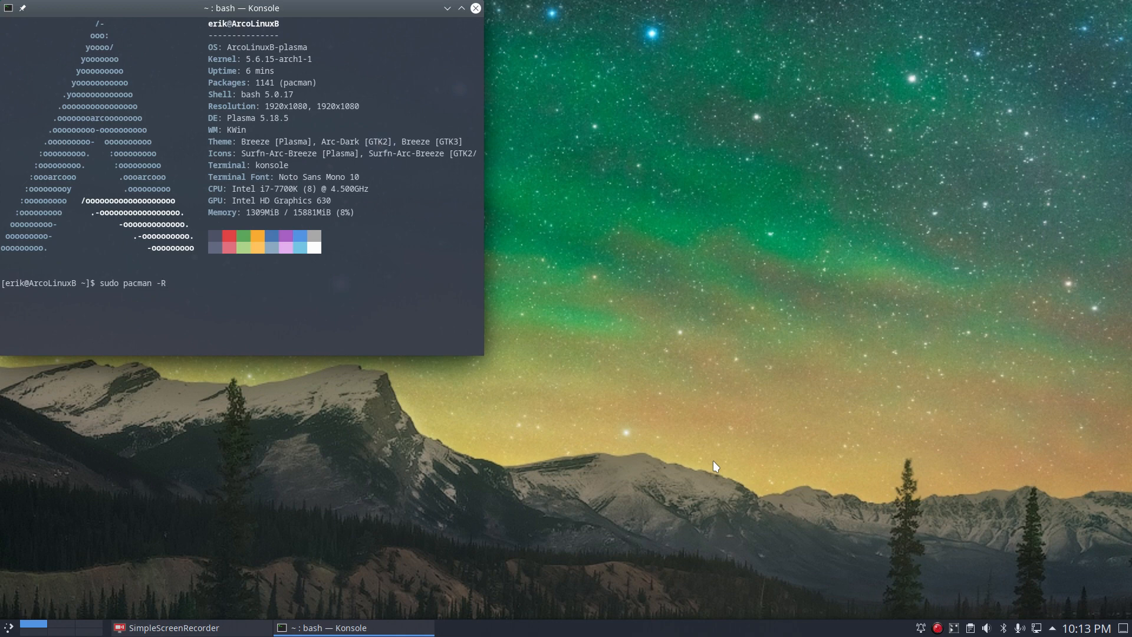
{"action": "type", "text": "variety"}
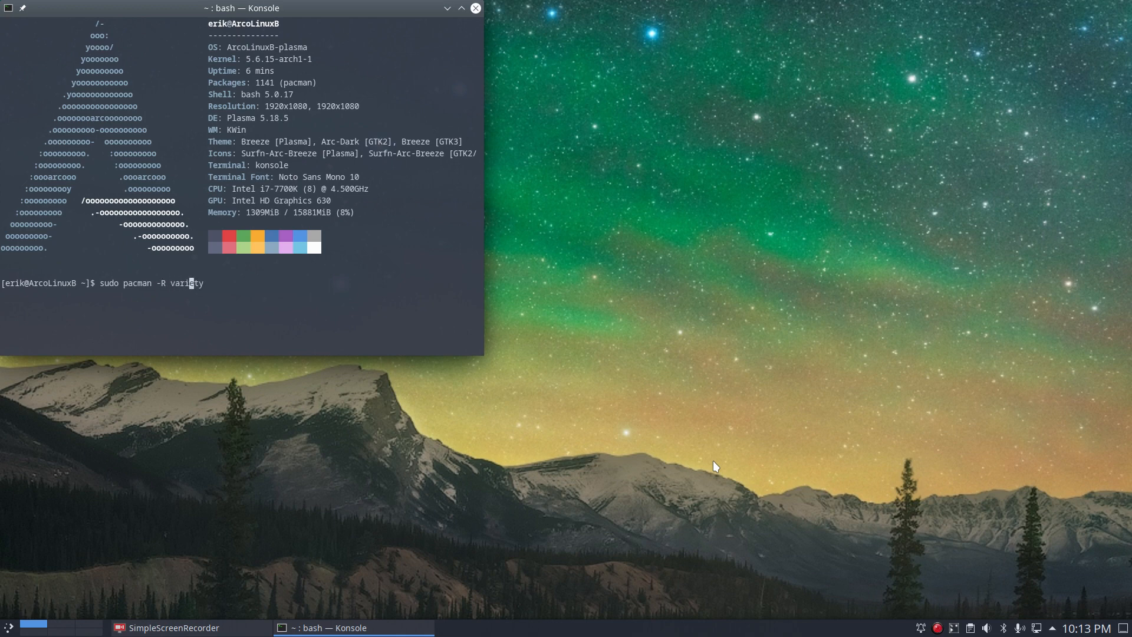
{"action": "key", "text": "Return"}
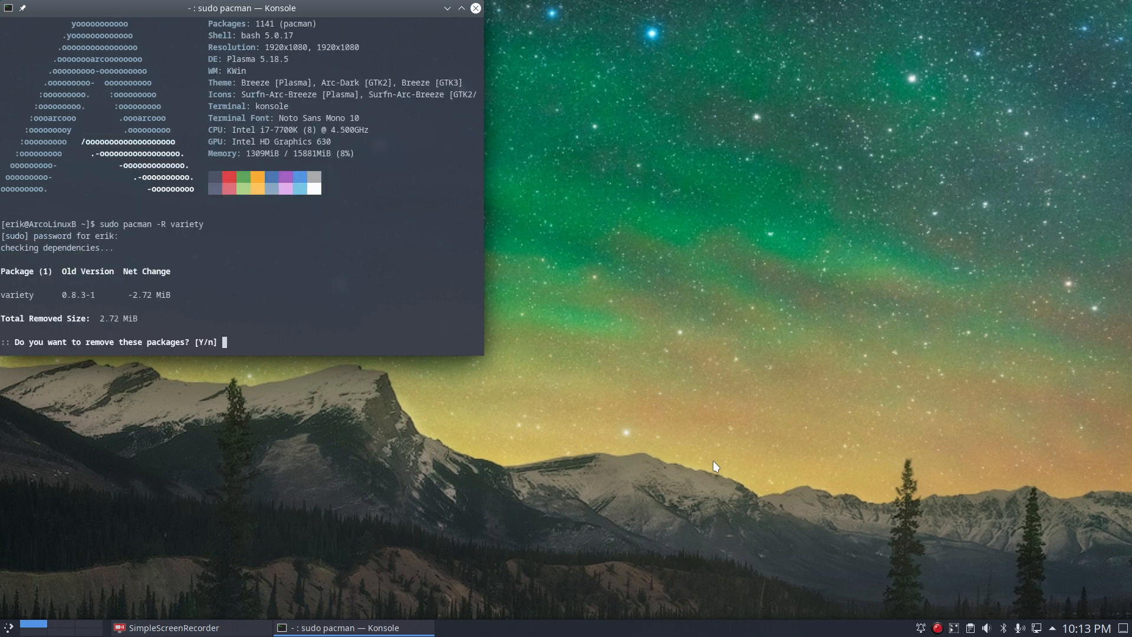
{"action": "key", "text": "ctrl+c"}
{"action": "type", "text": "sudo pacman -Rs variety"}
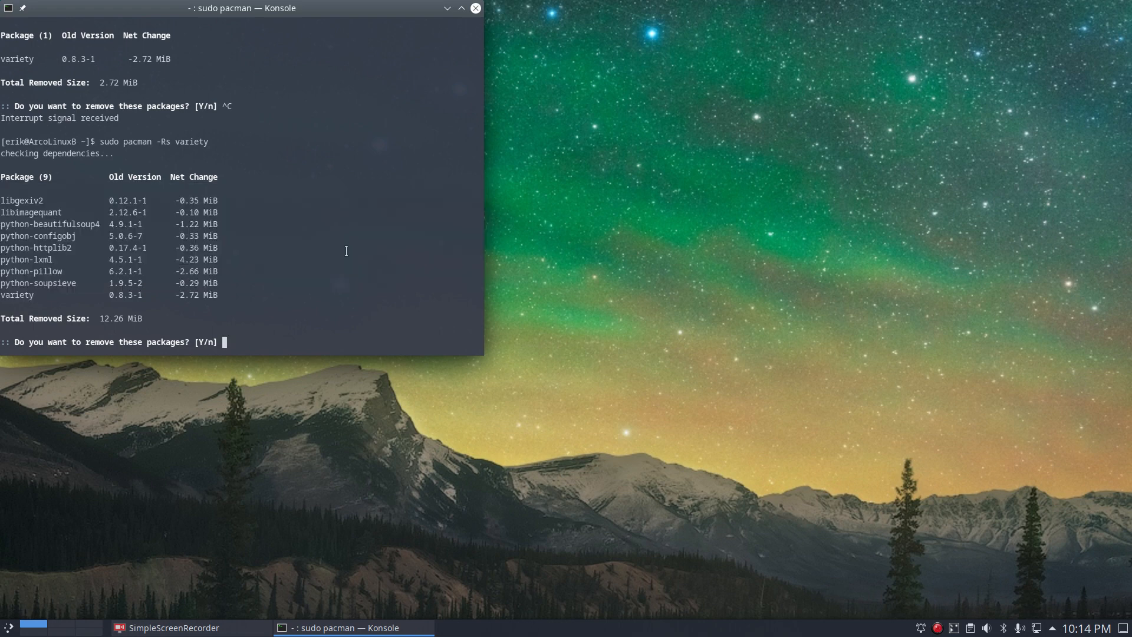
Run 'sudo pacman -Rs variety' and answer n so nothing is uninstalled
{"action": "type", "text": "n"}
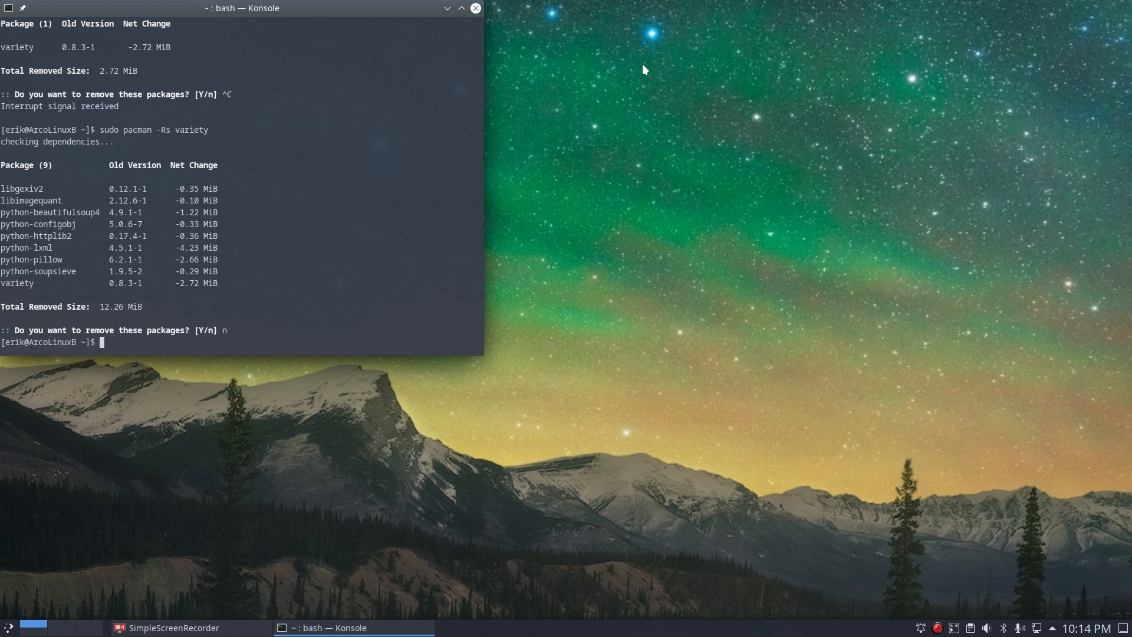
Close the Konsole window and launch System Settings from the application menu
{"action": "left_click", "coordinate": [474, 9]}
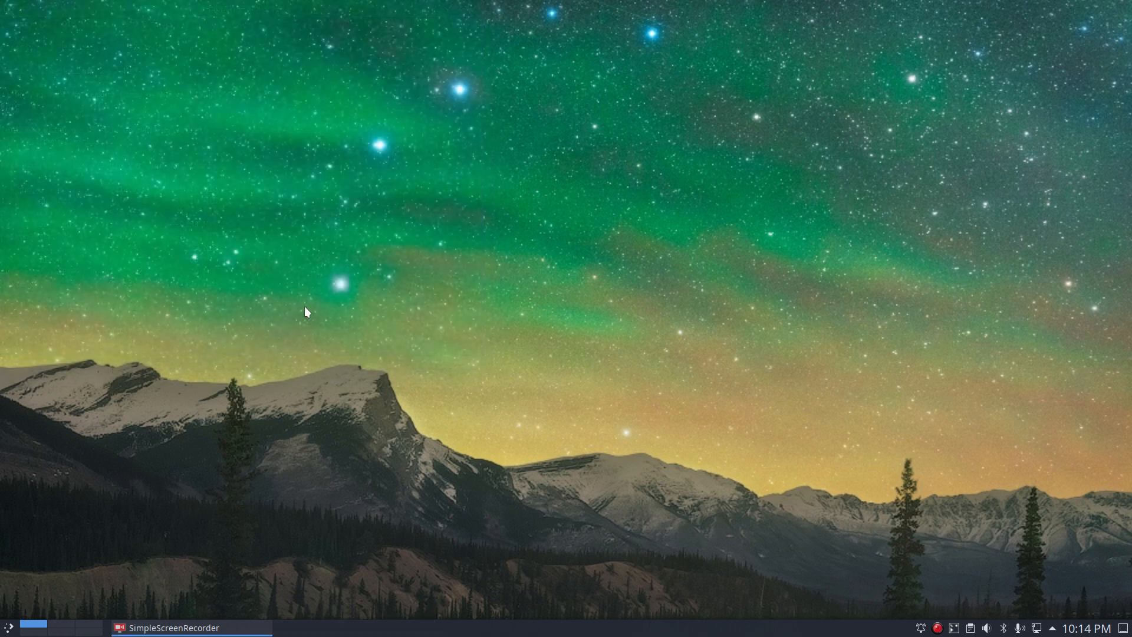
{"action": "mouse_move", "coordinate": [13, 535]}
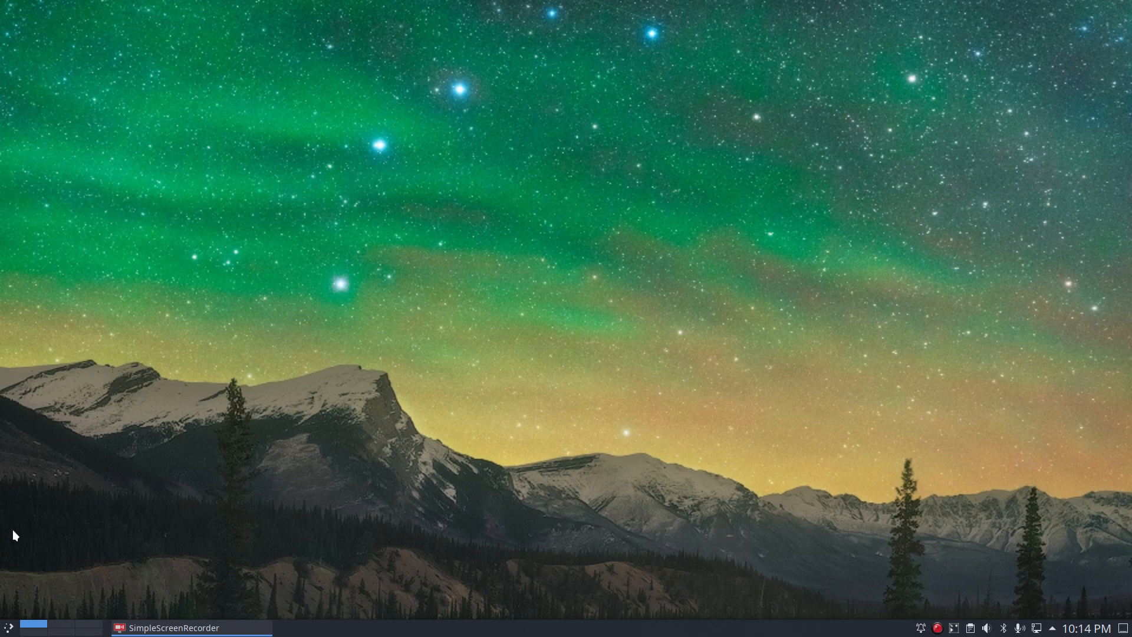
{"action": "left_click", "coordinate": [6, 628]}
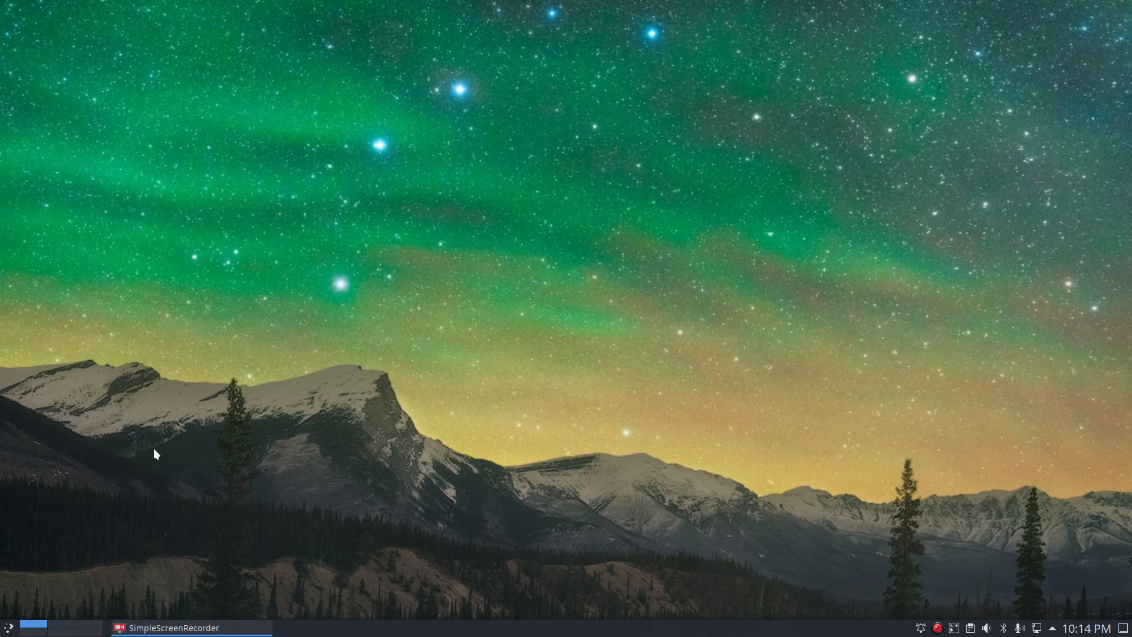
{"action": "mouse_move", "coordinate": [112, 486]}
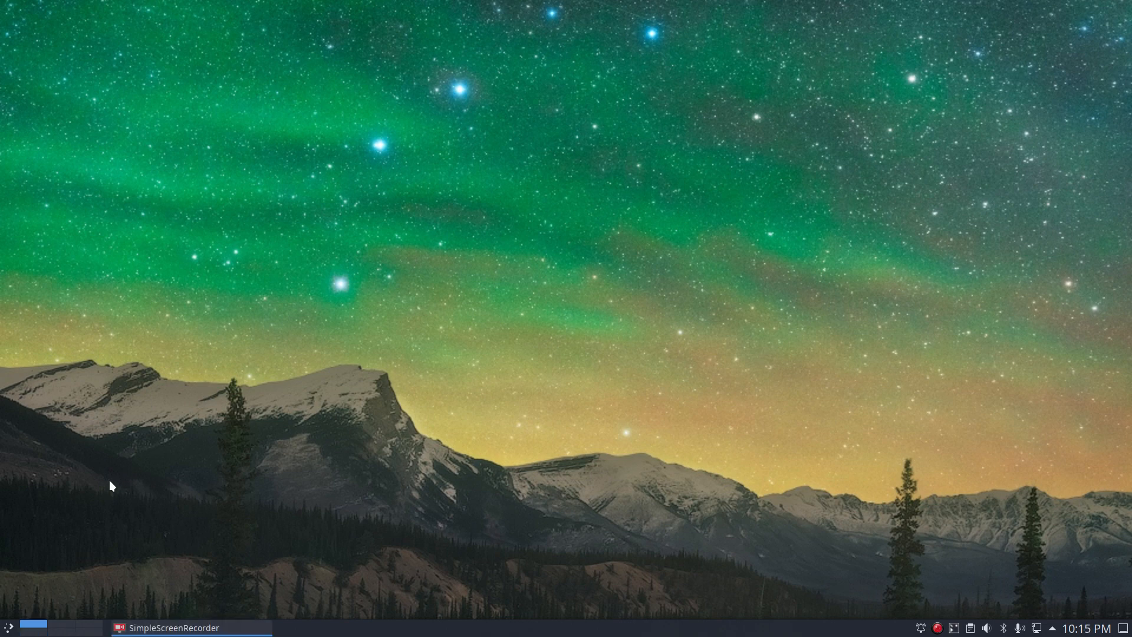
{"action": "mouse_move", "coordinate": [218, 502]}
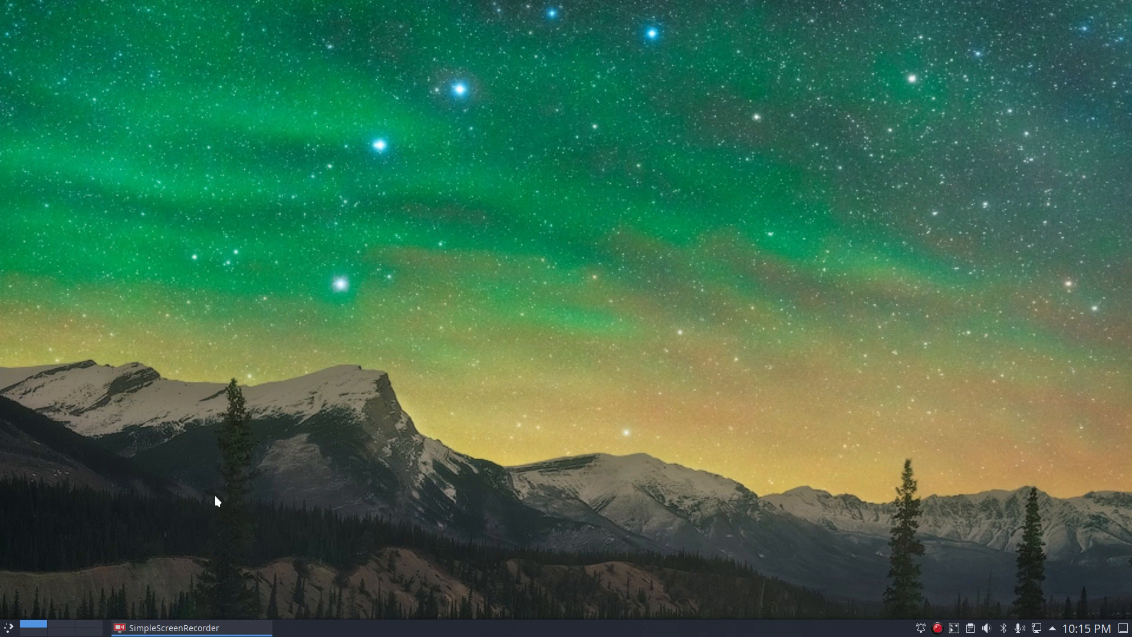
{"action": "mouse_move", "coordinate": [183, 445]}
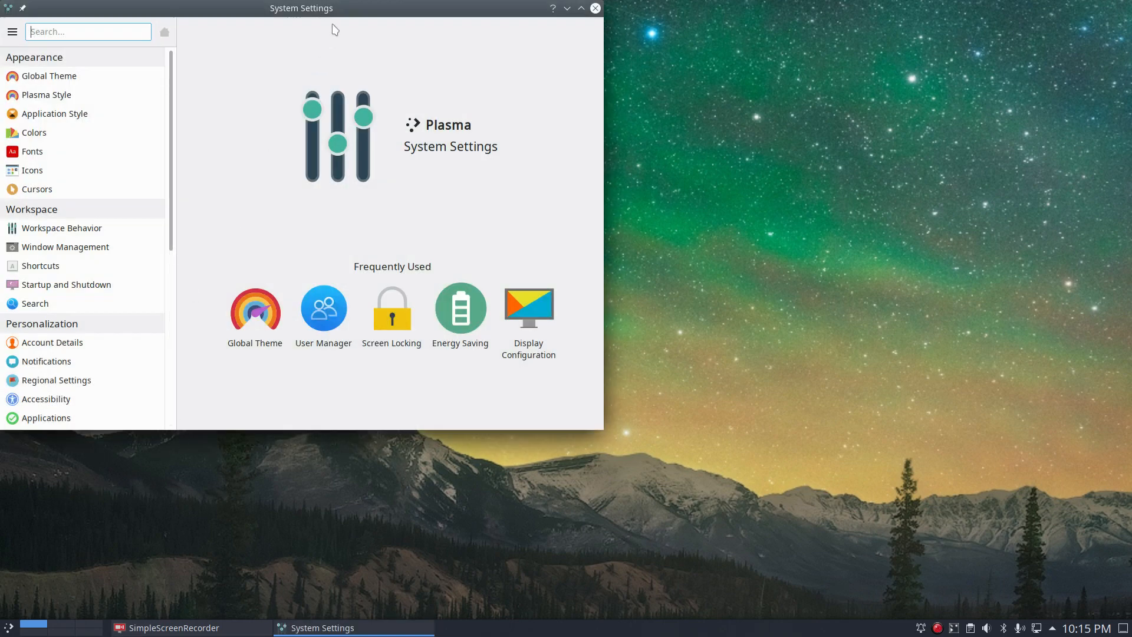
Maximize System Settings and show the System Information page with version and hardware details
{"action": "left_click", "coordinate": [580, 8]}
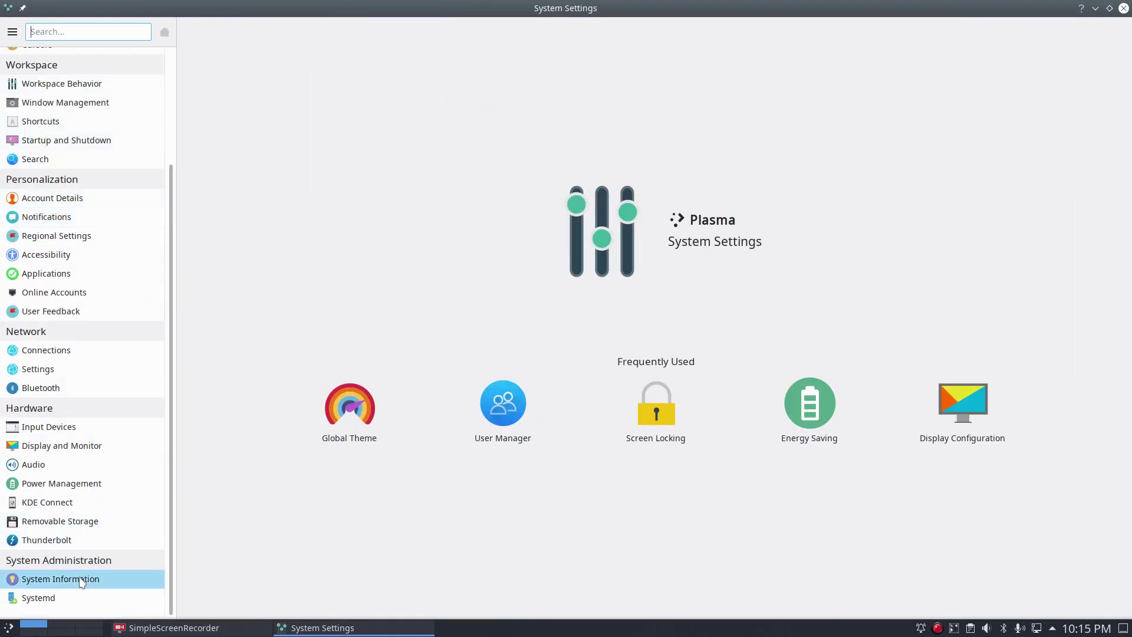
{"action": "left_click", "coordinate": [60, 578]}
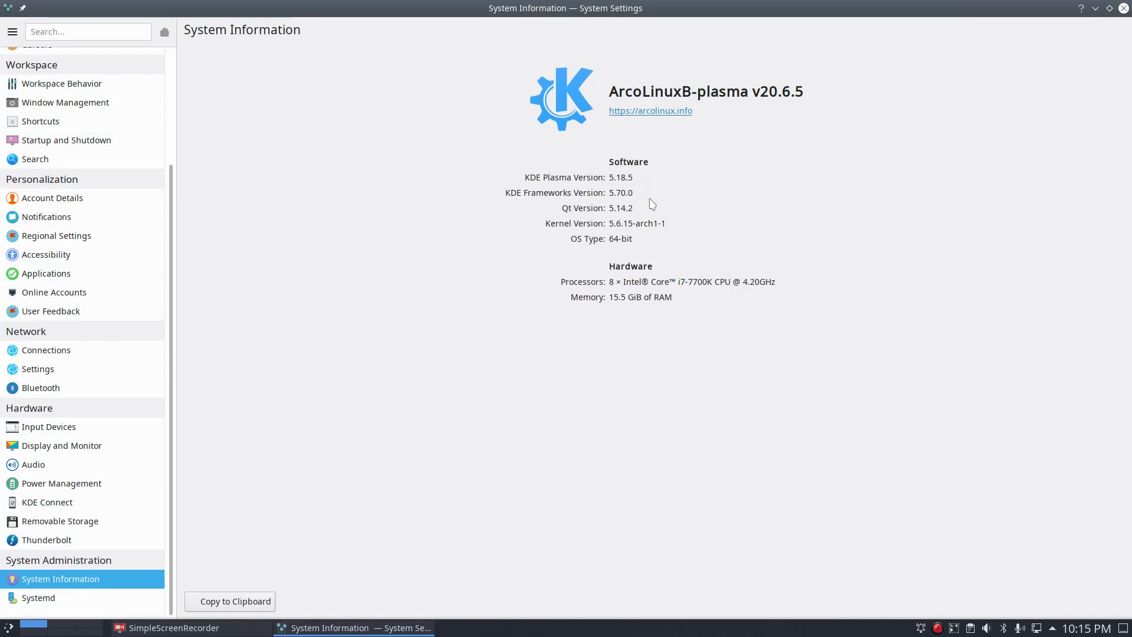
{"action": "mouse_move", "coordinate": [261, 560]}
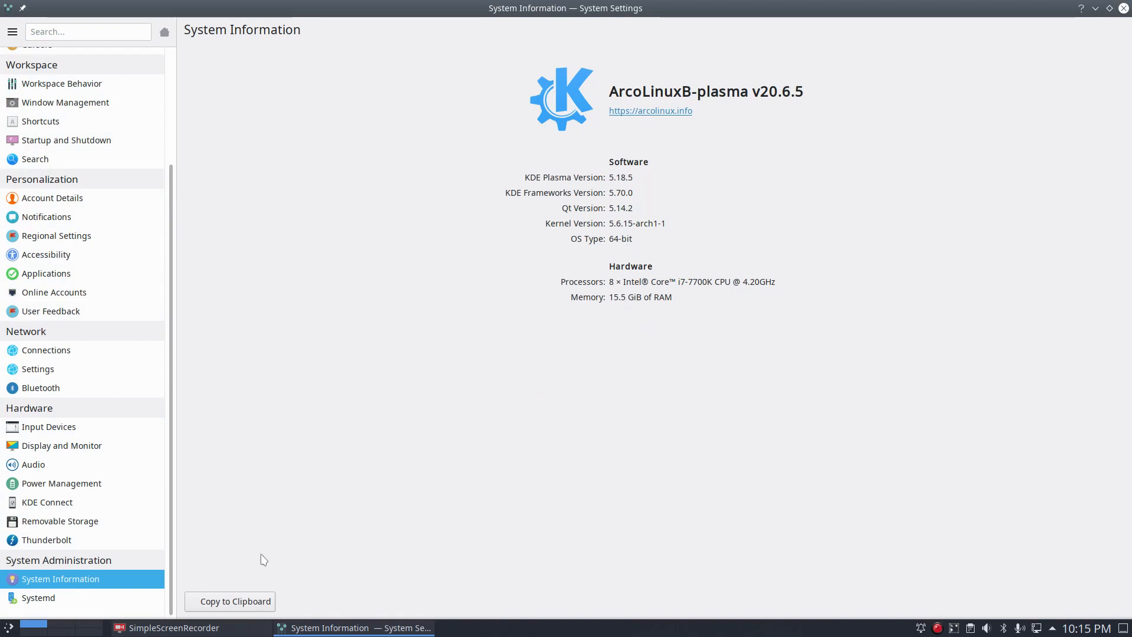
Scroll the Systemd Units list and sort it by the Unit State column
{"action": "left_click", "coordinate": [38, 596]}
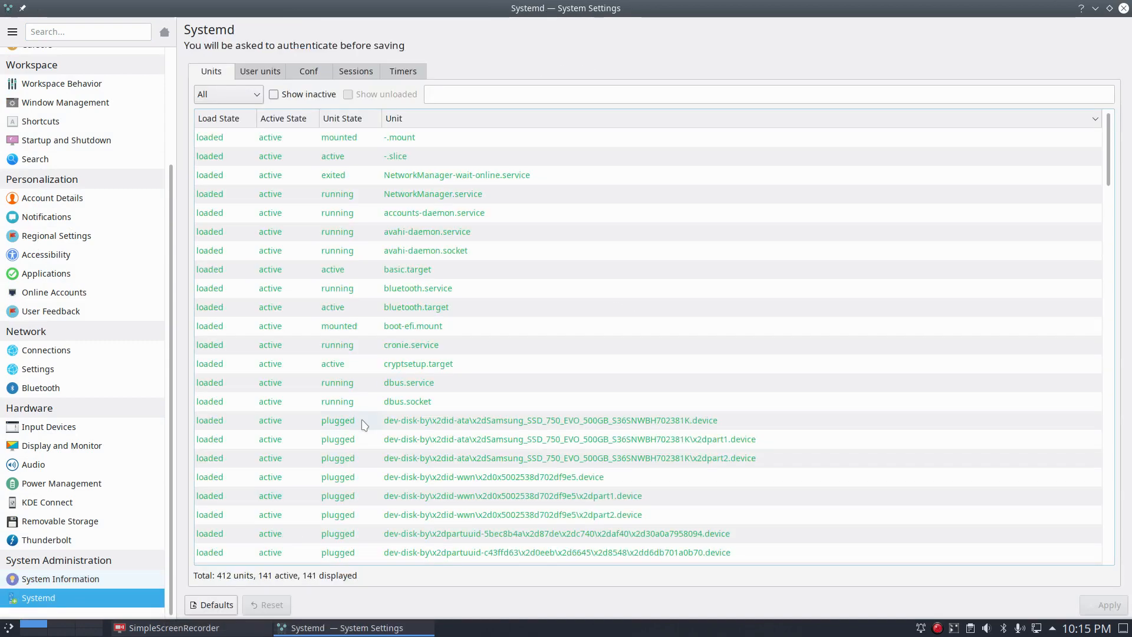
{"action": "scroll", "scroll_direction": "down", "scroll_amount": 3}
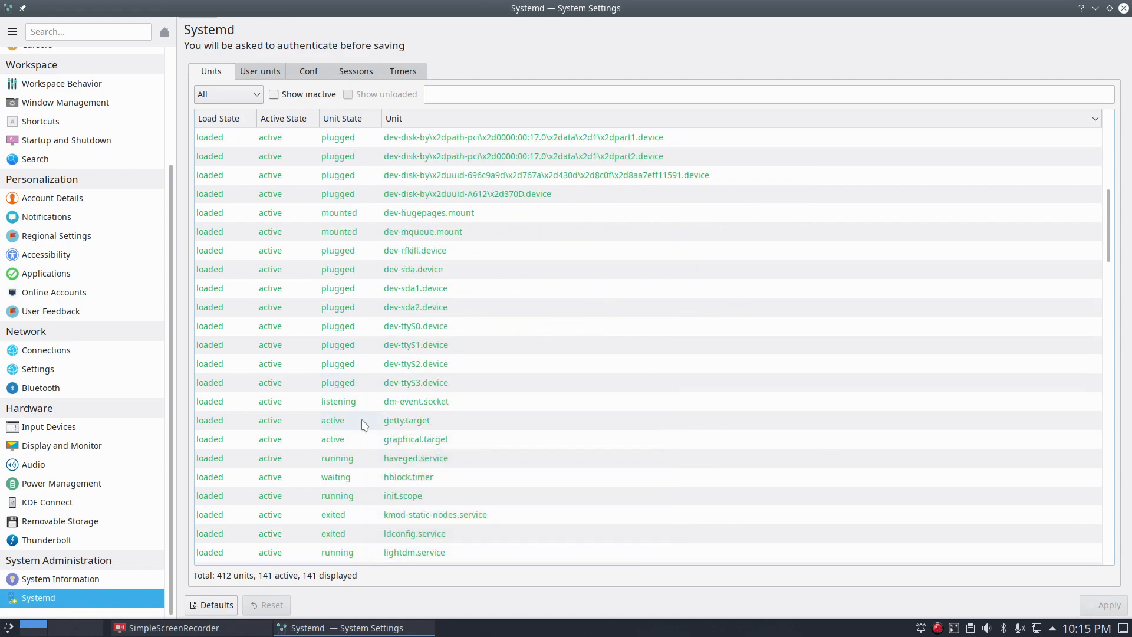
{"action": "scroll", "scroll_direction": "down", "scroll_amount": 3}
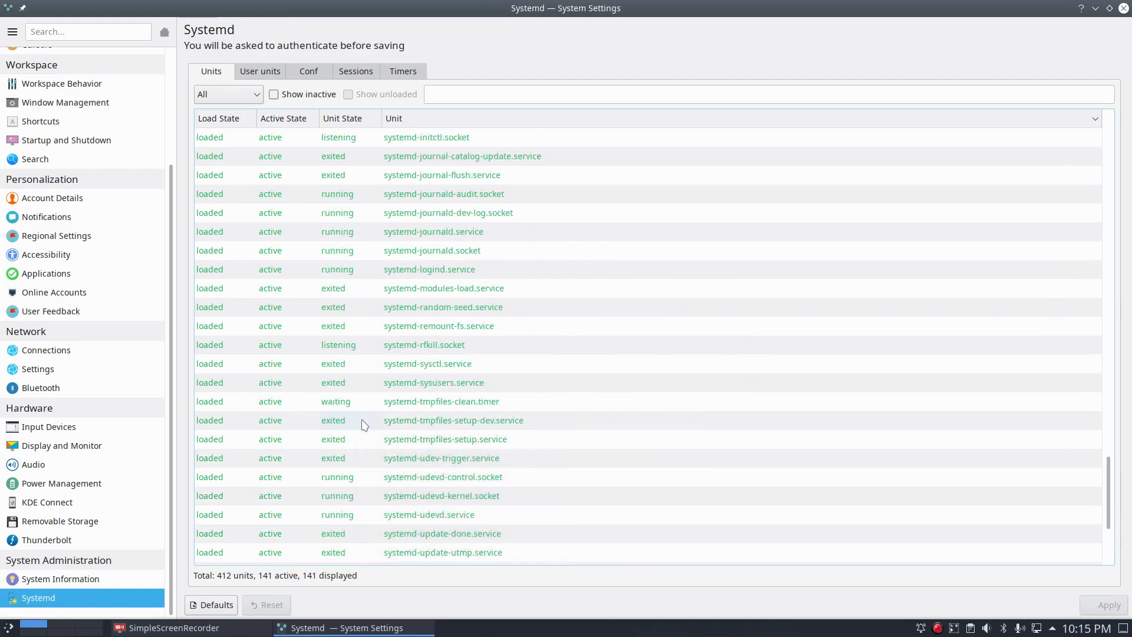
{"action": "left_click", "coordinate": [349, 118]}
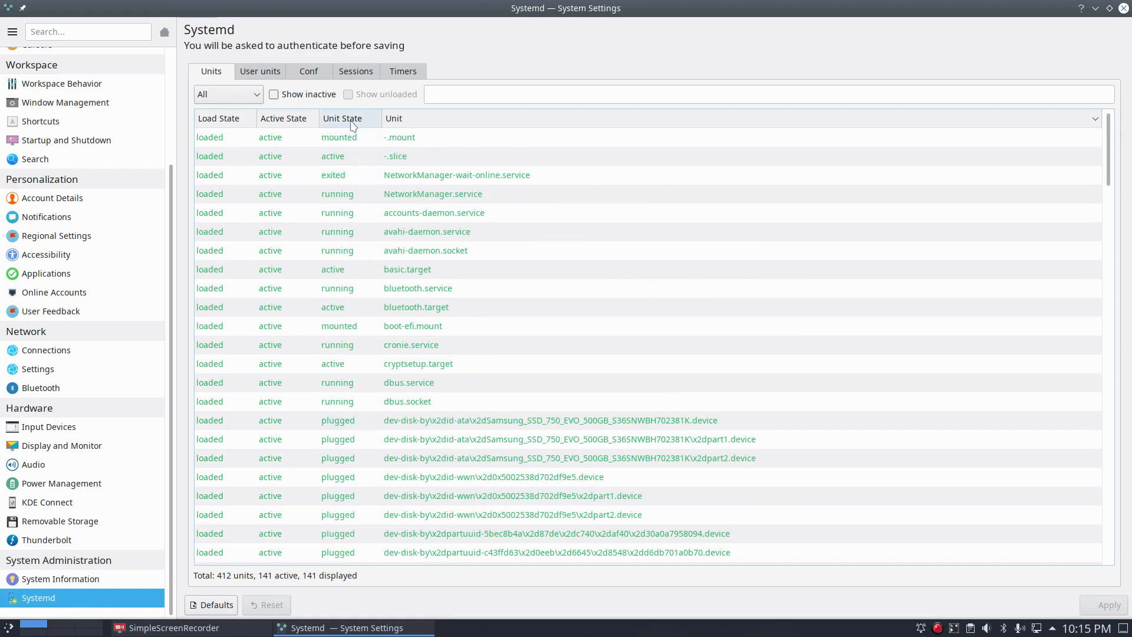
{"action": "left_click", "coordinate": [349, 118]}
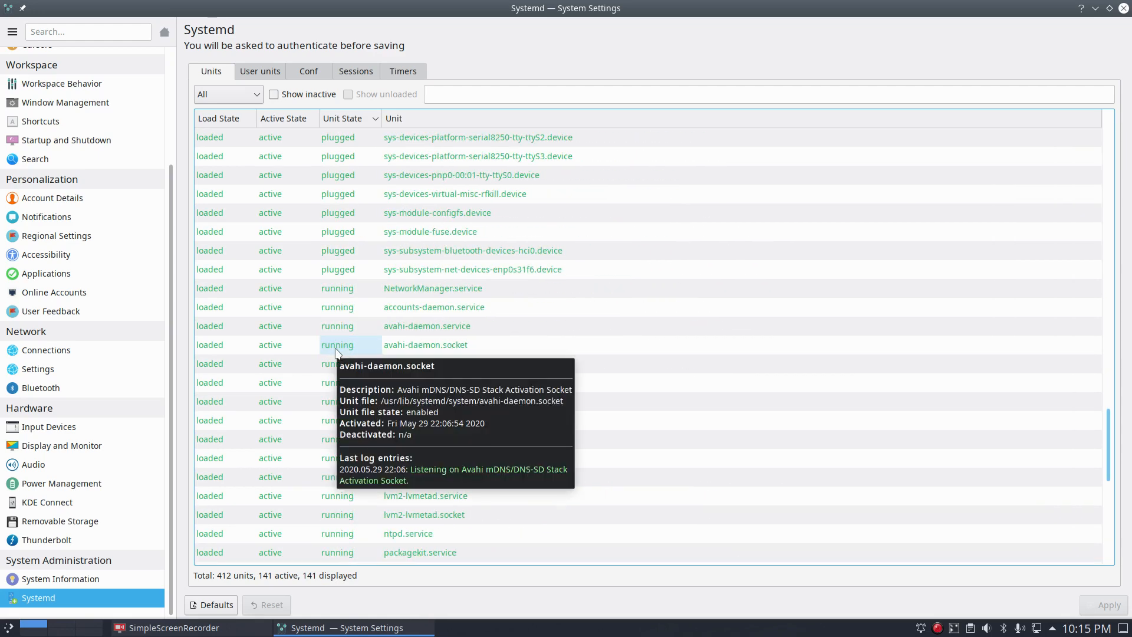
{"action": "scroll", "scroll_direction": "down", "scroll_amount": 3}
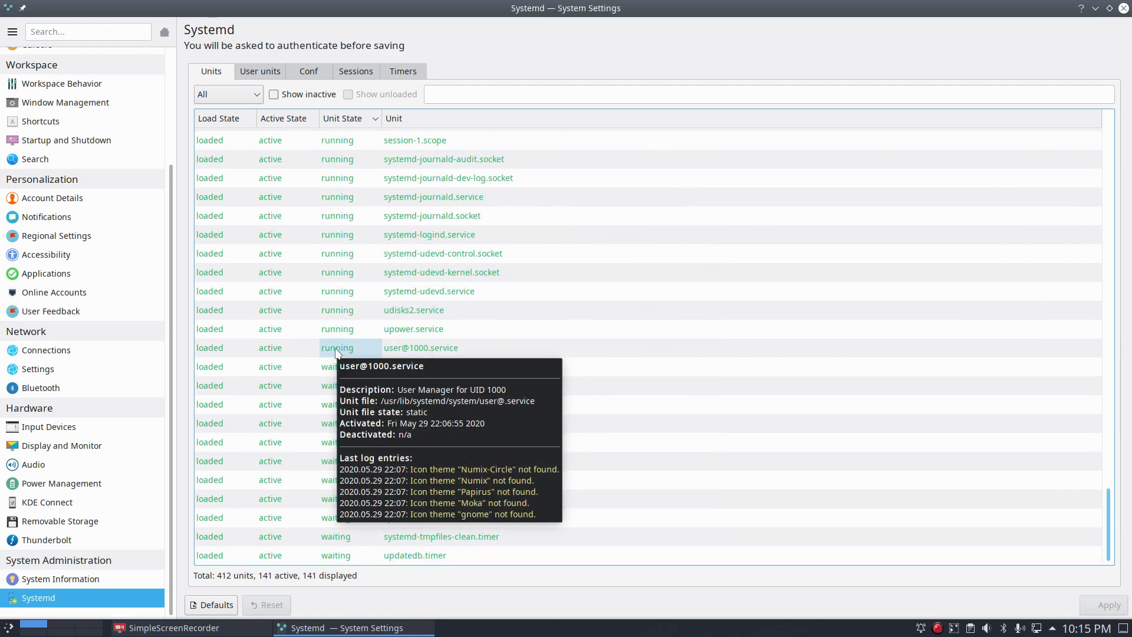
{"action": "mouse_move", "coordinate": [55, 538]}
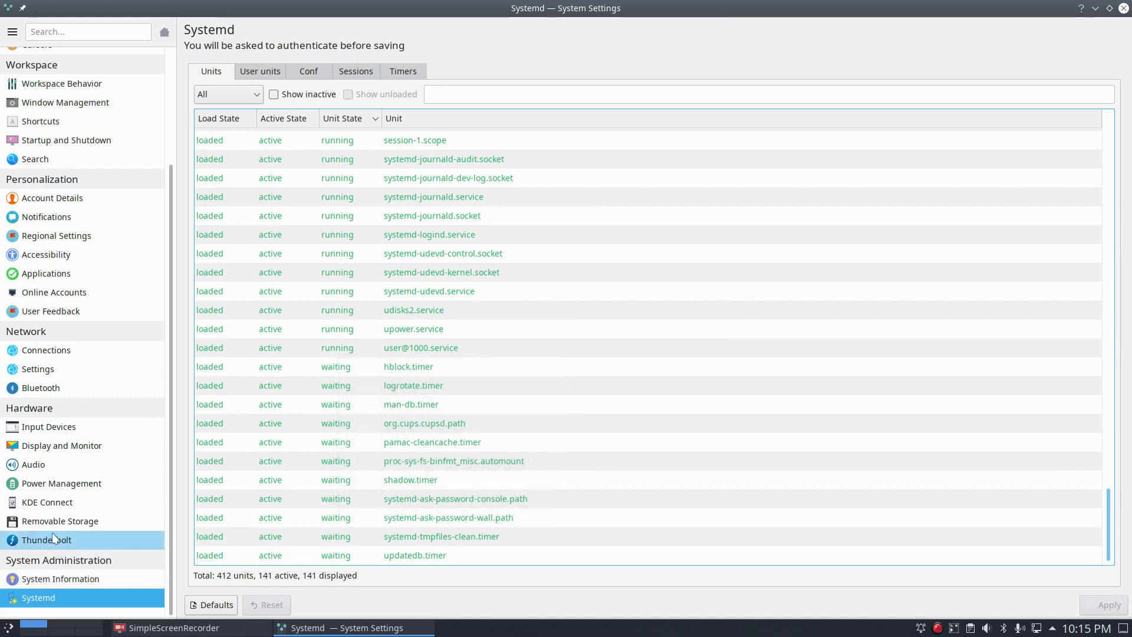
{"action": "mouse_move", "coordinate": [48, 390]}
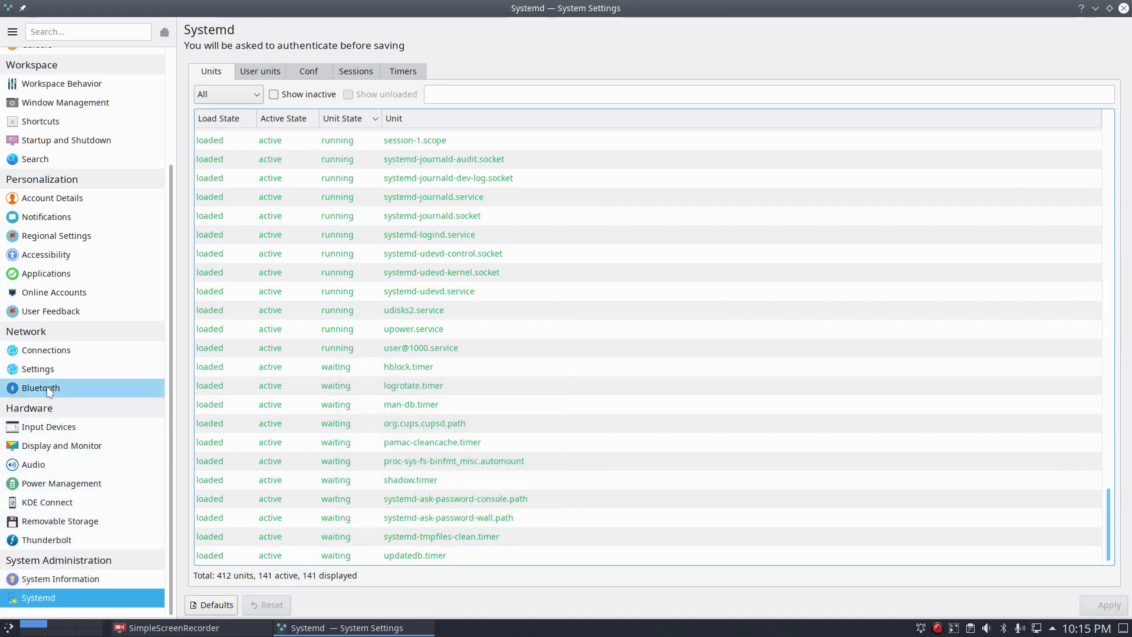
{"action": "mouse_move", "coordinate": [61, 446]}
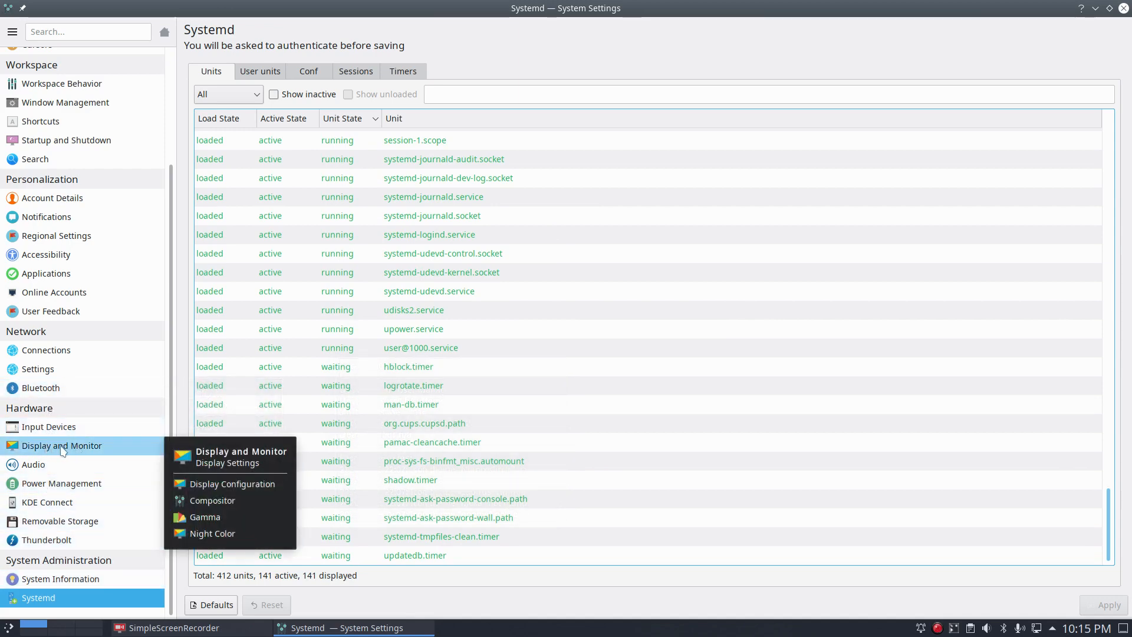
{"action": "mouse_move", "coordinate": [57, 263]}
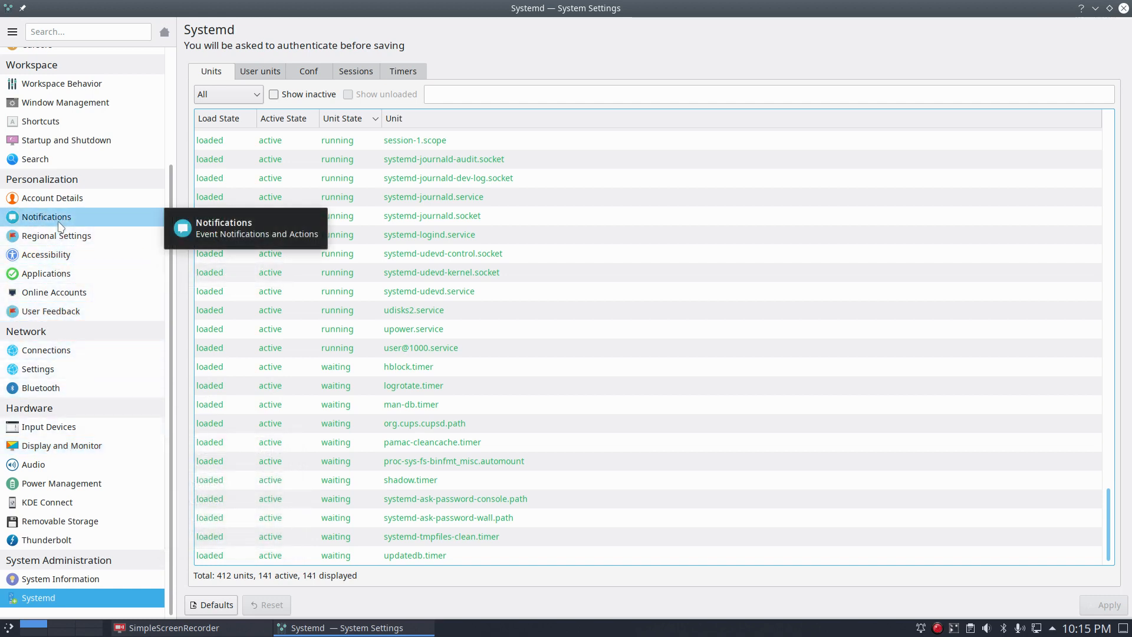
{"action": "mouse_move", "coordinate": [67, 140]}
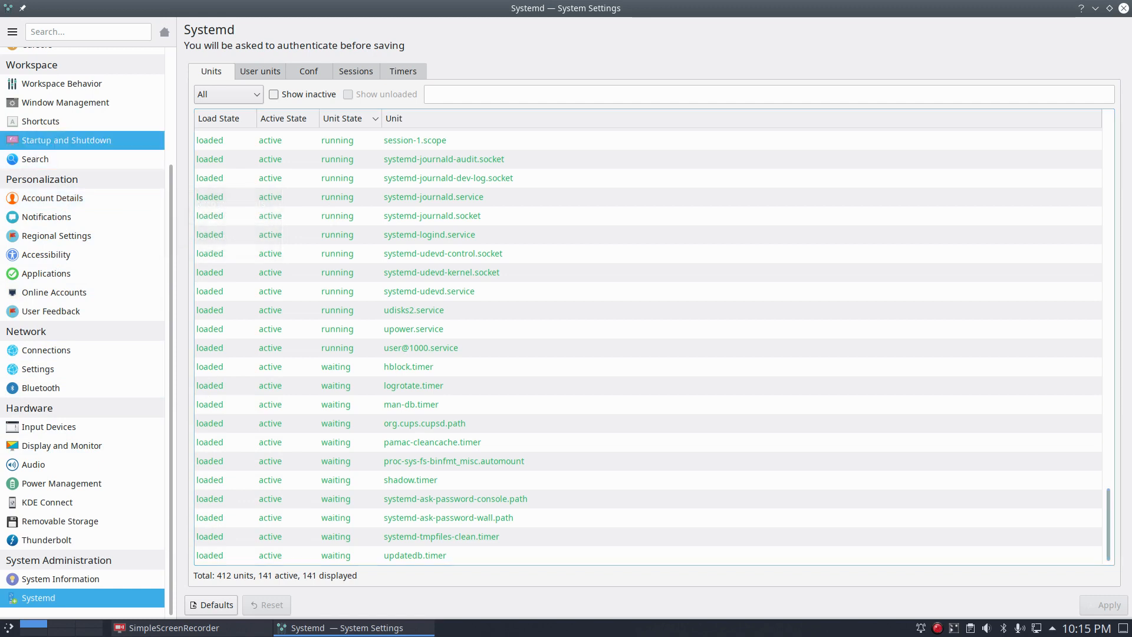
Show Startup and Shutdown's Login Screen (SDDM) page and dismiss the desktop context menu
{"action": "left_click", "coordinate": [66, 140]}
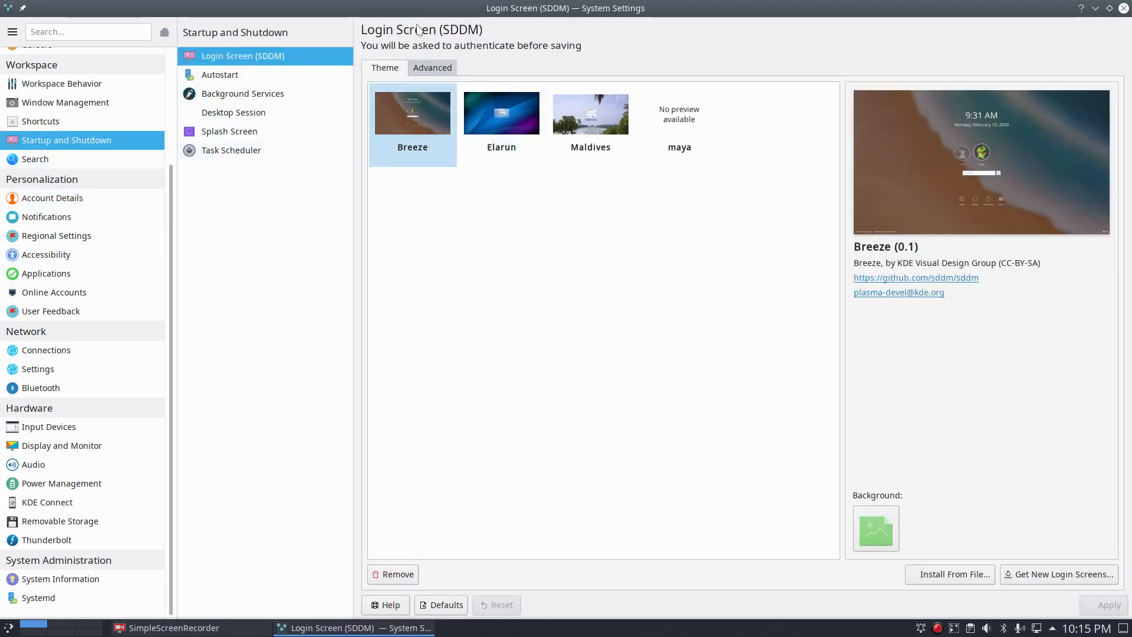
{"action": "mouse_move", "coordinate": [501, 25]}
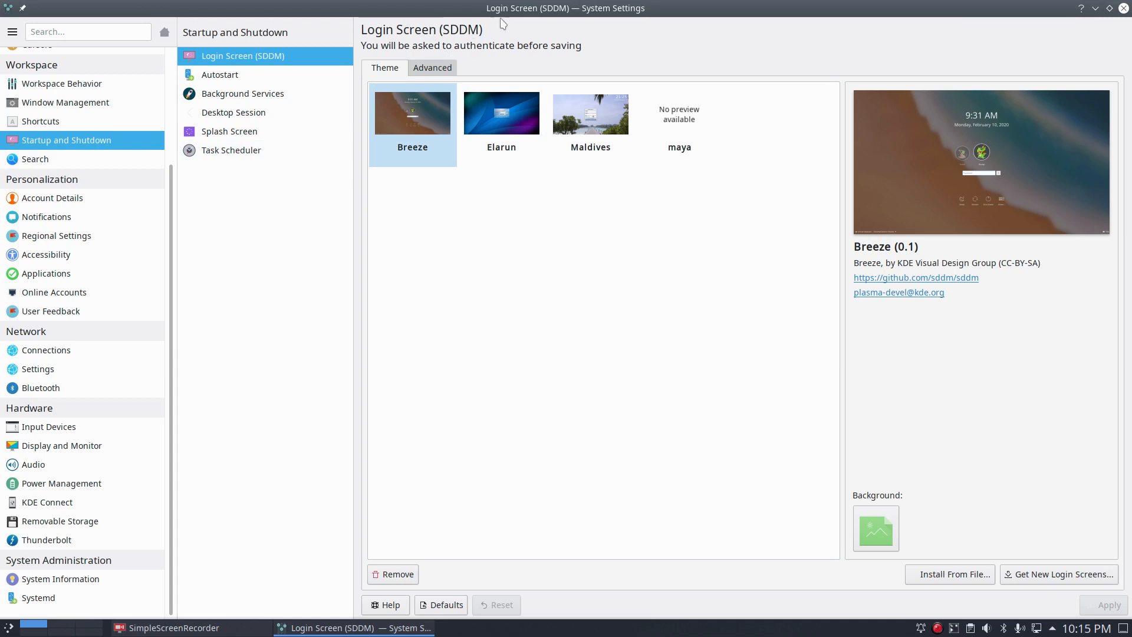
{"action": "mouse_move", "coordinate": [589, 12]}
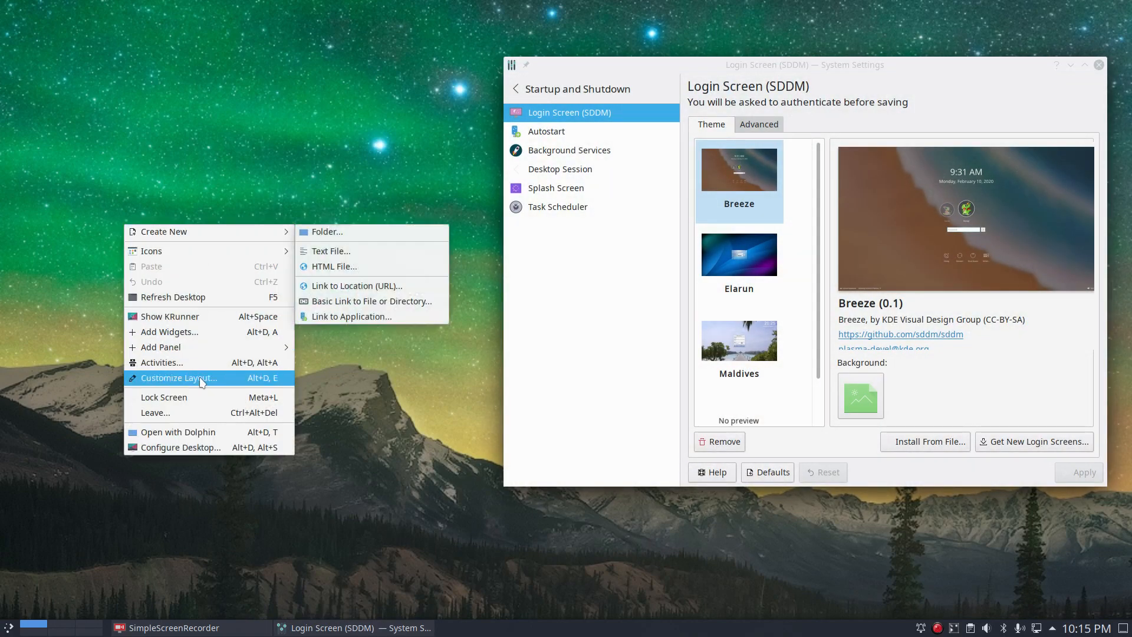
{"action": "left_click", "coordinate": [415, 337]}
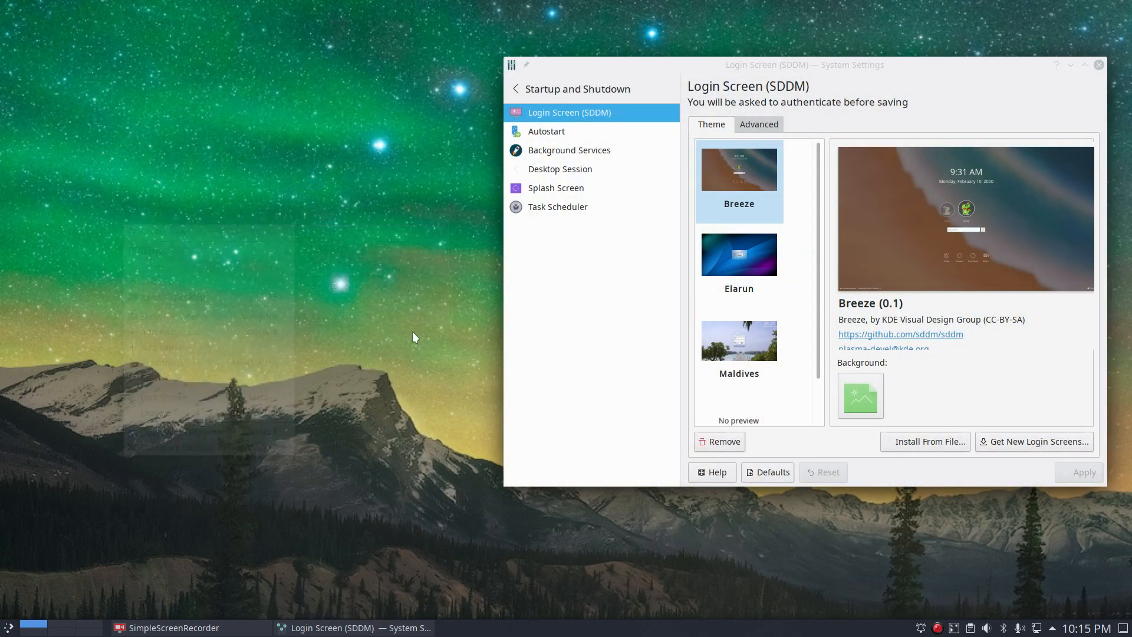
{"action": "mouse_move", "coordinate": [551, 170]}
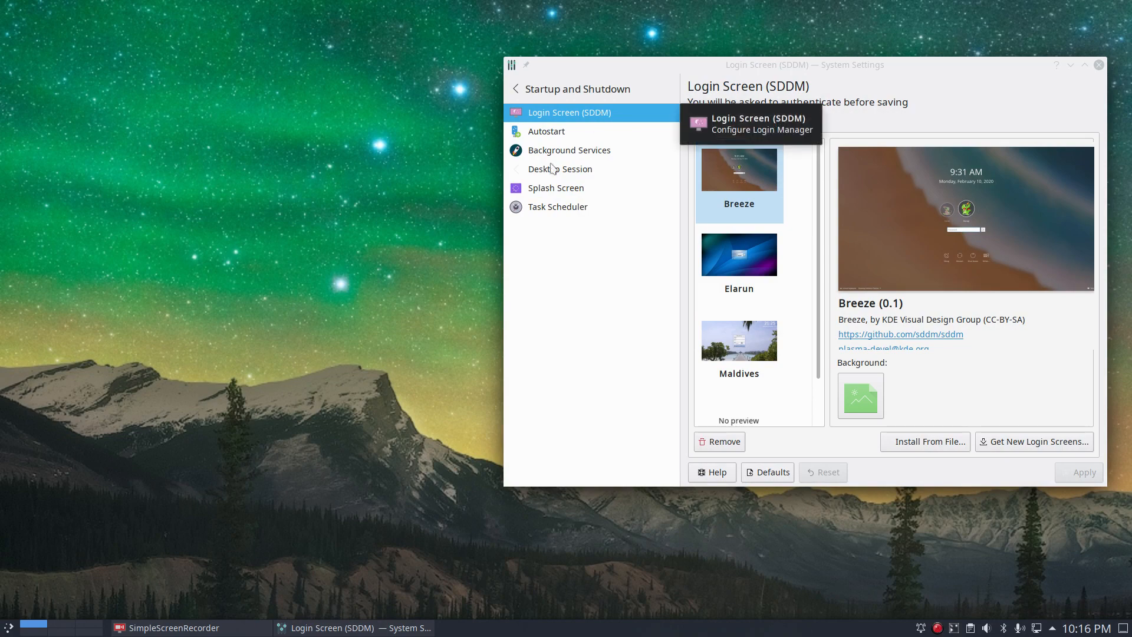
Run 'sudo pacman -R sddm' in Yakuake and see the removal refused because sddm-kcm depends on it
{"action": "key", "text": "F12"}
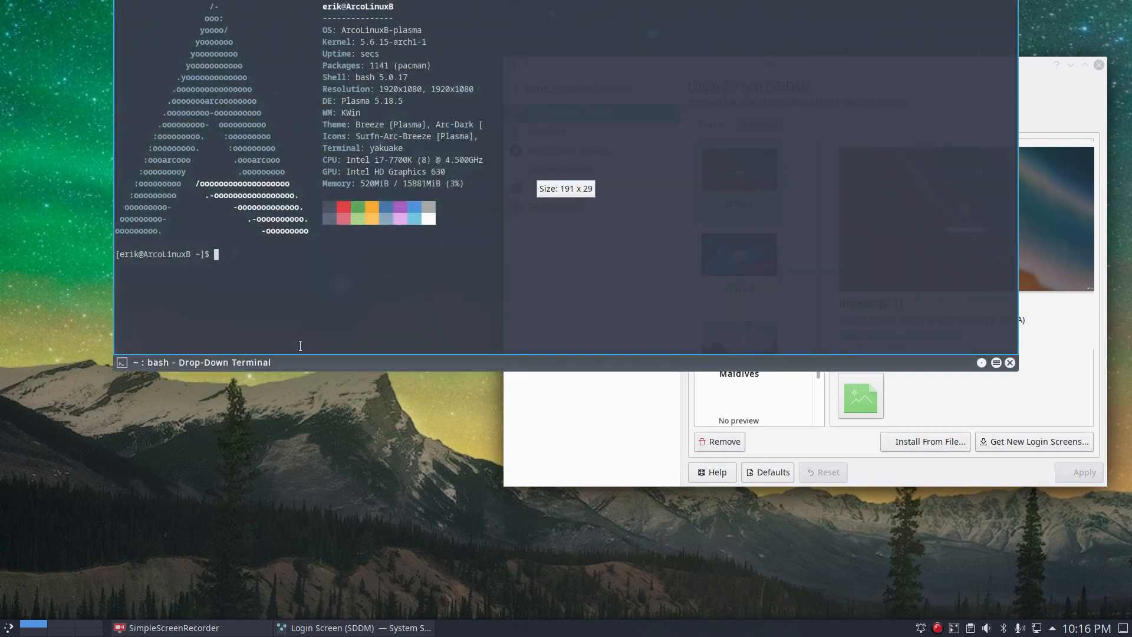
{"action": "type", "text": "sudo pacman -R sddm"}
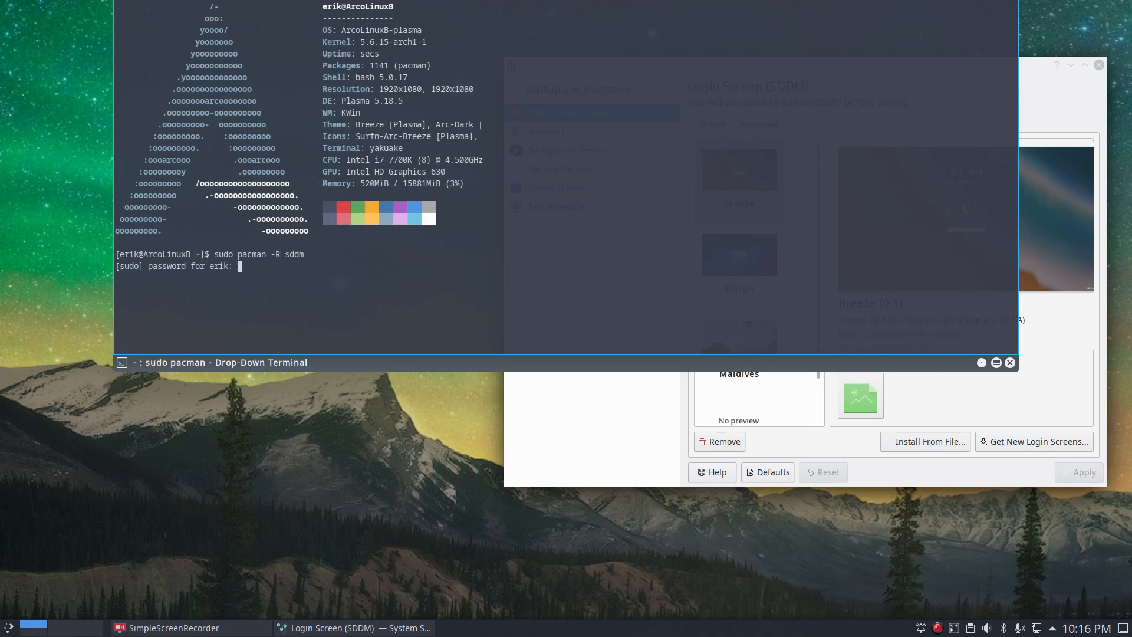
{"action": "key", "text": "Return"}
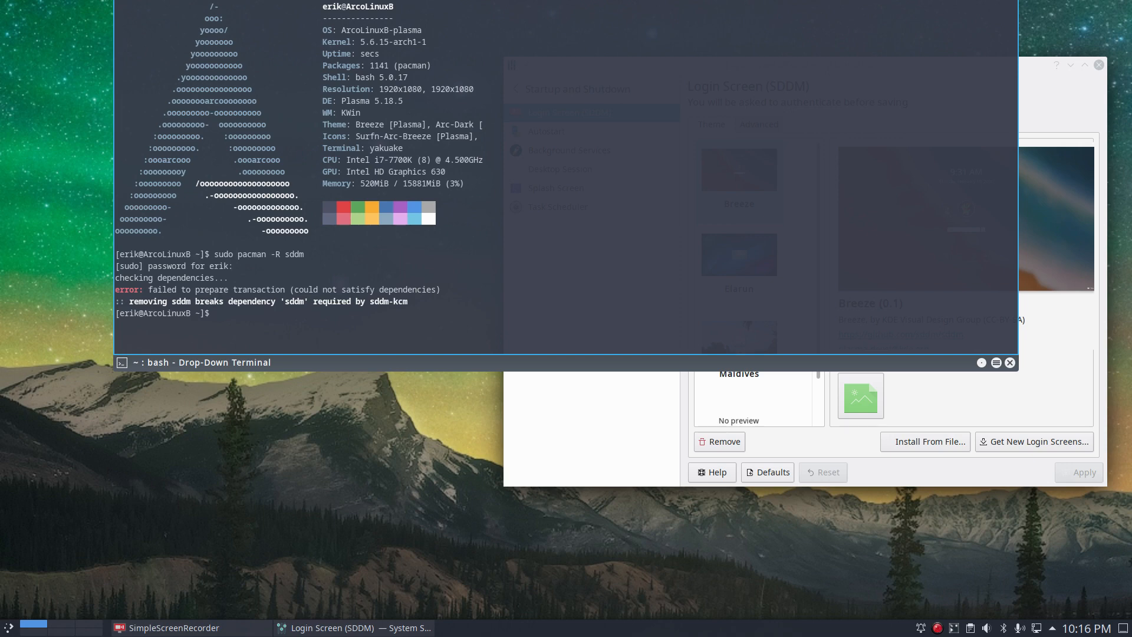
{"action": "type", "text": "sudo pa"}
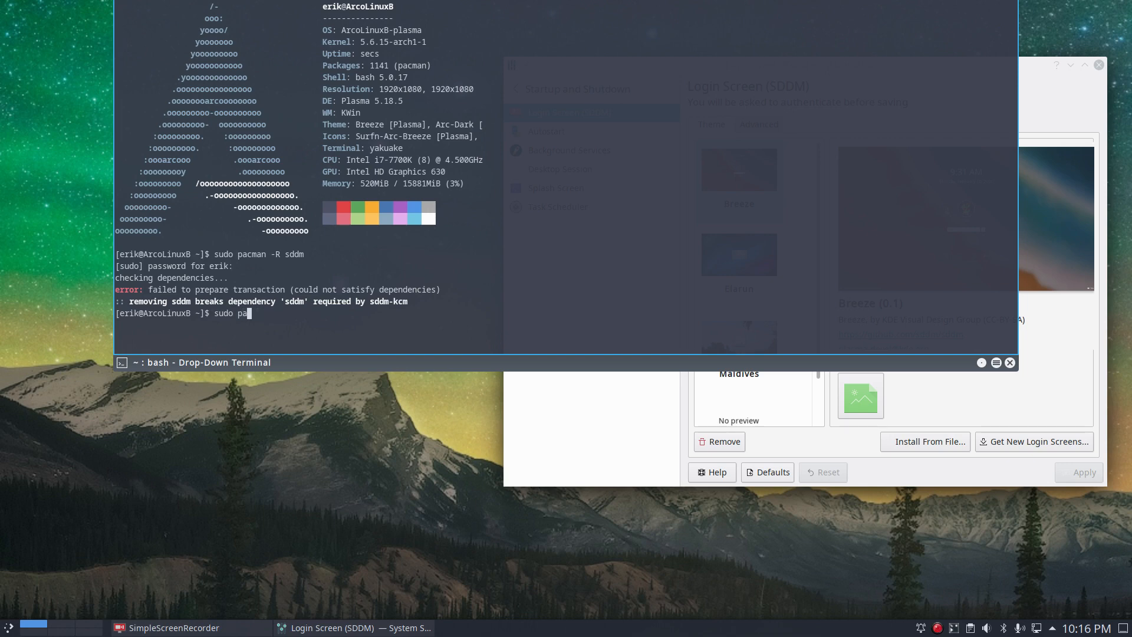
Check 'systemctl status sddm.service' shows sddm inactive and disabled while lightdm runs
{"action": "type", "text": "systemctl st"}
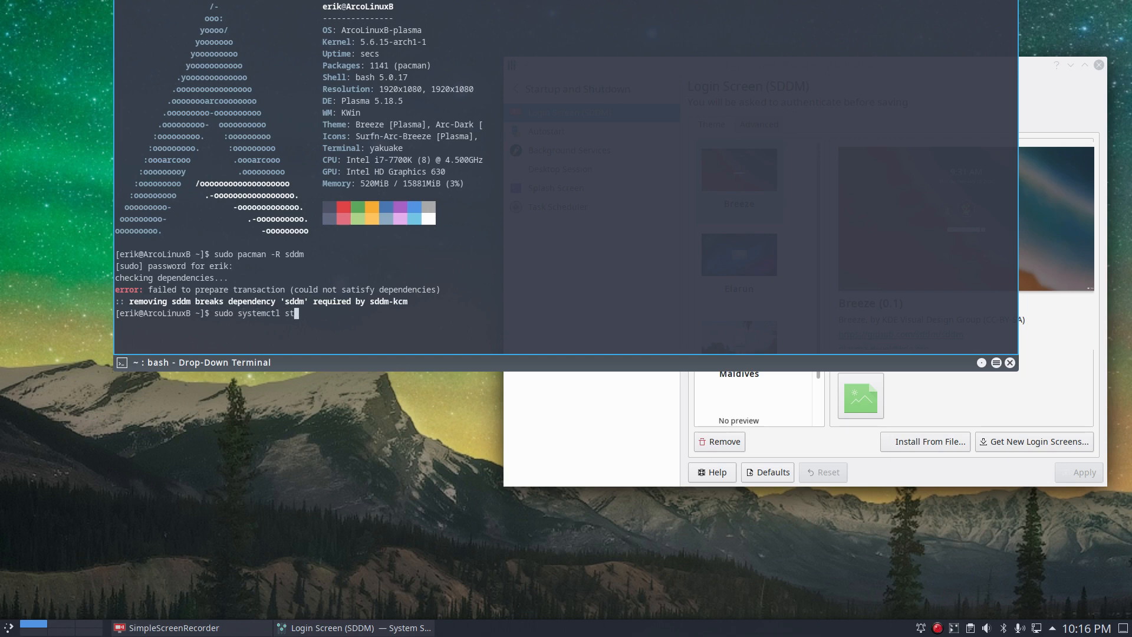
{"action": "type", "text": "atus sddm.service"}
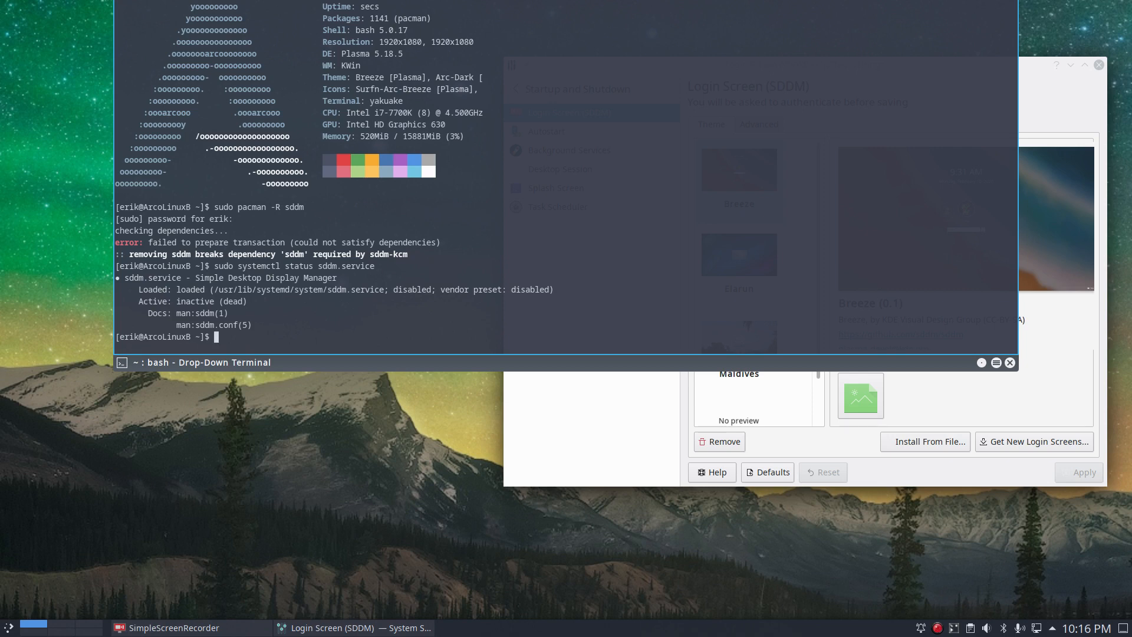
{"action": "type", "text": "sudo systemctl status sddm.ser"}
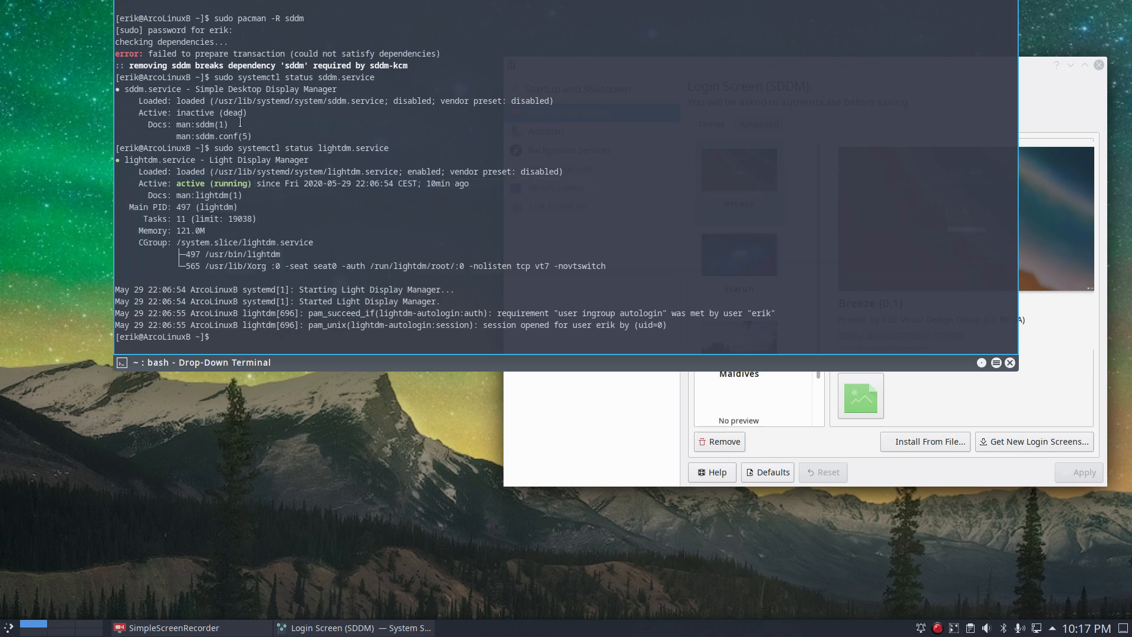
{"action": "mouse_move", "coordinate": [321, 276]}
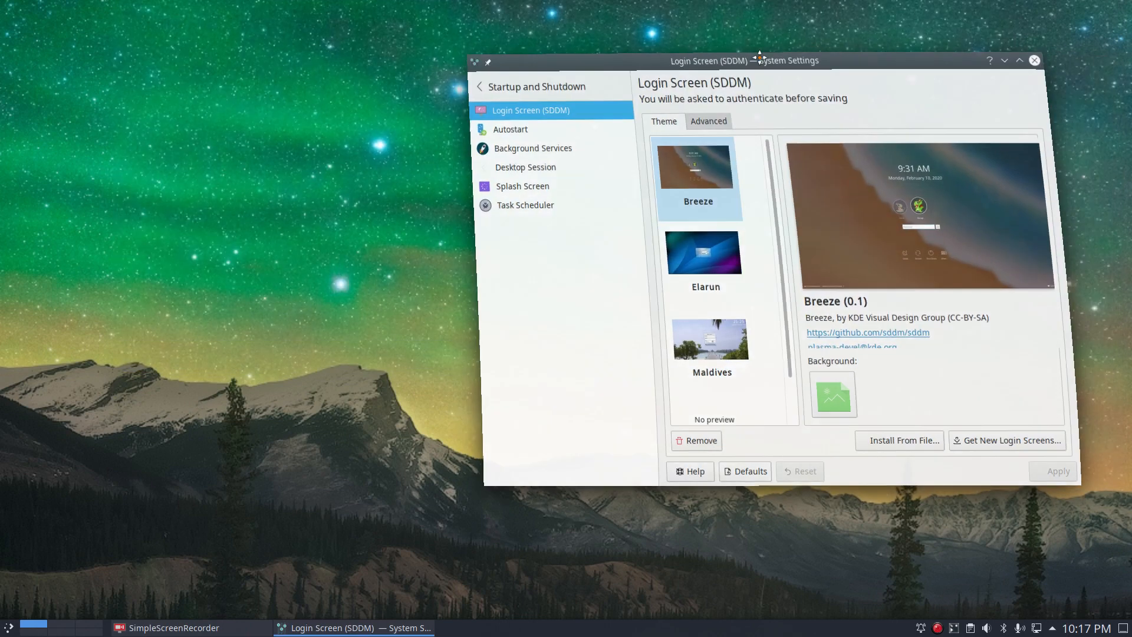
Drag System Settings to the top edge so the SDDM theme page fills the screen
{"action": "left_click_drag", "start_coordinate": [757, 60], "coordinate": [615, 52]}
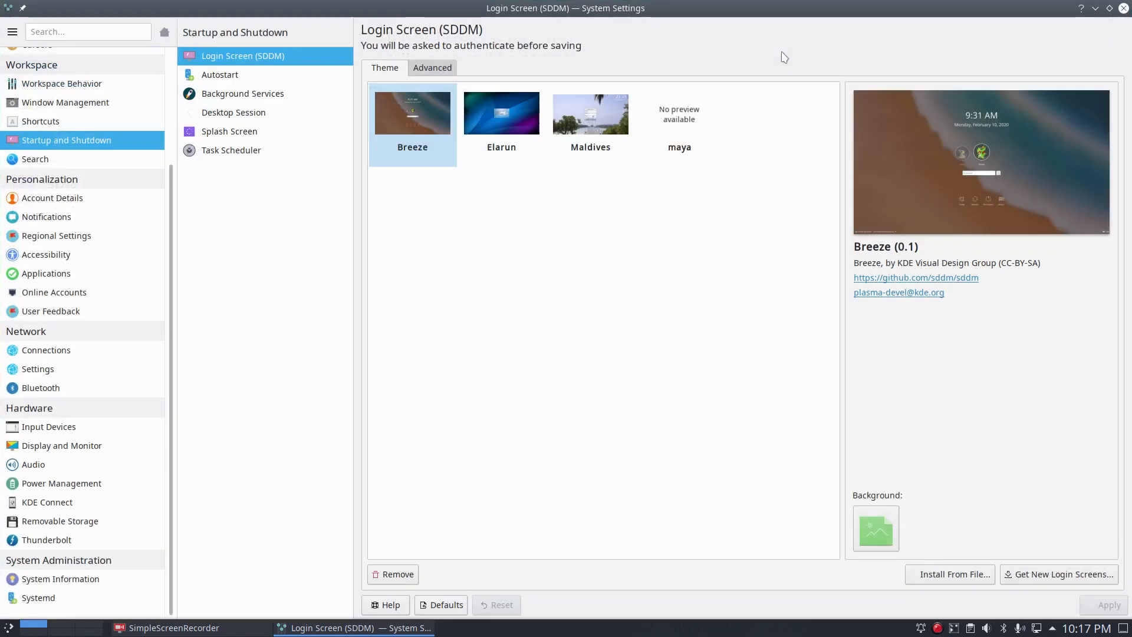
{"action": "mouse_move", "coordinate": [686, 170]}
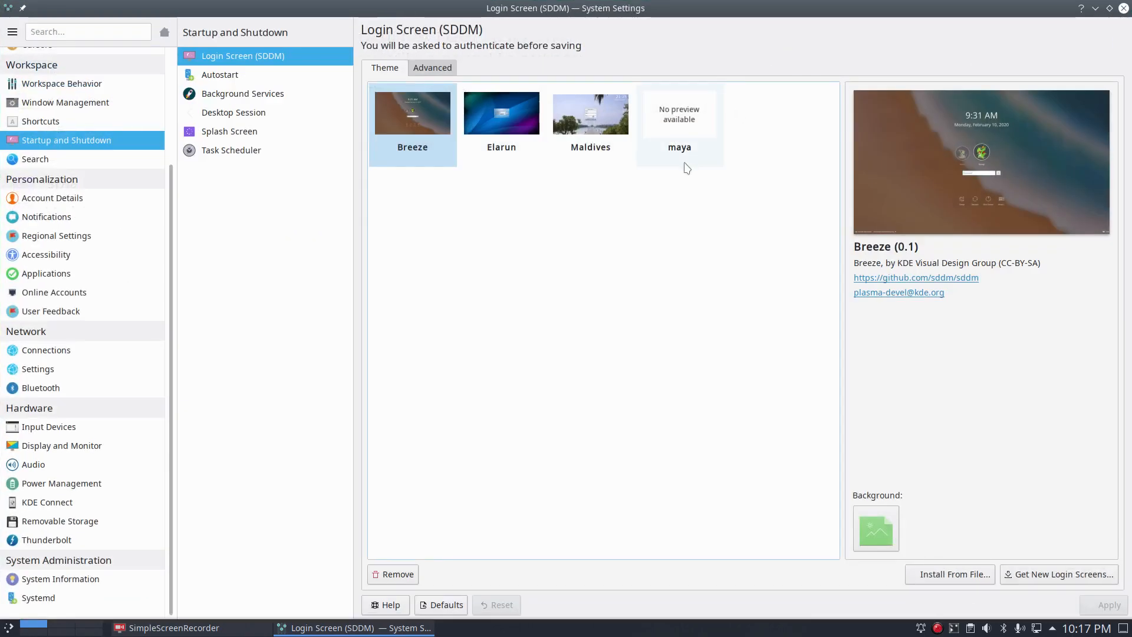
{"action": "mouse_move", "coordinate": [946, 14]}
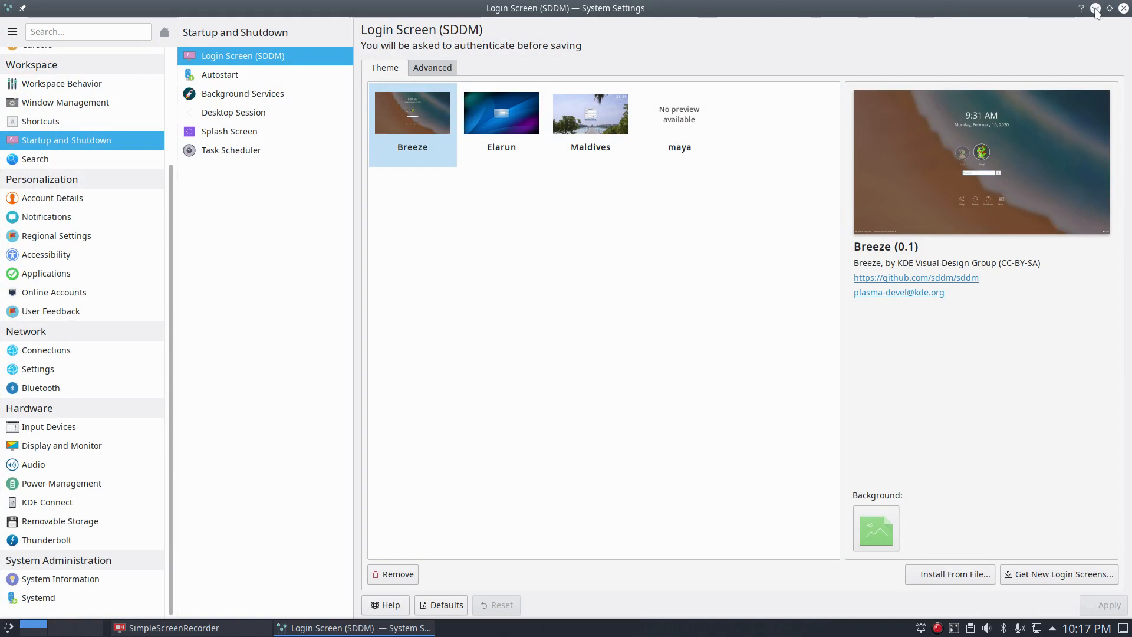
{"action": "mouse_move", "coordinate": [1095, 9]}
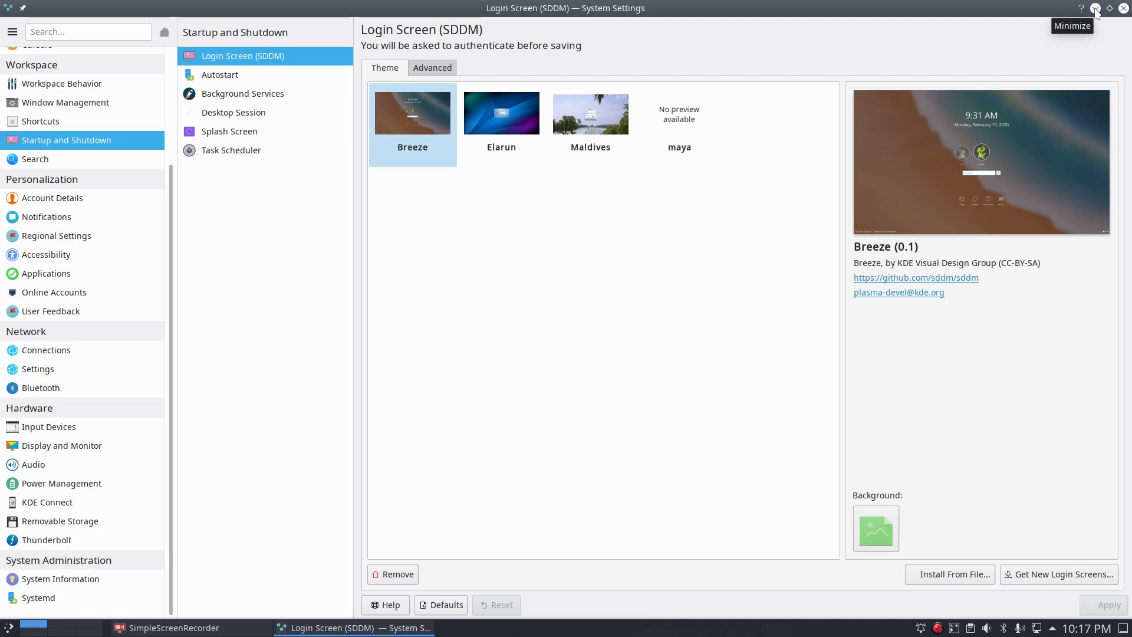
{"action": "mouse_move", "coordinate": [274, 567]}
{"action": "type", "text": "arcolinux"}
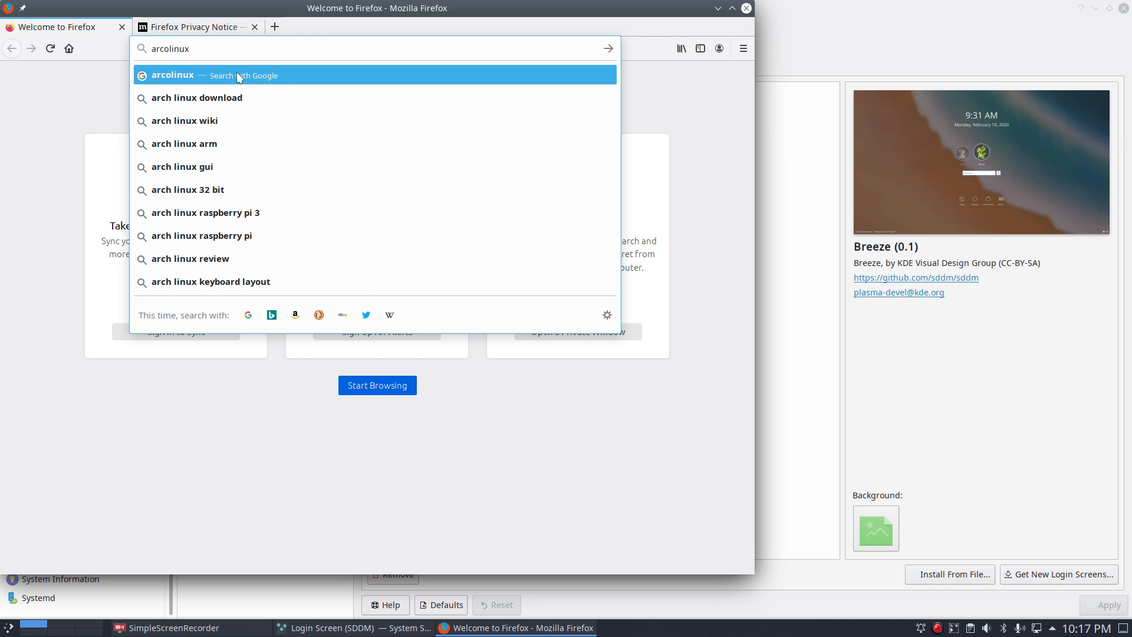
Search Google for 'arcolinux.com lightdm sddm' and scroll through the ArcoLinux results
{"action": "type", "text": "lightdm+sddm"}
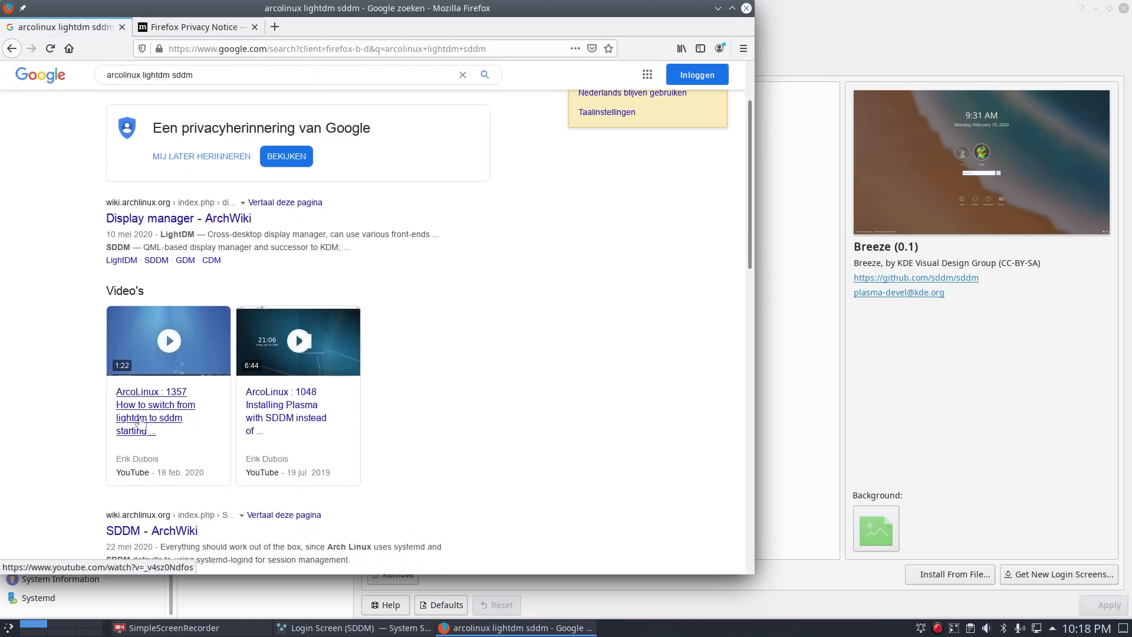
{"action": "scroll", "scroll_direction": "down", "scroll_amount": 3}
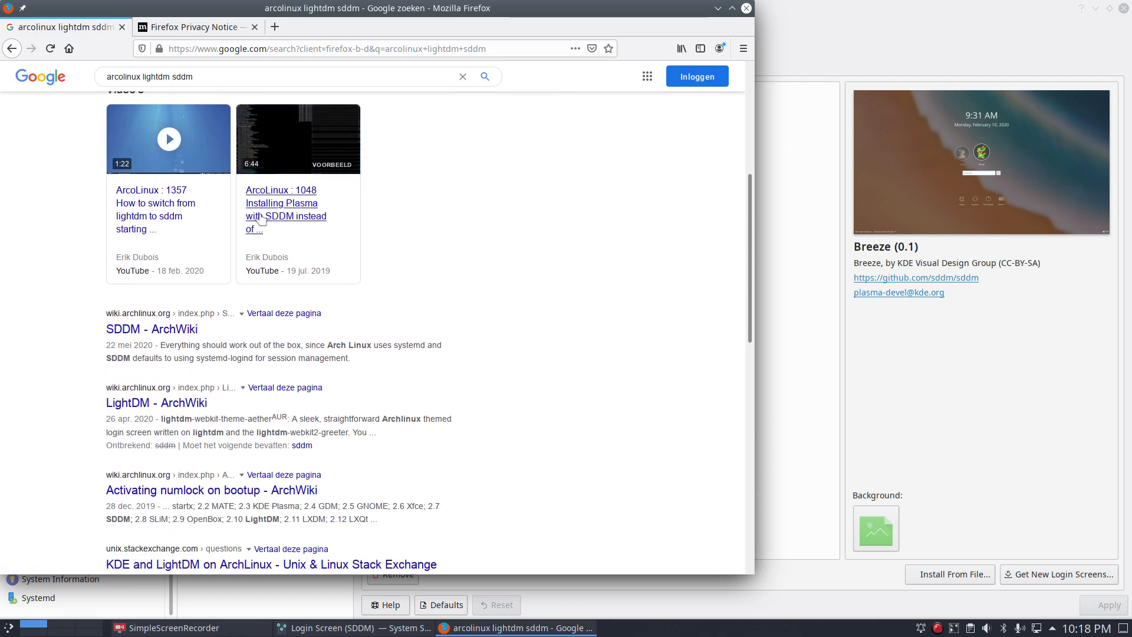
{"action": "mouse_move", "coordinate": [276, 241]}
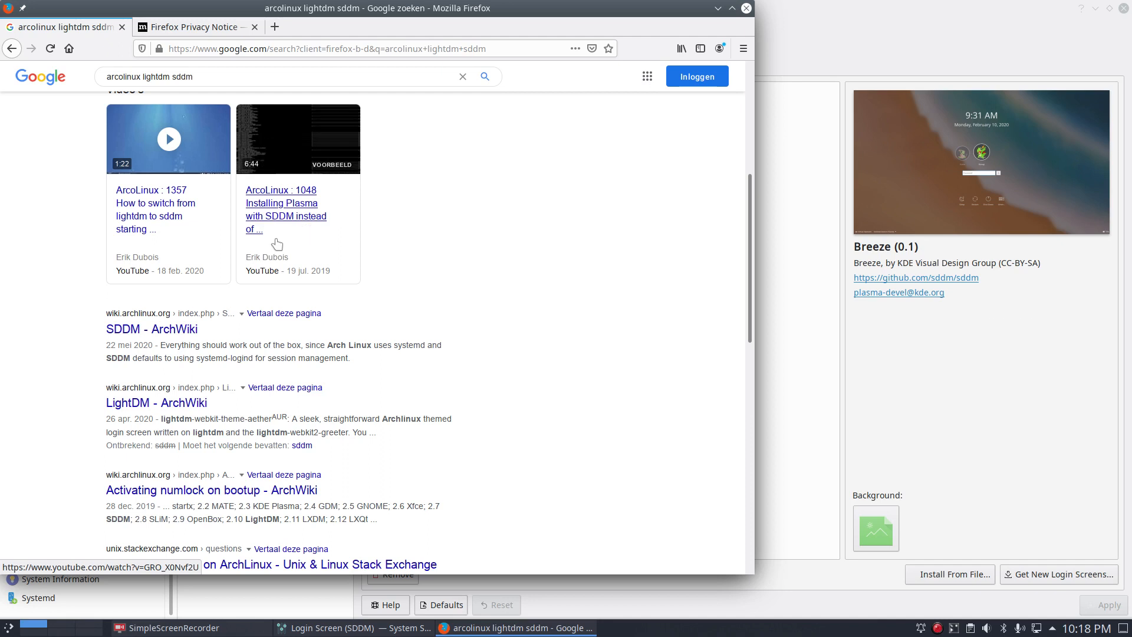
{"action": "scroll", "scroll_direction": "down", "scroll_amount": 3}
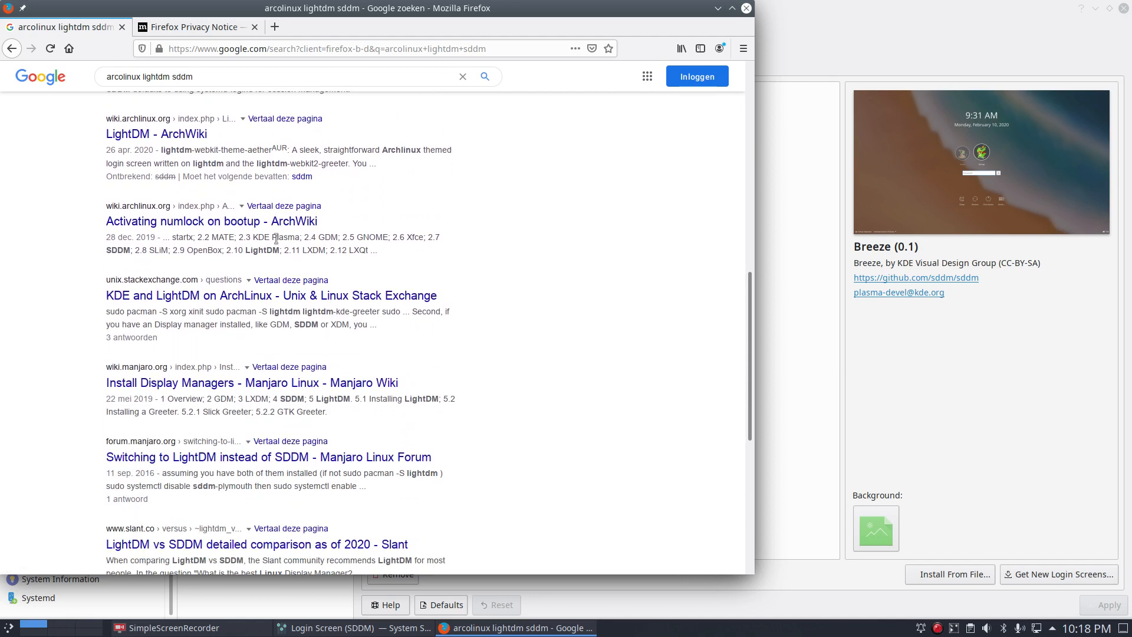
{"action": "scroll", "scroll_direction": "down", "scroll_amount": 3}
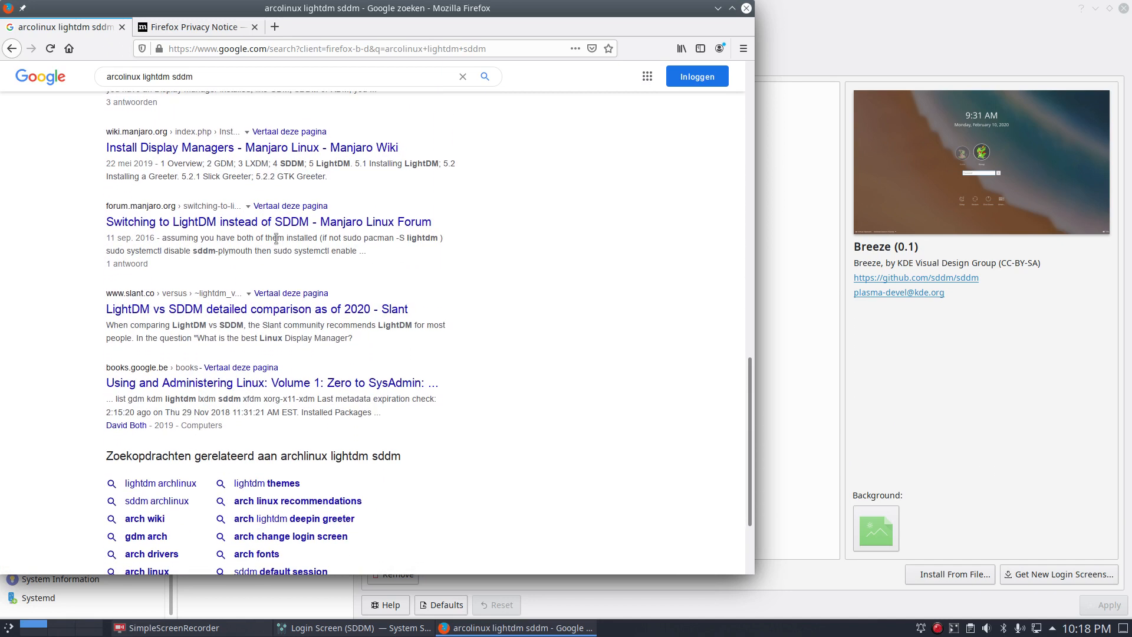
{"action": "scroll", "scroll_direction": "up", "scroll_amount": 3}
{"action": "type", "text": ".com"}
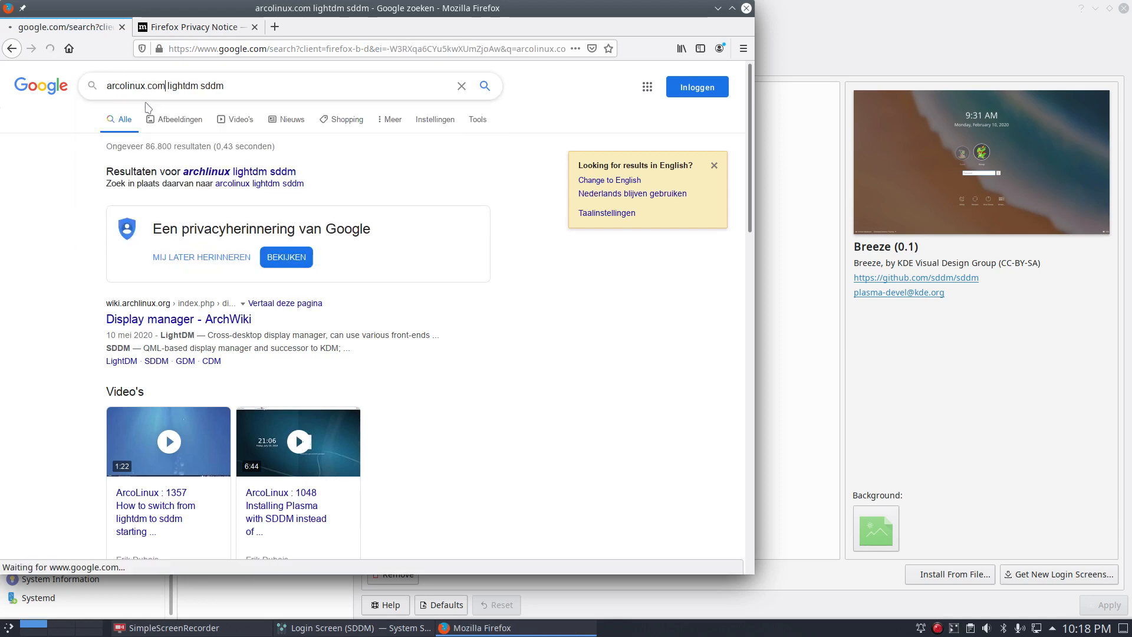
{"action": "scroll", "scroll_direction": "down", "scroll_amount": 3}
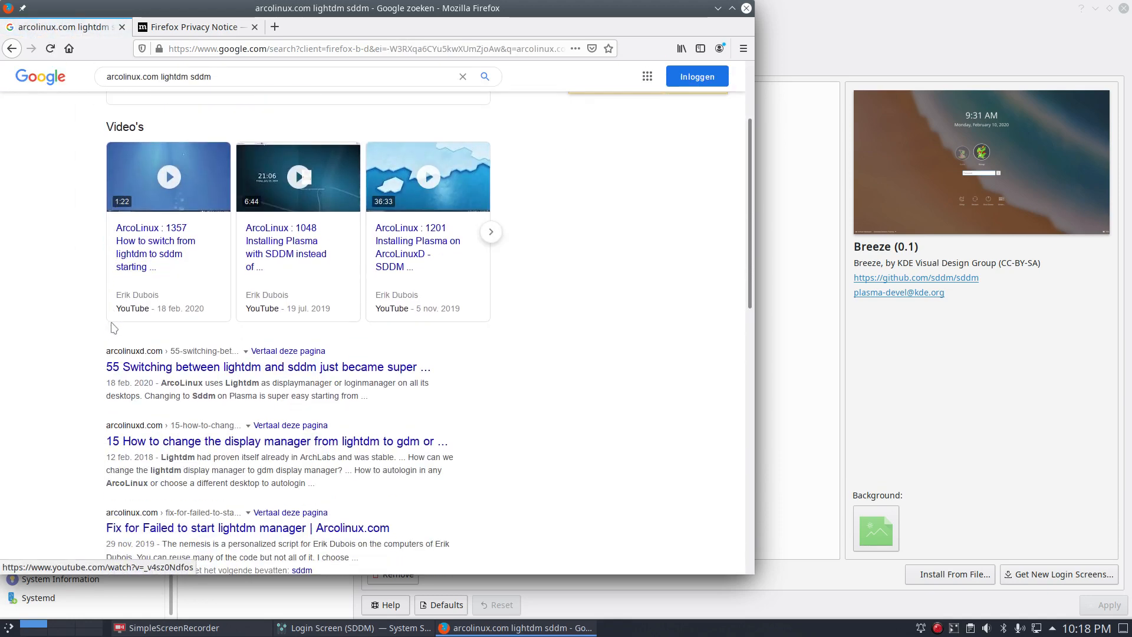
{"action": "mouse_move", "coordinate": [149, 355]}
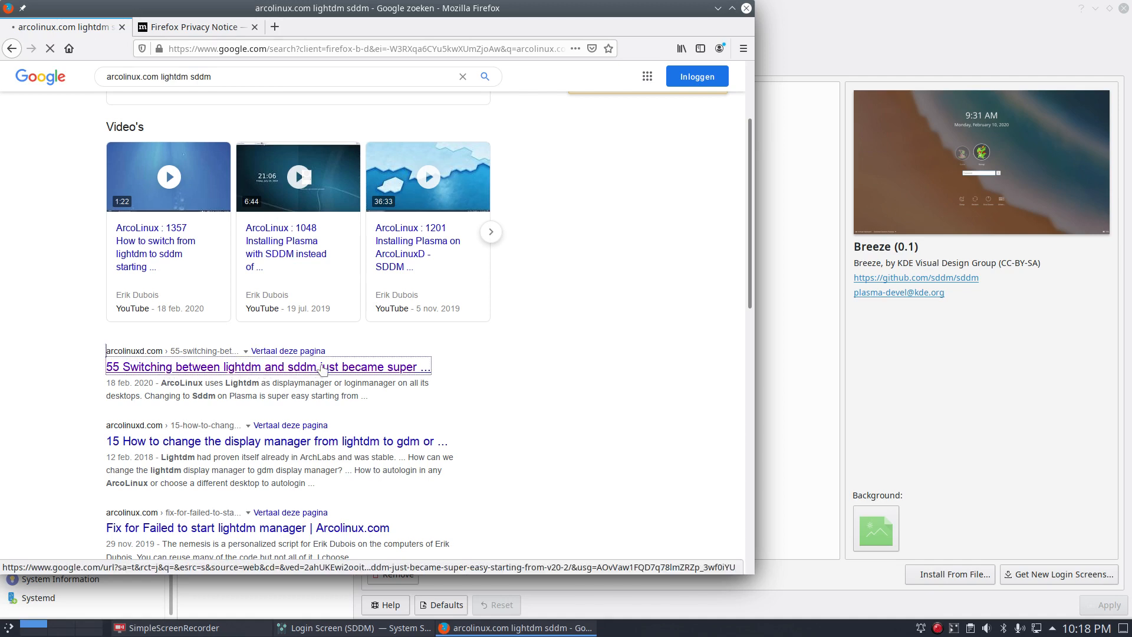
Read the ArcoLinuxD article, highlight words in the systemctl enable sddm command, then close Firefox
{"action": "left_click", "coordinate": [269, 365]}
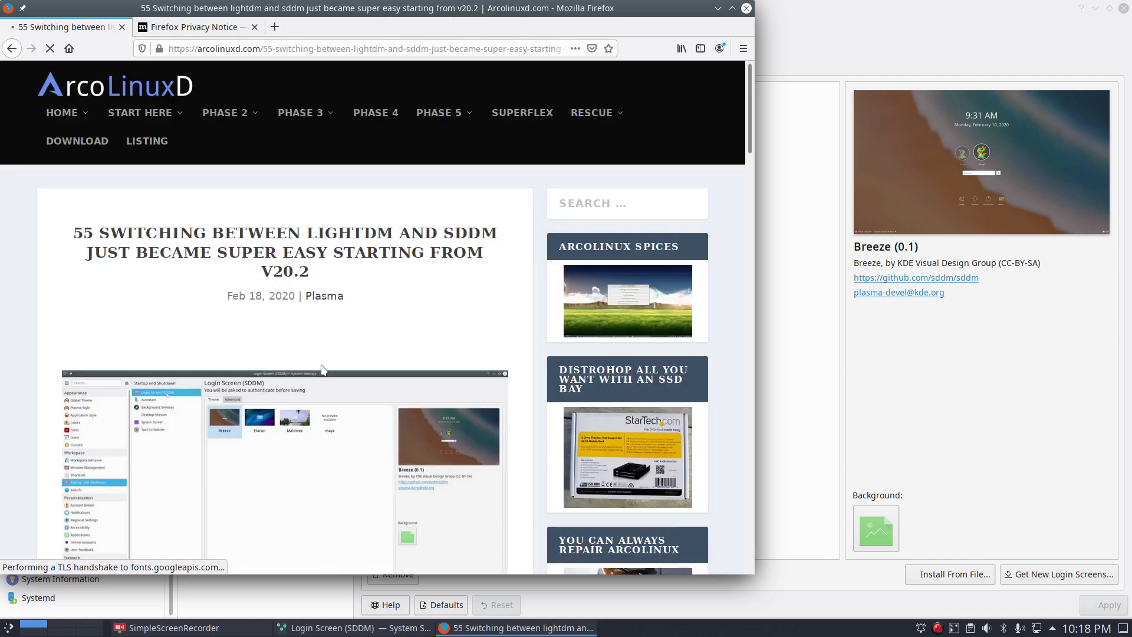
{"action": "scroll", "scroll_direction": "down", "scroll_amount": 3}
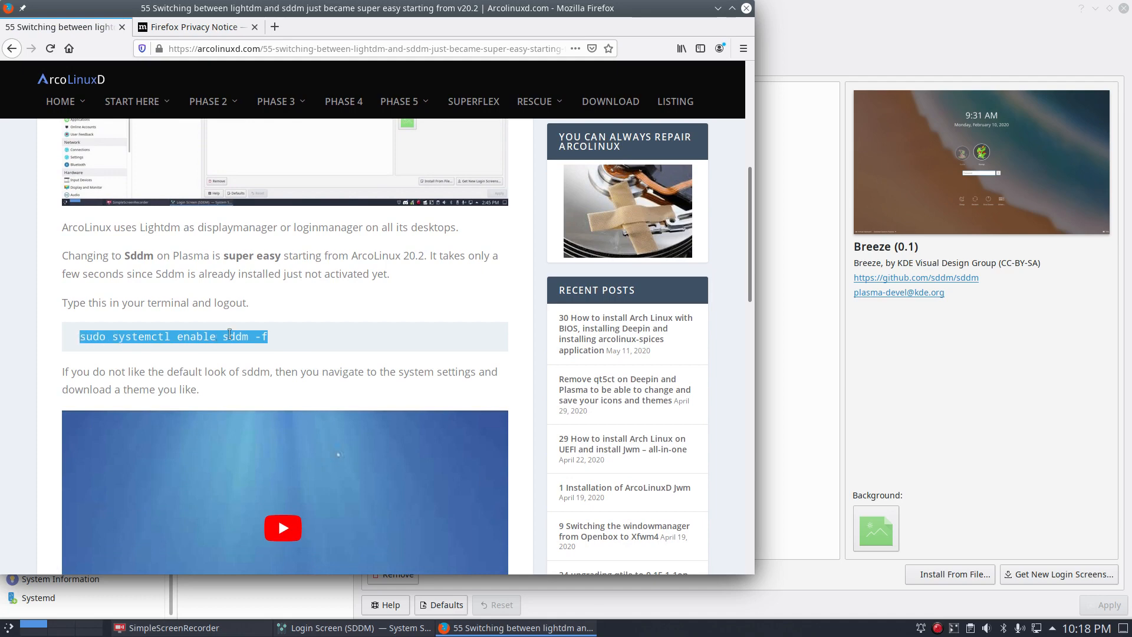
{"action": "mouse_move", "coordinate": [538, 31]}
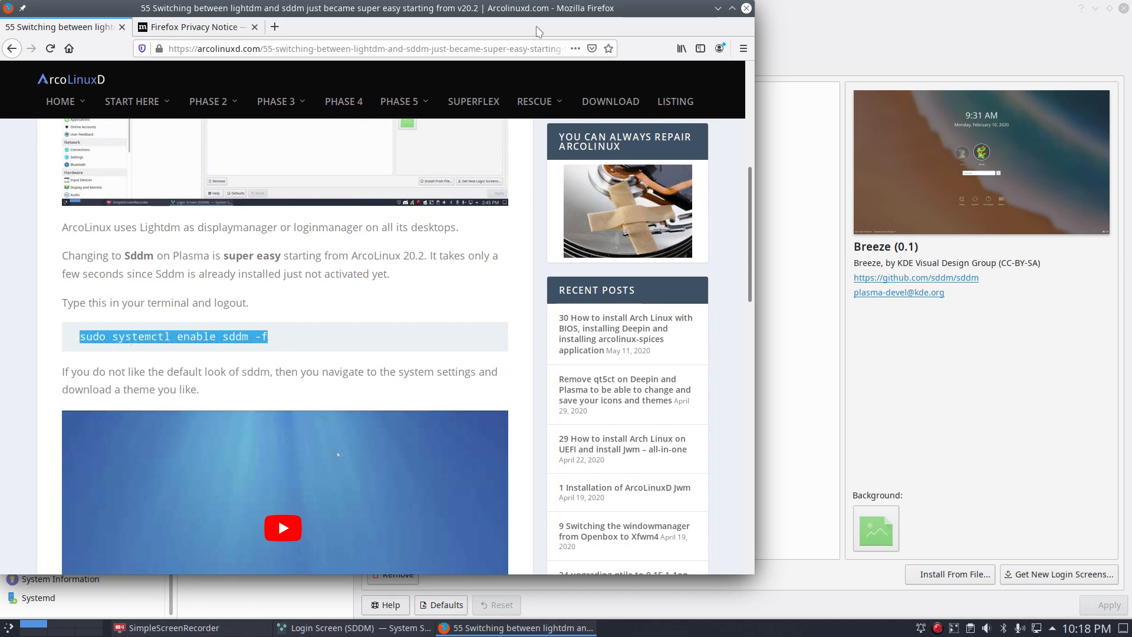
{"action": "mouse_move", "coordinate": [718, 8]}
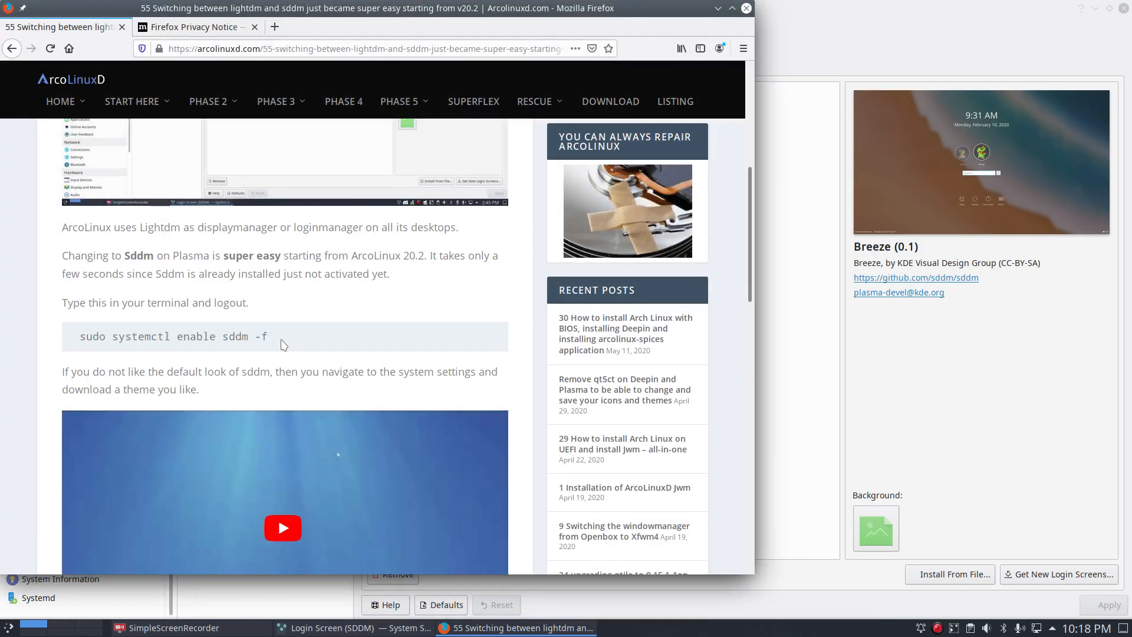
{"action": "mouse_move", "coordinate": [141, 338]}
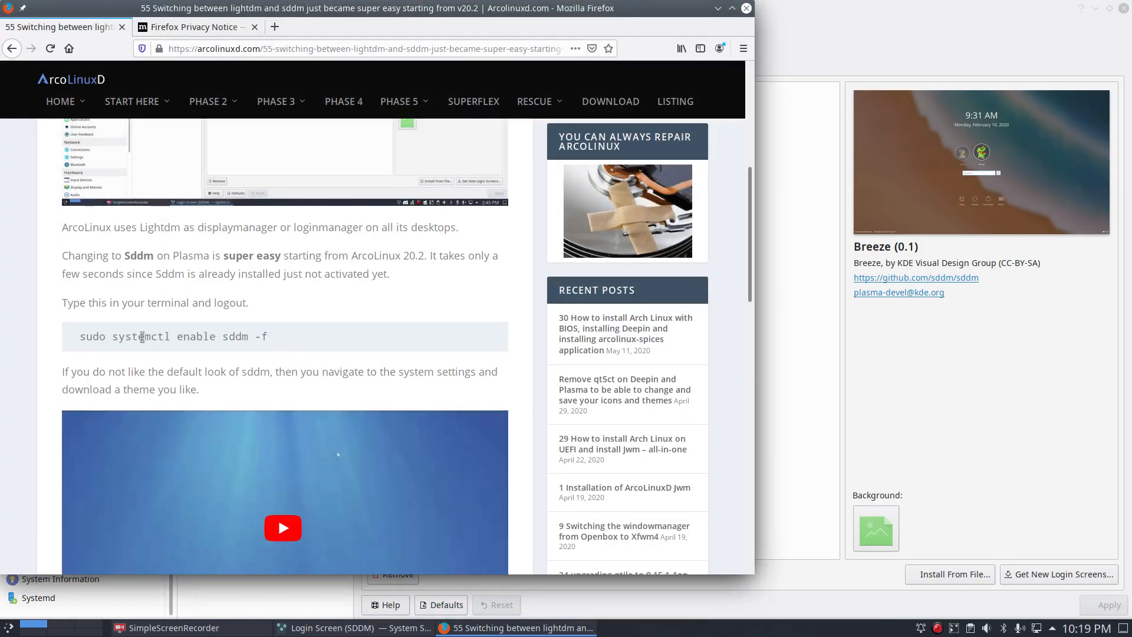
{"action": "double_click", "coordinate": [140, 338]}
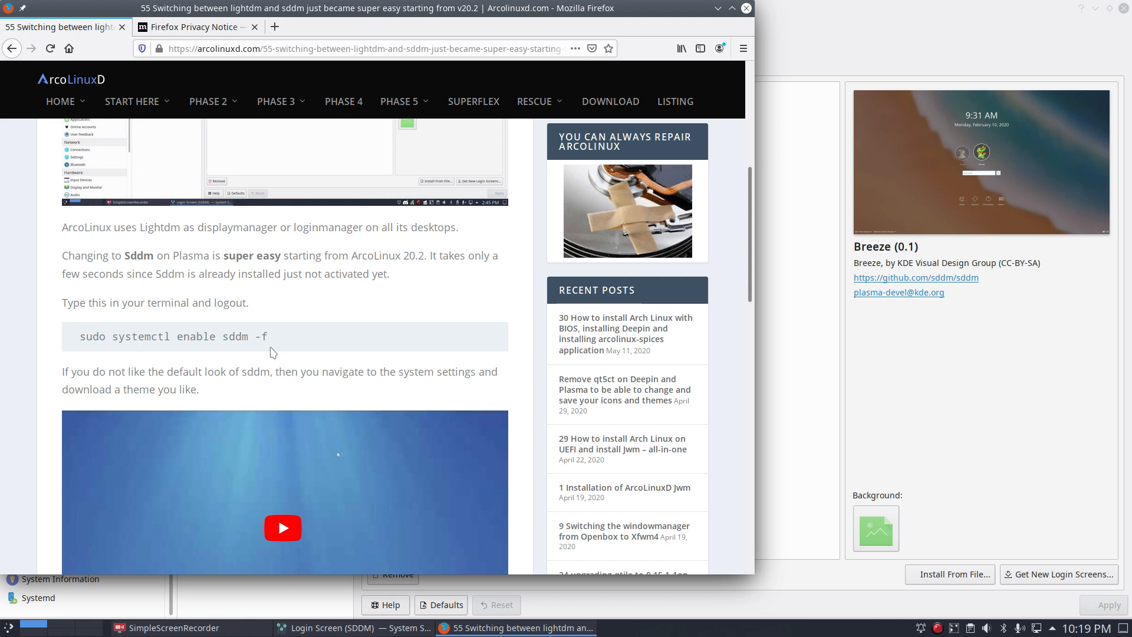
{"action": "double_click", "coordinate": [234, 338]}
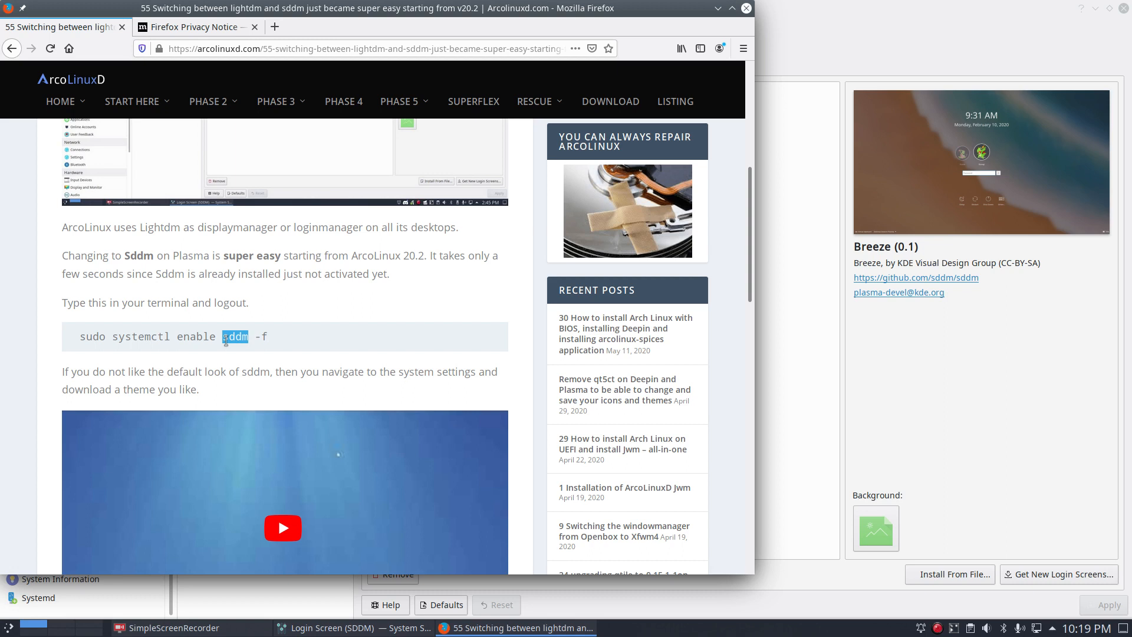
{"action": "left_click", "coordinate": [224, 337]}
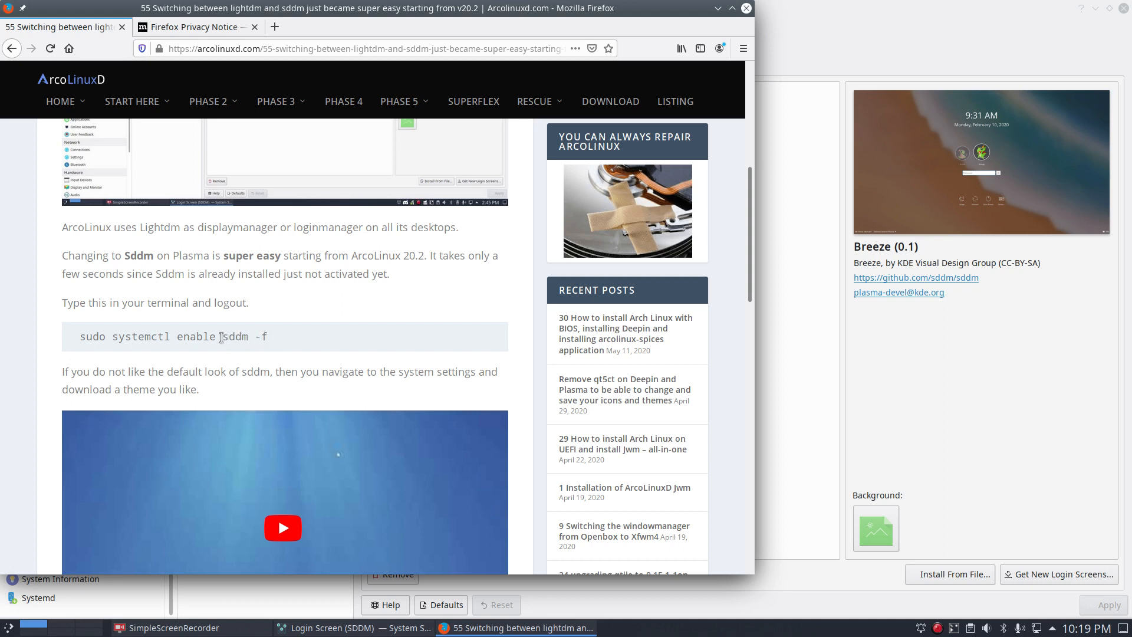
{"action": "double_click", "coordinate": [231, 338]}
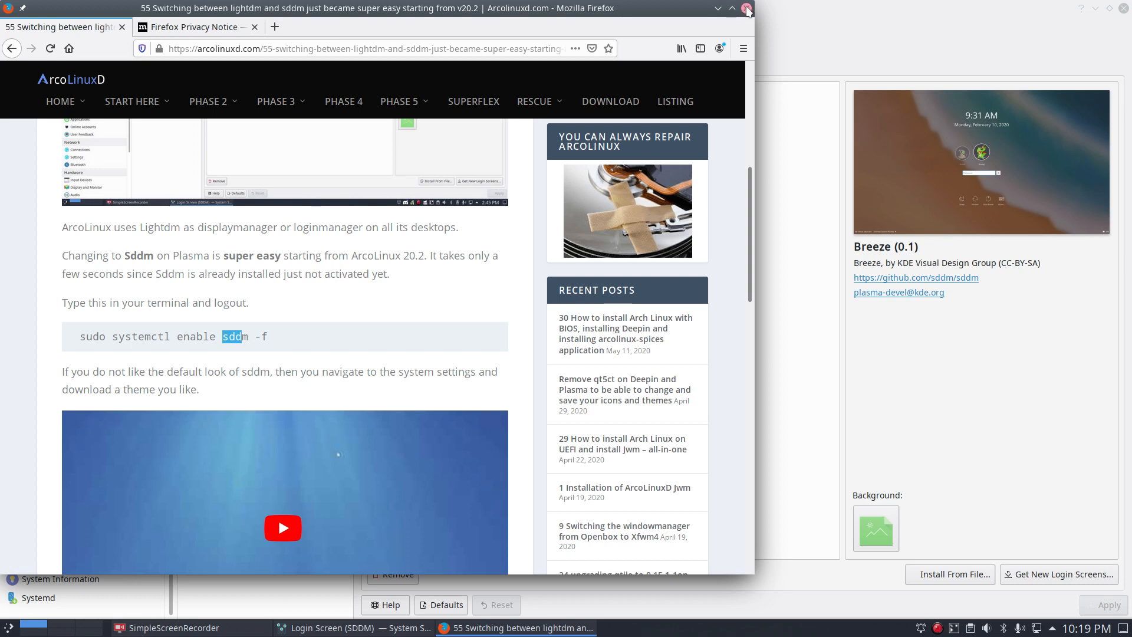
{"action": "mouse_move", "coordinate": [747, 9]}
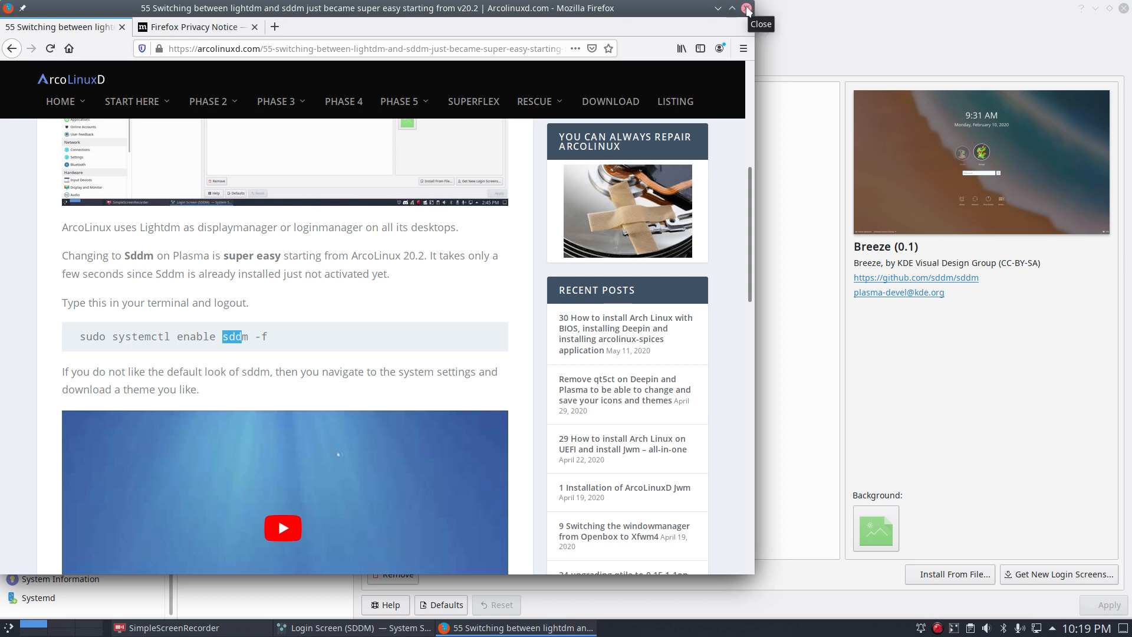
{"action": "left_click", "coordinate": [745, 9]}
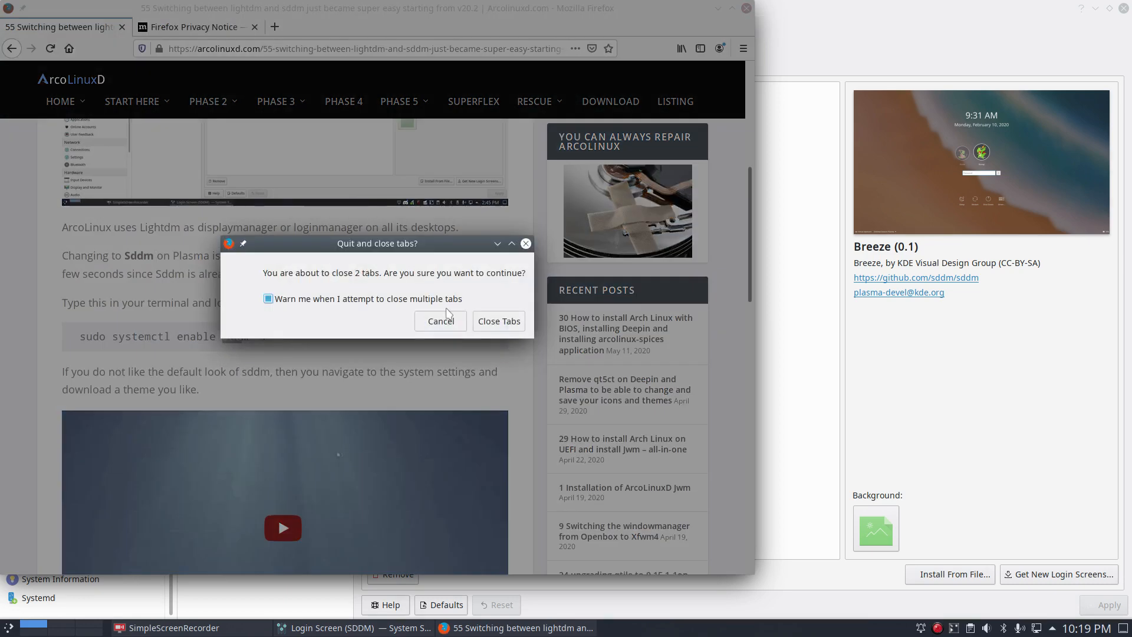
Confirm closing both tabs, then browse Get New Login Screens sorted by date, rating and installed
{"action": "left_click", "coordinate": [268, 298]}
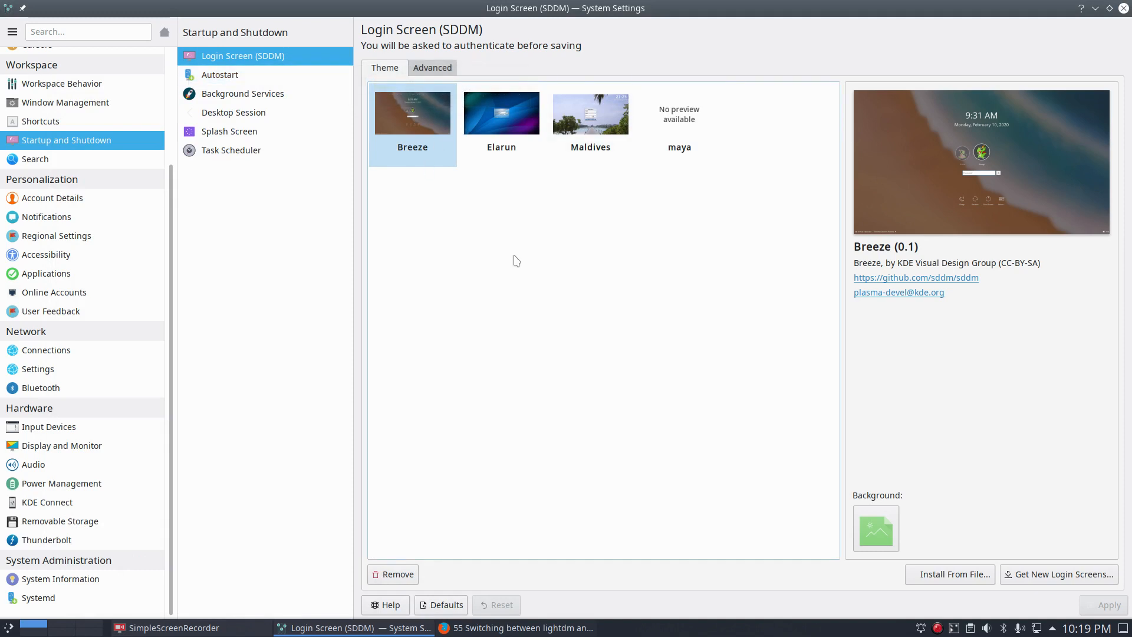
{"action": "mouse_move", "coordinate": [524, 146]}
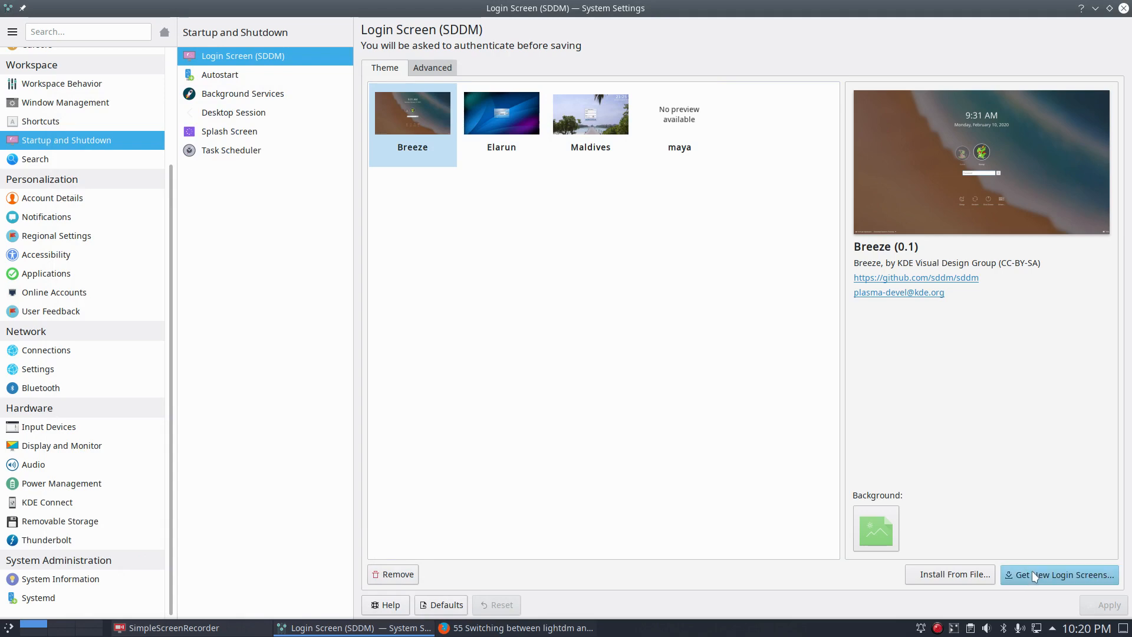
{"action": "left_click", "coordinate": [1059, 574]}
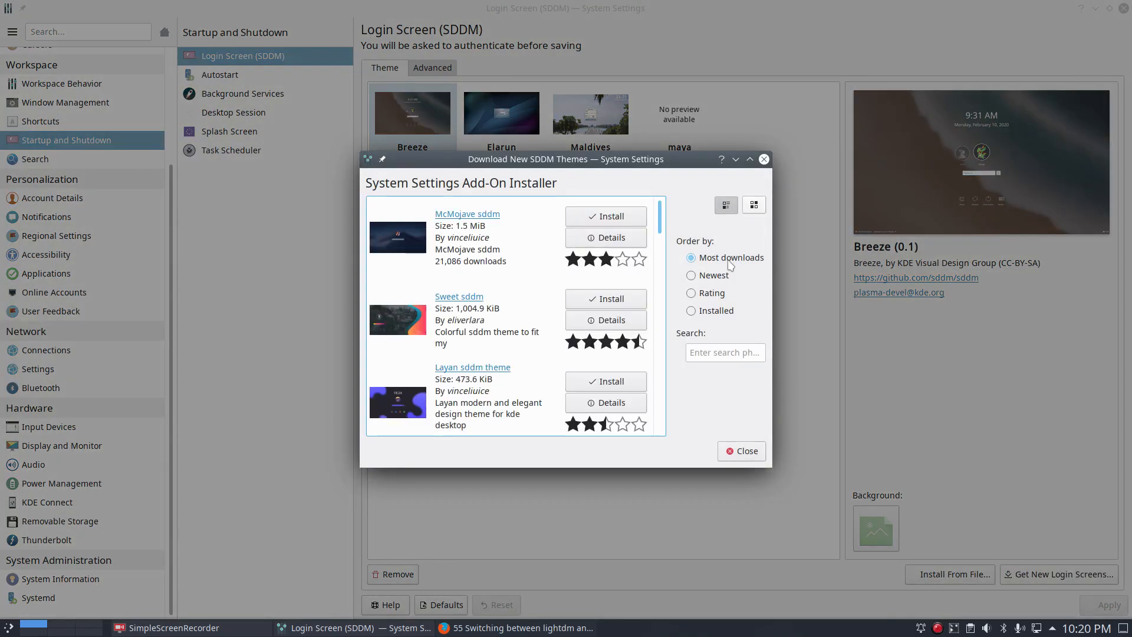
{"action": "left_click", "coordinate": [691, 276]}
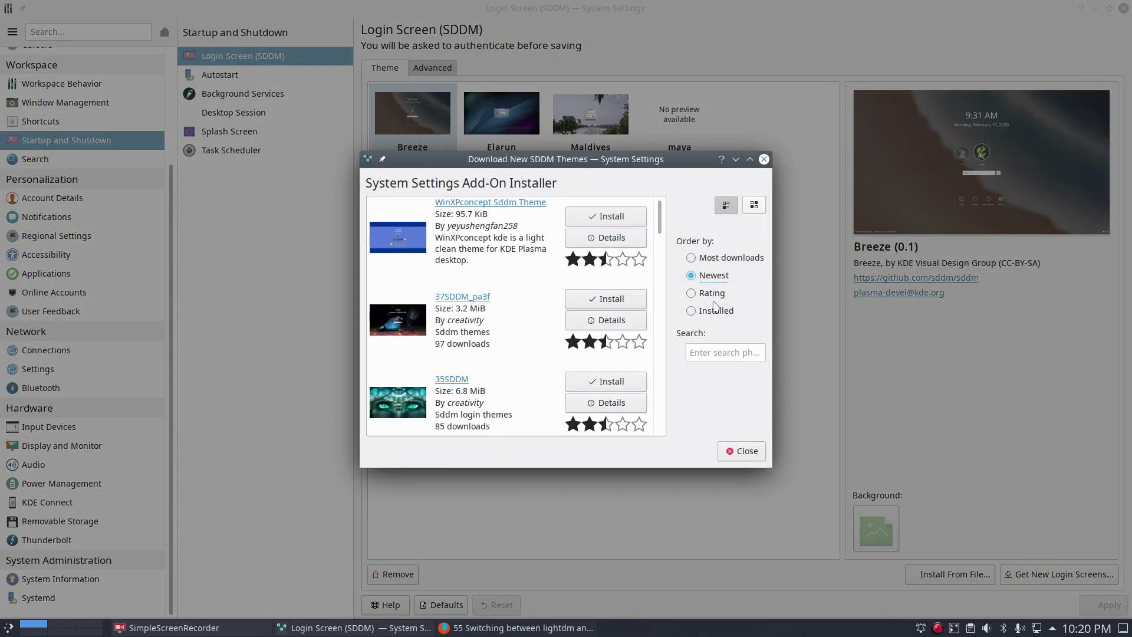
{"action": "left_click", "coordinate": [691, 292]}
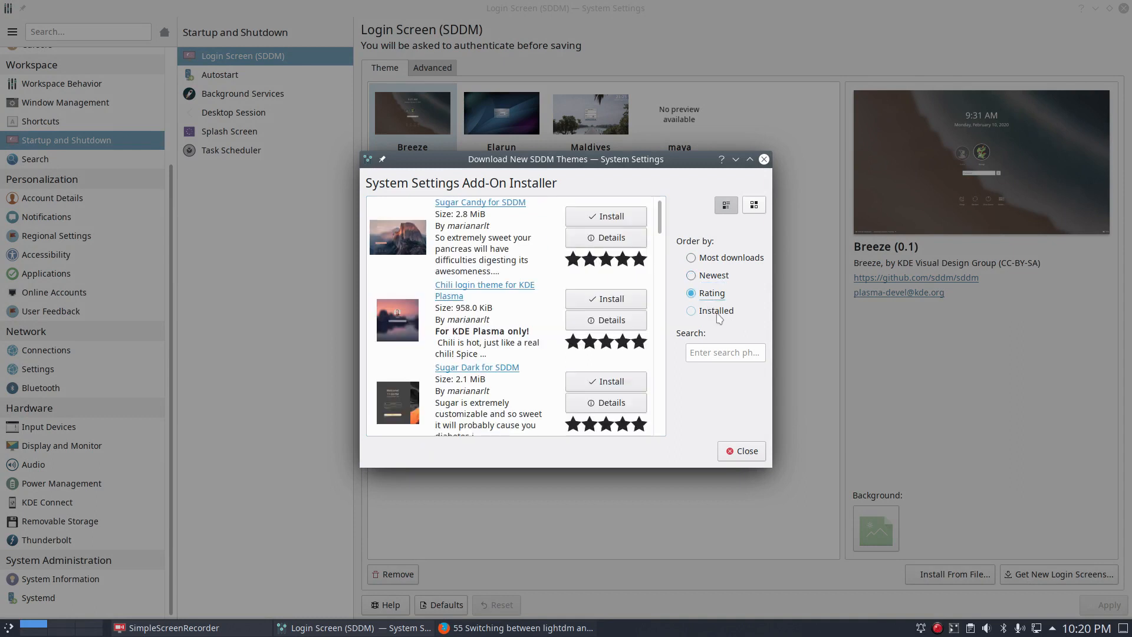
{"action": "left_click", "coordinate": [691, 311]}
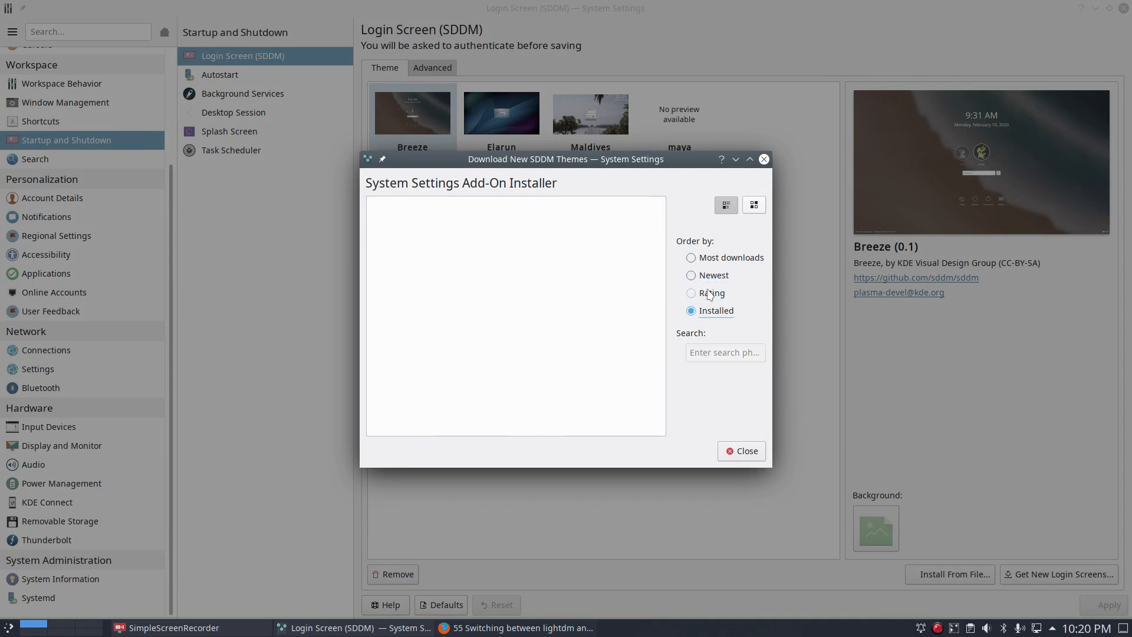
{"action": "left_click", "coordinate": [691, 292]}
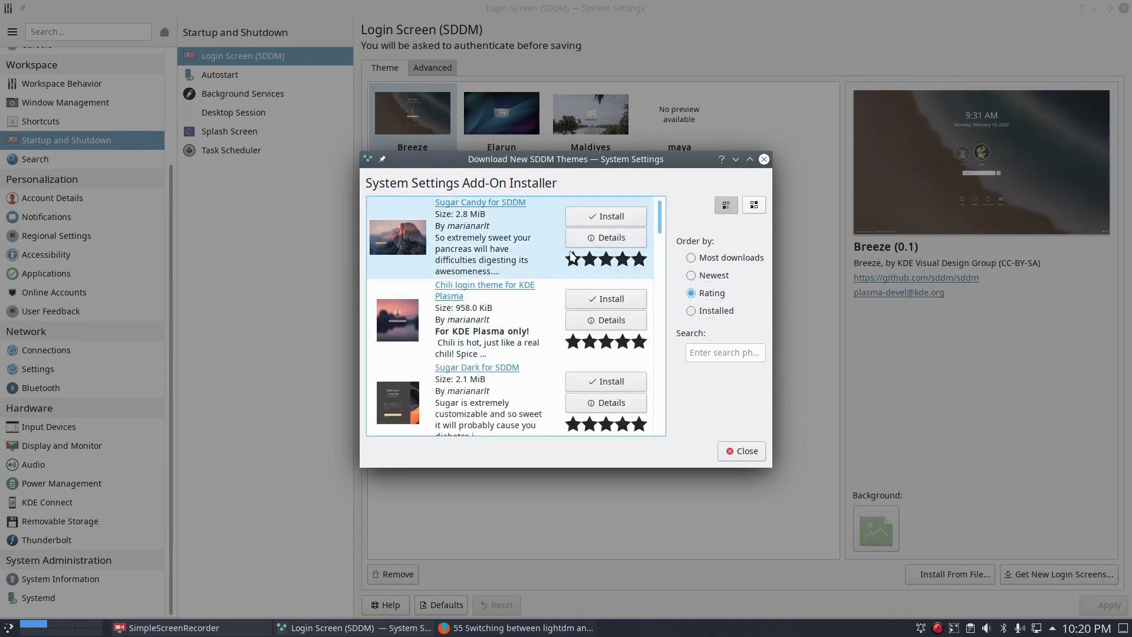
View the details of Sugar Candy for SDDM and close the theme downloader without installing
{"action": "left_click", "coordinate": [606, 237]}
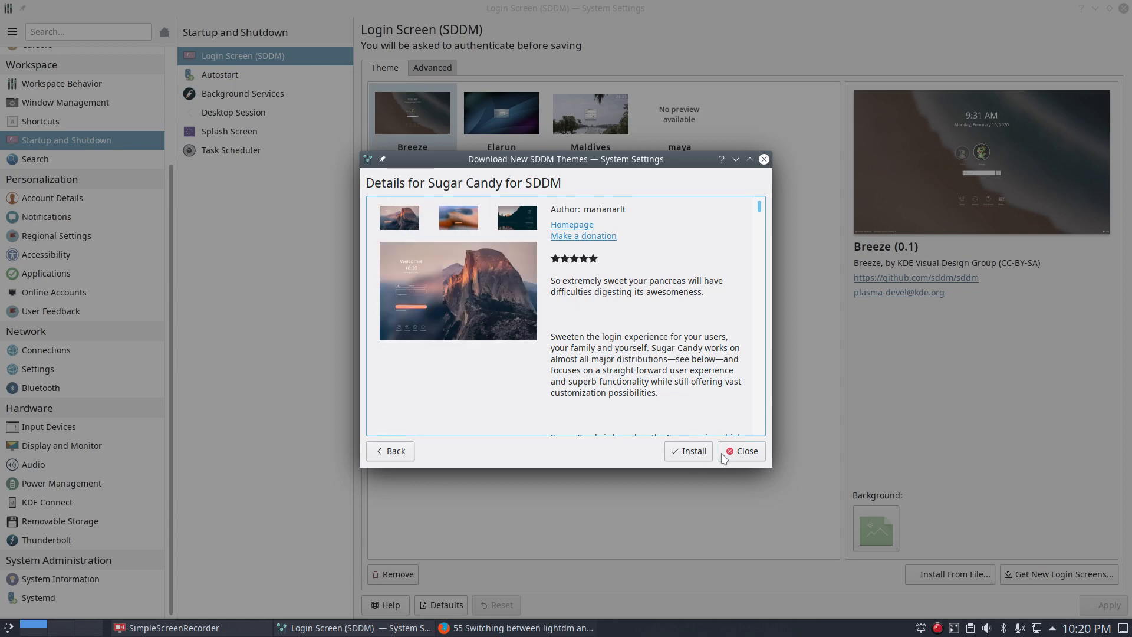
{"action": "left_click", "coordinate": [742, 450]}
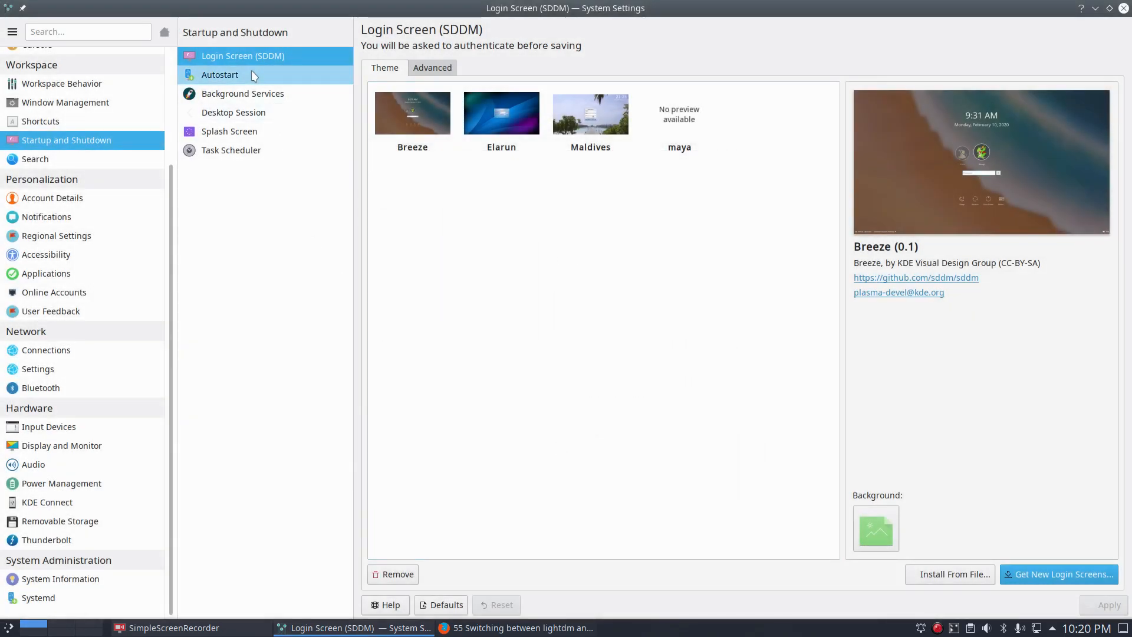
View Autostart, Desktop Session and Splash Screen pages, previewing the Arc Dark and Oxygen splash screens
{"action": "left_click", "coordinate": [219, 76]}
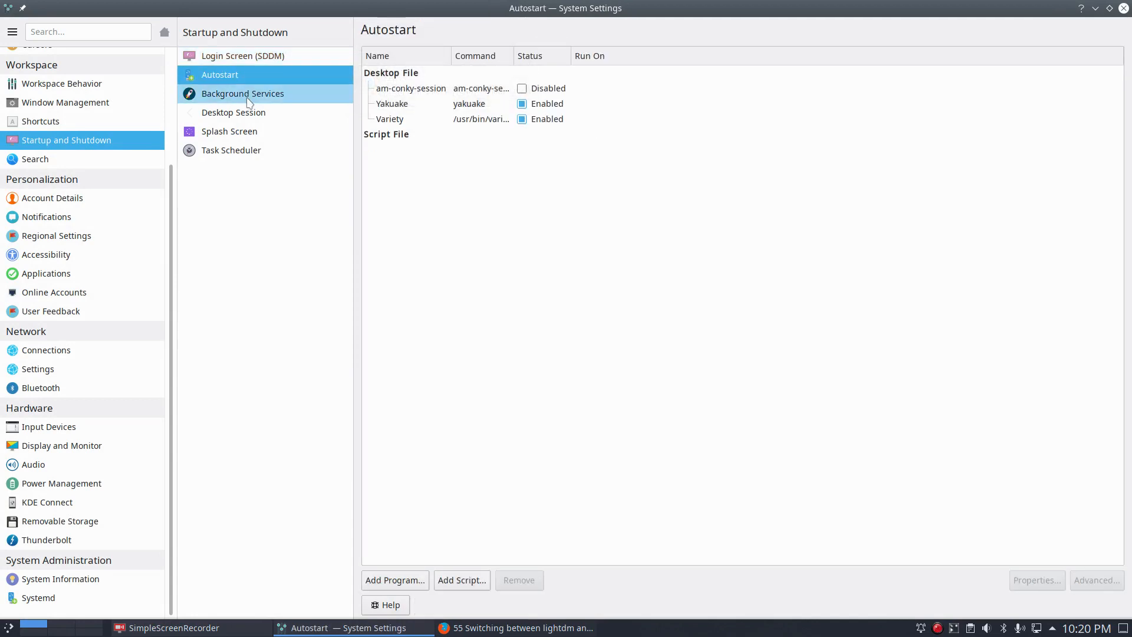
{"action": "left_click", "coordinate": [233, 113]}
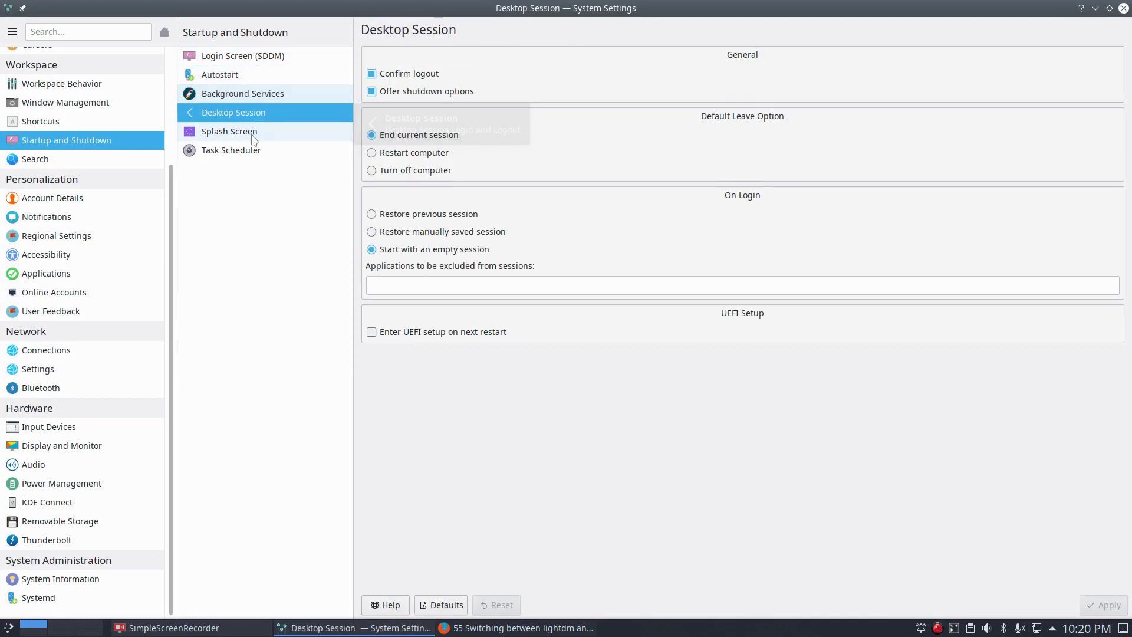
{"action": "left_click", "coordinate": [229, 131]}
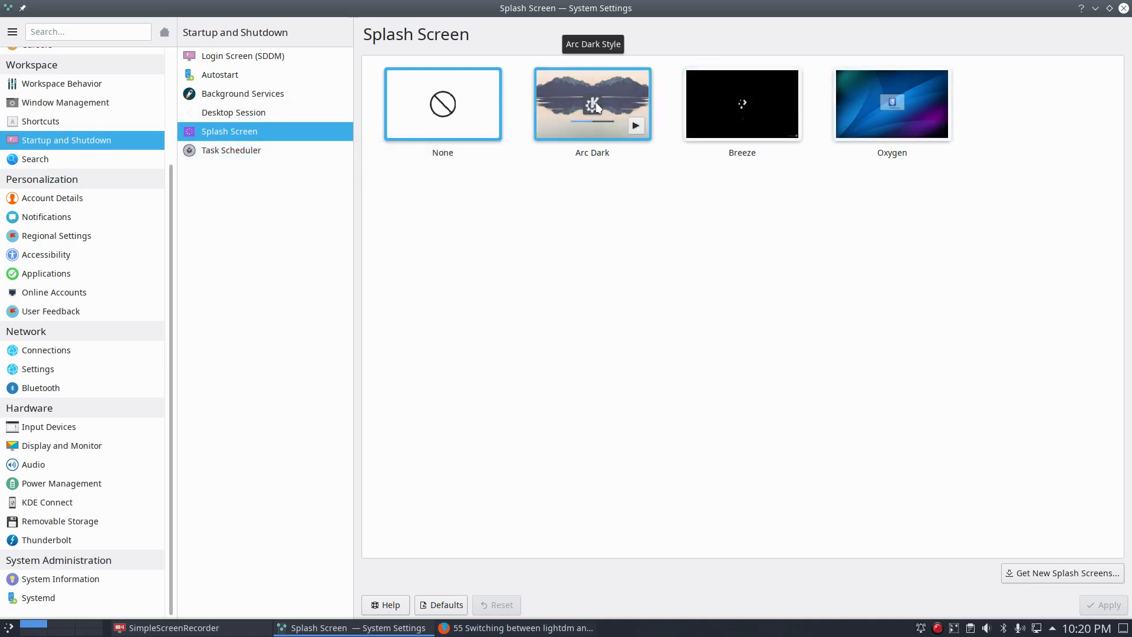
{"action": "left_click", "coordinate": [442, 103]}
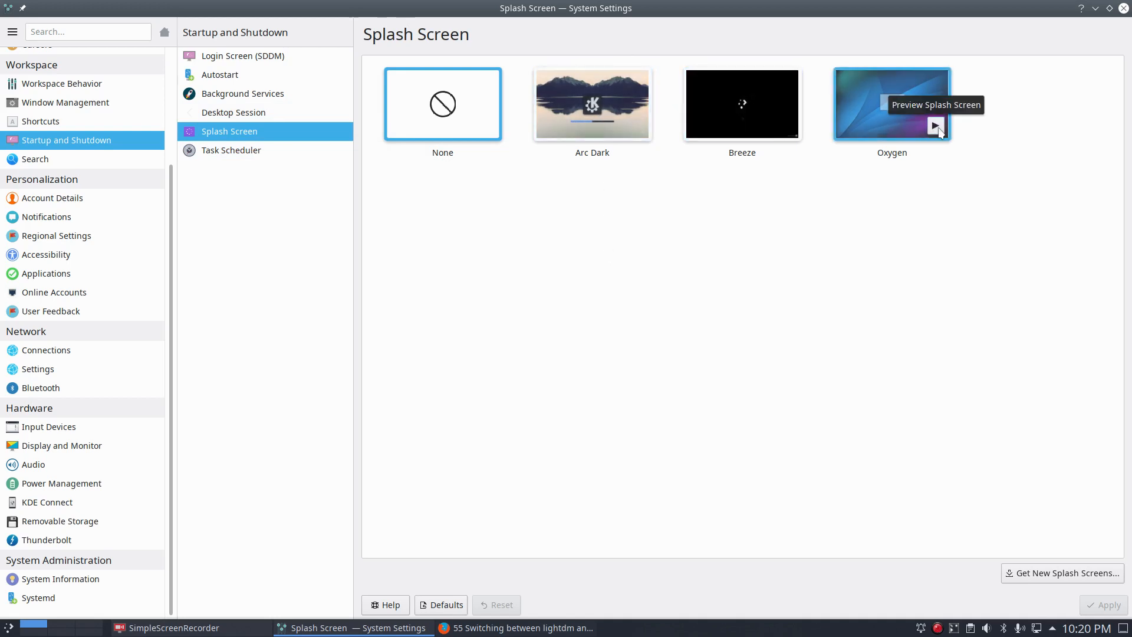
{"action": "left_click", "coordinate": [935, 125]}
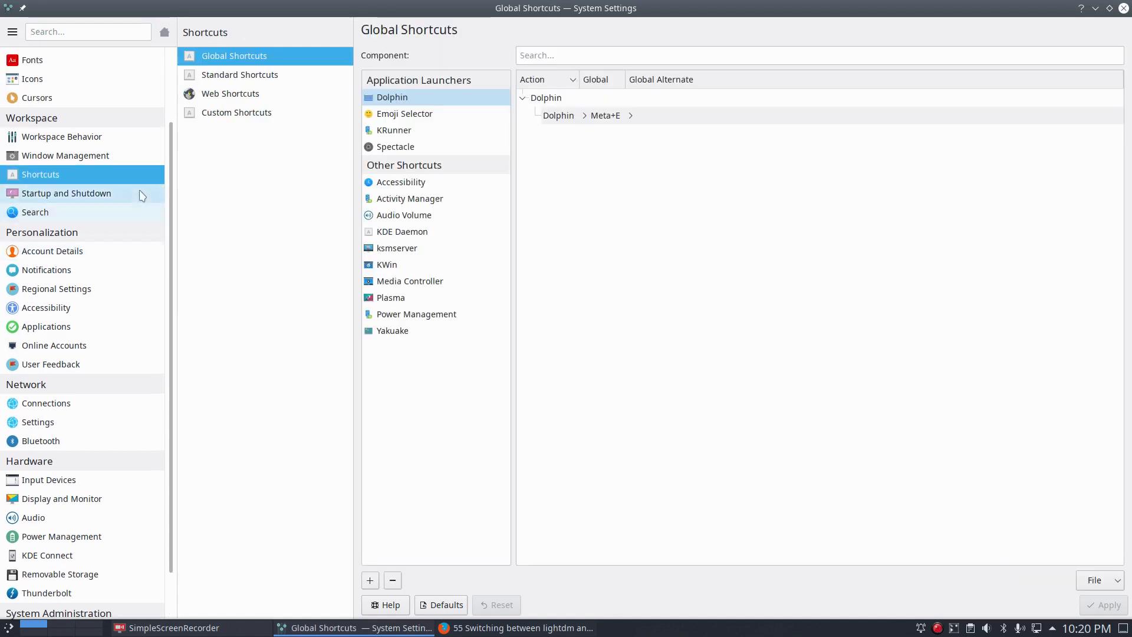
Browse the Custom Shortcuts list of ArcoLinux launchers and inspect the systemsettings5 shortcut
{"action": "left_click", "coordinate": [236, 113]}
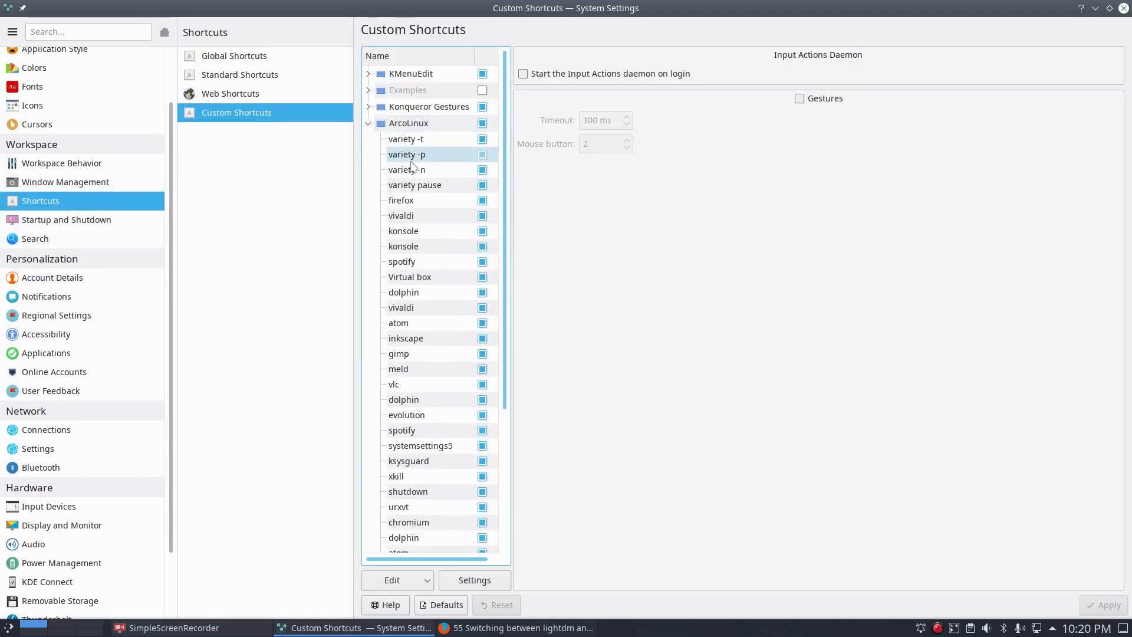
{"action": "scroll", "scroll_direction": "down", "scroll_amount": 3}
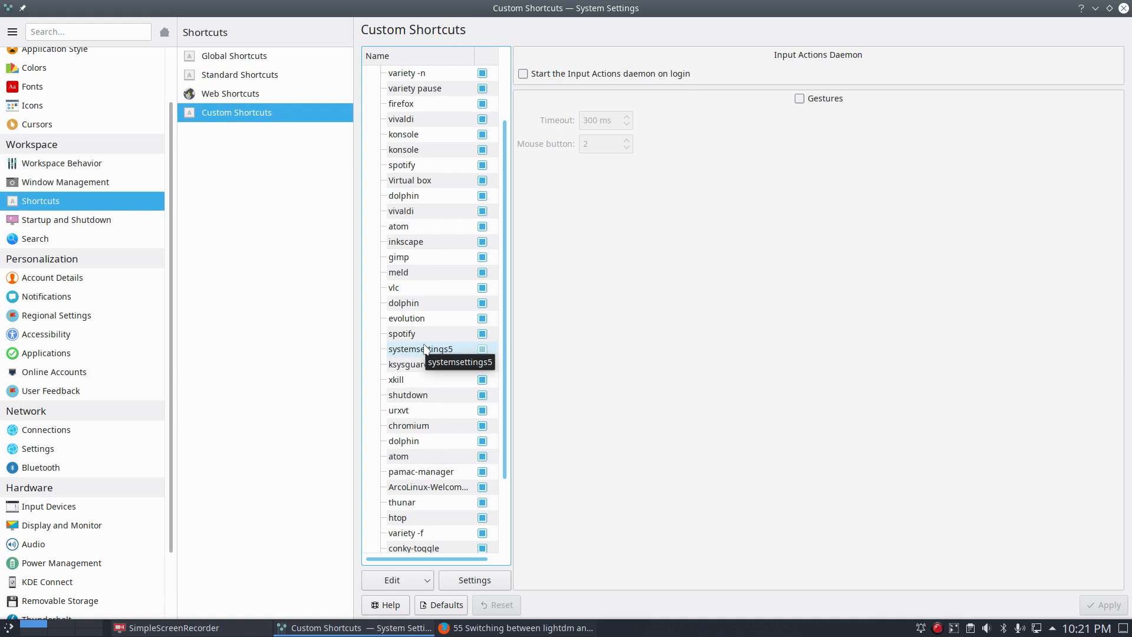
{"action": "left_click", "coordinate": [401, 333]}
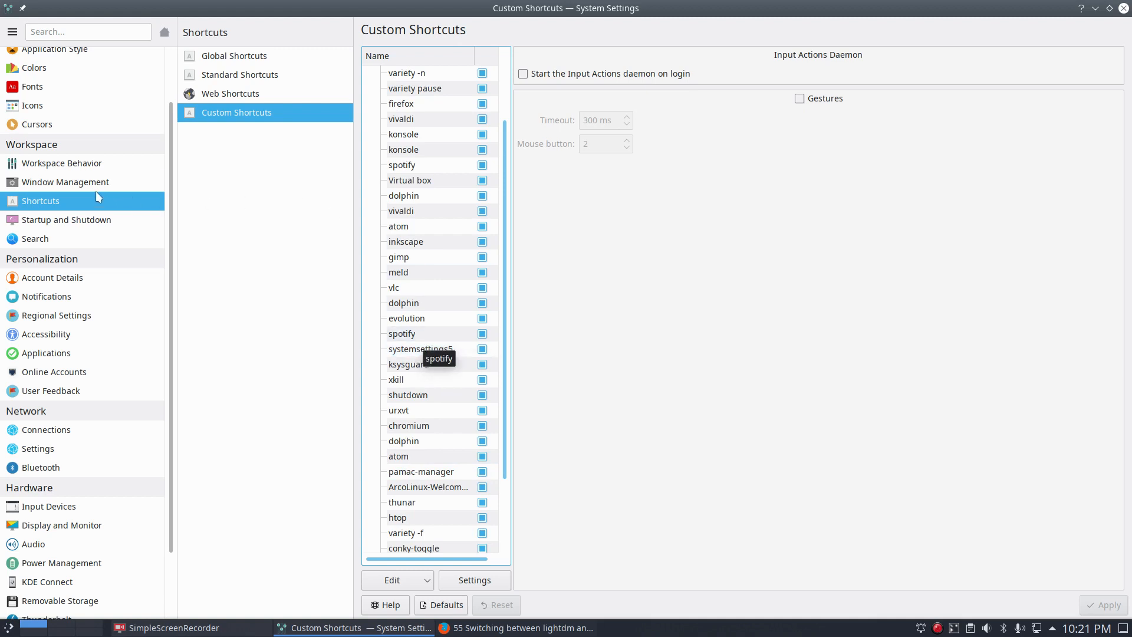
Move through Window Management to Workspace Behavior's General Behavior page
{"action": "left_click", "coordinate": [65, 181]}
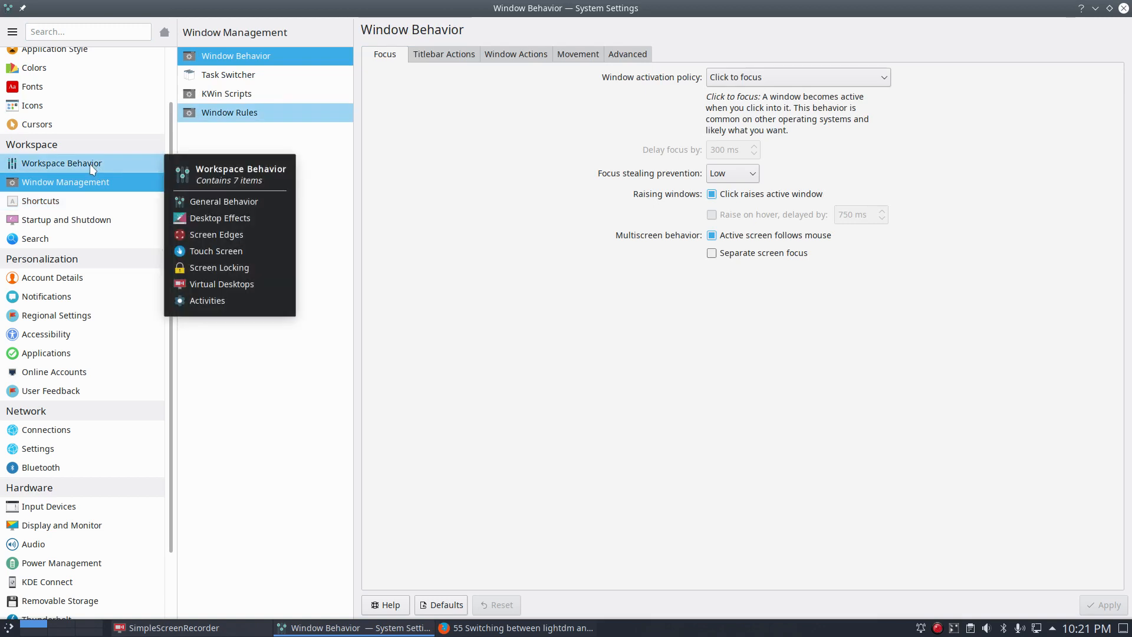
{"action": "mouse_move", "coordinate": [146, 148]}
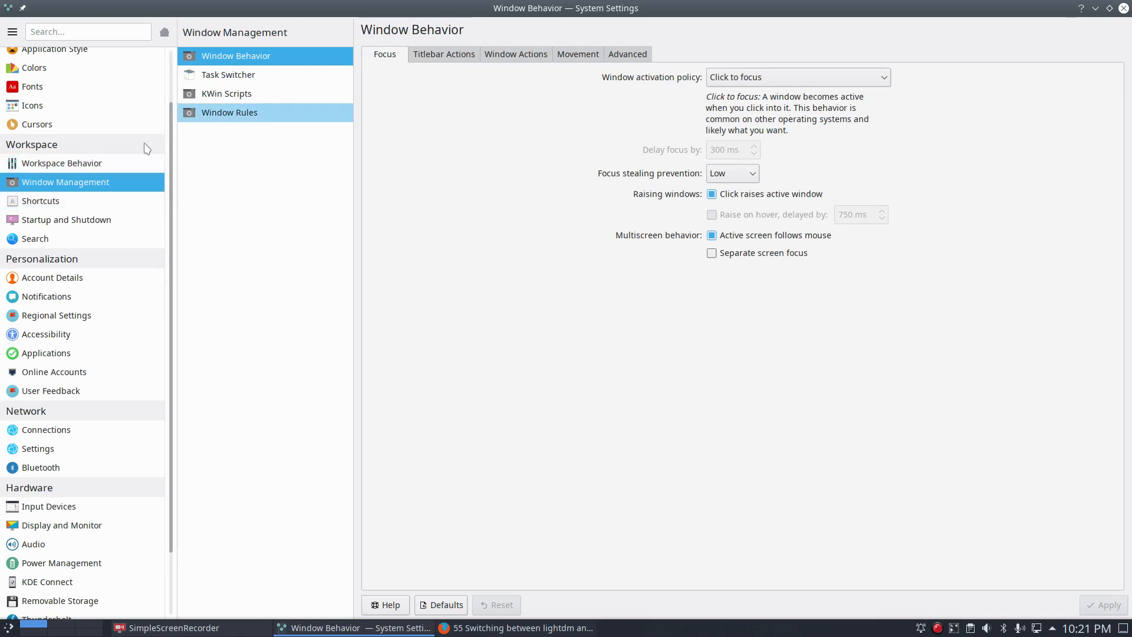
{"action": "left_click", "coordinate": [61, 162]}
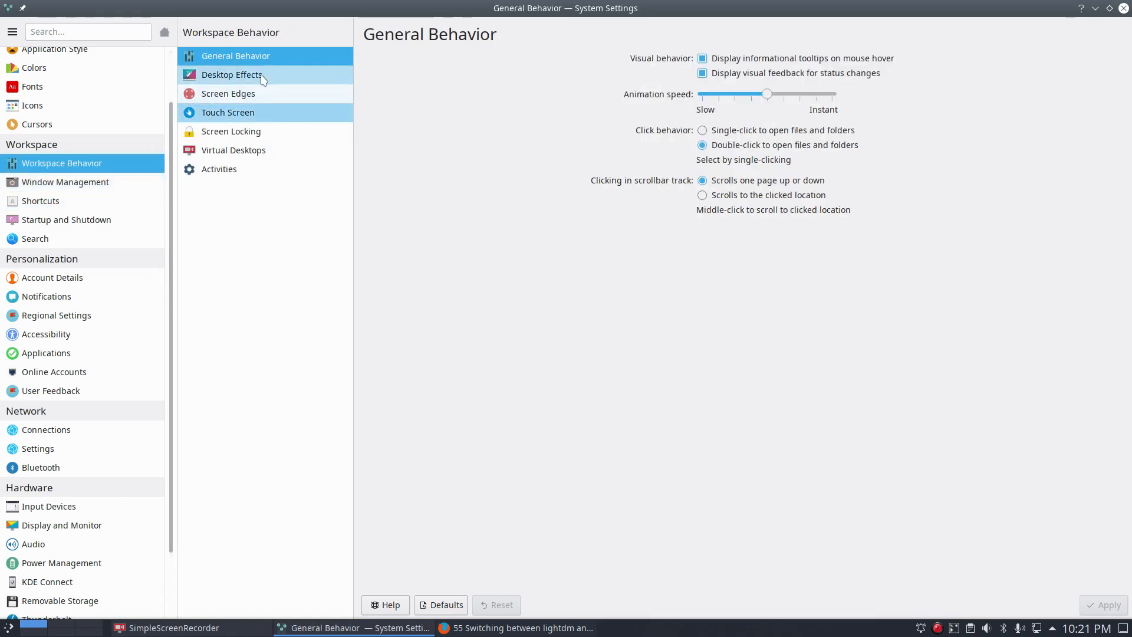
Browse the Desktop Effects list from Accessibility down to Window Open/Close Animation
{"action": "left_click", "coordinate": [231, 76]}
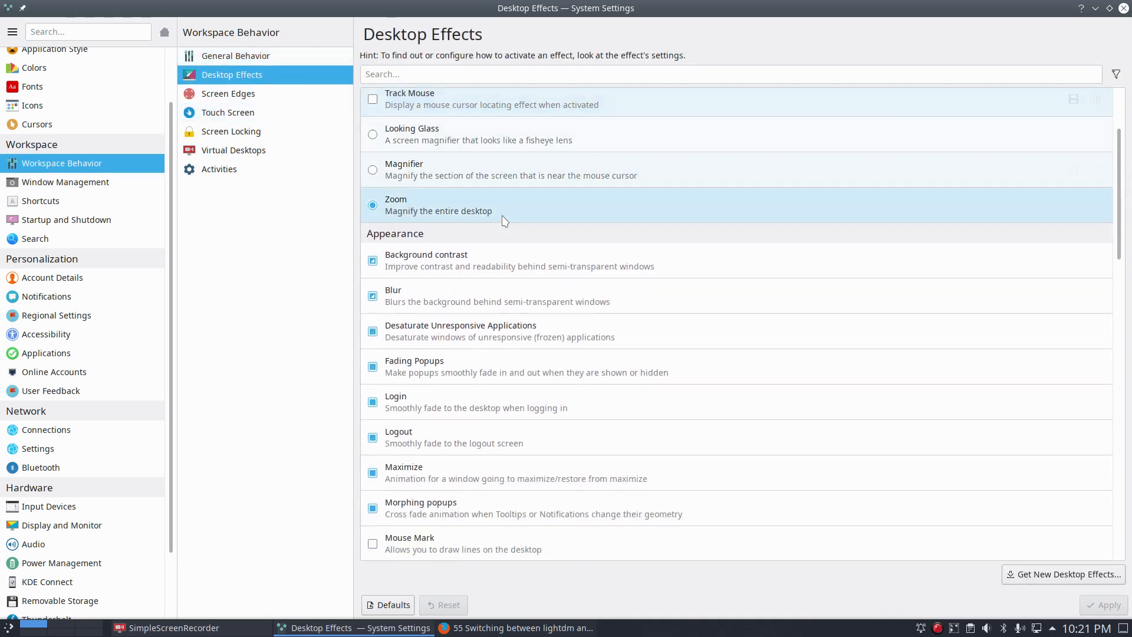
{"action": "scroll", "scroll_direction": "down", "scroll_amount": 3}
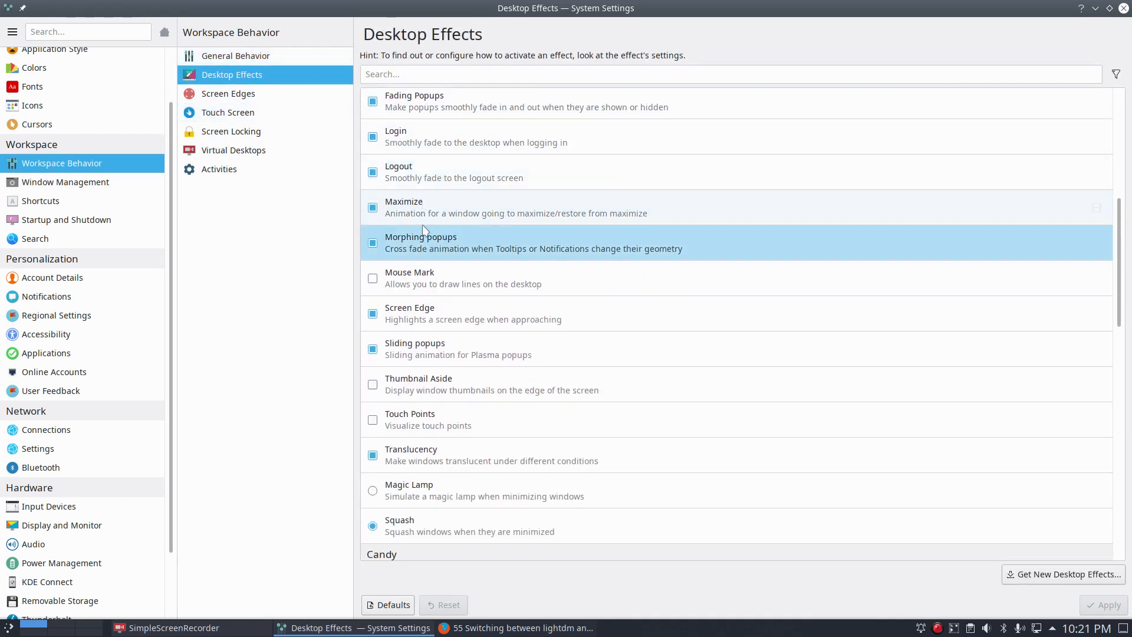
{"action": "scroll", "scroll_direction": "down", "scroll_amount": 3}
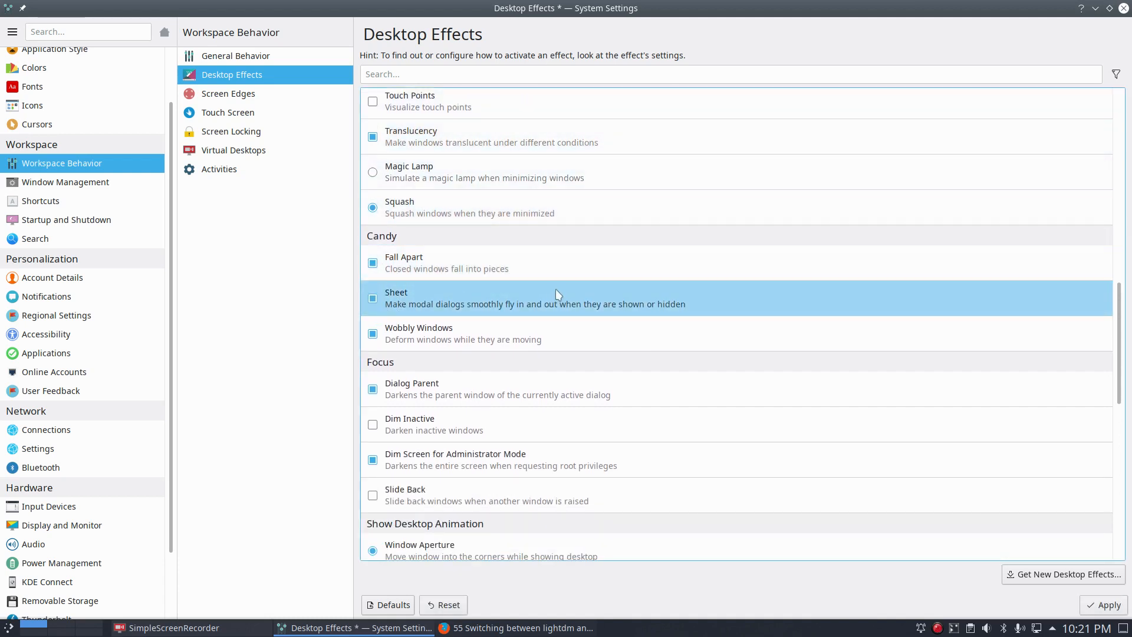
{"action": "scroll", "scroll_direction": "down", "scroll_amount": 3}
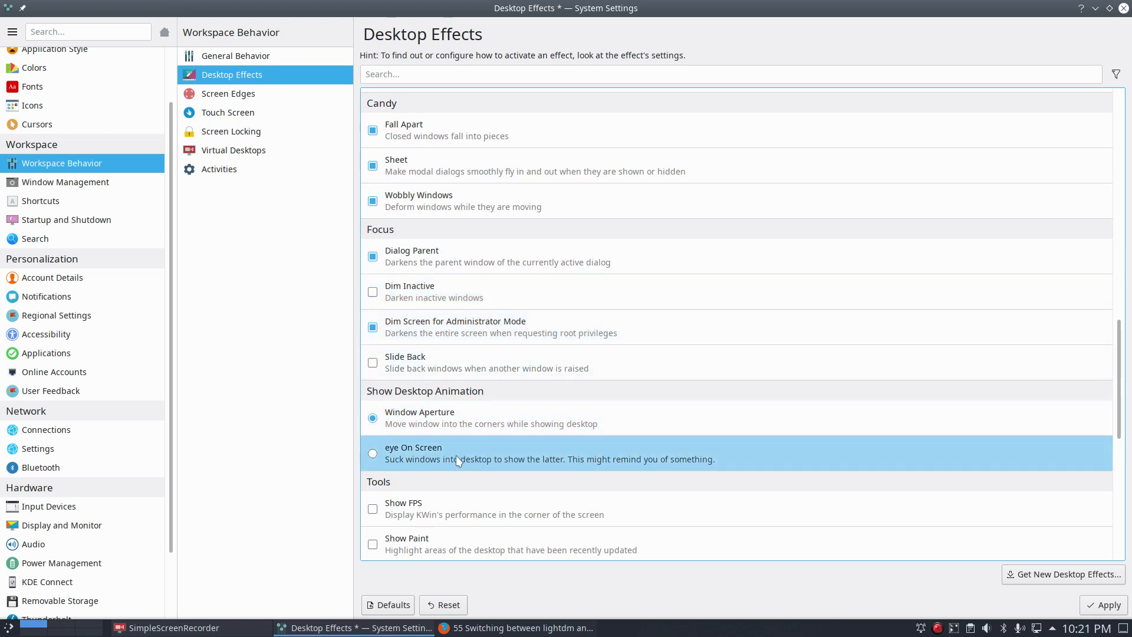
{"action": "mouse_move", "coordinate": [427, 514]}
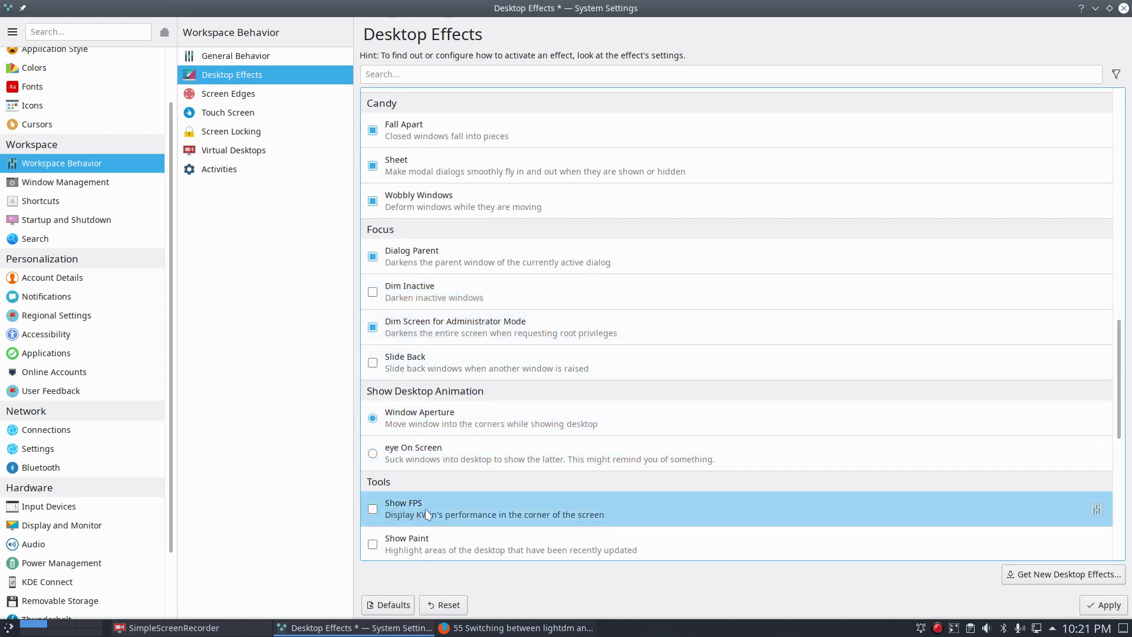
{"action": "scroll", "scroll_direction": "down", "scroll_amount": 3}
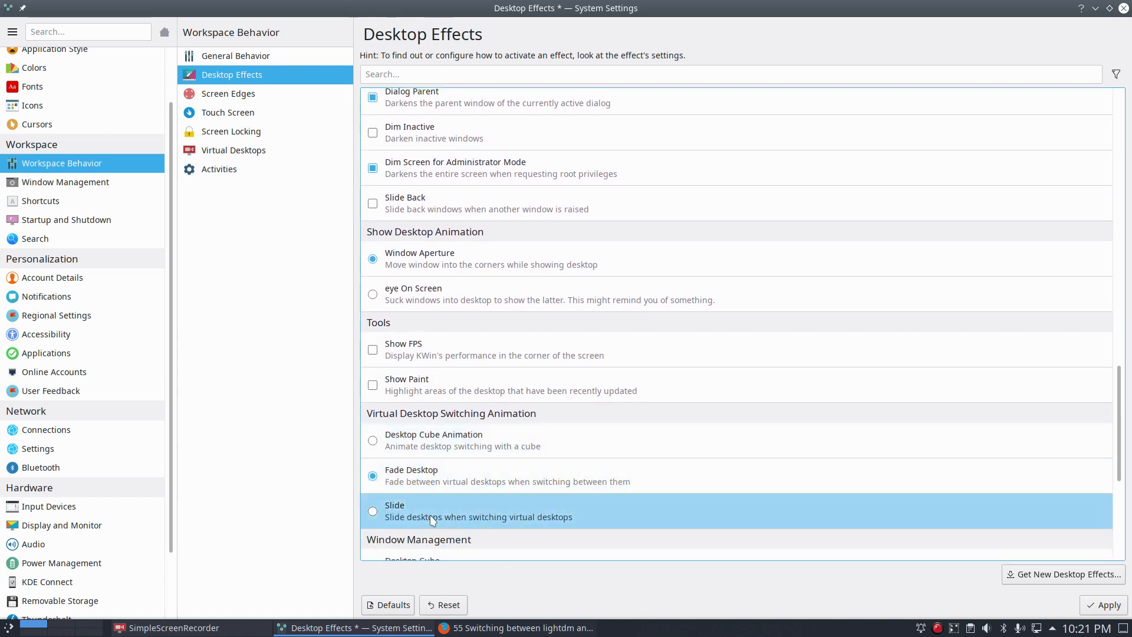
{"action": "scroll", "scroll_direction": "down", "scroll_amount": 3}
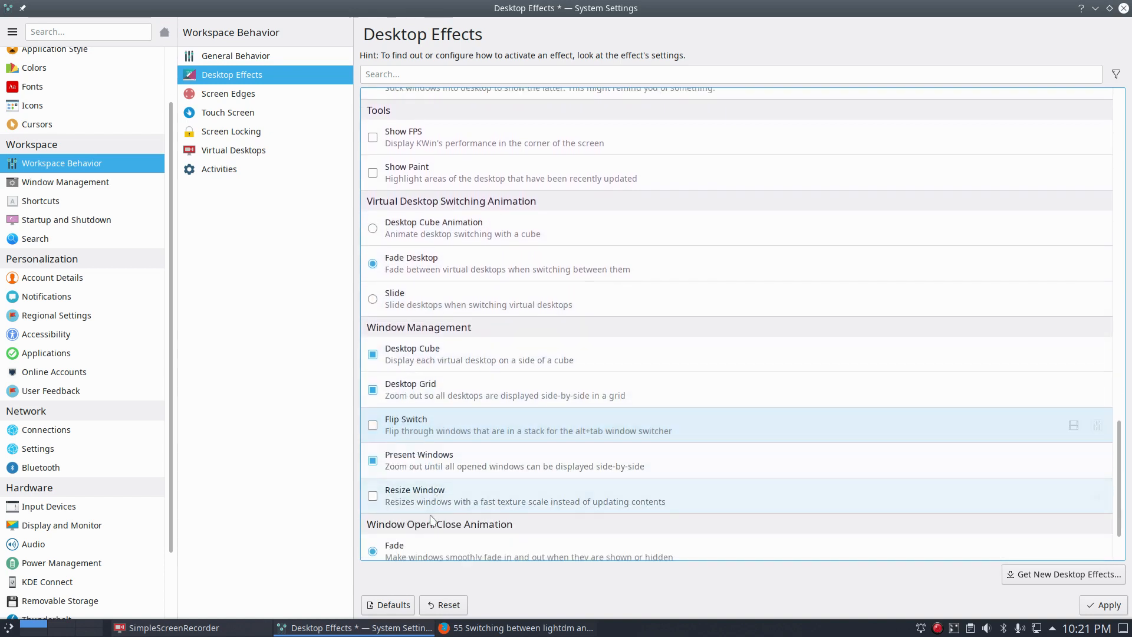
{"action": "scroll", "scroll_direction": "down", "scroll_amount": 3}
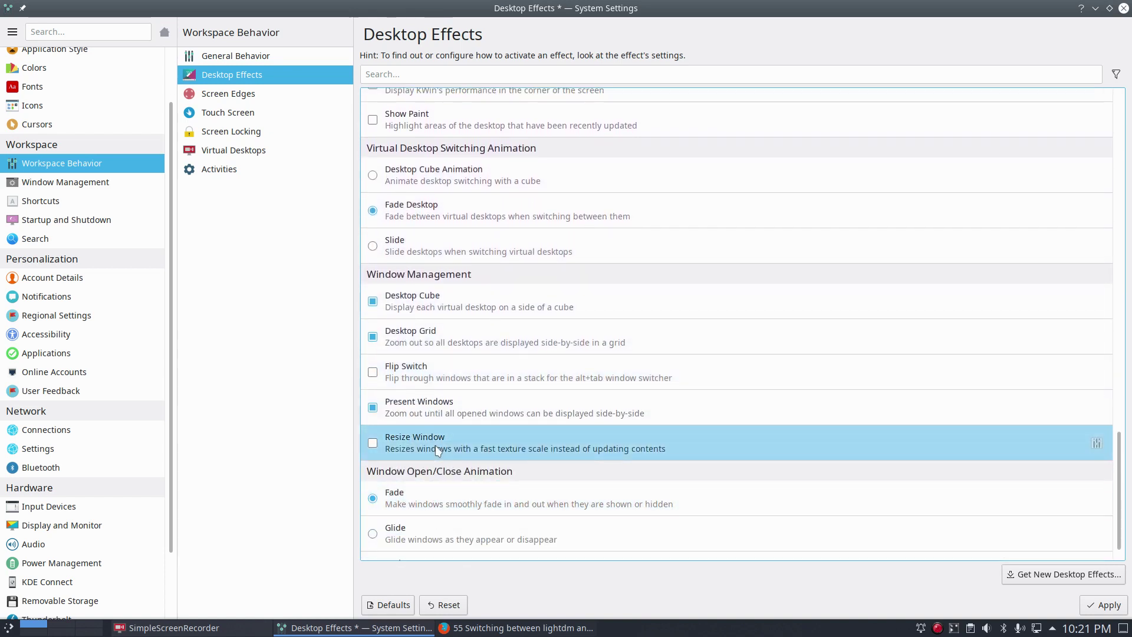
{"action": "scroll", "scroll_direction": "down", "scroll_amount": 3}
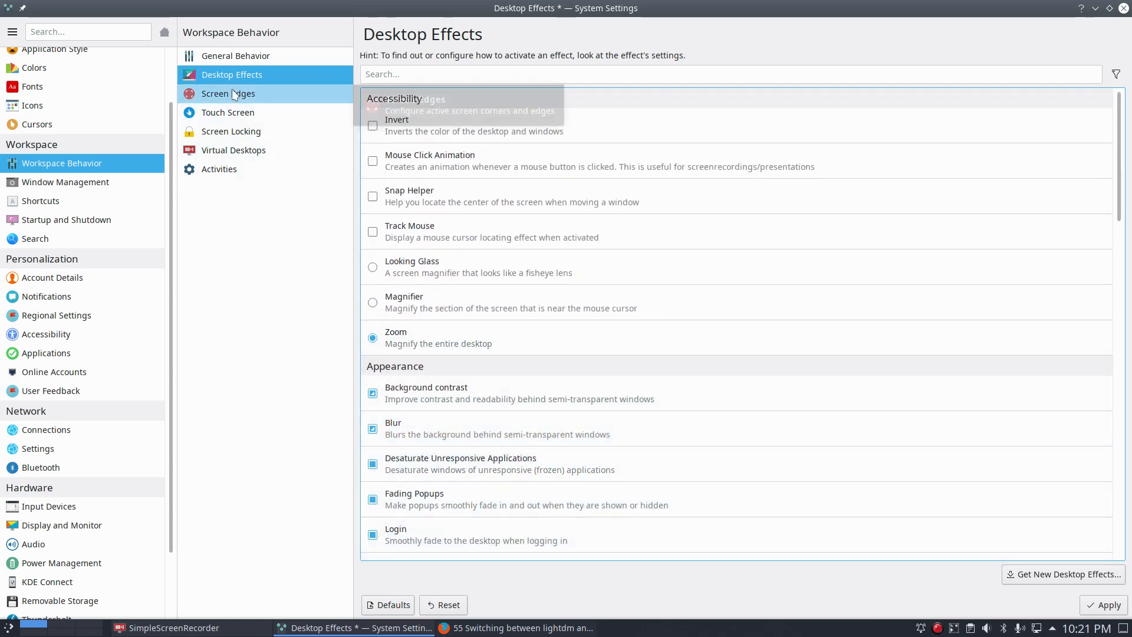
Leave Desktop Effects for Screen Edges, answering the prompt about unapplied effect changes
{"action": "left_click", "coordinate": [229, 95]}
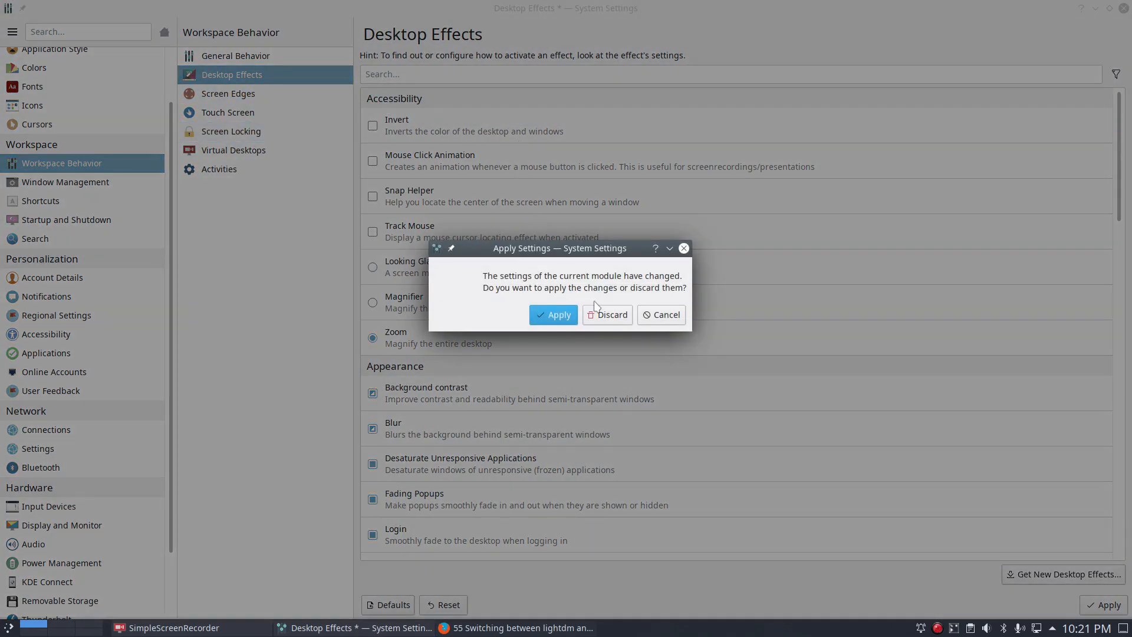
{"action": "left_click", "coordinate": [608, 314]}
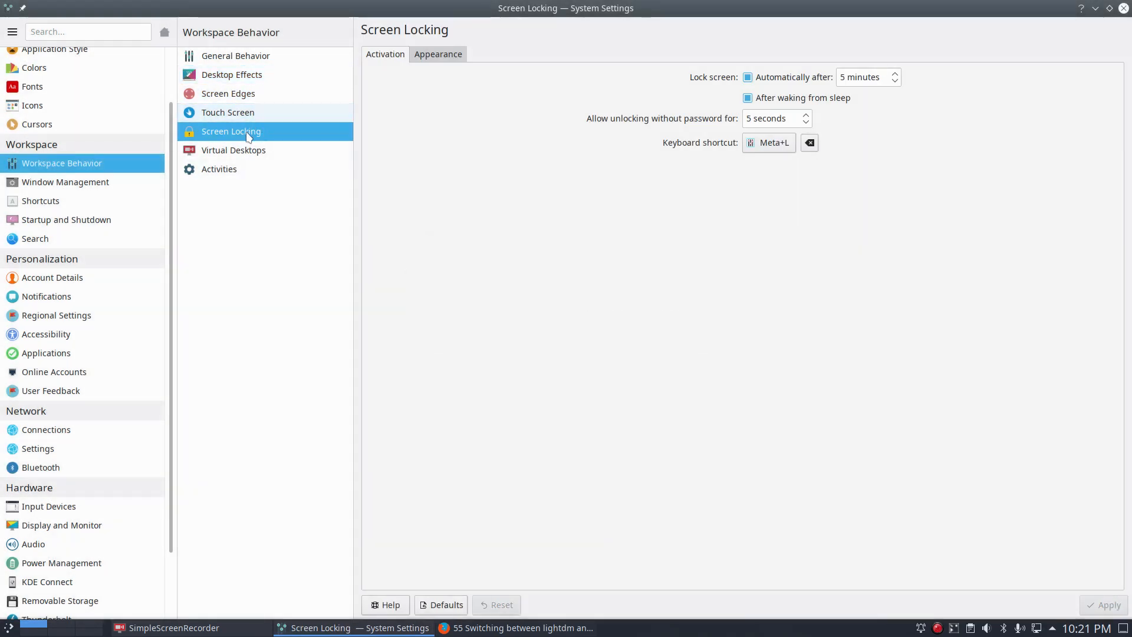
{"action": "mouse_move", "coordinate": [247, 137]}
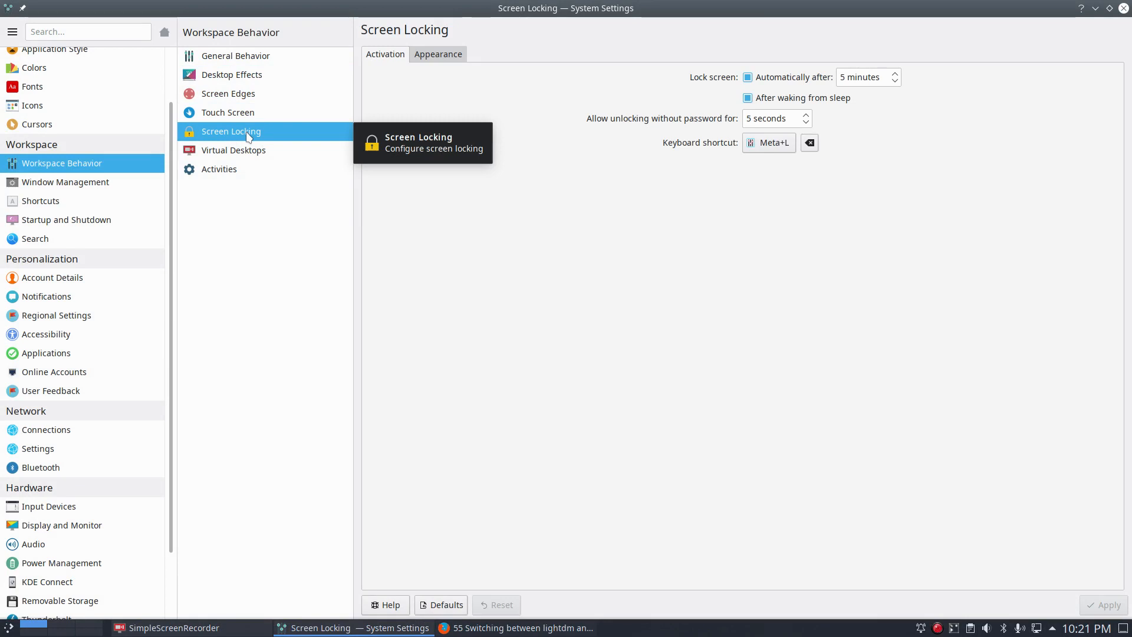
{"action": "mouse_move", "coordinate": [747, 98]}
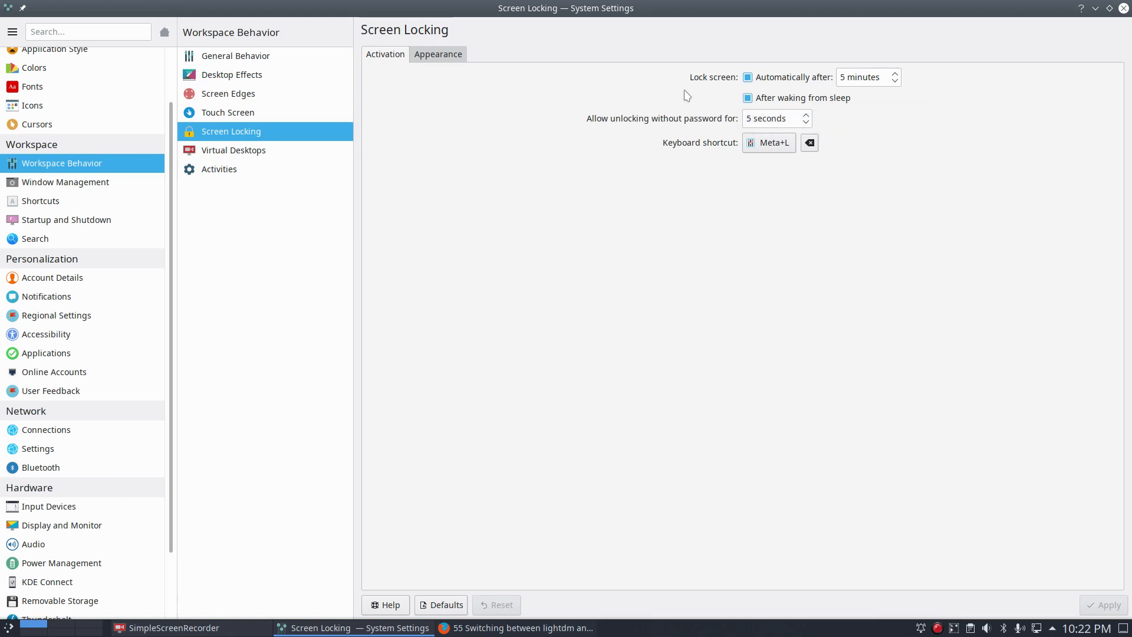
{"action": "mouse_move", "coordinate": [430, 111]}
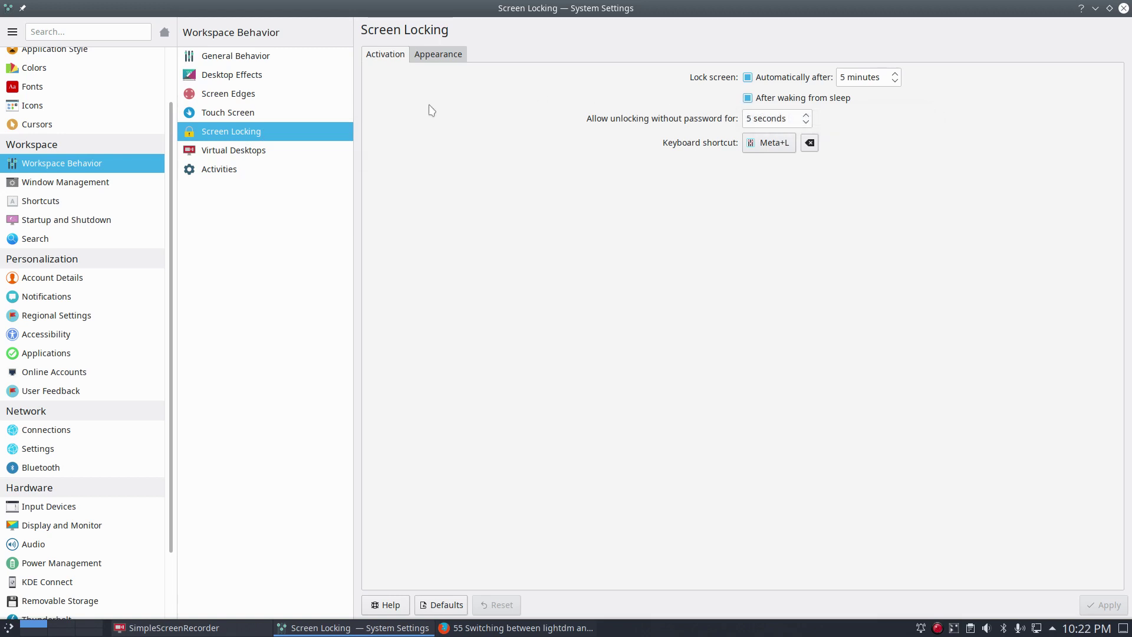
{"action": "mouse_move", "coordinate": [262, 140]}
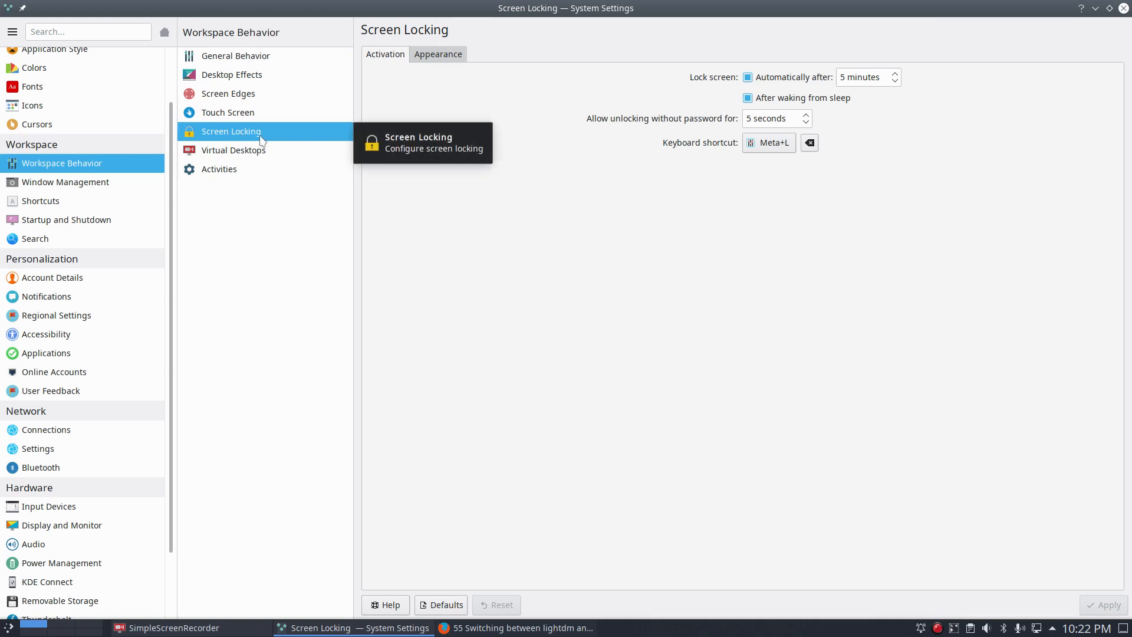
{"action": "mouse_move", "coordinate": [679, 95]}
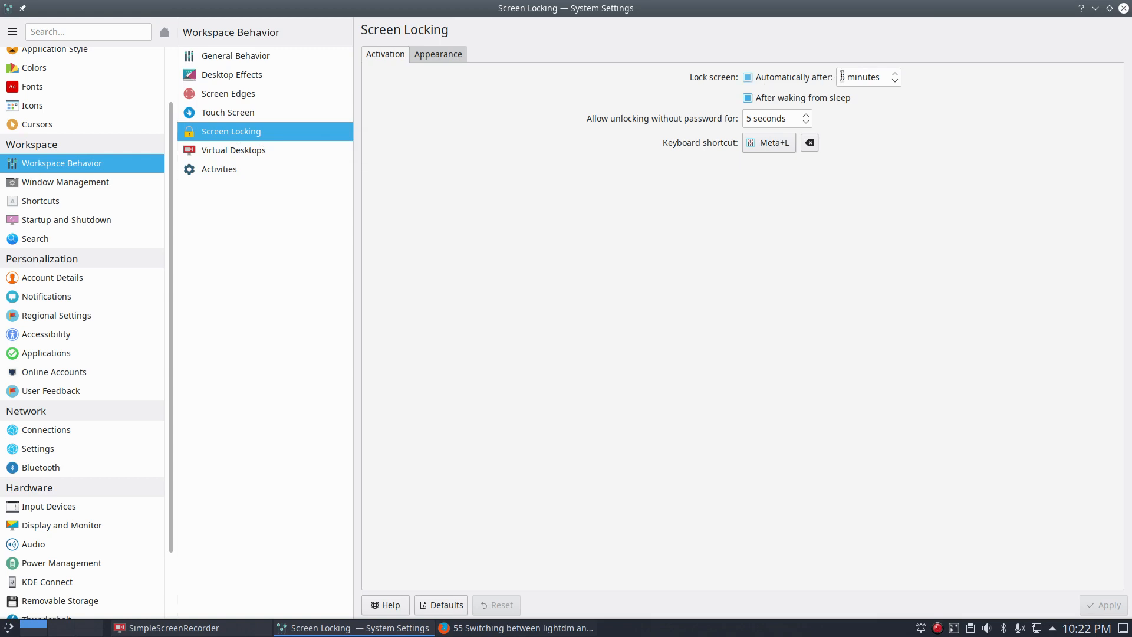
Turn off automatic screen locking and answer the unapplied-changes prompt
{"action": "left_click", "coordinate": [750, 76]}
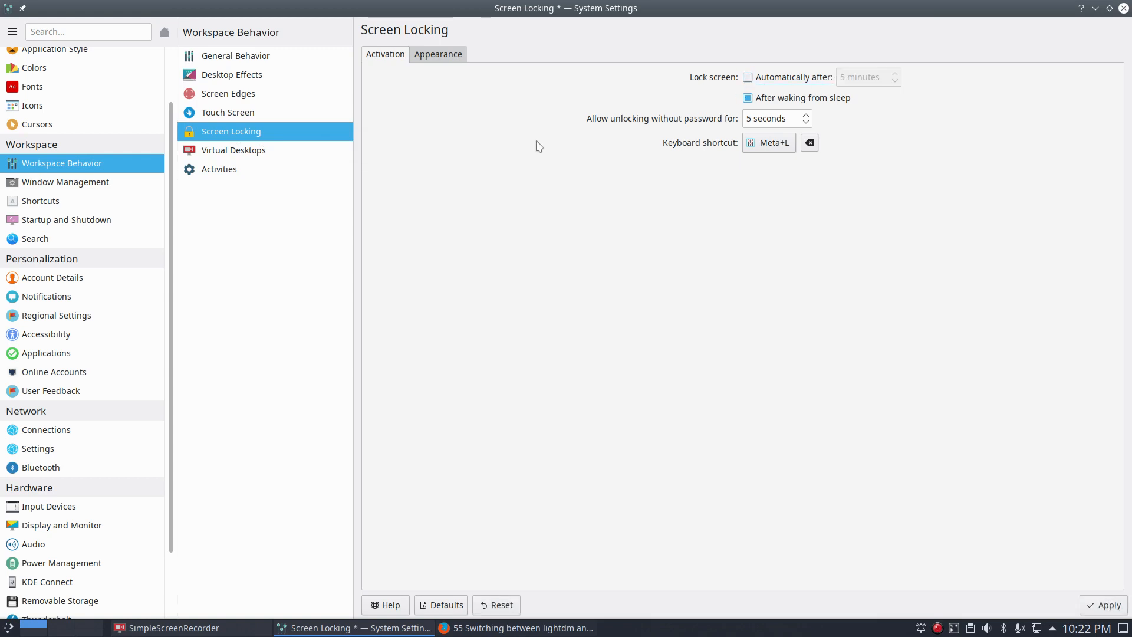
{"action": "mouse_move", "coordinate": [823, 143]}
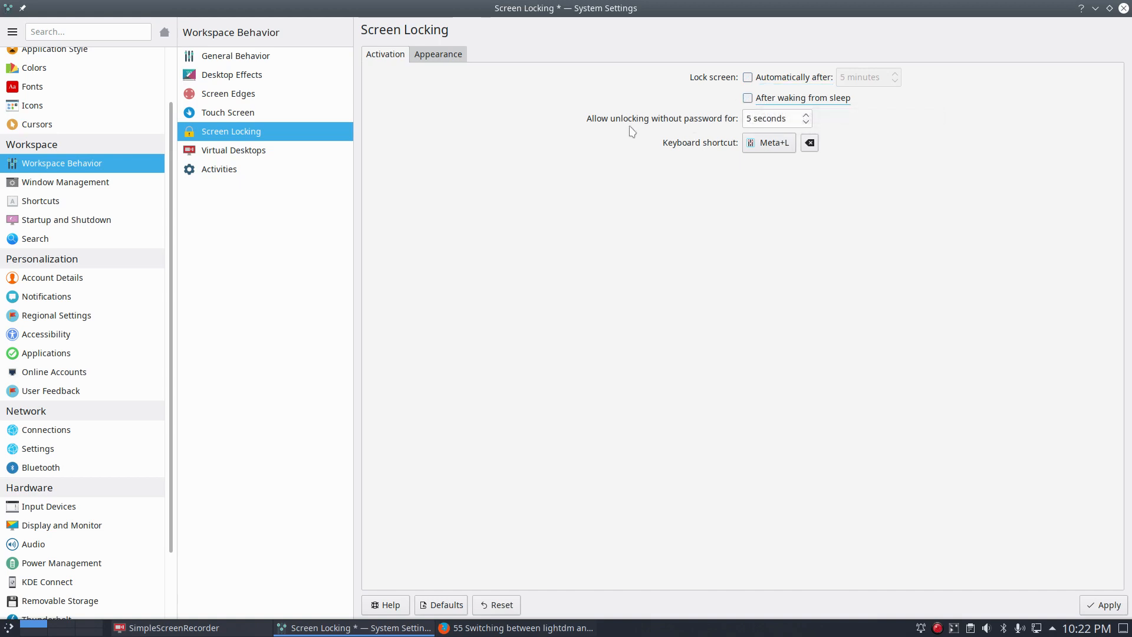
{"action": "mouse_move", "coordinate": [607, 131]}
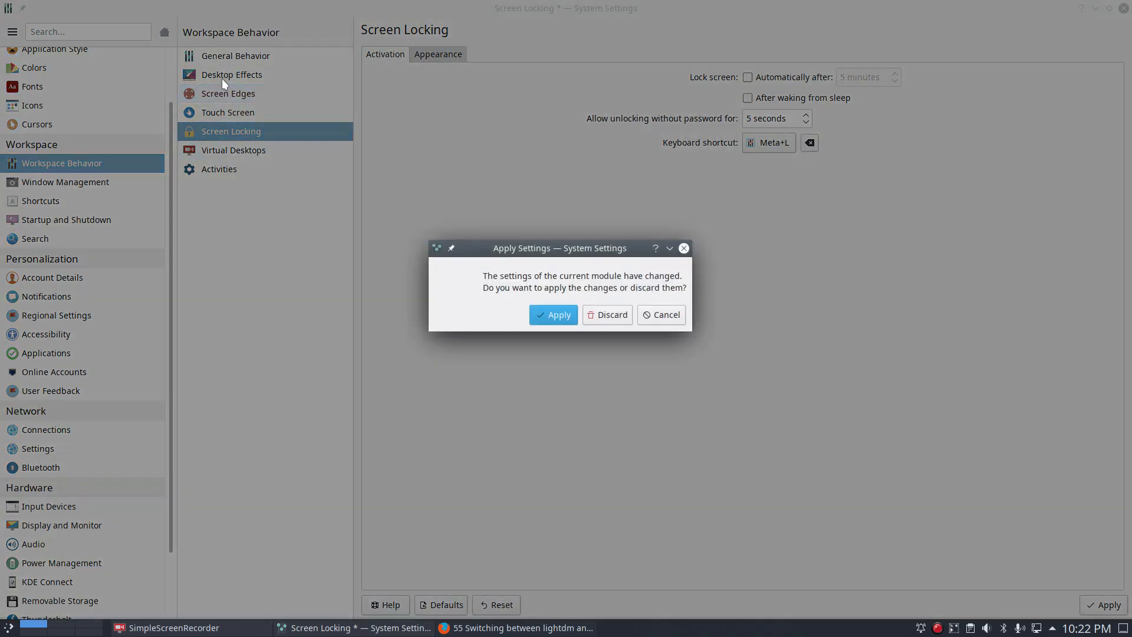
{"action": "left_click", "coordinate": [607, 314]}
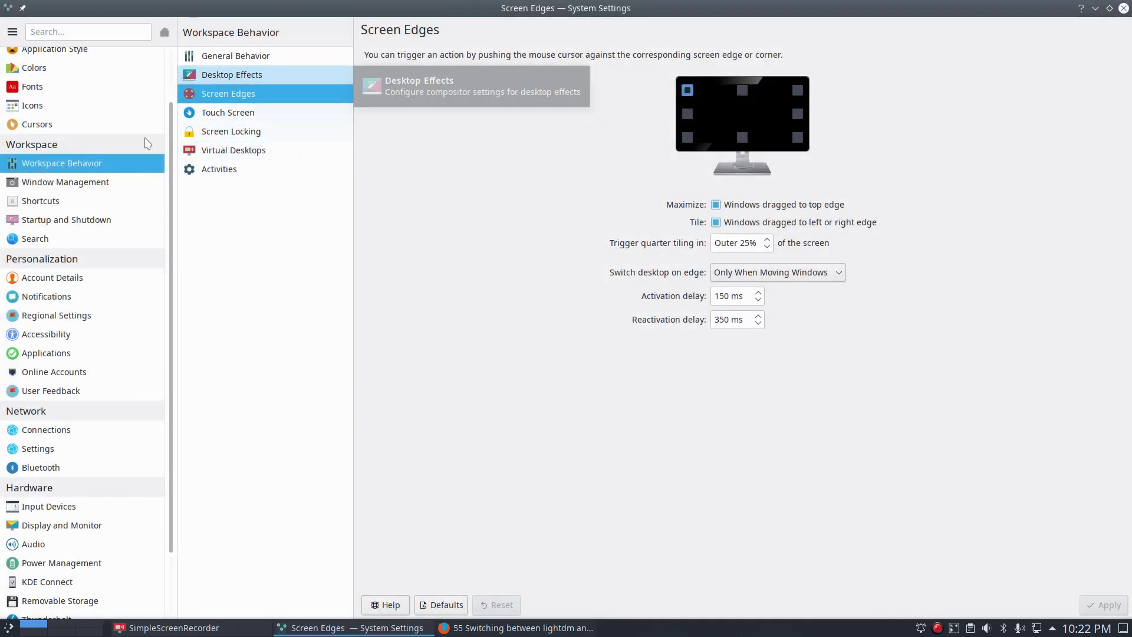
View the Cursors page of available cursor themes with Breeze Light still current
{"action": "left_click", "coordinate": [37, 124]}
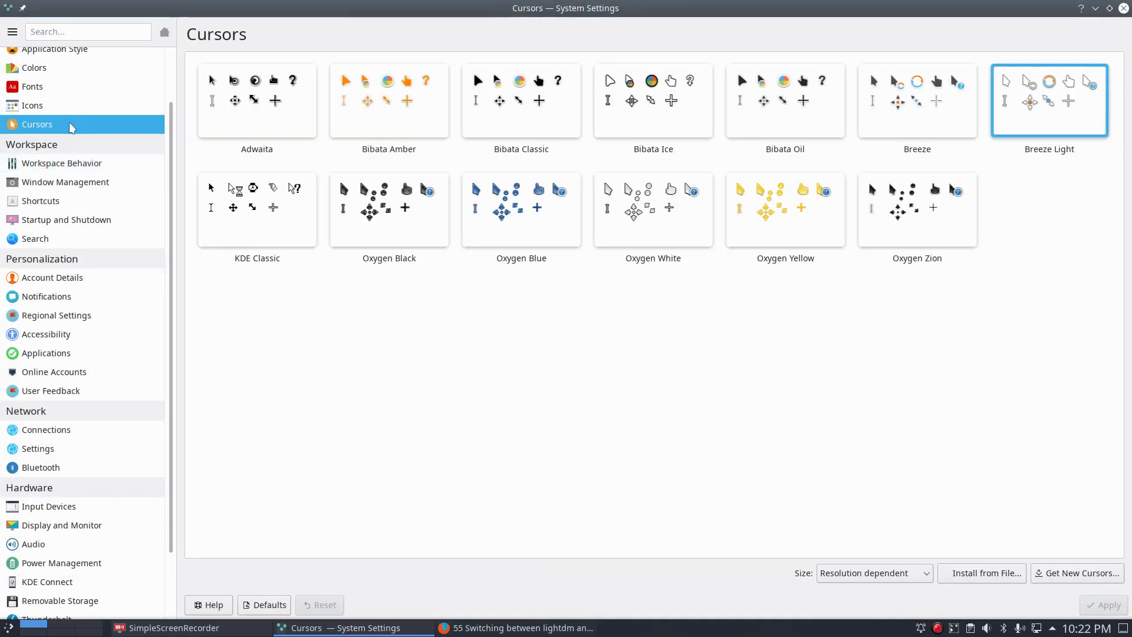
{"action": "left_click", "coordinate": [917, 101]}
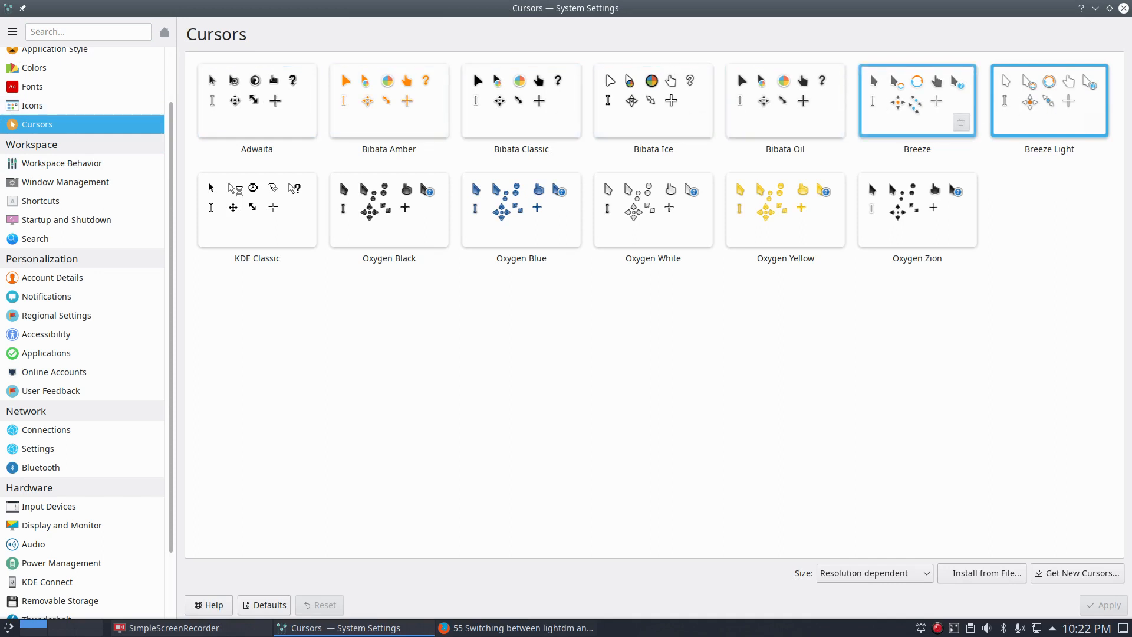
{"action": "left_click", "coordinate": [257, 210]}
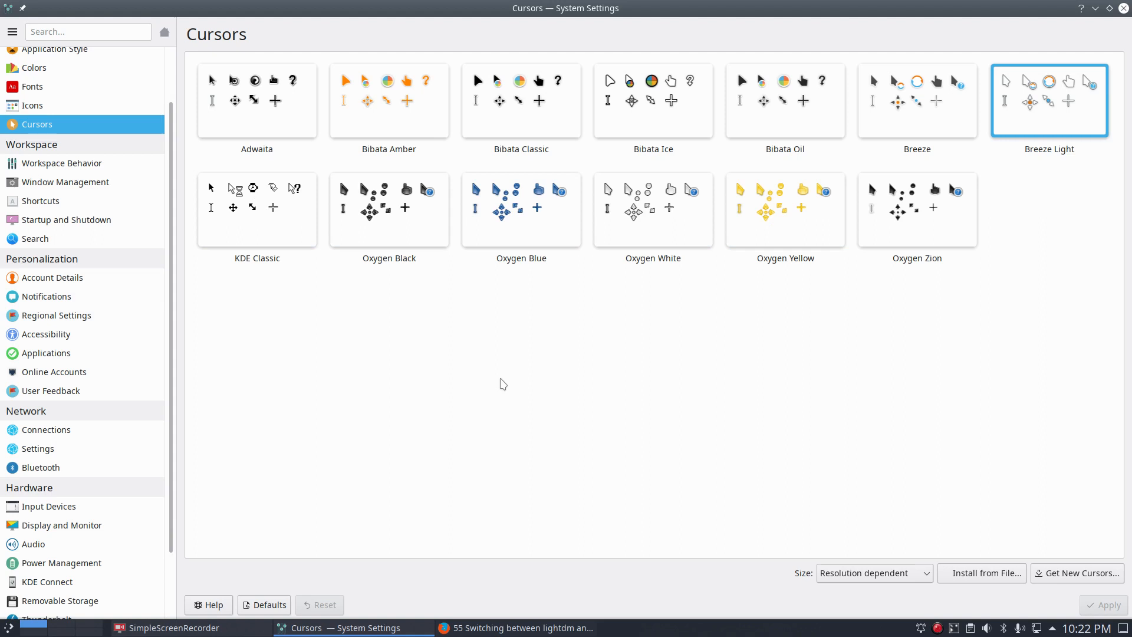
{"action": "mouse_move", "coordinate": [344, 322]}
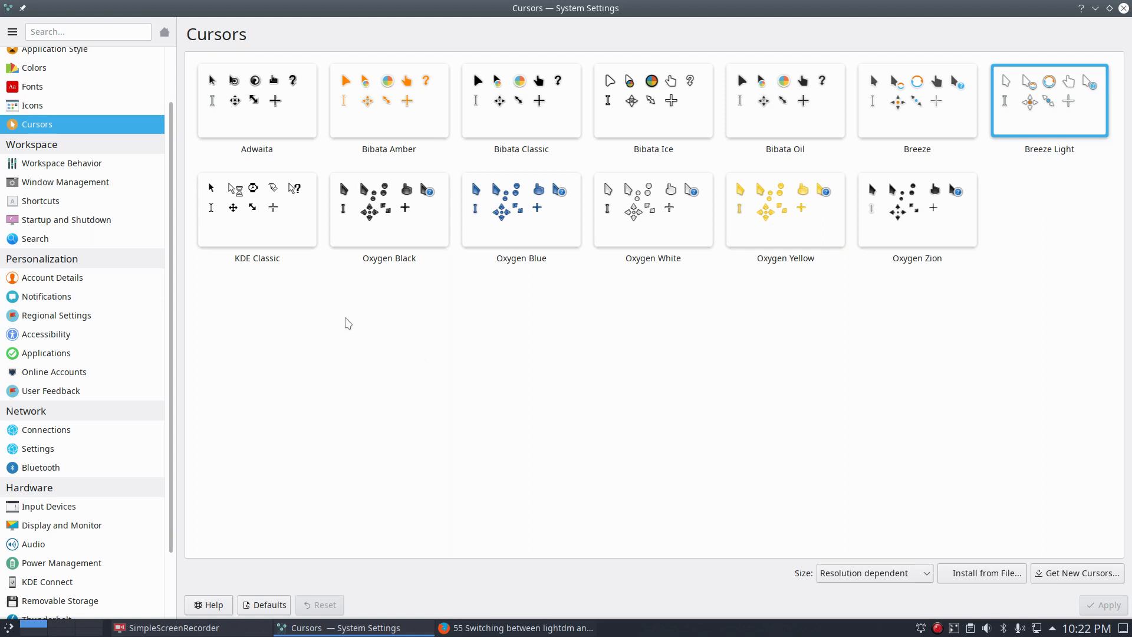
{"action": "mouse_move", "coordinate": [565, 408]}
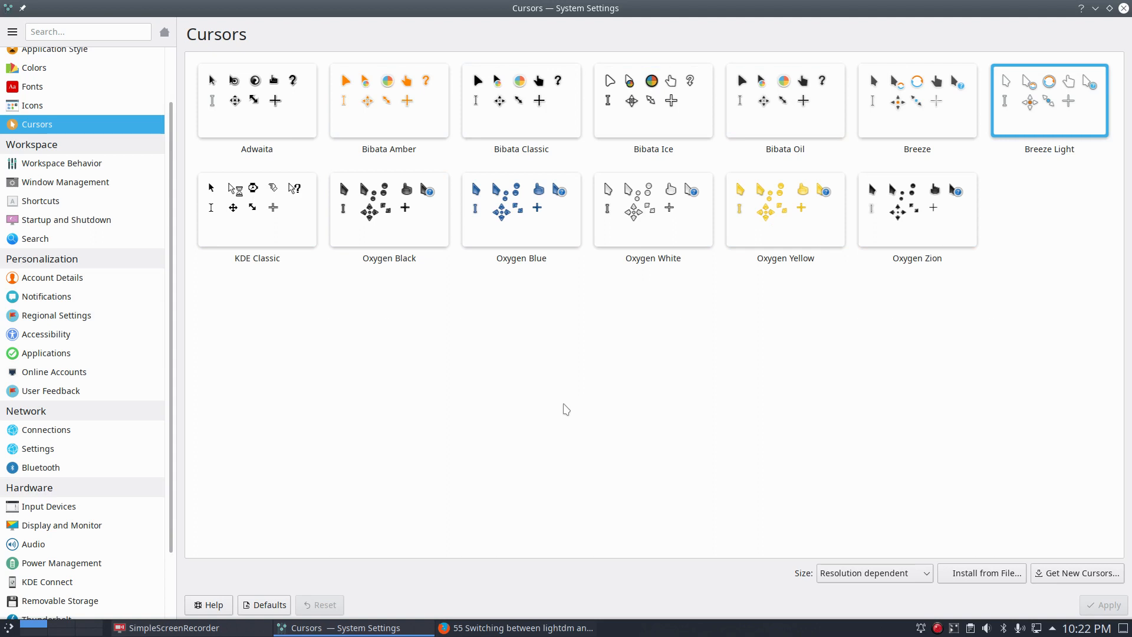
{"action": "mouse_move", "coordinate": [559, 412]}
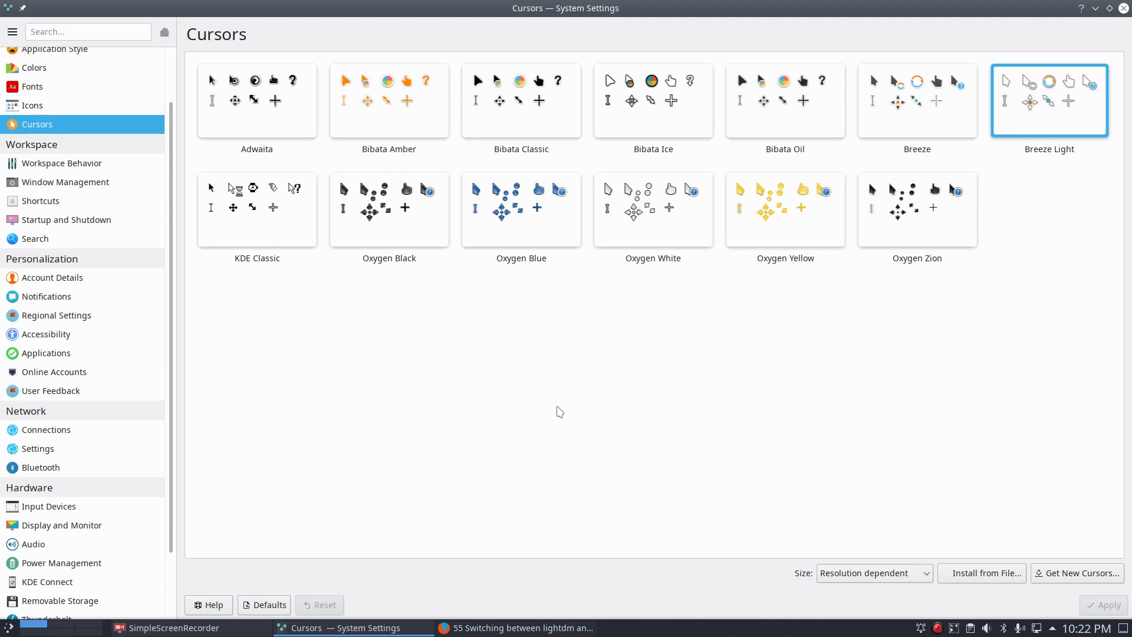
{"action": "mouse_move", "coordinate": [547, 417]}
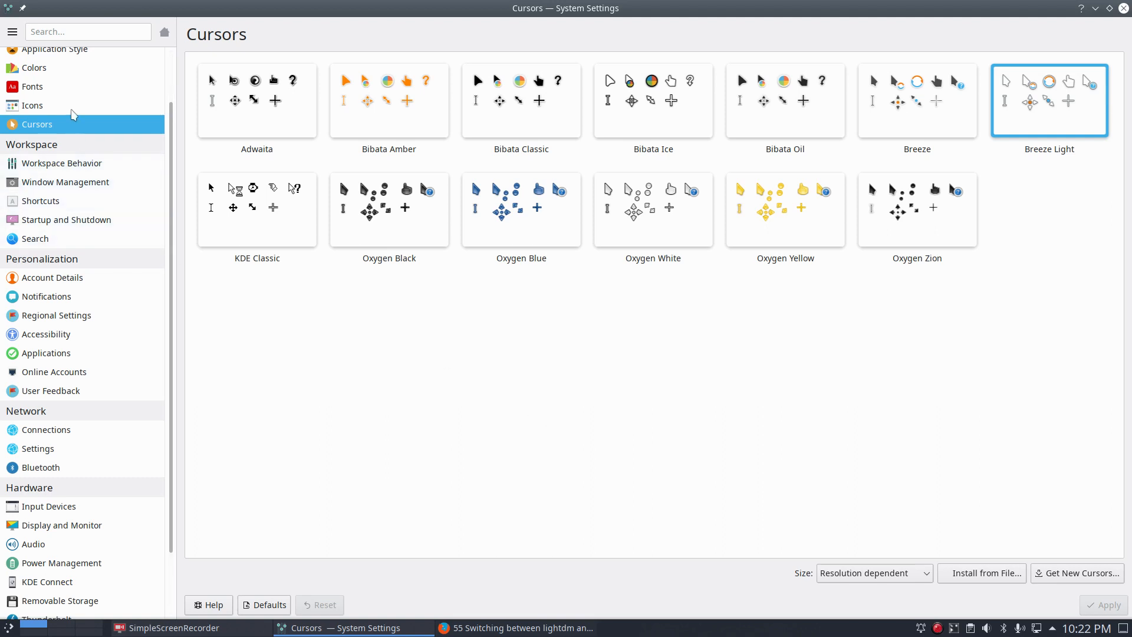
{"action": "mouse_move", "coordinate": [330, 417]}
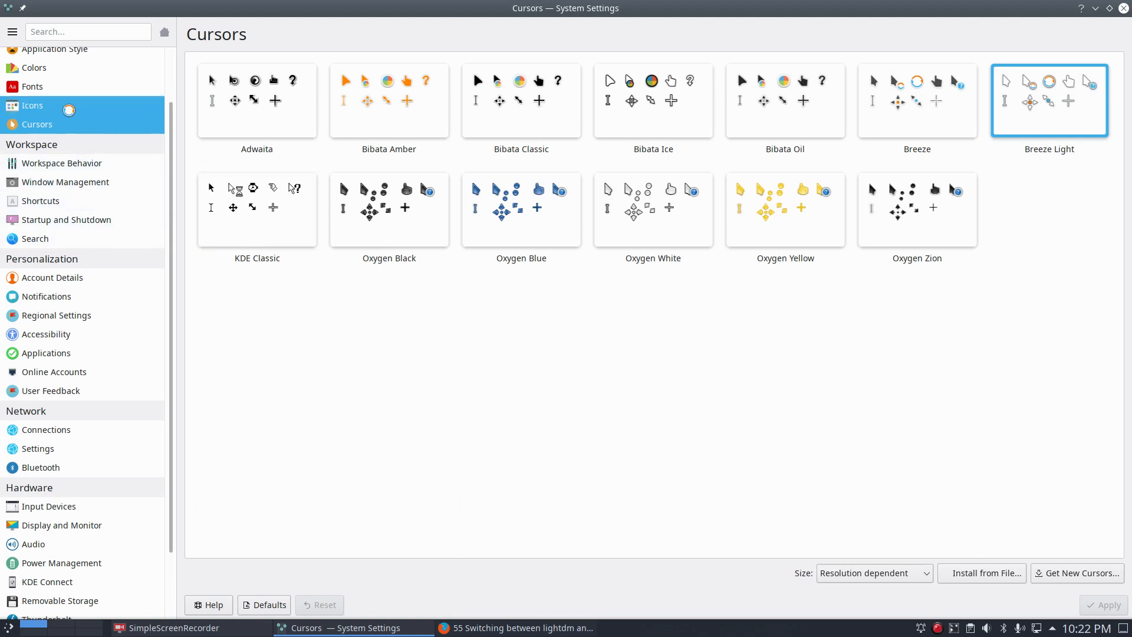
Show the Icons page with Surfn Arc Breeze as the current icon theme
{"action": "left_click", "coordinate": [32, 105]}
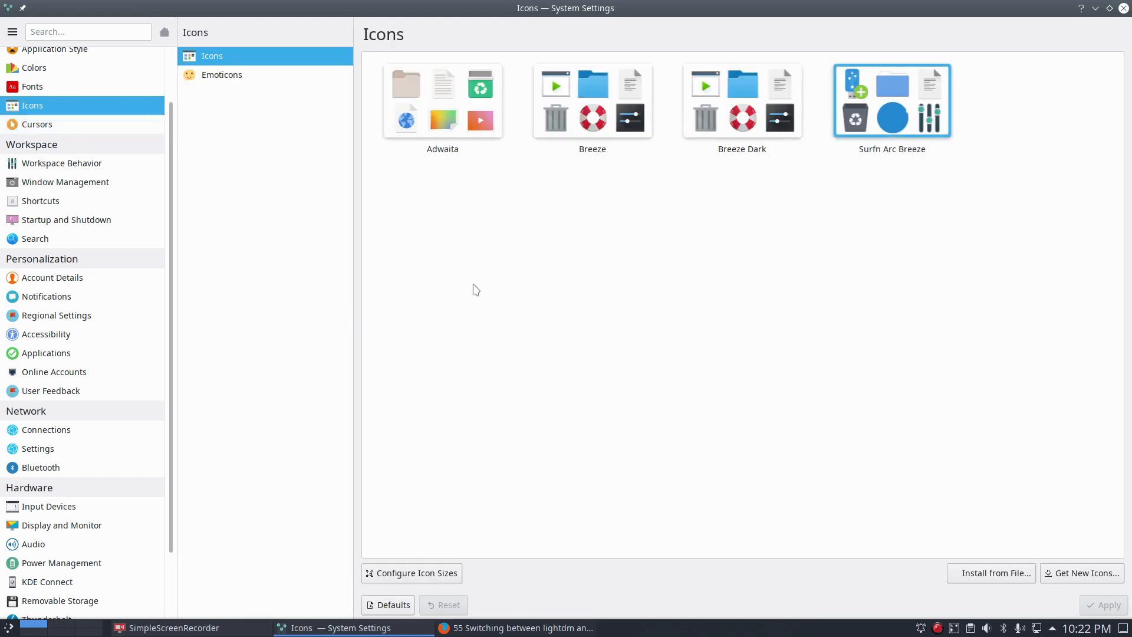
{"action": "mouse_move", "coordinate": [867, 105]}
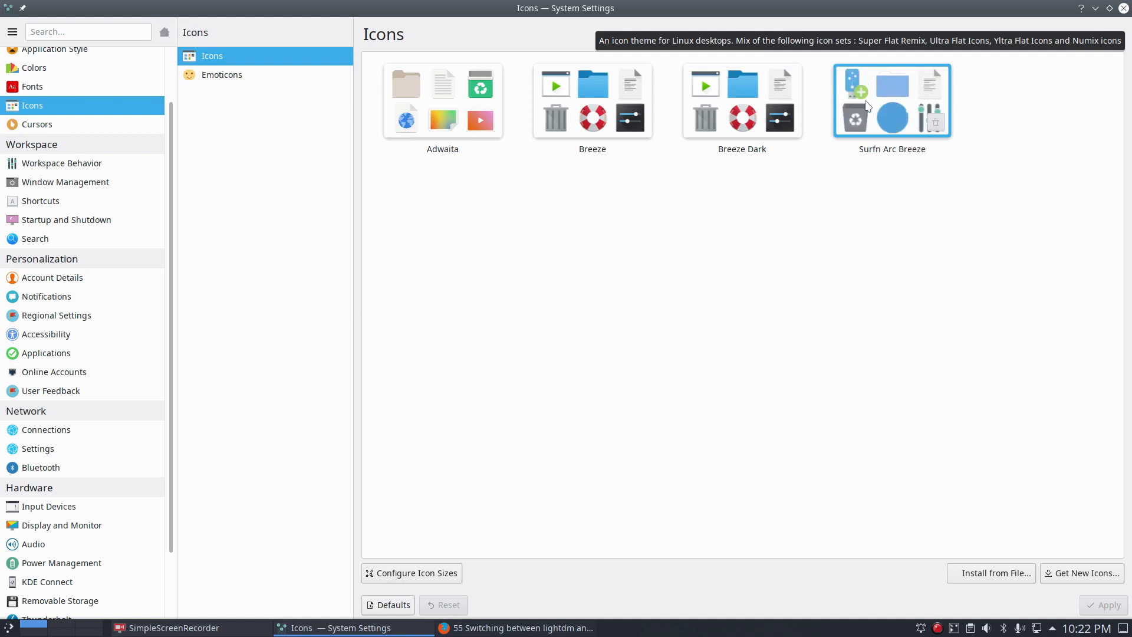
{"action": "mouse_move", "coordinate": [863, 124]}
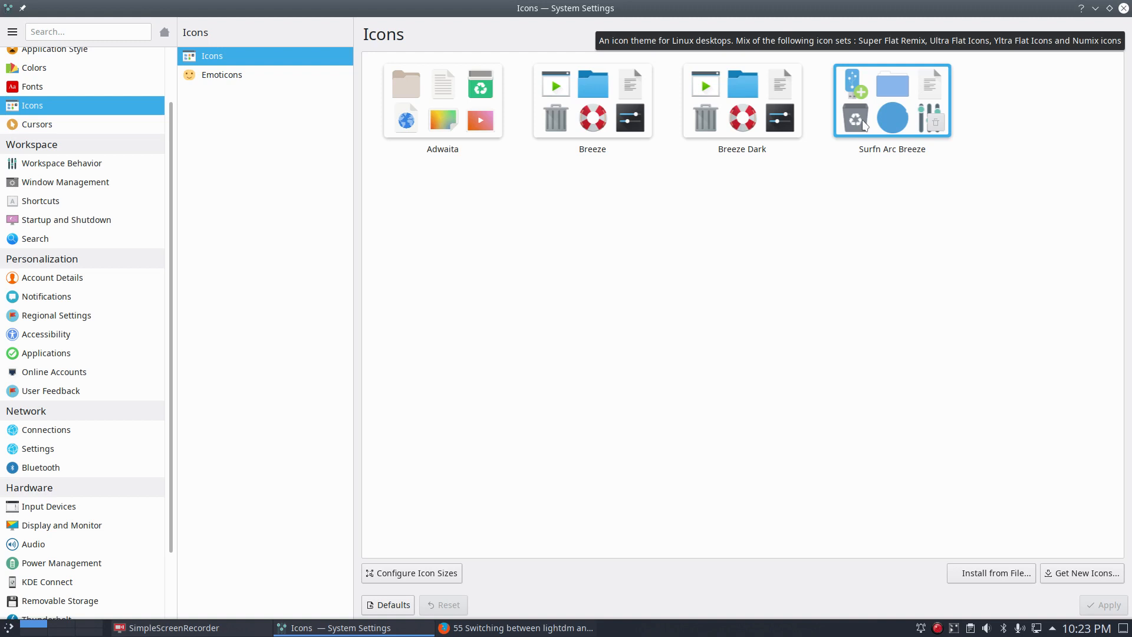
{"action": "mouse_move", "coordinate": [376, 421]}
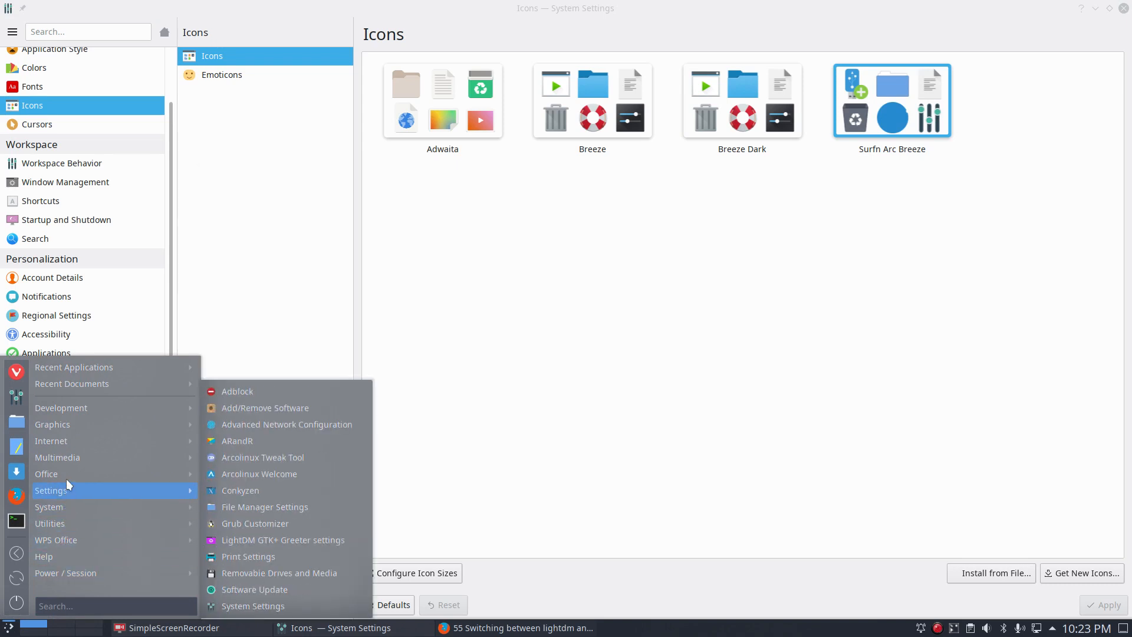
{"action": "mouse_move", "coordinate": [65, 441]}
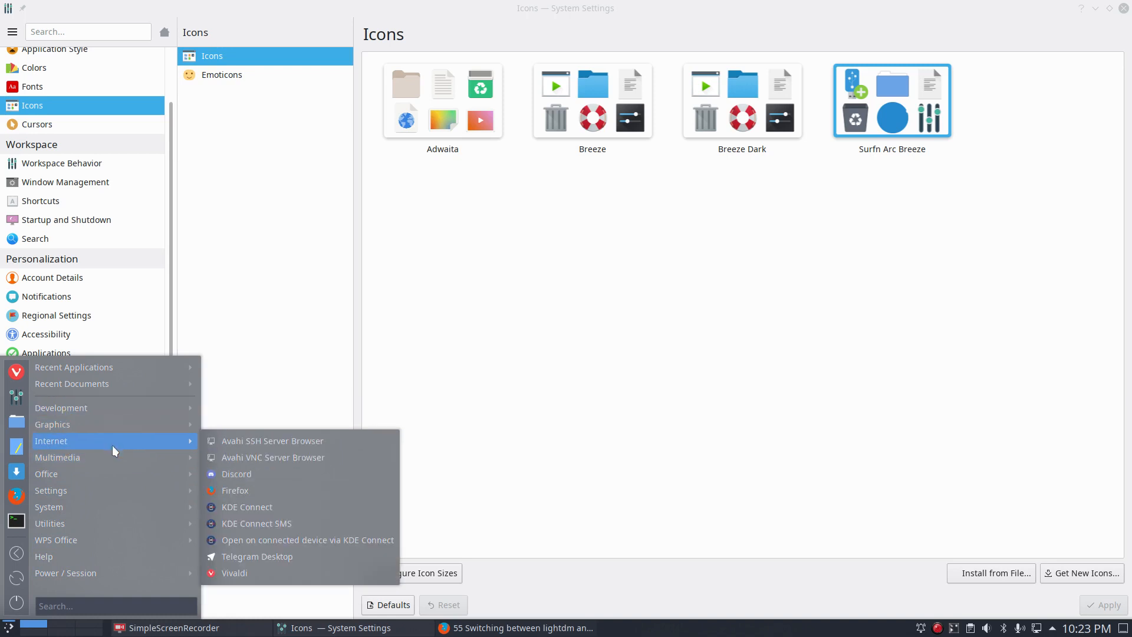
{"action": "mouse_move", "coordinate": [113, 461]}
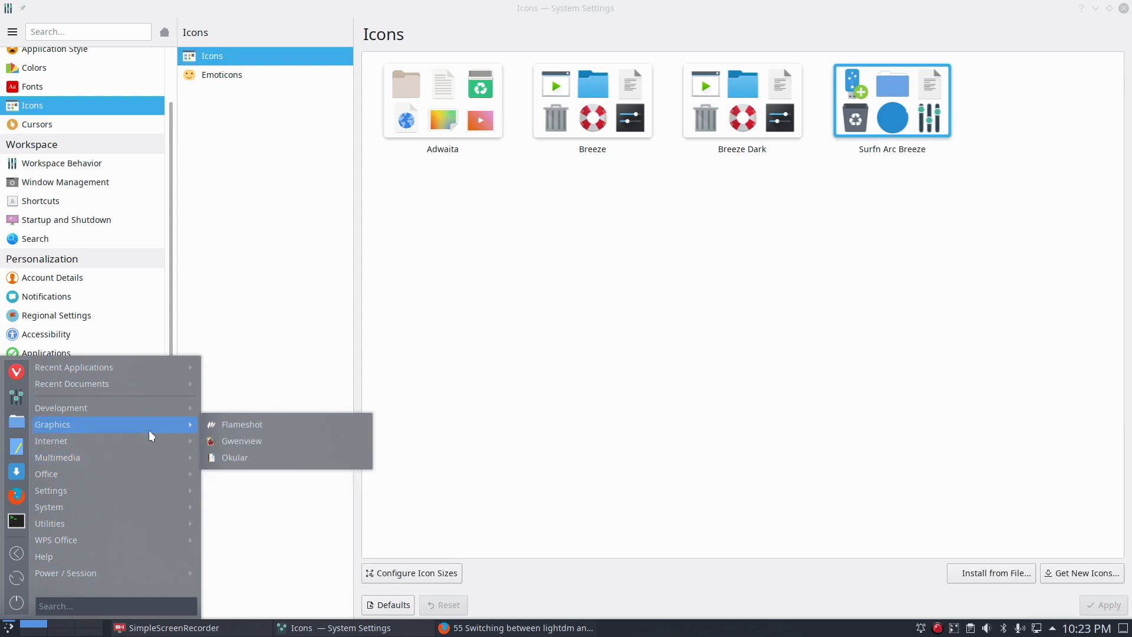
{"action": "mouse_move", "coordinate": [52, 441]}
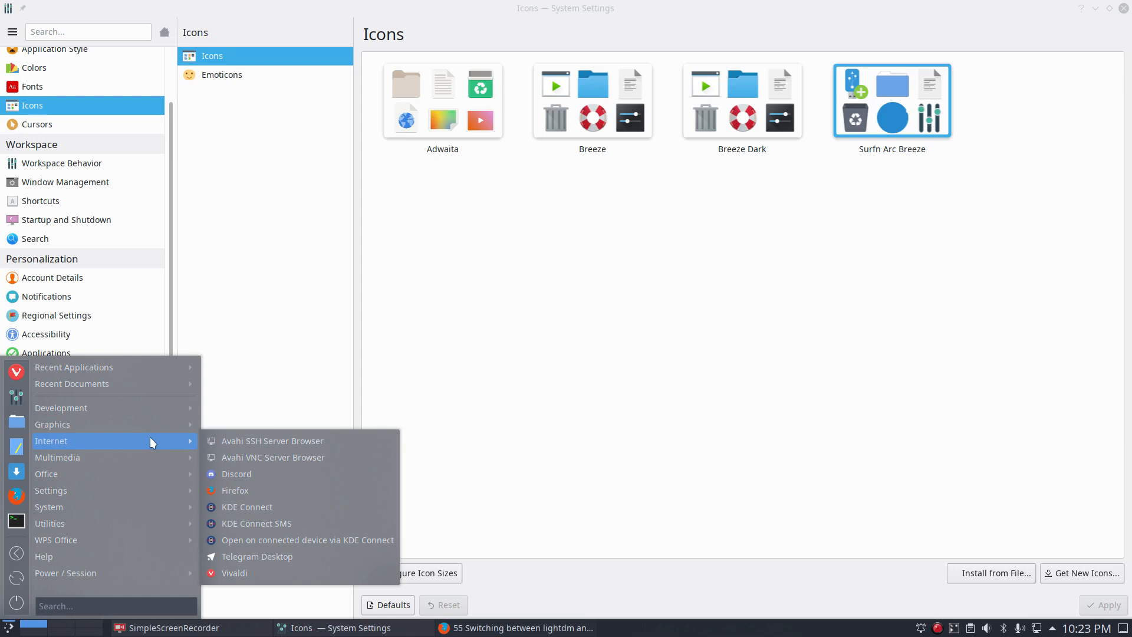
Dismiss the application menu and pass Colors, Application Style and Plasma Style to the Global Theme page
{"action": "left_click", "coordinate": [205, 153]}
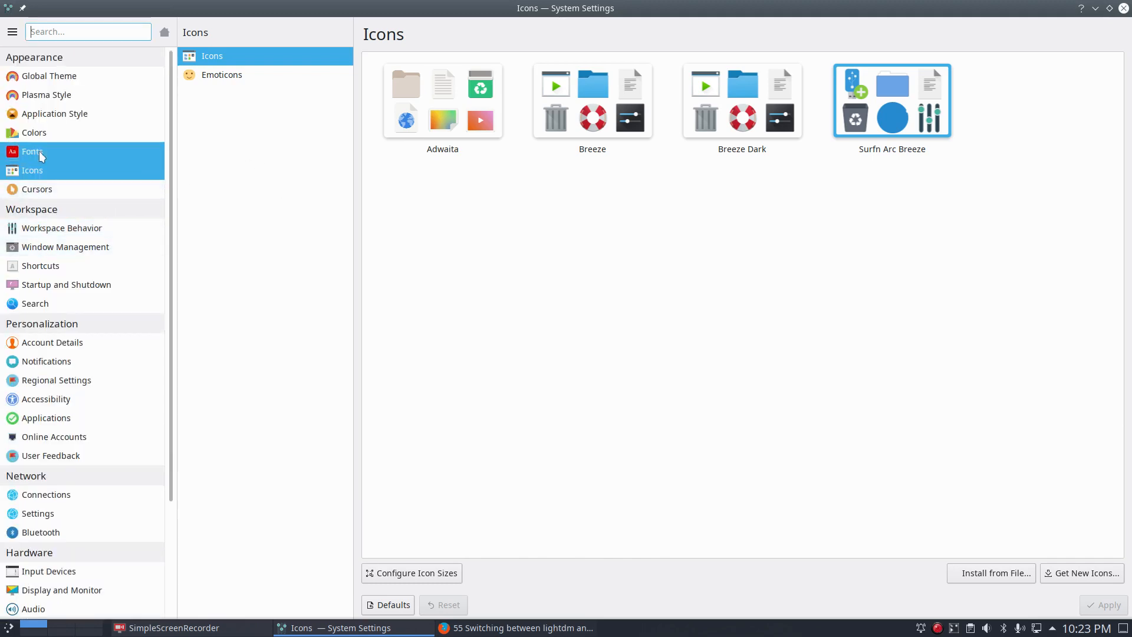
{"action": "left_click", "coordinate": [33, 132]}
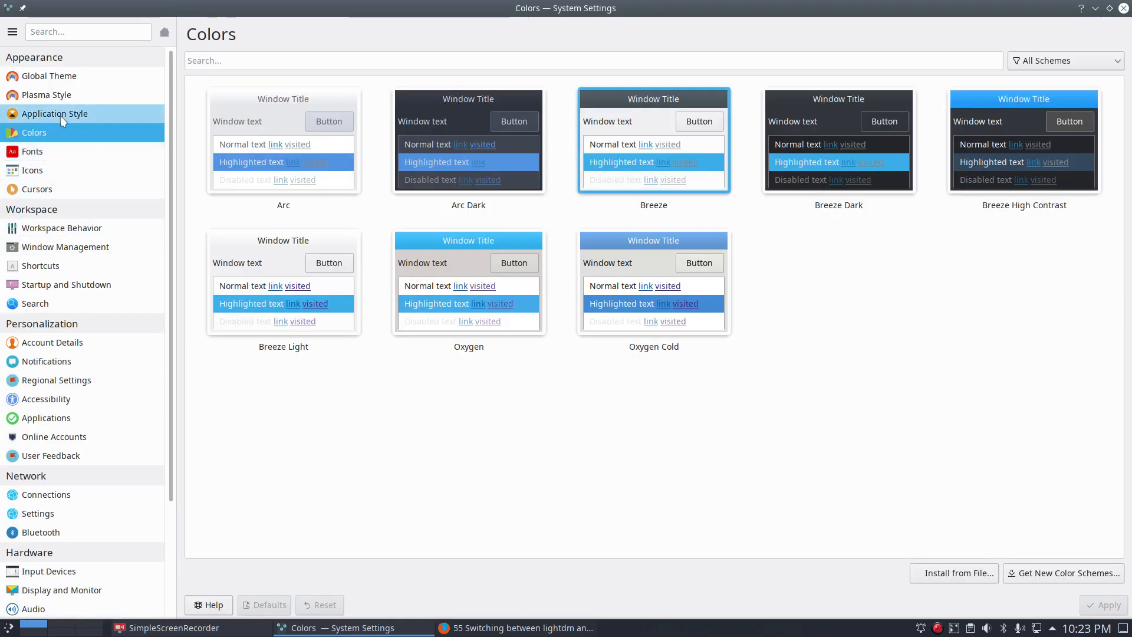
{"action": "left_click", "coordinate": [54, 114]}
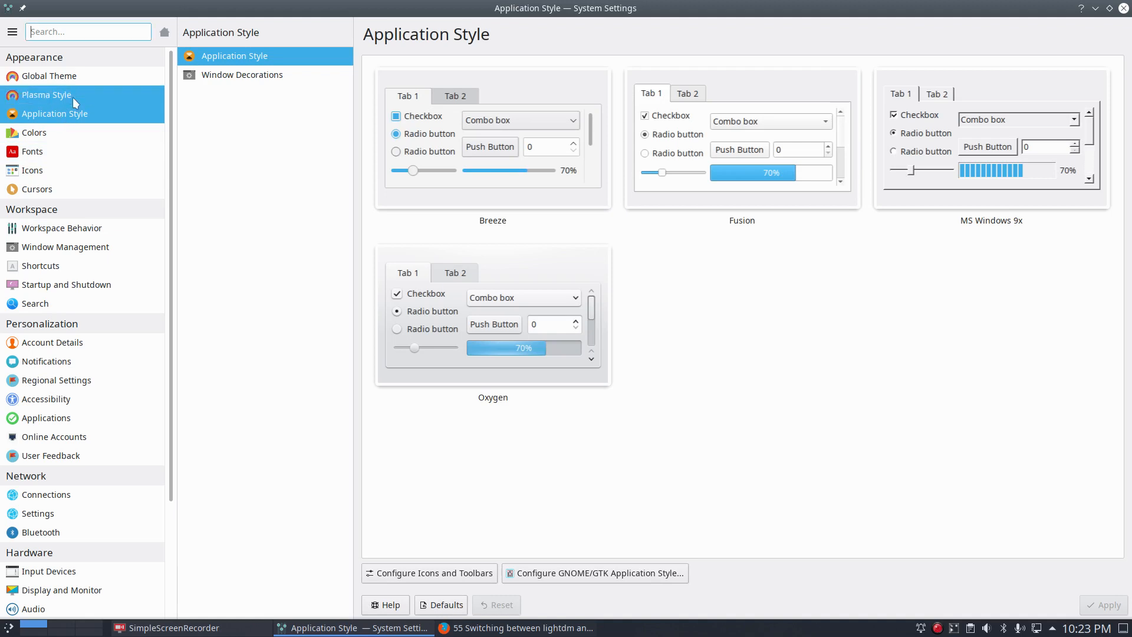
{"action": "left_click", "coordinate": [46, 94]}
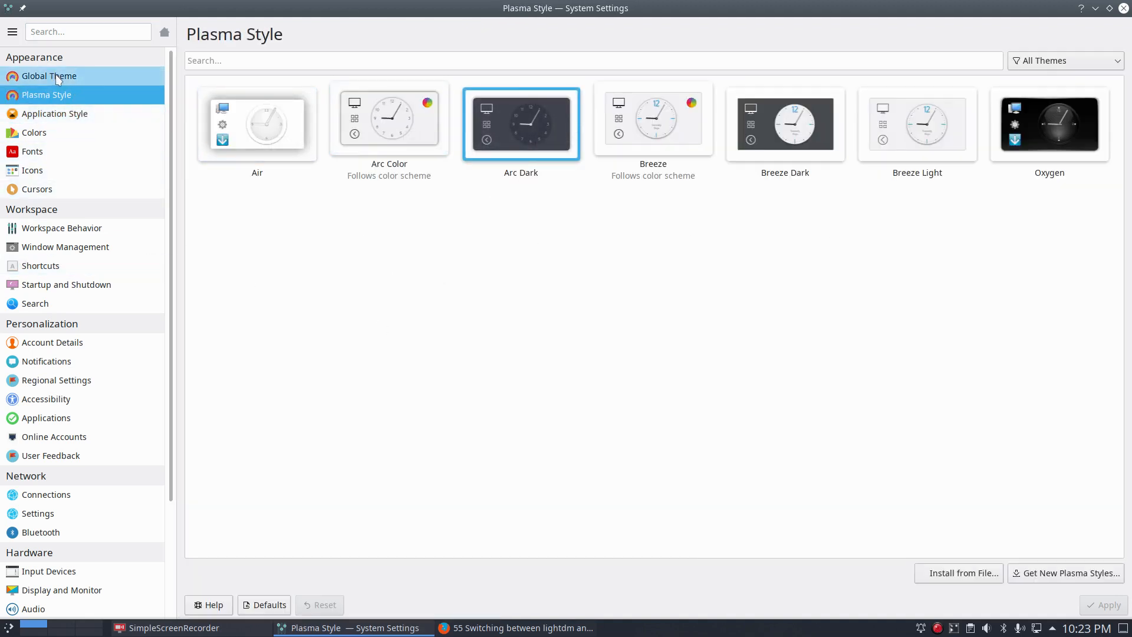
{"action": "left_click", "coordinate": [49, 76]}
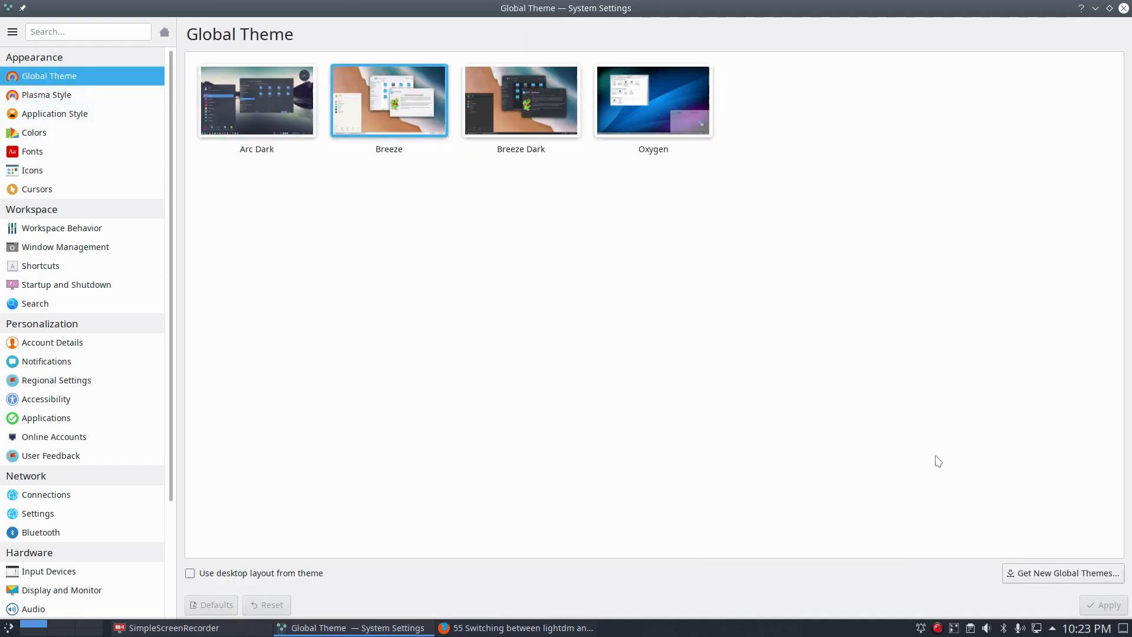
{"action": "left_click", "coordinate": [1064, 573]}
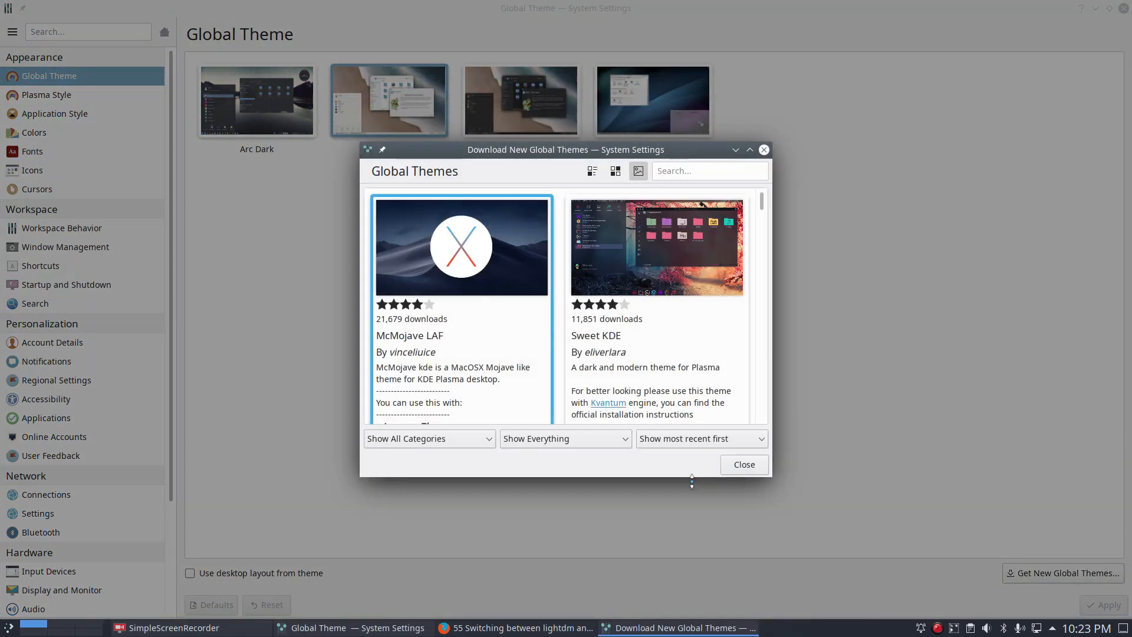
{"action": "scroll", "scroll_direction": "down", "scroll_amount": 3}
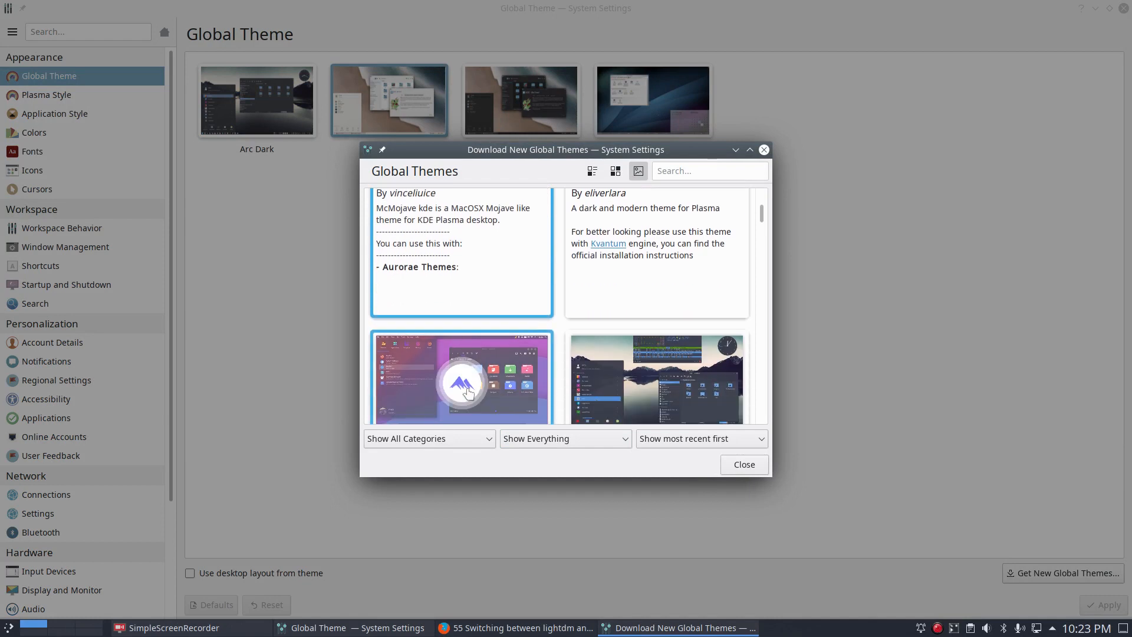
{"action": "scroll", "scroll_direction": "down", "scroll_amount": 3}
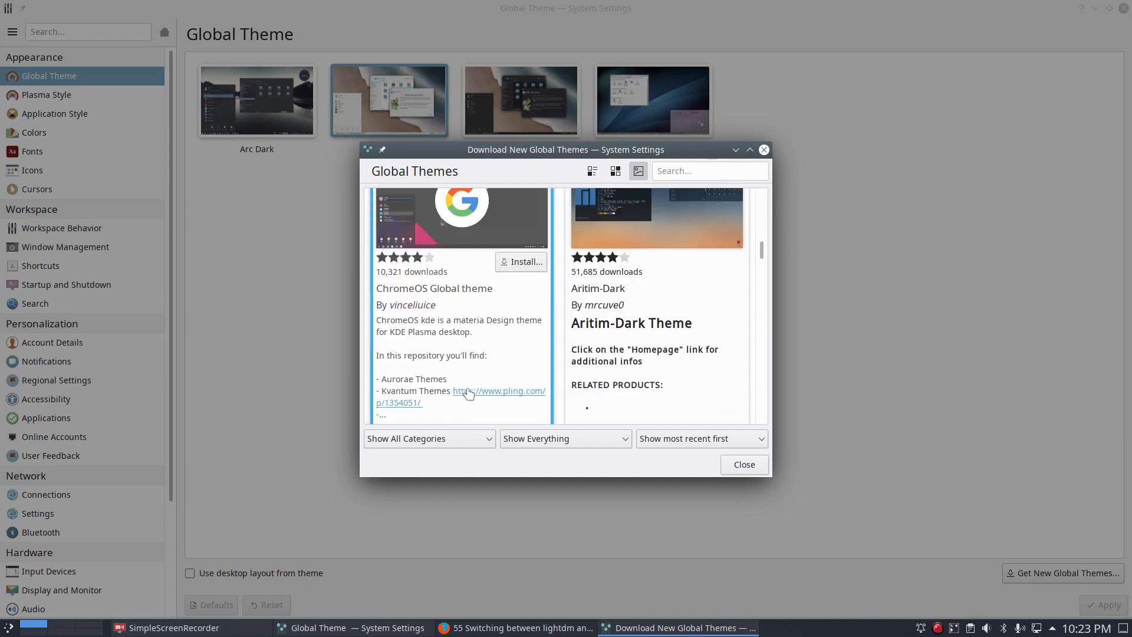
{"action": "scroll", "scroll_direction": "down", "scroll_amount": 3}
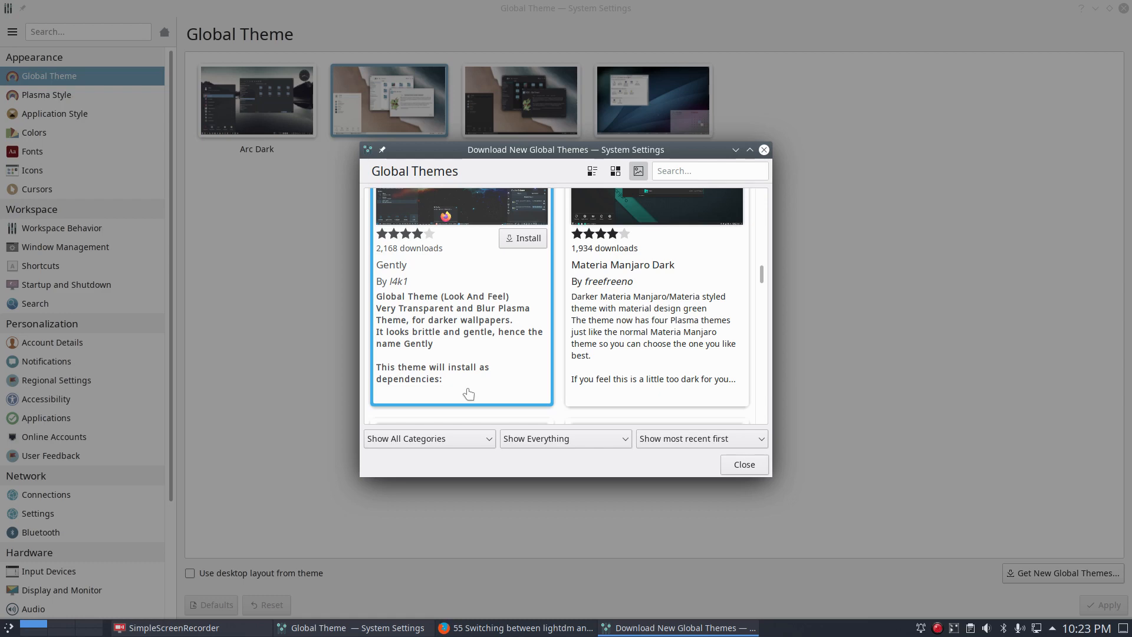
{"action": "scroll", "scroll_direction": "down", "scroll_amount": 3}
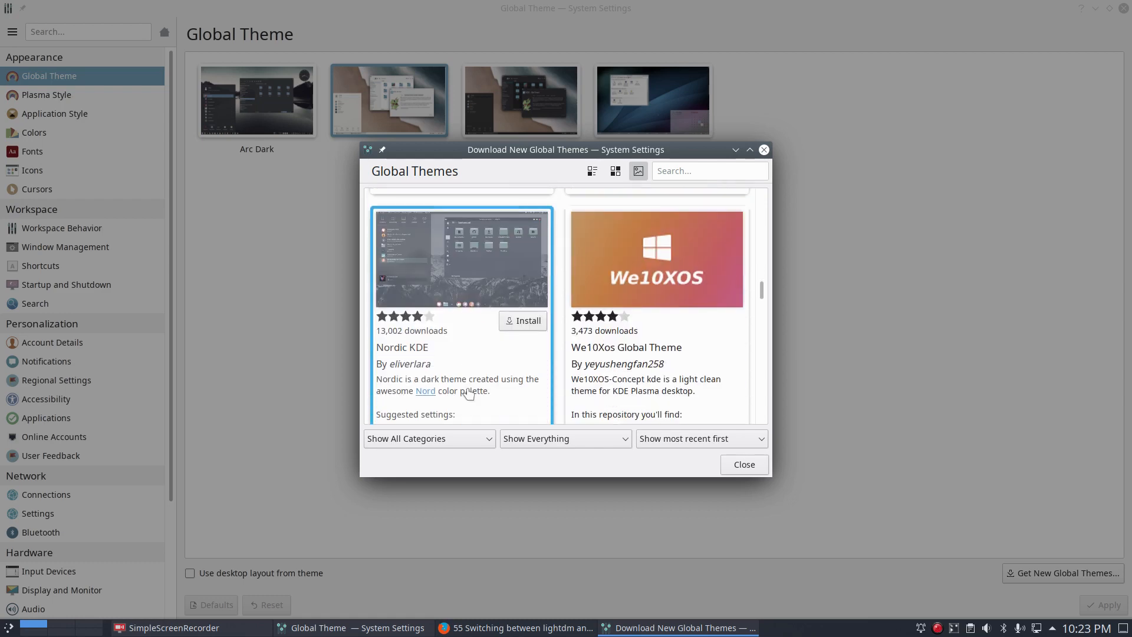
{"action": "scroll", "scroll_direction": "down", "scroll_amount": 3}
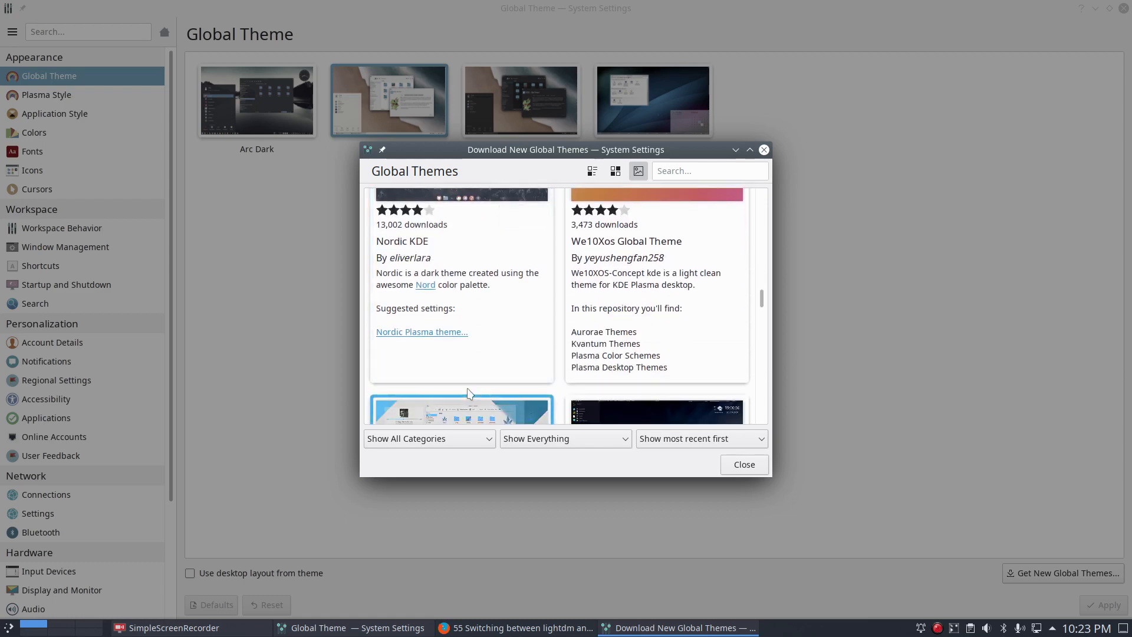
{"action": "scroll", "scroll_direction": "down", "scroll_amount": 3}
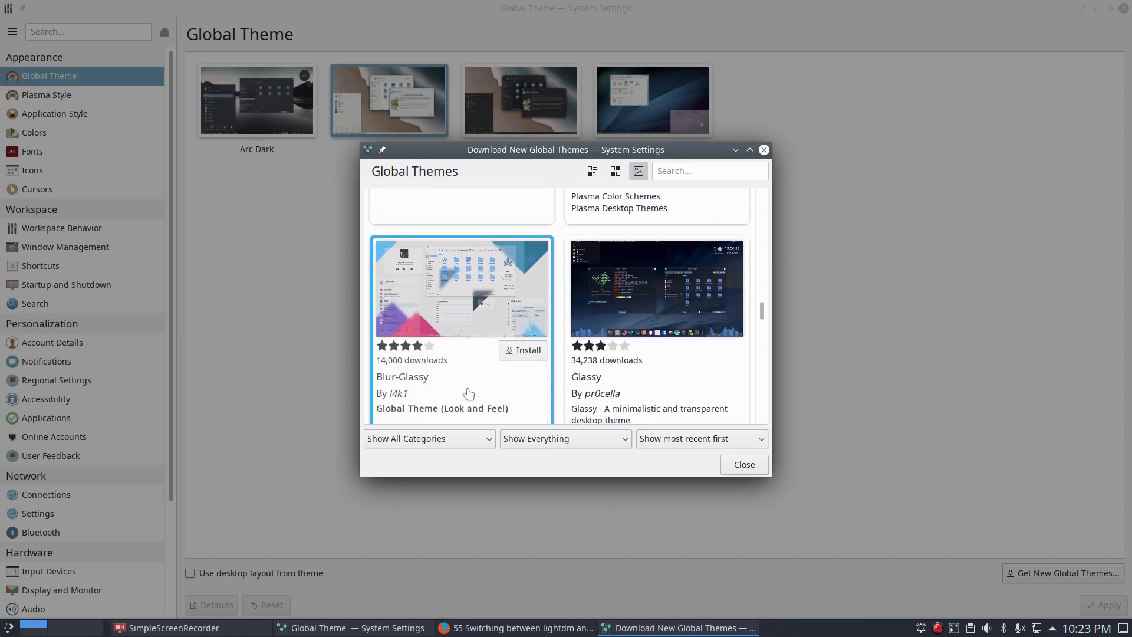
{"action": "mouse_move", "coordinate": [481, 322]}
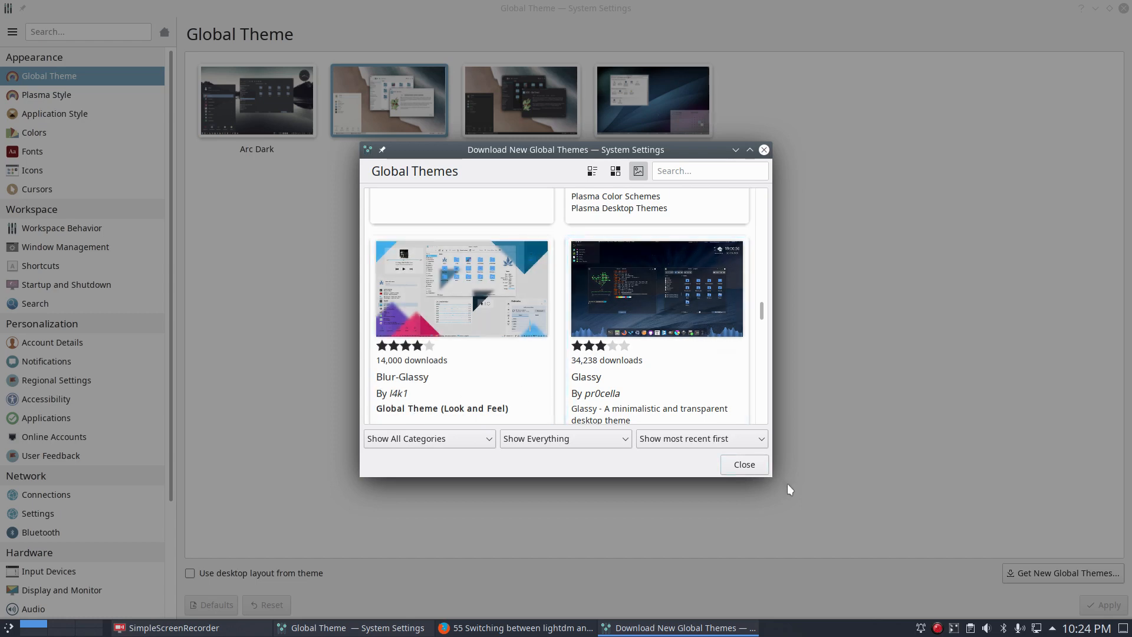
{"action": "left_click", "coordinate": [744, 464]}
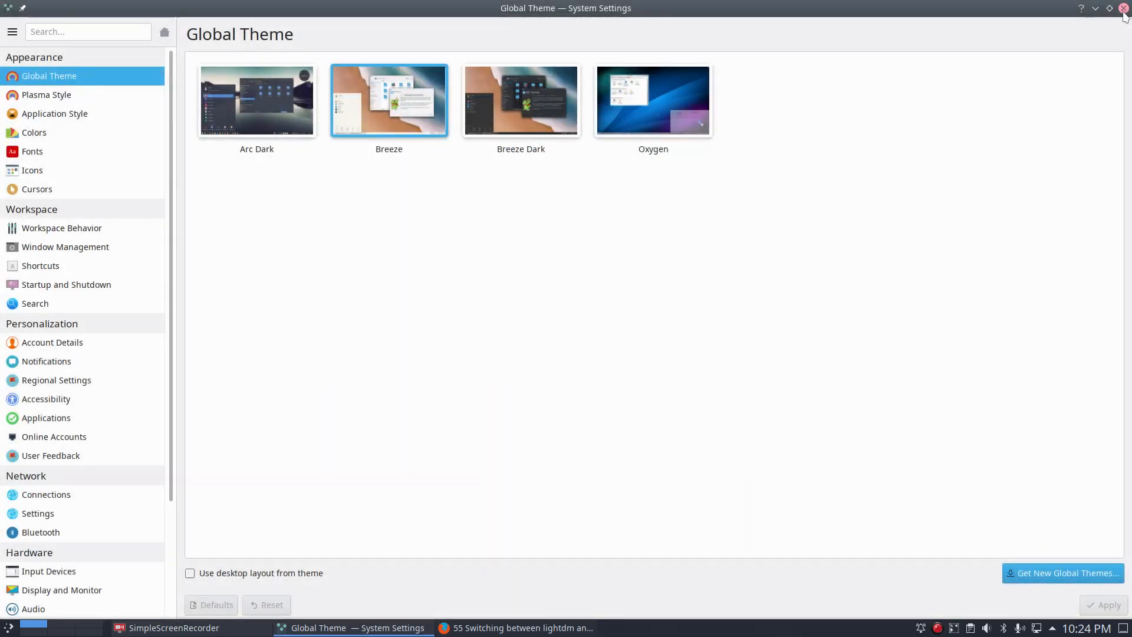
{"action": "mouse_move", "coordinate": [1123, 10]}
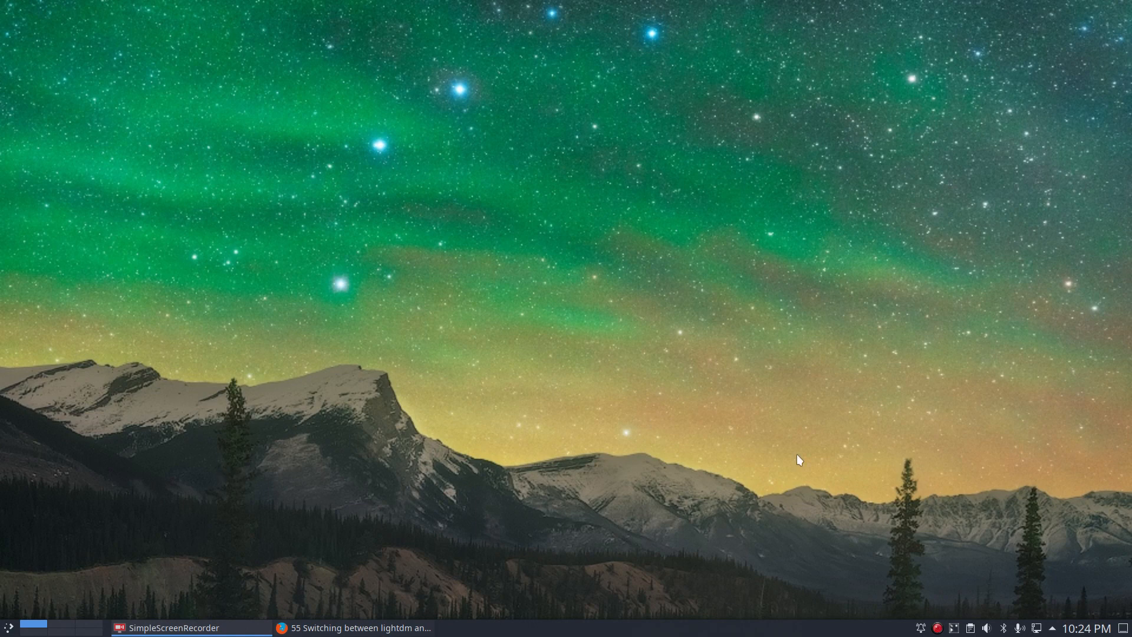
Use Variety's thumbnail strip to set the Horsehead Nebula image as the wallpaper
{"action": "right_click", "coordinate": [799, 460]}
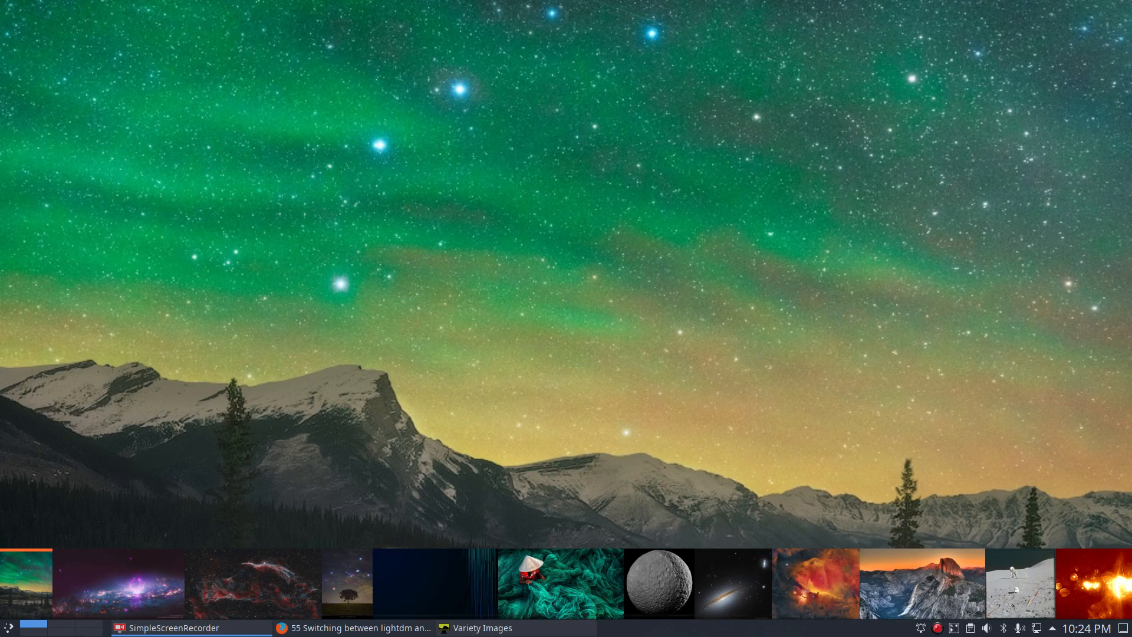
{"action": "mouse_move", "coordinate": [281, 591]}
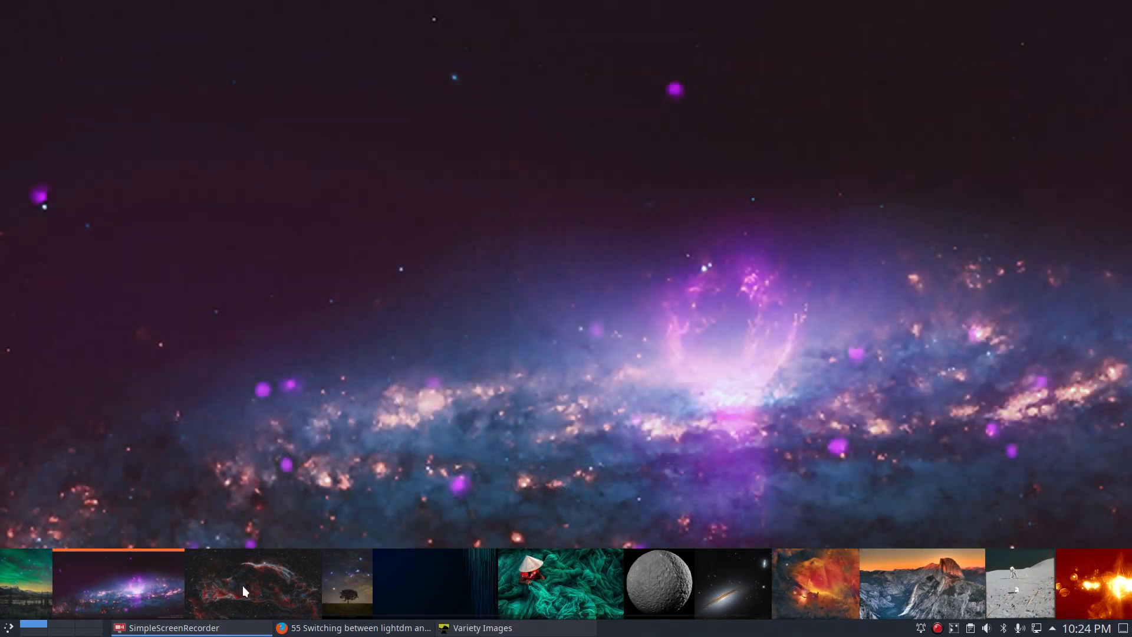
{"action": "left_click", "coordinate": [659, 584]}
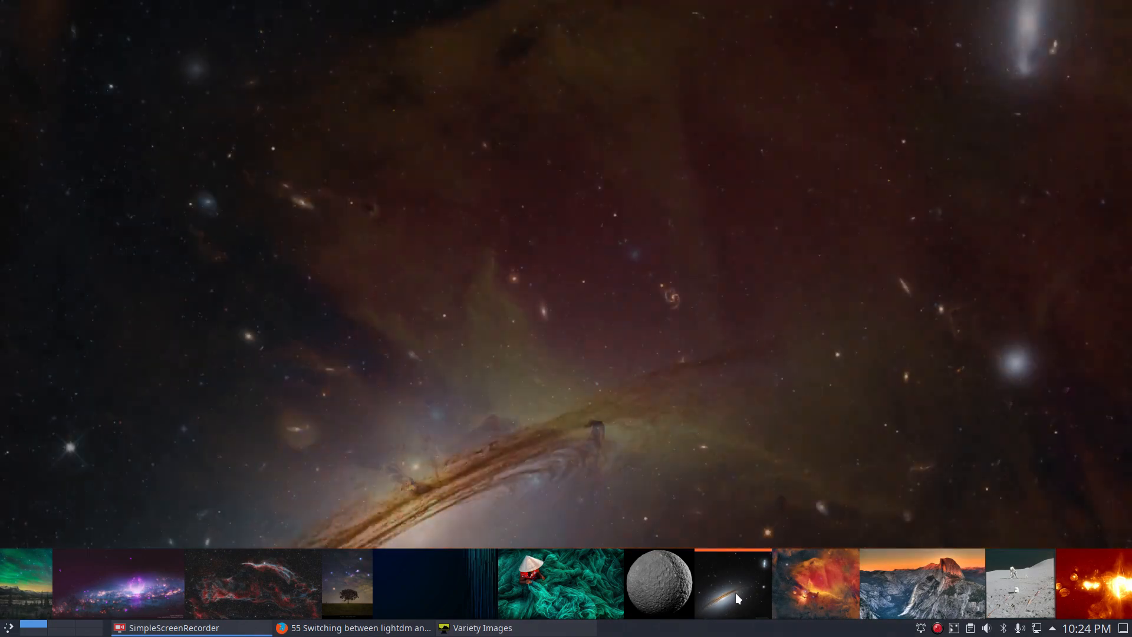
{"action": "left_click", "coordinate": [816, 586]}
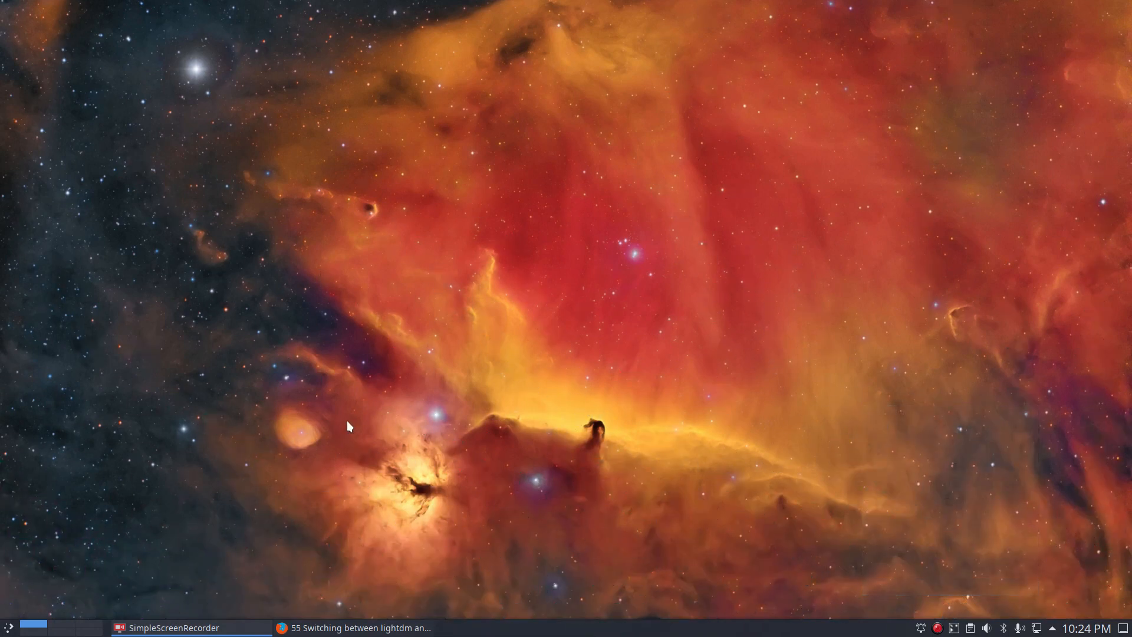
{"action": "left_click", "coordinate": [6, 627]}
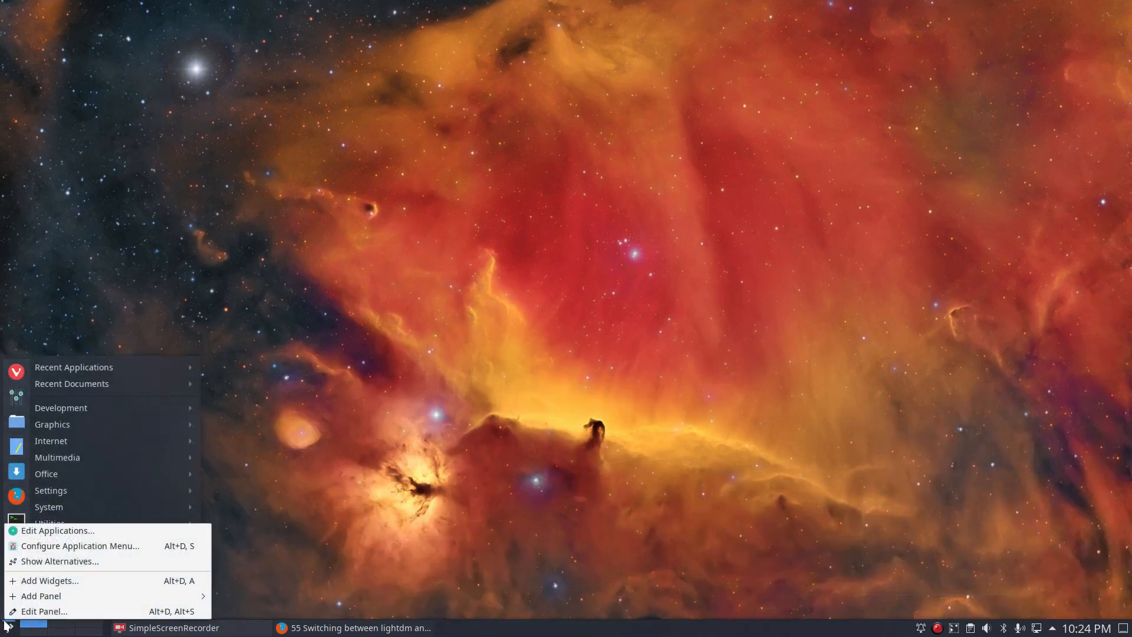
{"action": "mouse_move", "coordinate": [91, 546]}
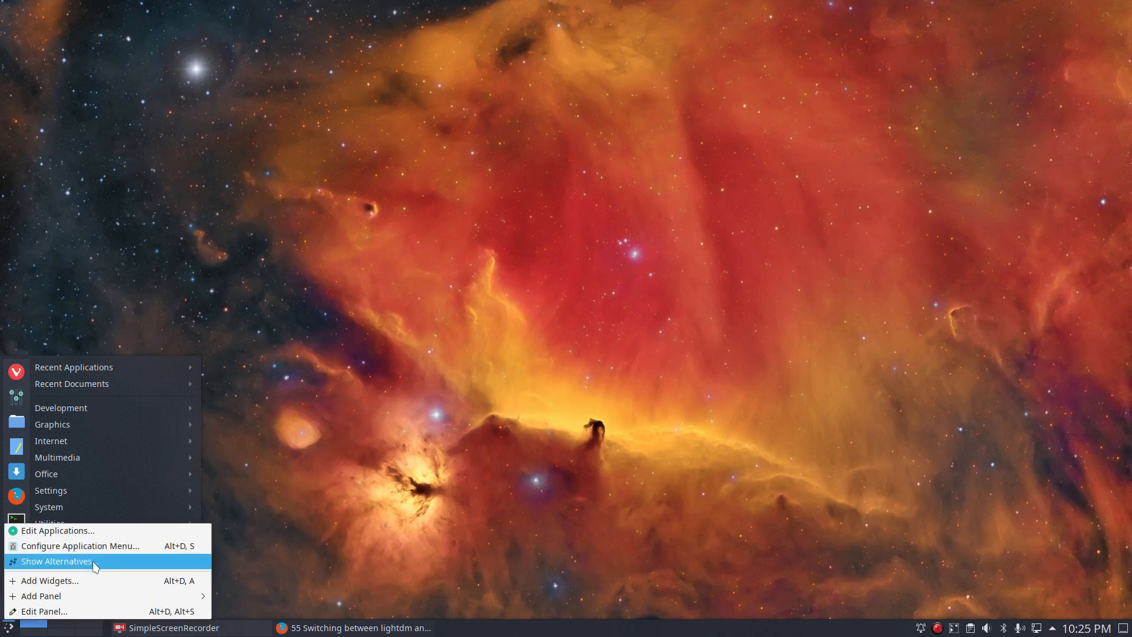
Switch the menu to the Application Launcher style and browse its recent applications and documents
{"action": "left_click", "coordinate": [49, 561]}
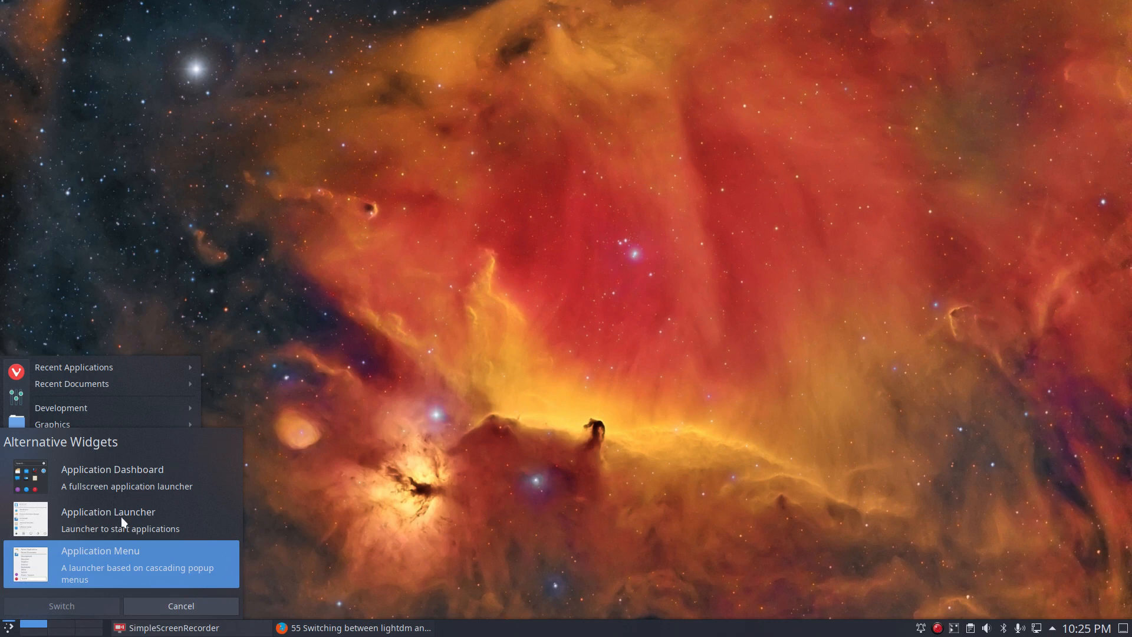
{"action": "left_click", "coordinate": [109, 519]}
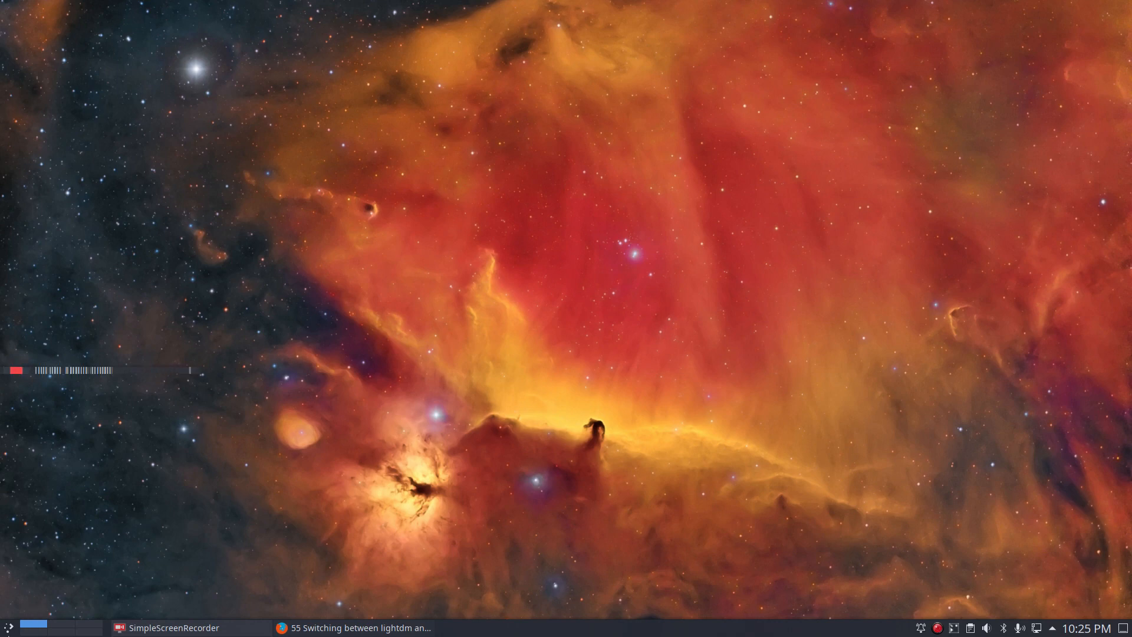
{"action": "left_click", "coordinate": [6, 629]}
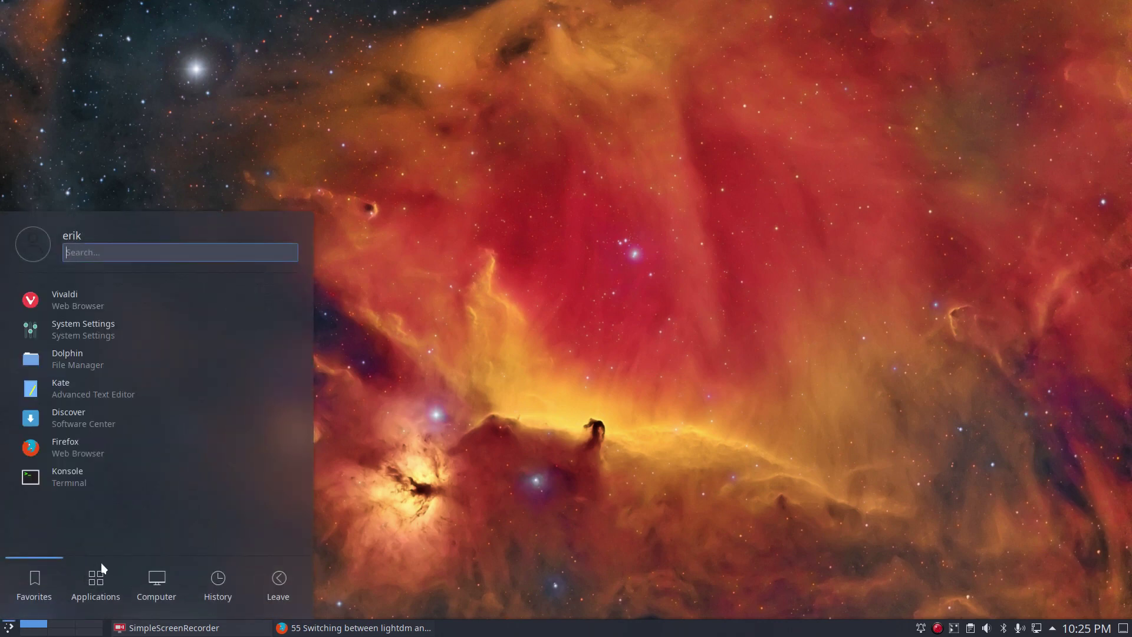
{"action": "left_click", "coordinate": [217, 582]}
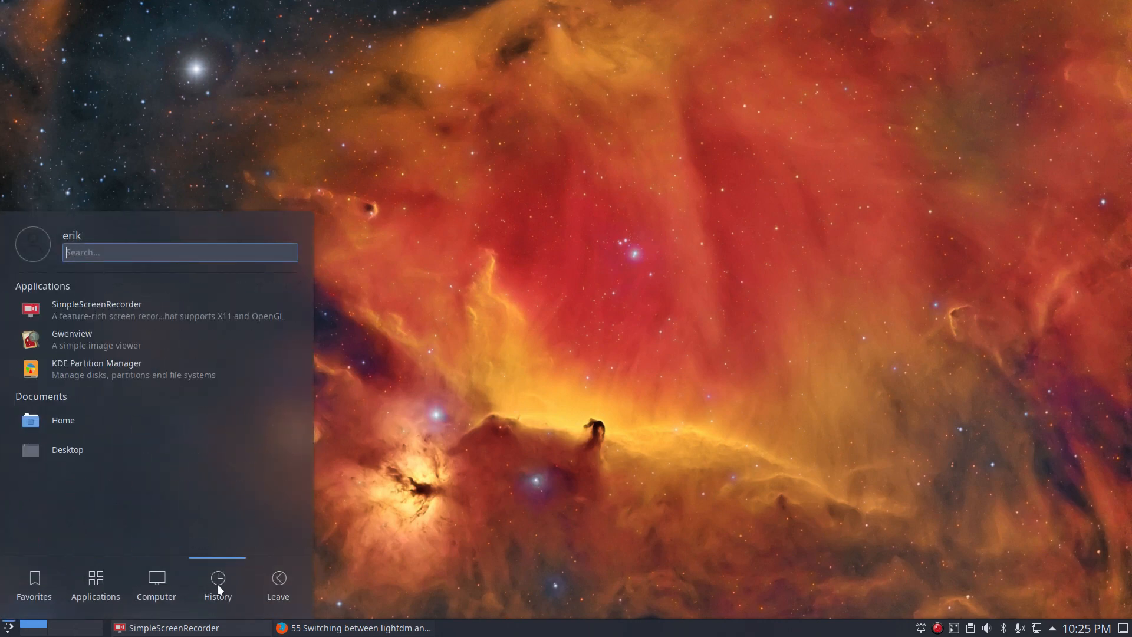
{"action": "left_click", "coordinate": [278, 581]}
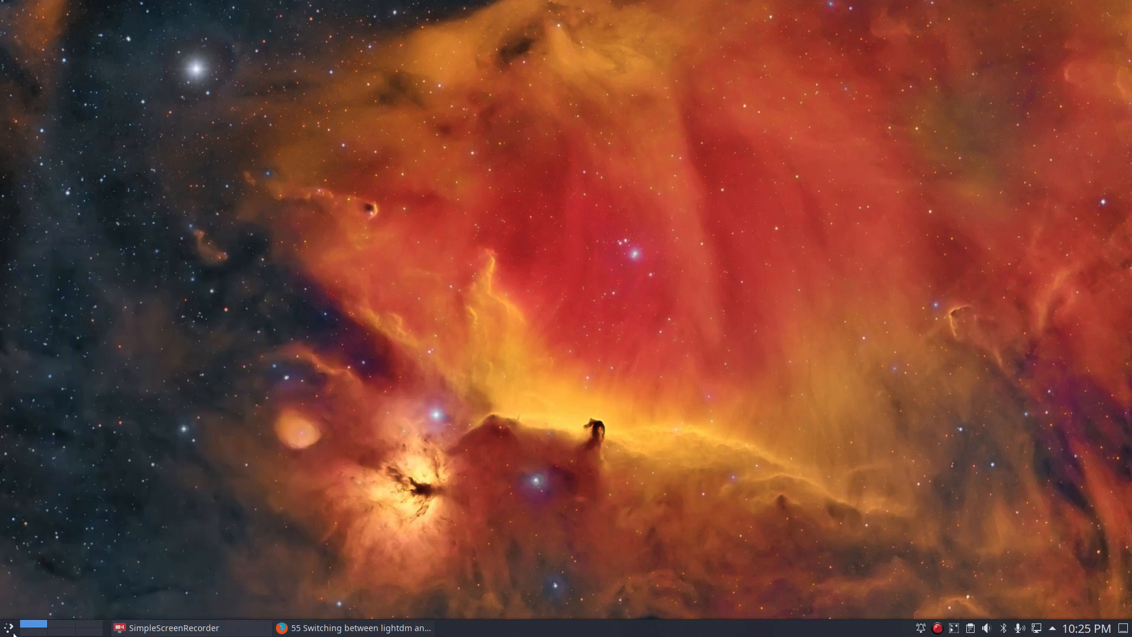
Reopen the alternative launcher styles and pick Application Dashboard over Application Menu
{"action": "left_click", "coordinate": [7, 629]}
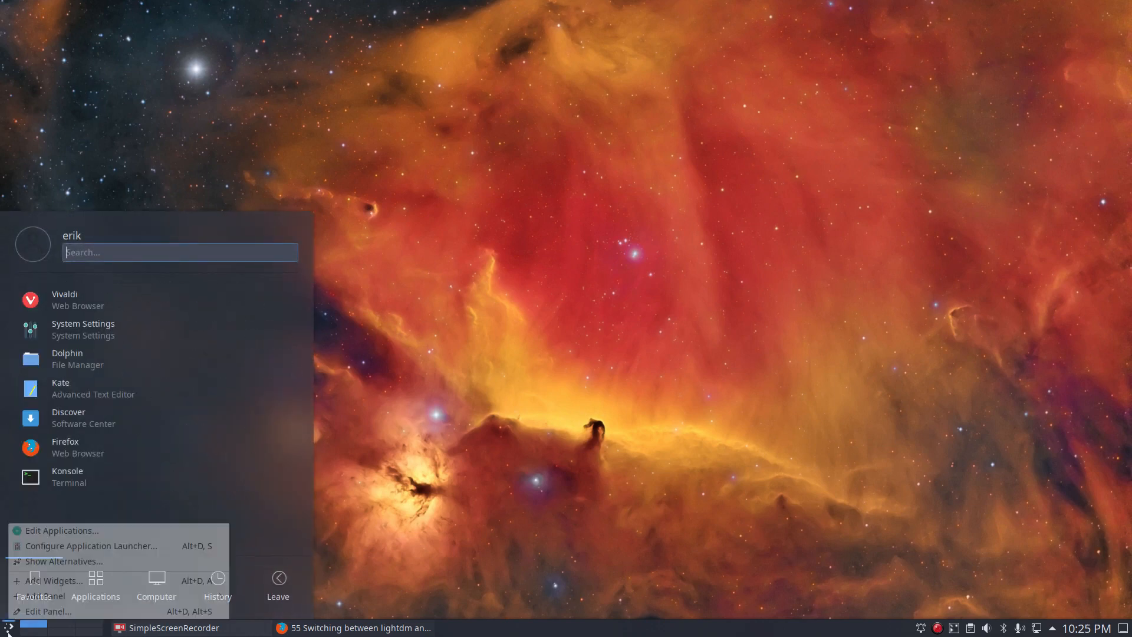
{"action": "mouse_move", "coordinate": [96, 549]}
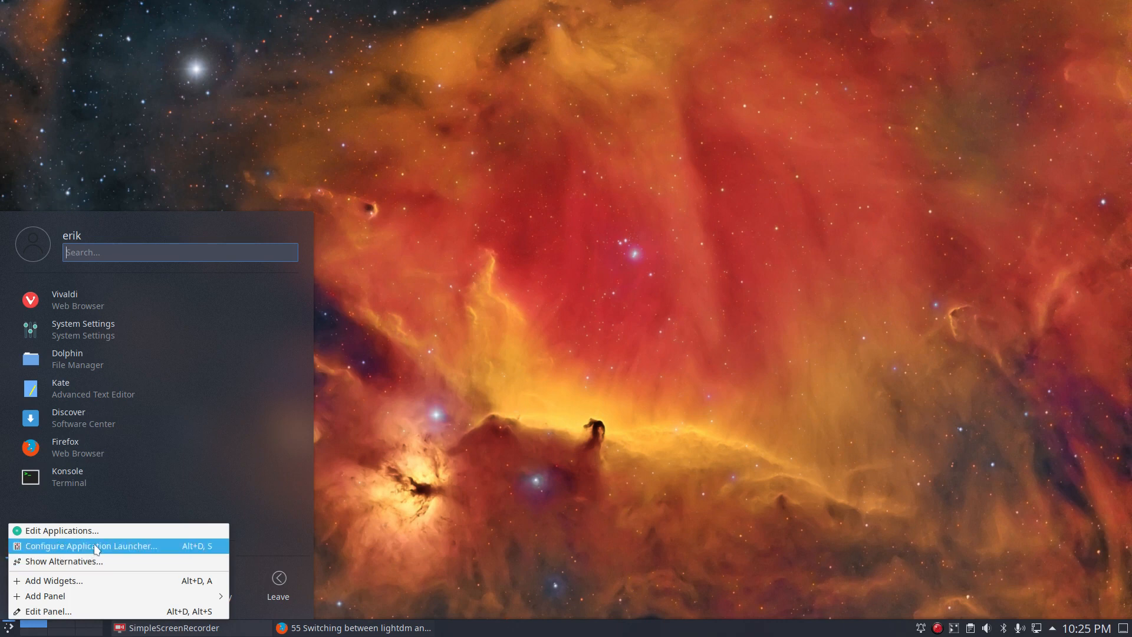
{"action": "left_click", "coordinate": [53, 561]}
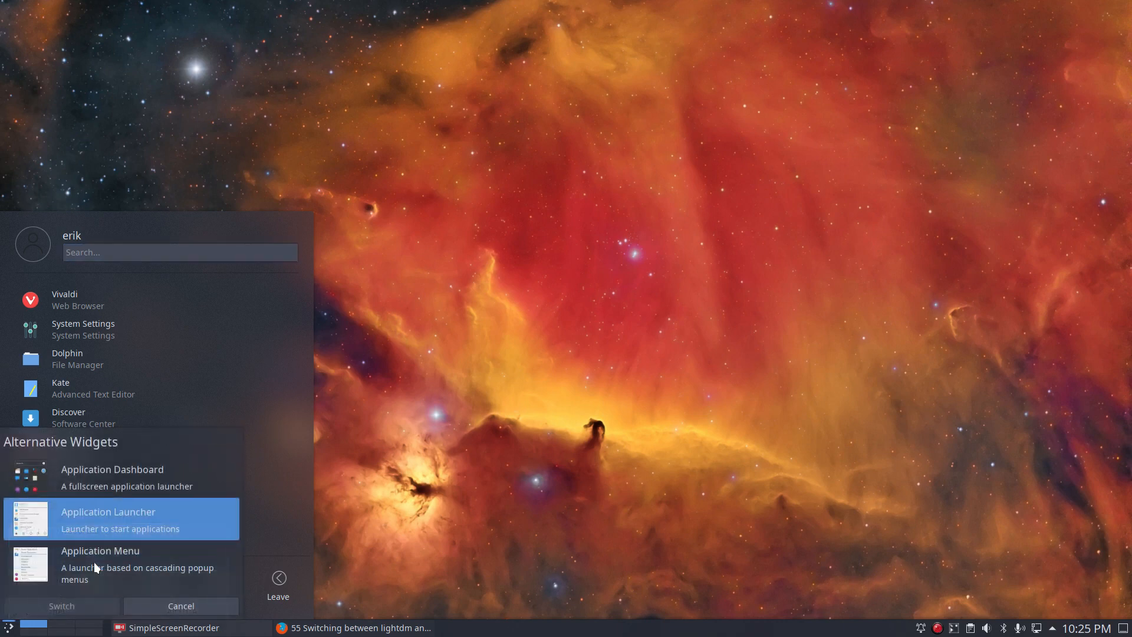
{"action": "left_click", "coordinate": [118, 567]}
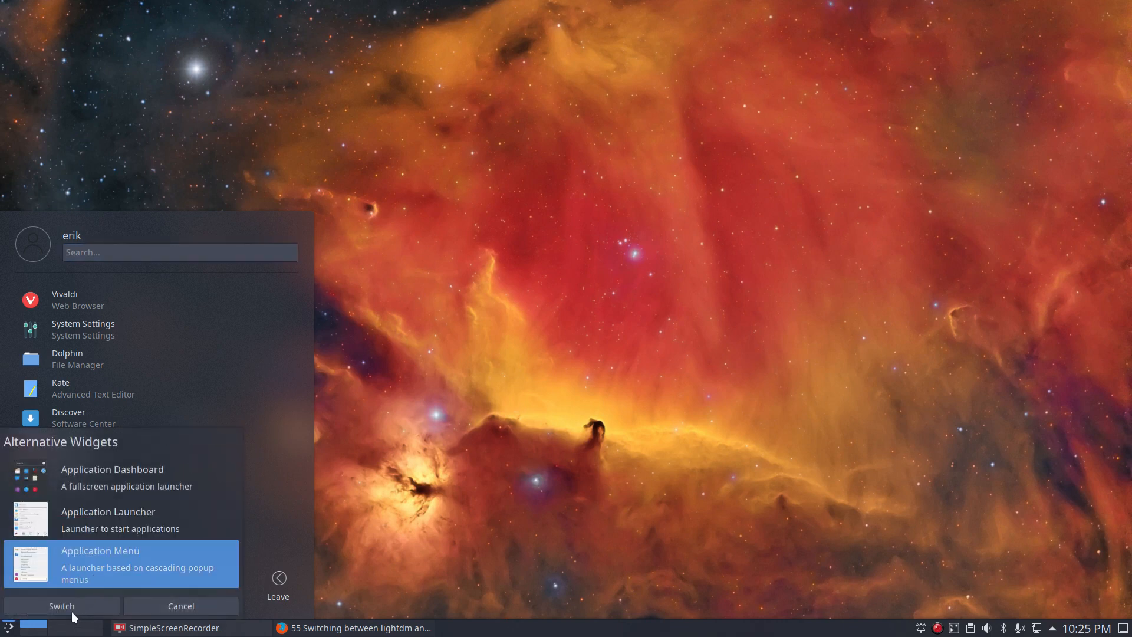
{"action": "left_click", "coordinate": [112, 478]}
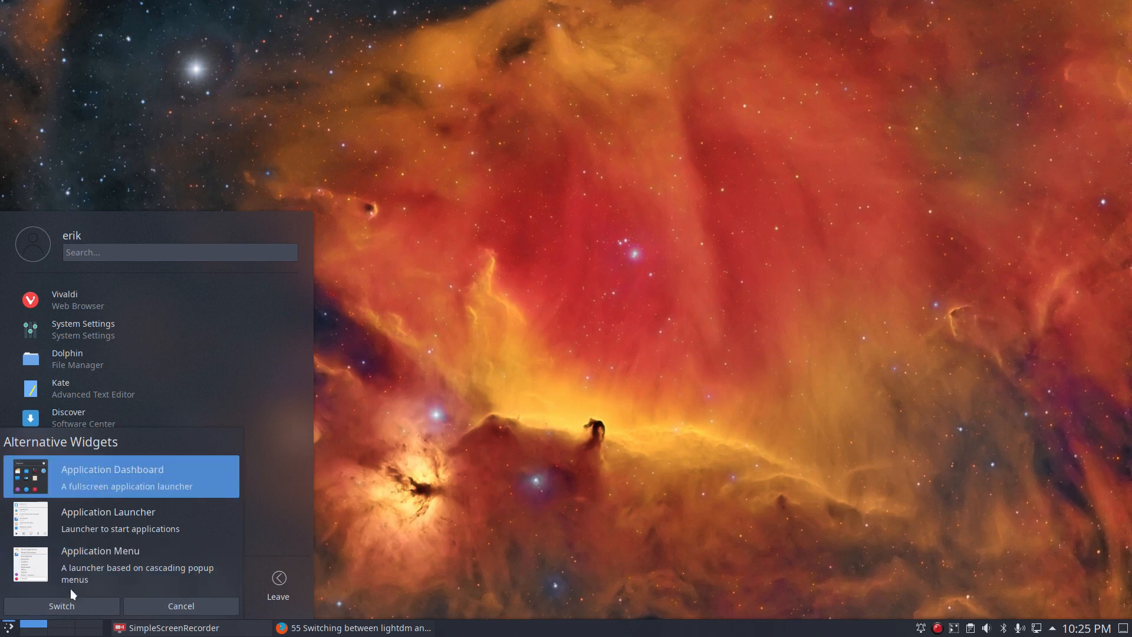
Switch to the Application Dashboard, browse Recent Documents, Internet, Office and Settings, then close it
{"action": "left_click", "coordinate": [62, 606]}
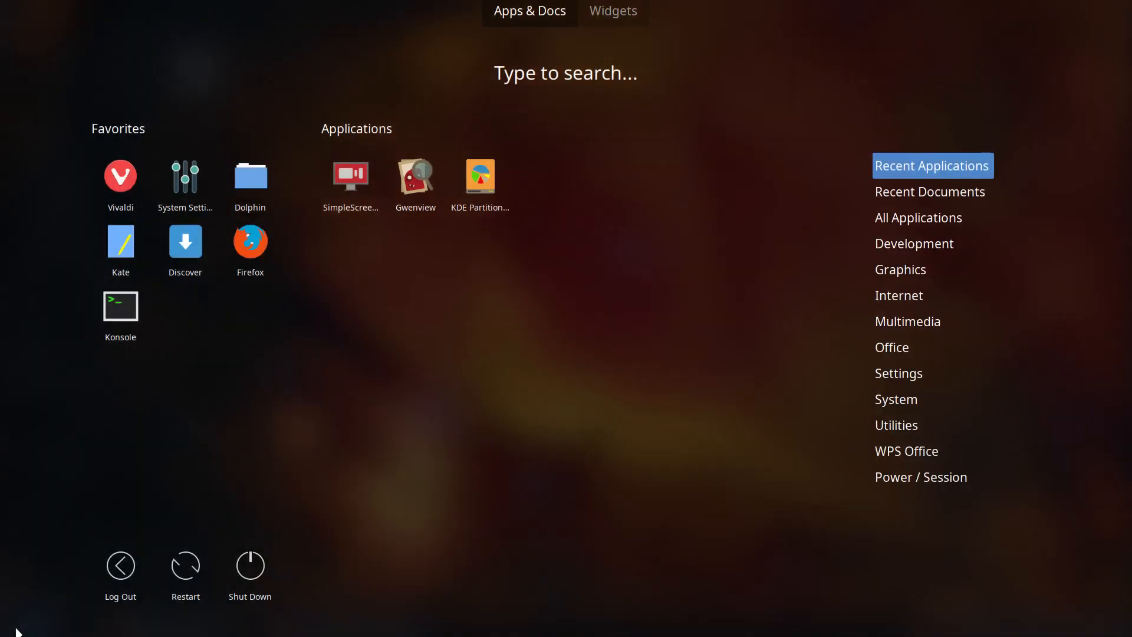
{"action": "left_click", "coordinate": [929, 191]}
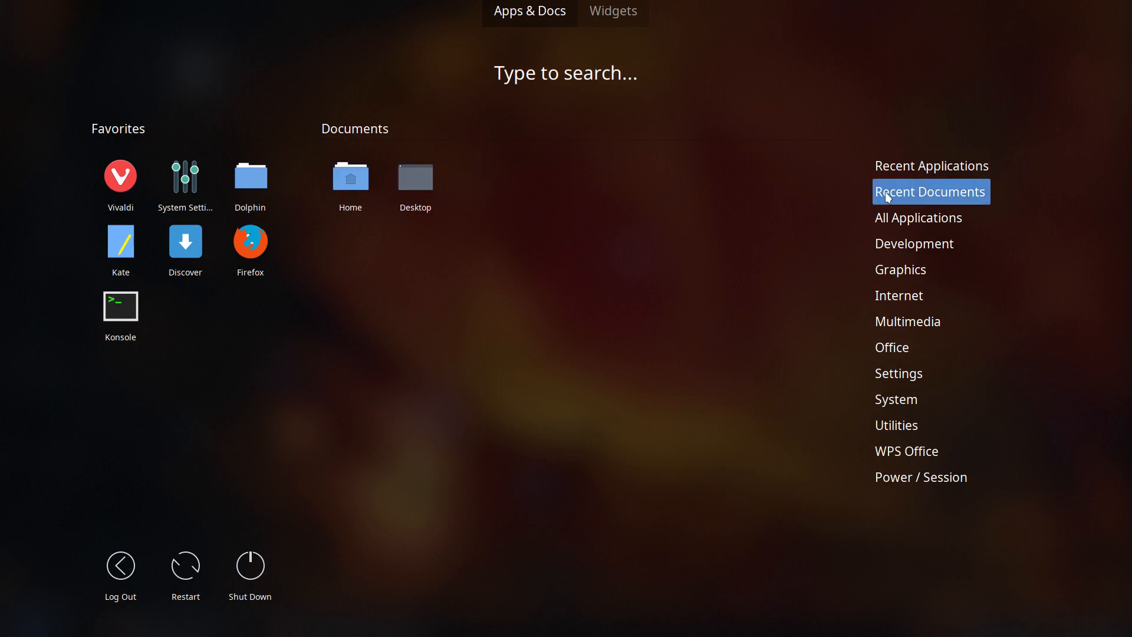
{"action": "left_click", "coordinate": [898, 295]}
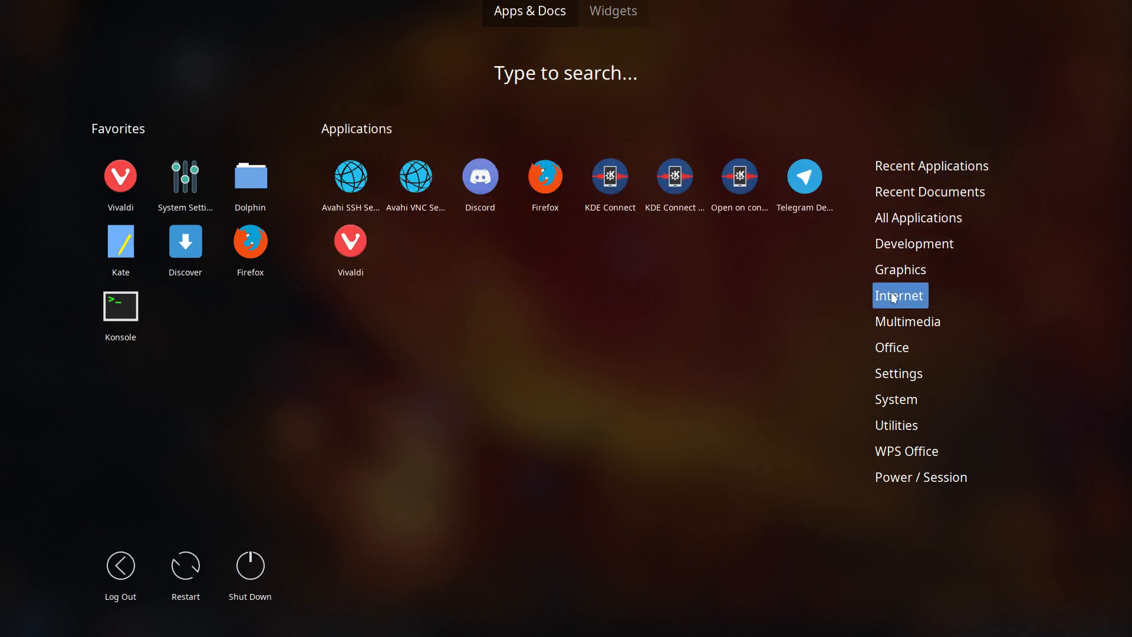
{"action": "left_click", "coordinate": [892, 347]}
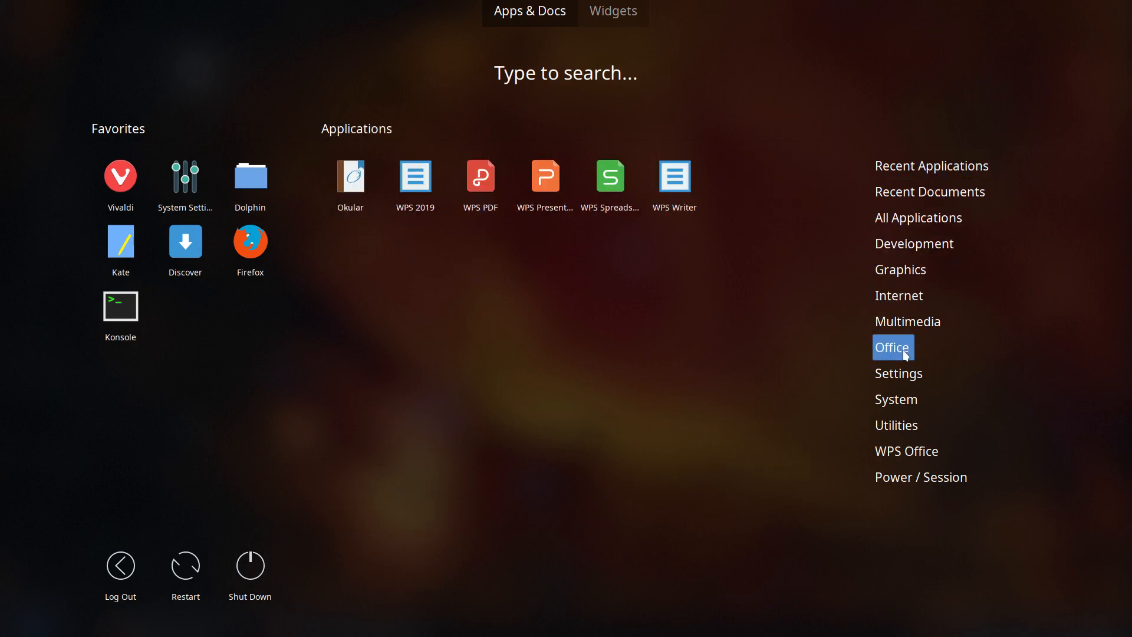
{"action": "left_click", "coordinate": [899, 373]}
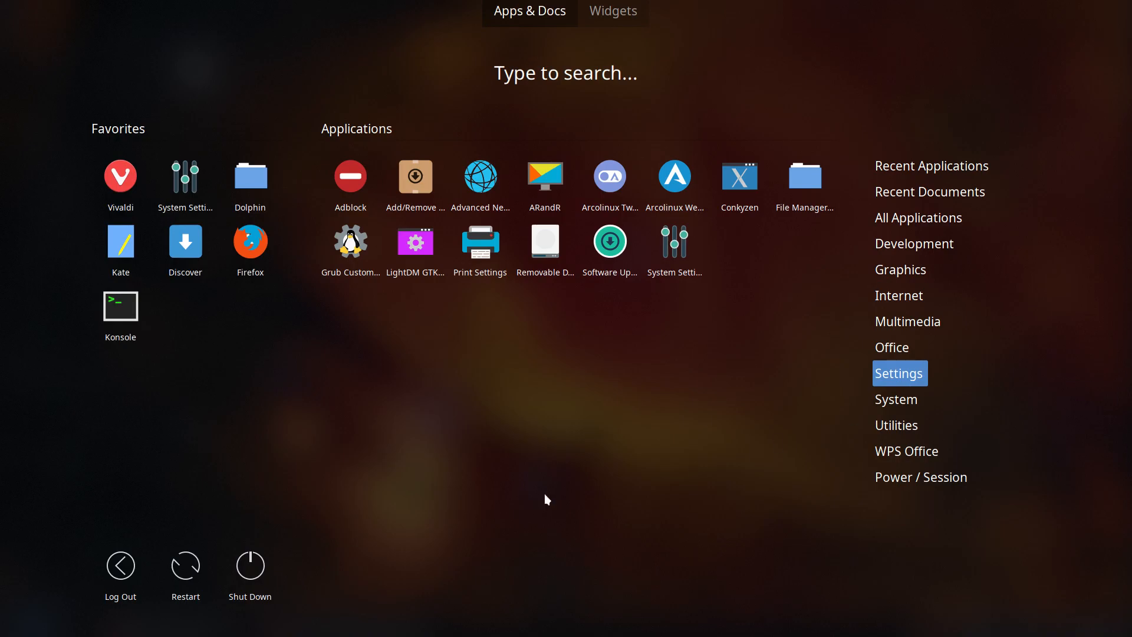
{"action": "left_click", "coordinate": [931, 165]}
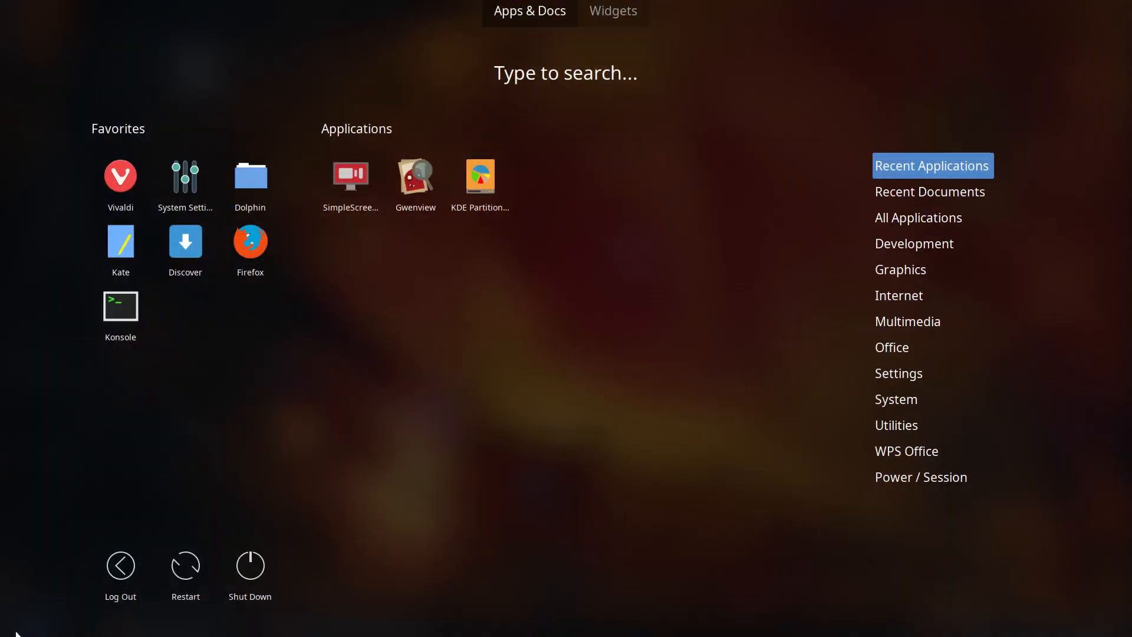
{"action": "mouse_move", "coordinate": [250, 573]}
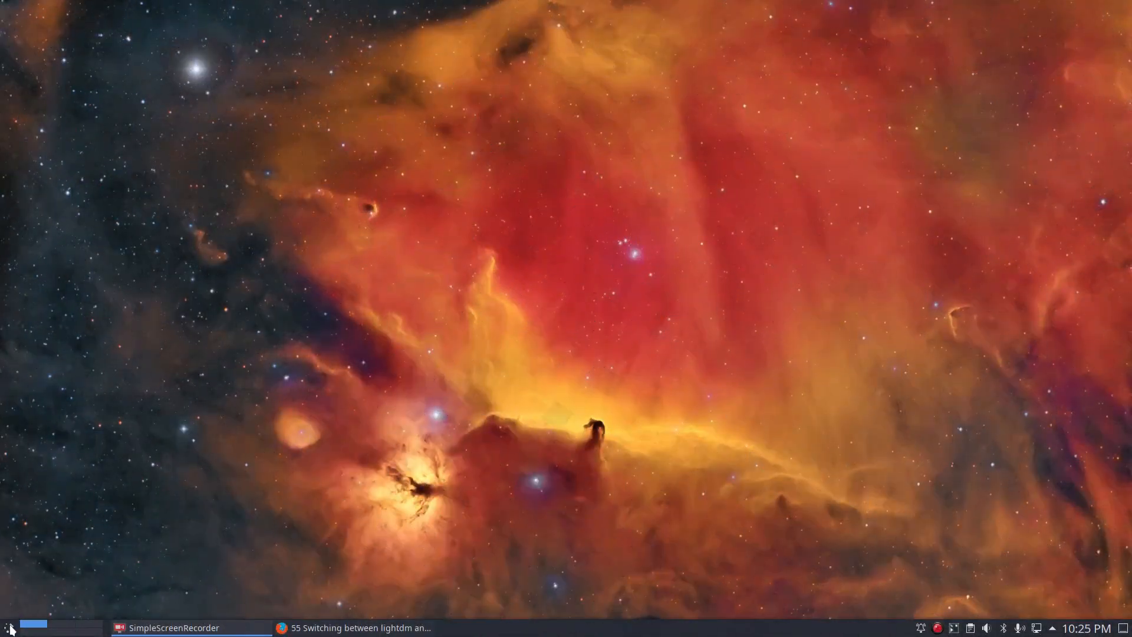
Reopen the launcher's alternative widgets and choose the cascading Application Menu
{"action": "right_click", "coordinate": [6, 628]}
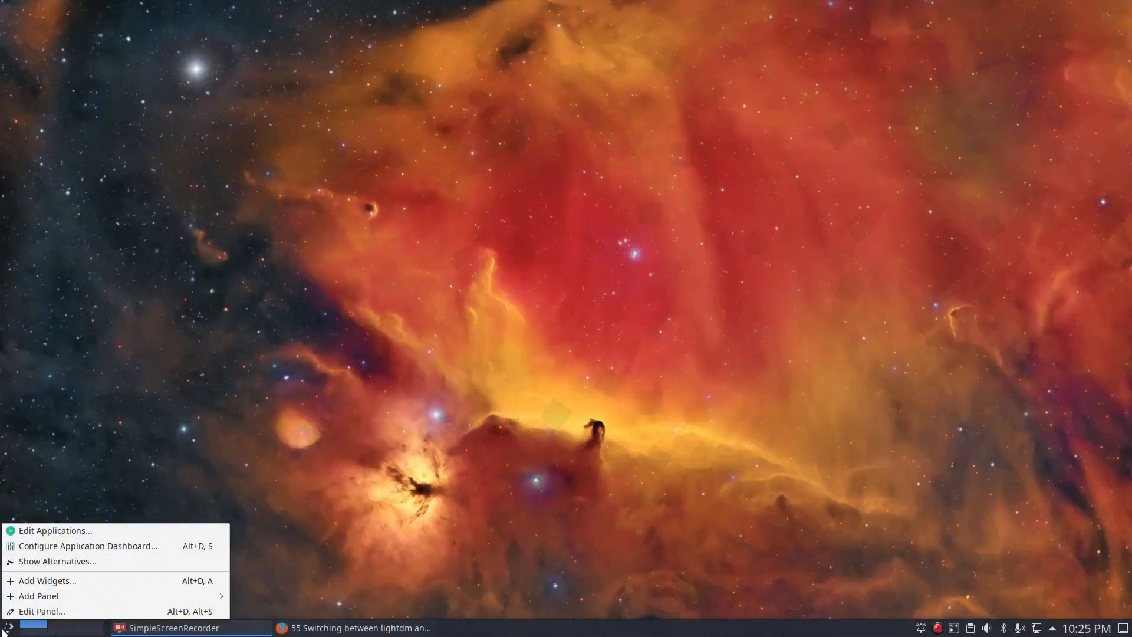
{"action": "left_click", "coordinate": [57, 561]}
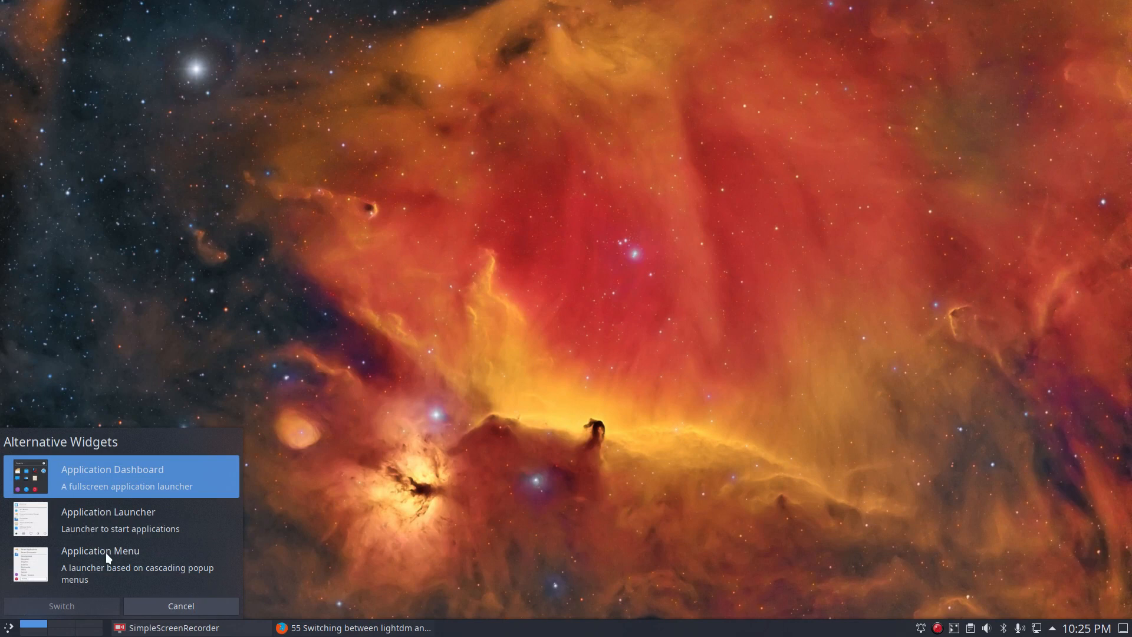
{"action": "left_click", "coordinate": [181, 606]}
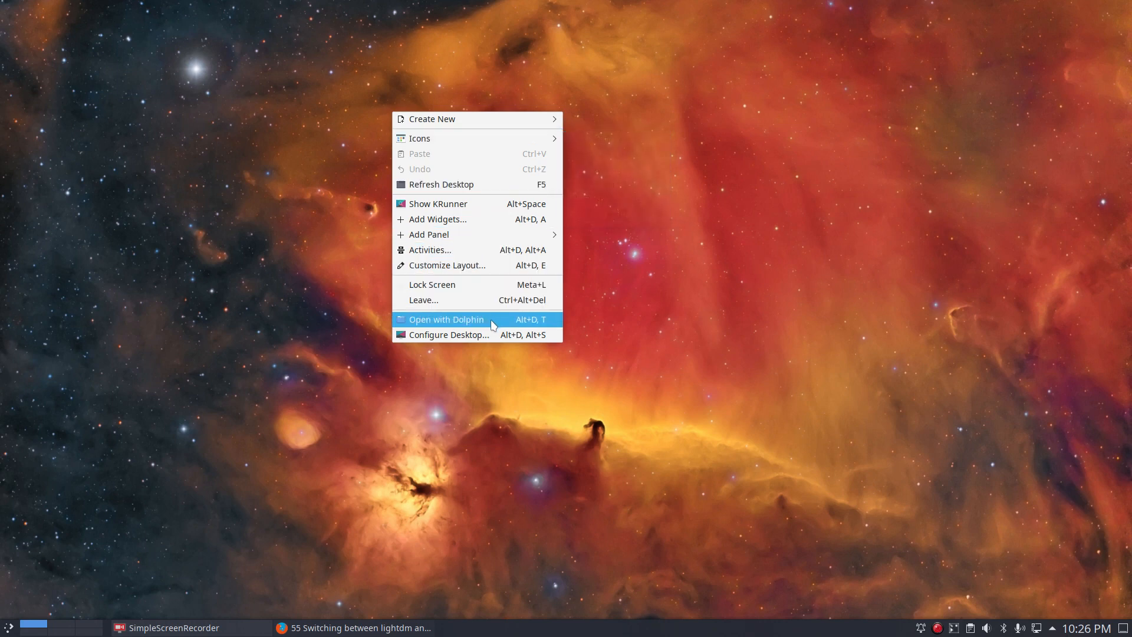
{"action": "mouse_move", "coordinate": [609, 443]}
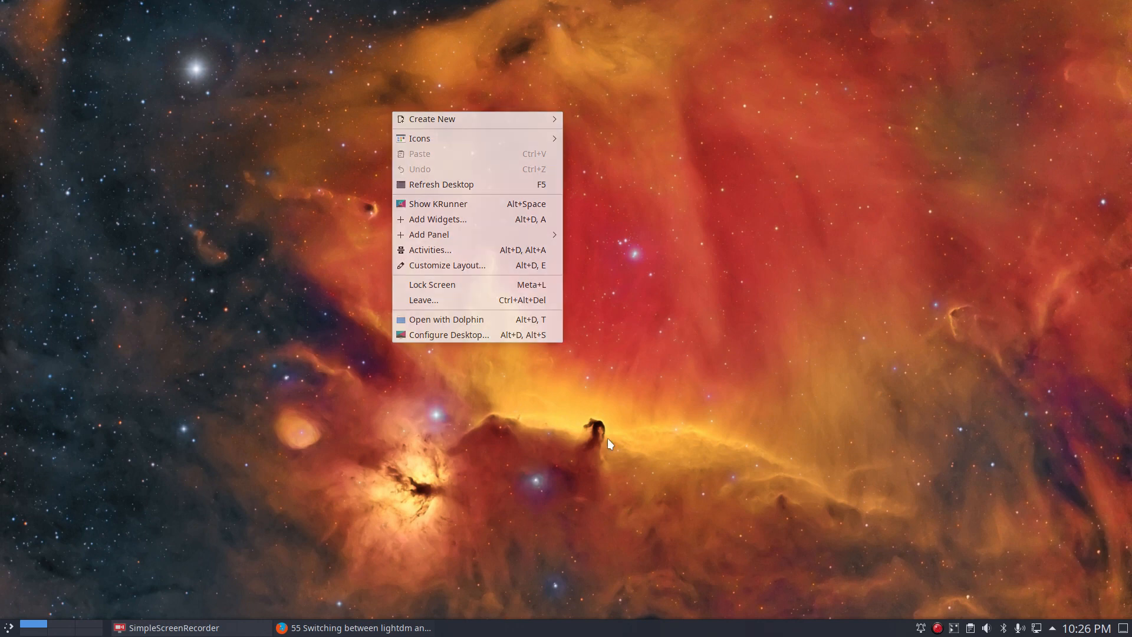
{"action": "left_click", "coordinate": [609, 445]}
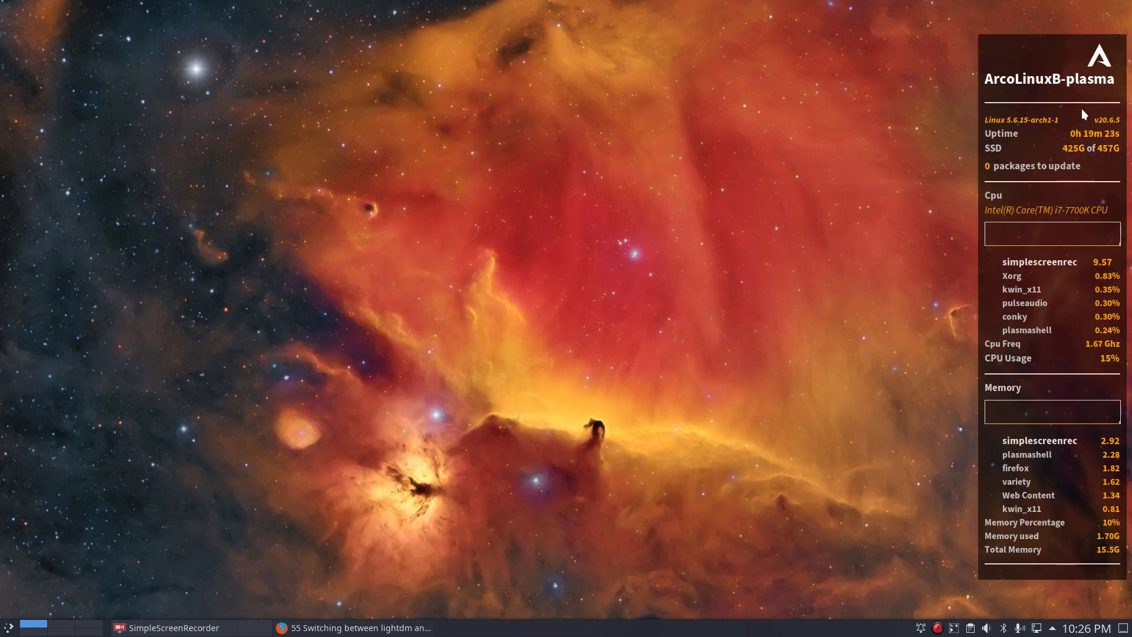
{"action": "mouse_move", "coordinate": [1108, 477]}
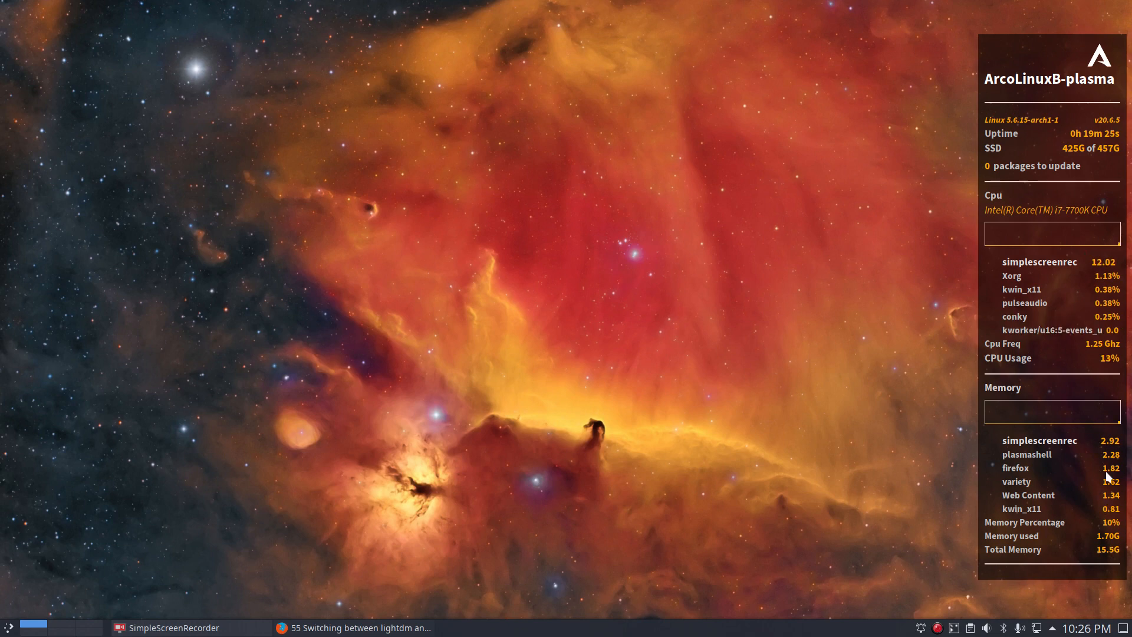
{"action": "mouse_move", "coordinate": [1038, 291]}
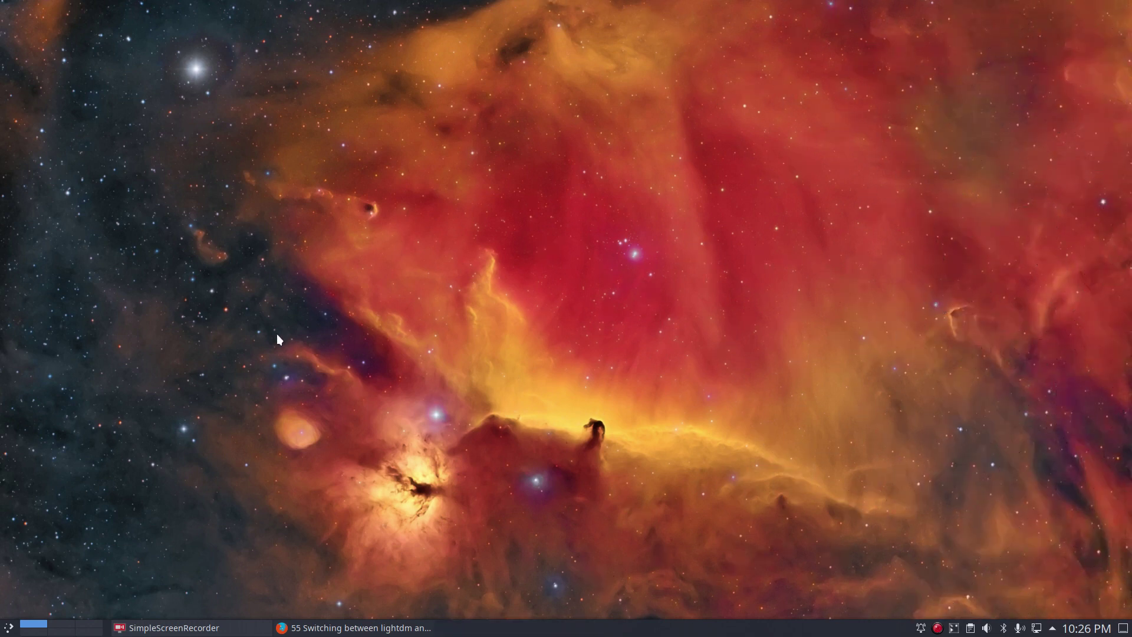
{"action": "mouse_move", "coordinate": [218, 278]}
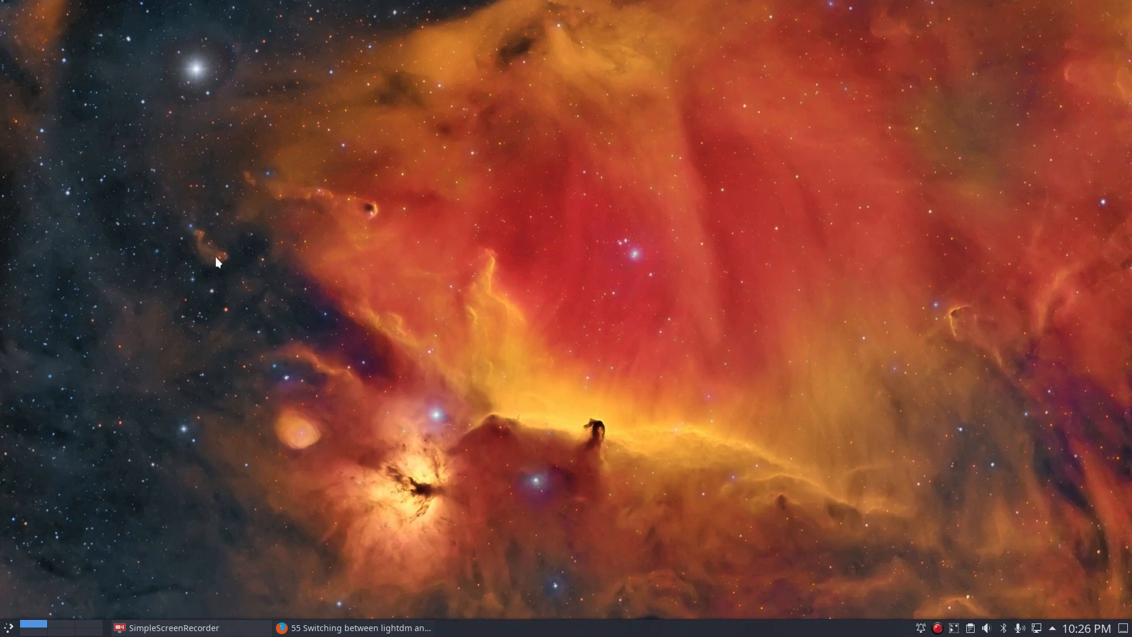
{"action": "mouse_move", "coordinate": [677, 538]}
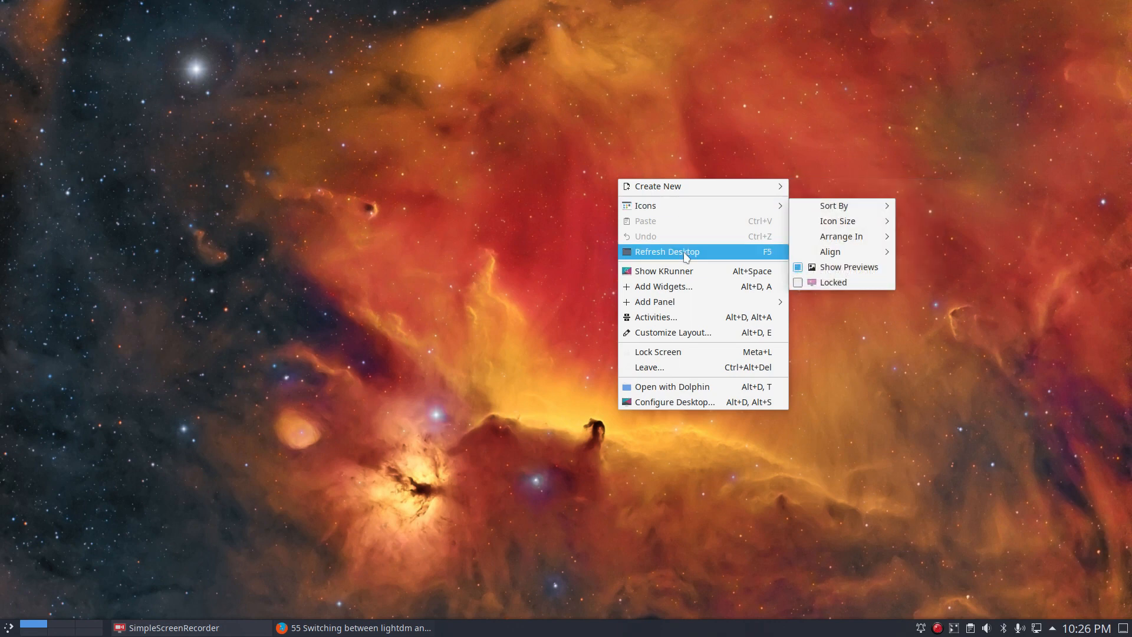
{"action": "mouse_move", "coordinate": [698, 290]}
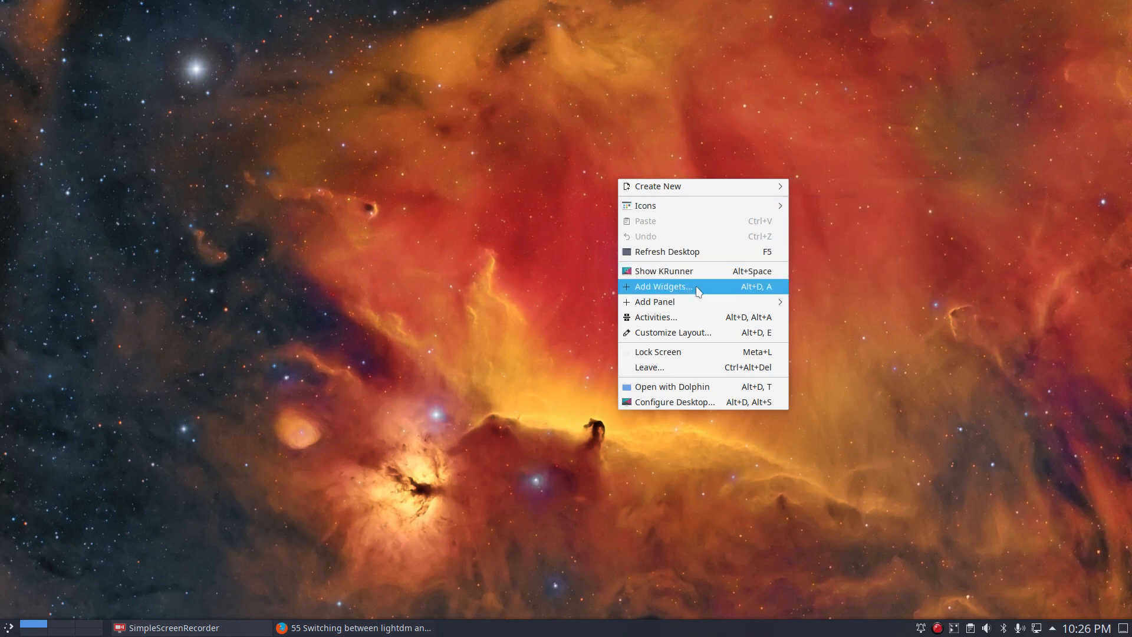
{"action": "mouse_move", "coordinate": [692, 312]}
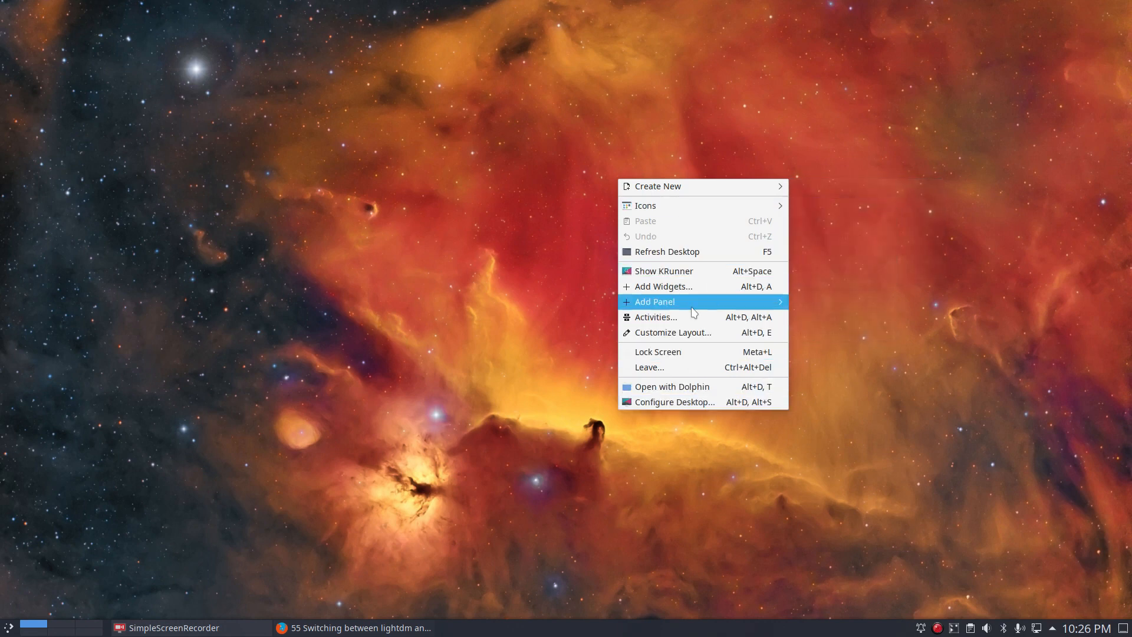
Find 'cpu' in the widget browser and drop the CPU Load Monitor onto the desktop's top right
{"action": "left_click", "coordinate": [663, 285]}
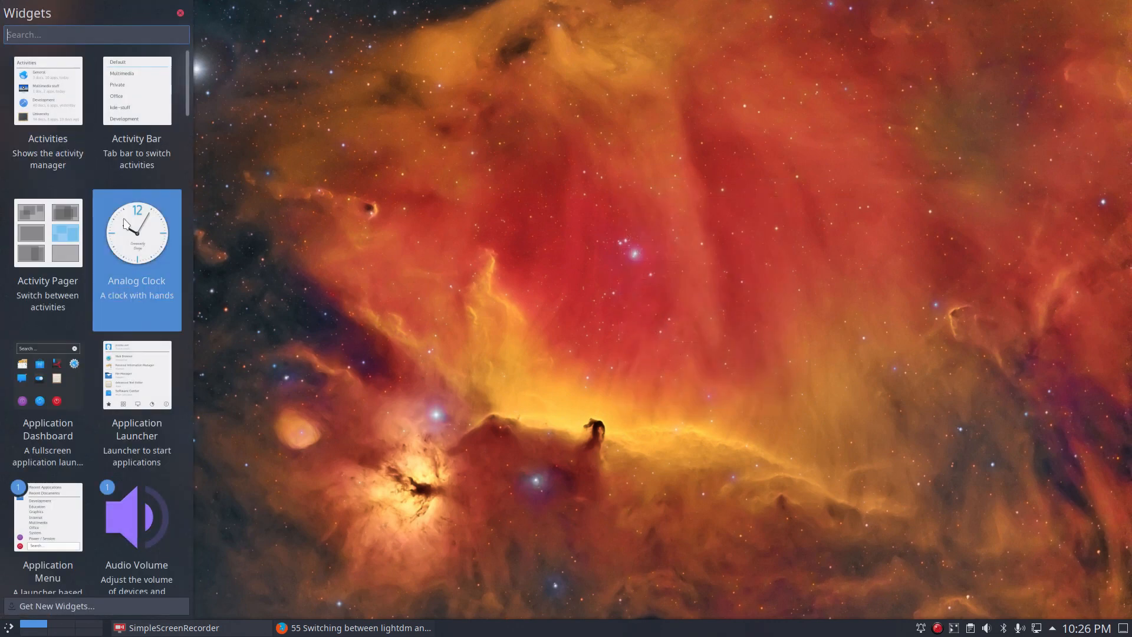
{"action": "scroll", "scroll_direction": "down", "scroll_amount": 3}
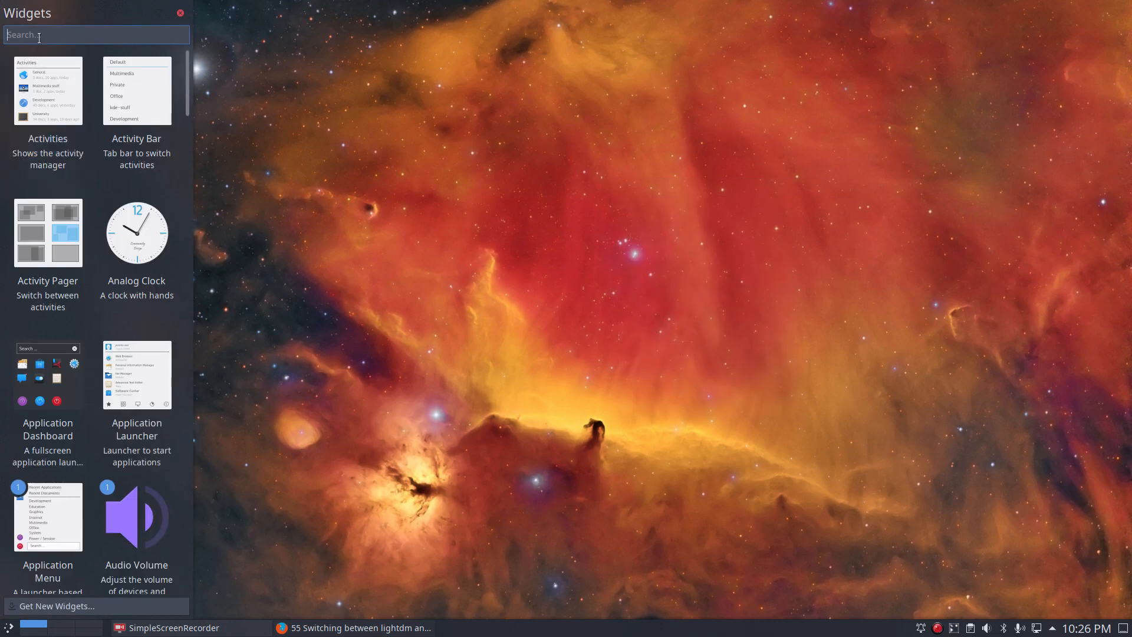
{"action": "type", "text": "cpu"}
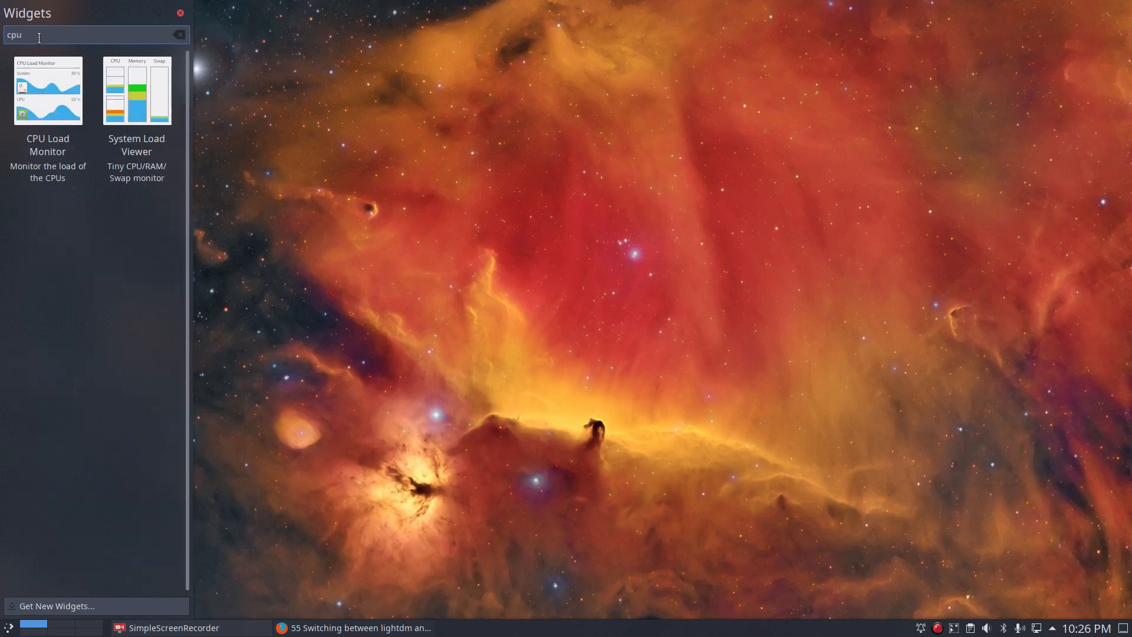
{"action": "left_click_drag", "start_coordinate": [47, 91], "coordinate": [827, 99]}
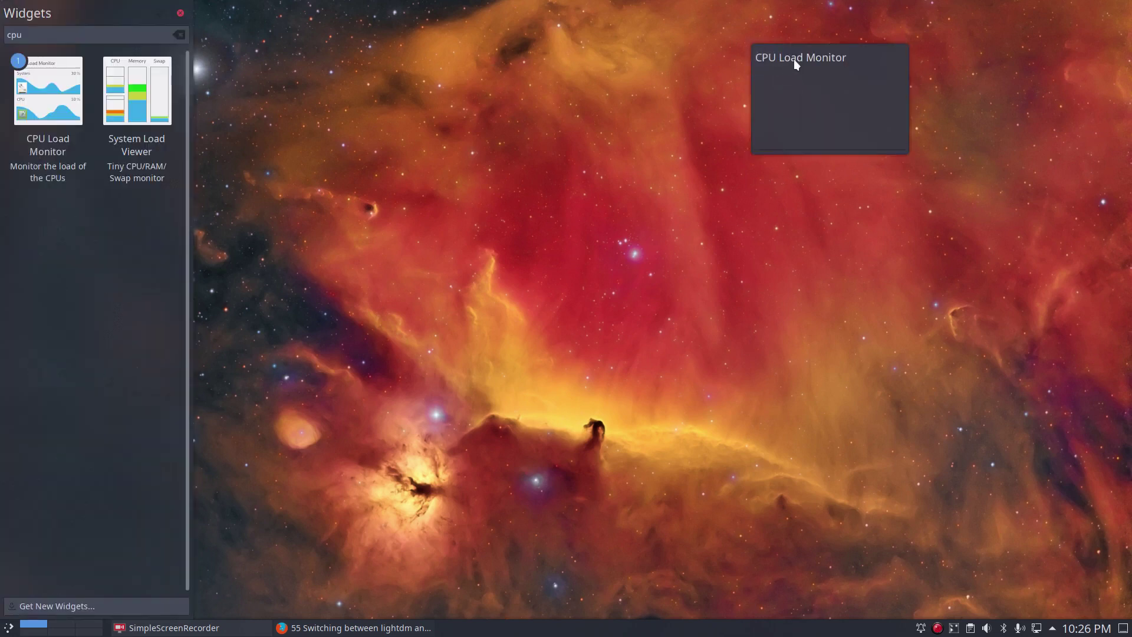
{"action": "mouse_move", "coordinate": [809, 242]}
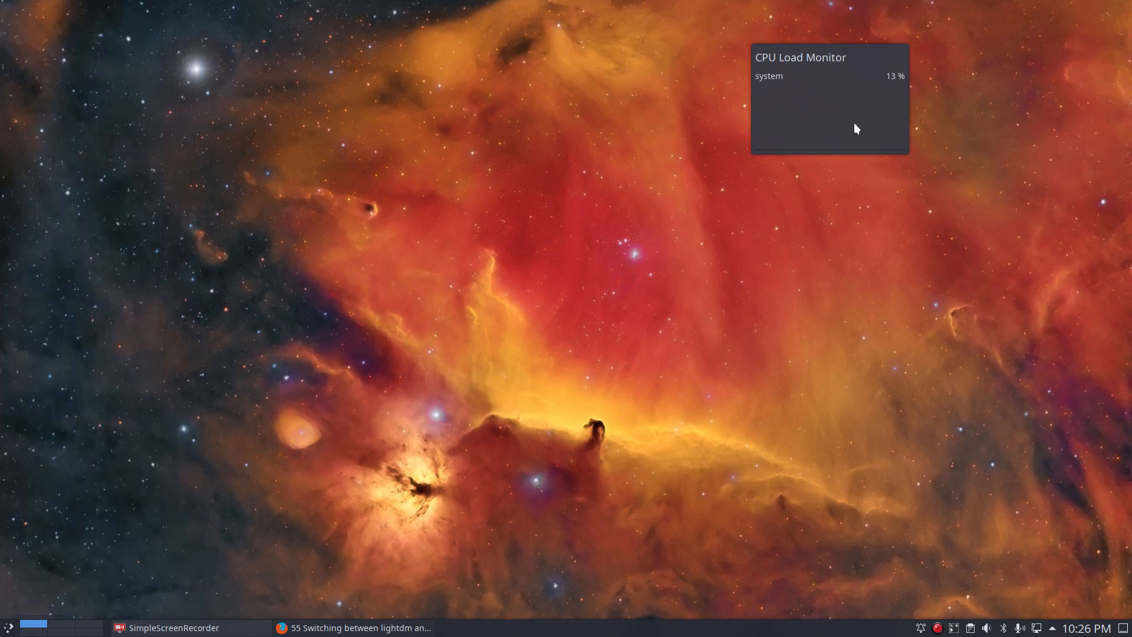
{"action": "mouse_move", "coordinate": [820, 78]}
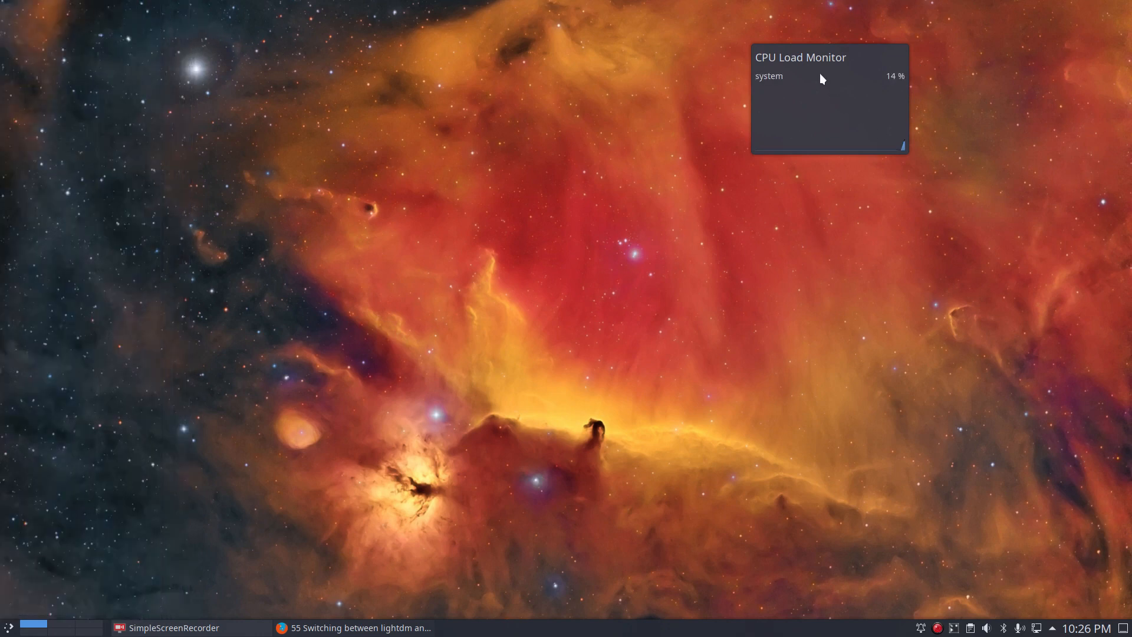
{"action": "mouse_move", "coordinate": [802, 69]}
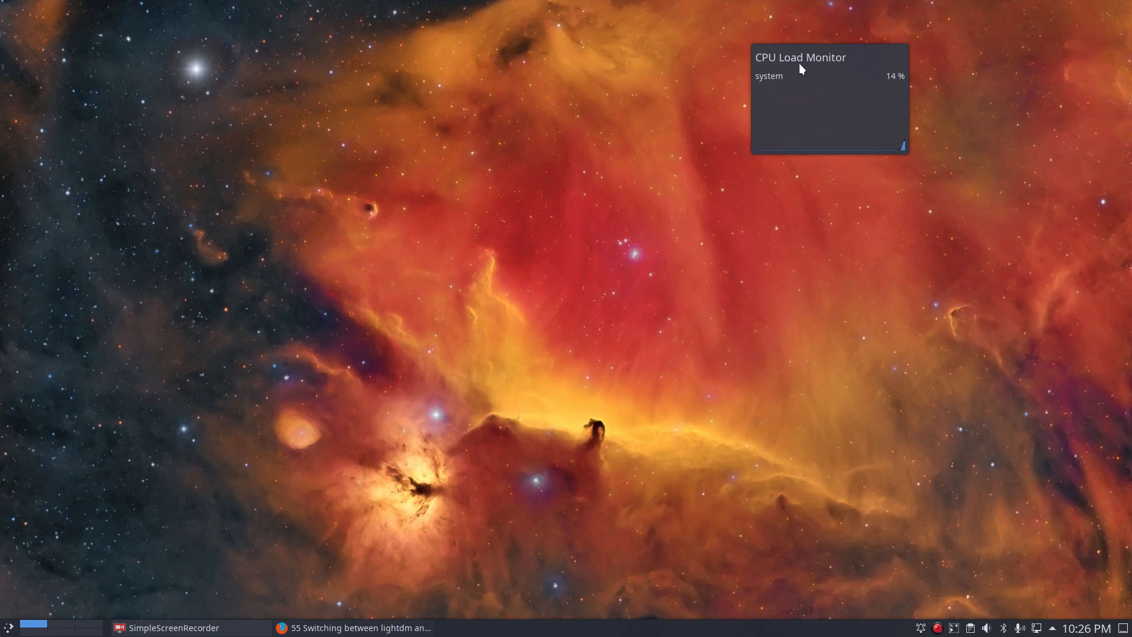
Tick the individual cores cpu0, cpu1 and cpu2 in the widget's settings and apply them
{"action": "left_click", "coordinate": [828, 96]}
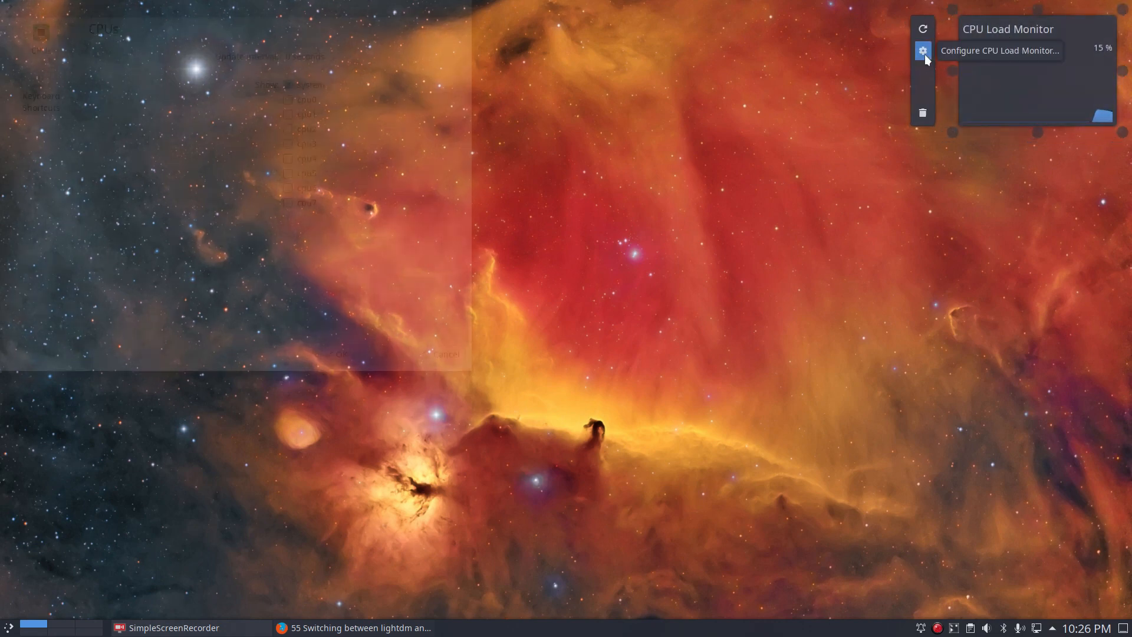
{"action": "left_click", "coordinate": [922, 50]}
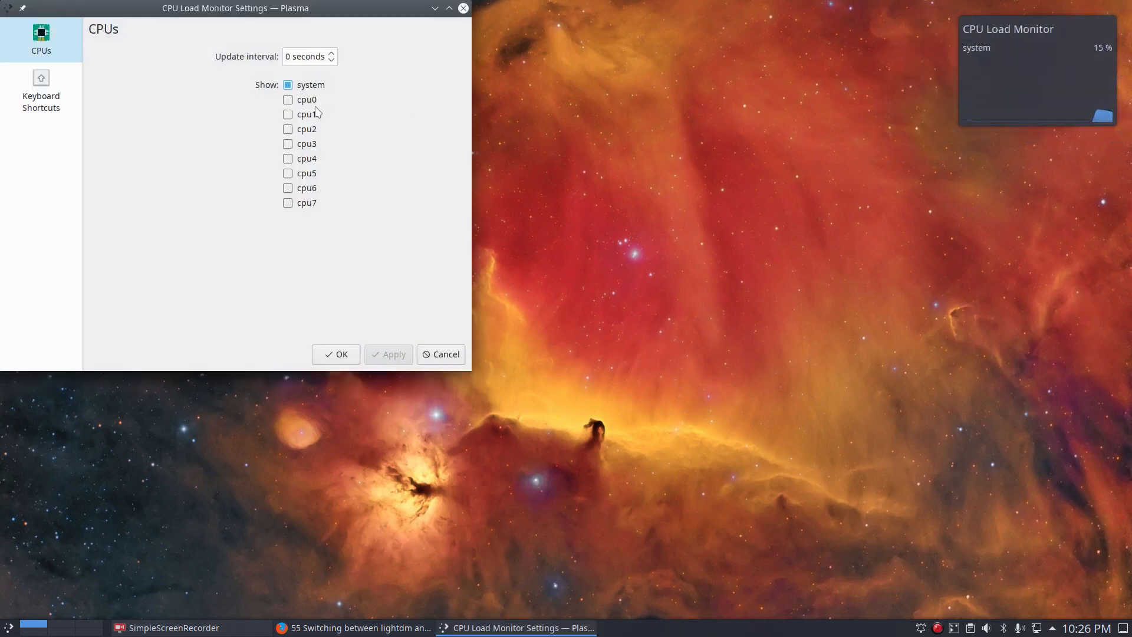
{"action": "left_click", "coordinate": [288, 99]}
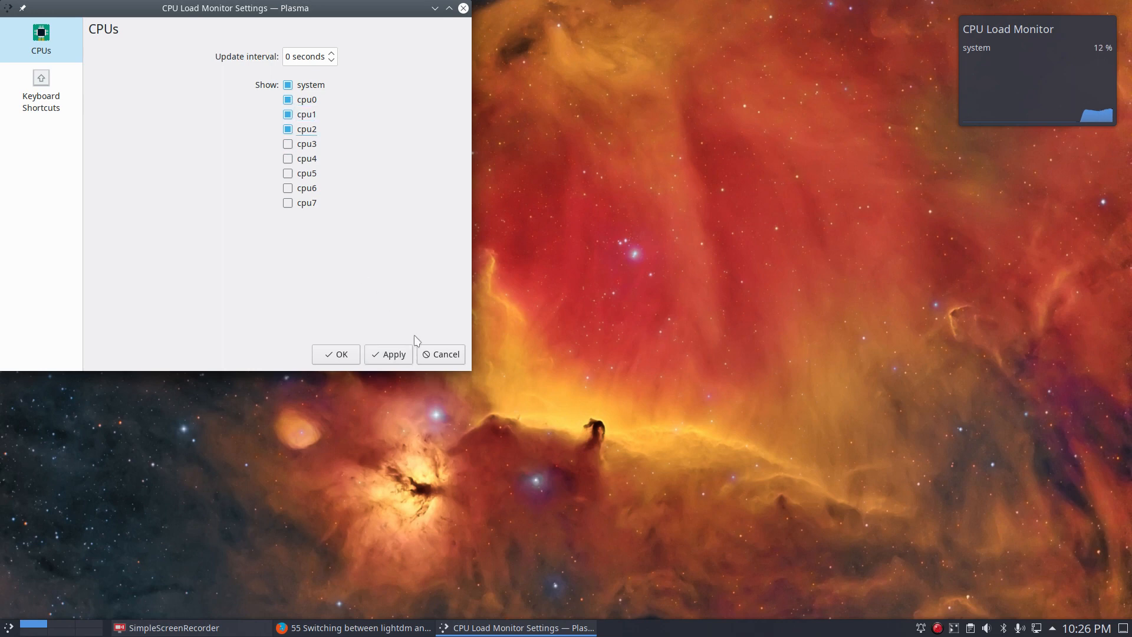
{"action": "left_click", "coordinate": [389, 354]}
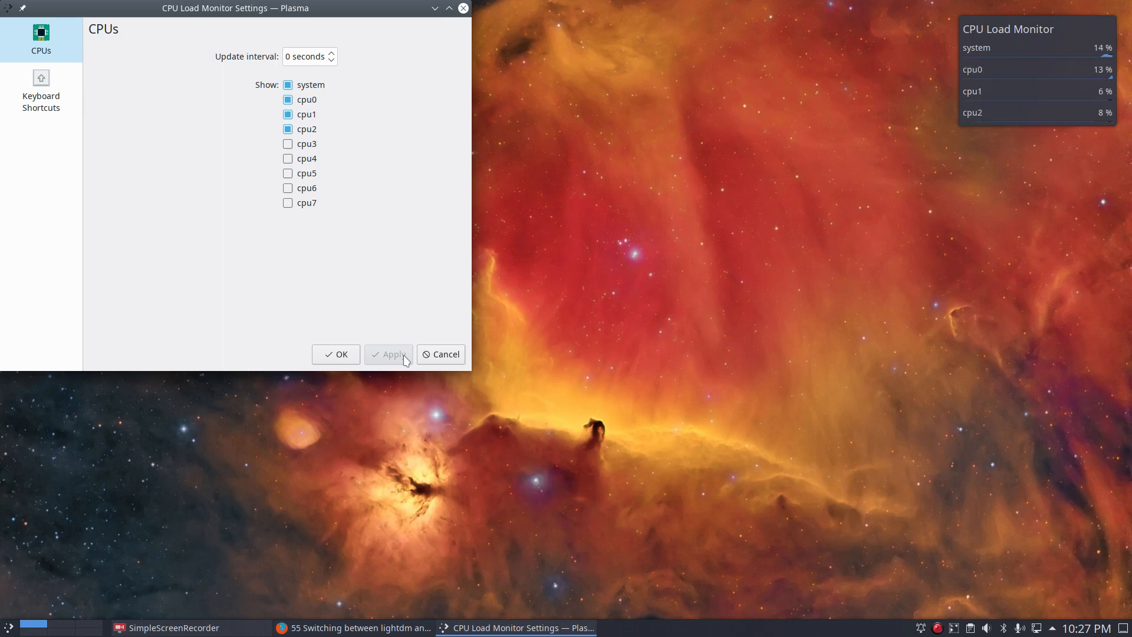
{"action": "left_click", "coordinate": [287, 142]}
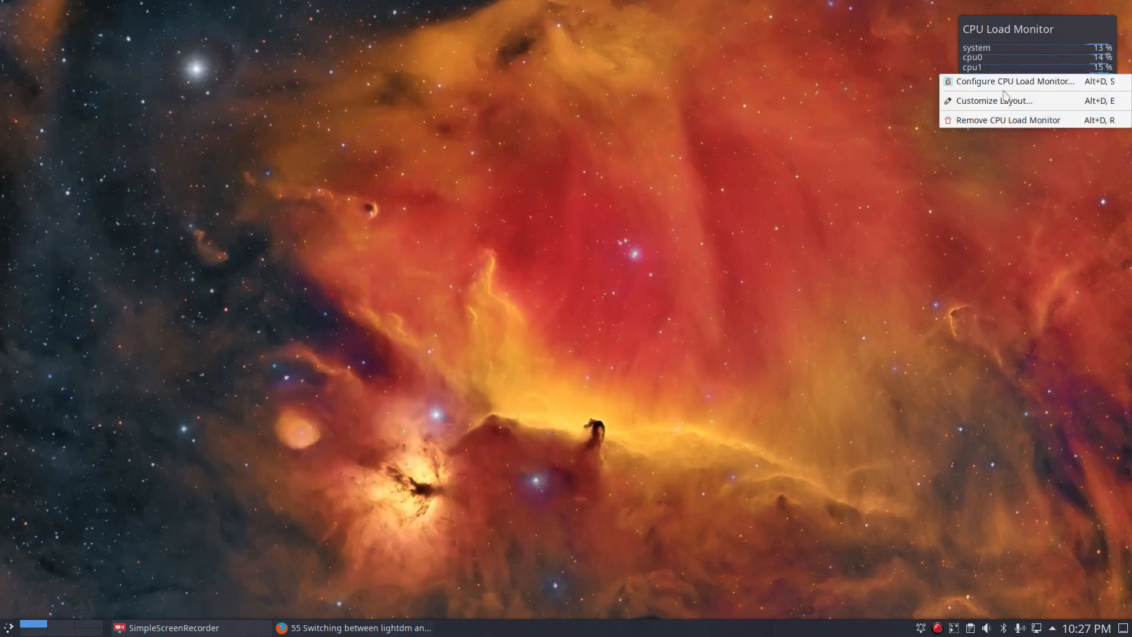
Remove the CPU Load Monitor widget via its context menu
{"action": "left_click", "coordinate": [1009, 120]}
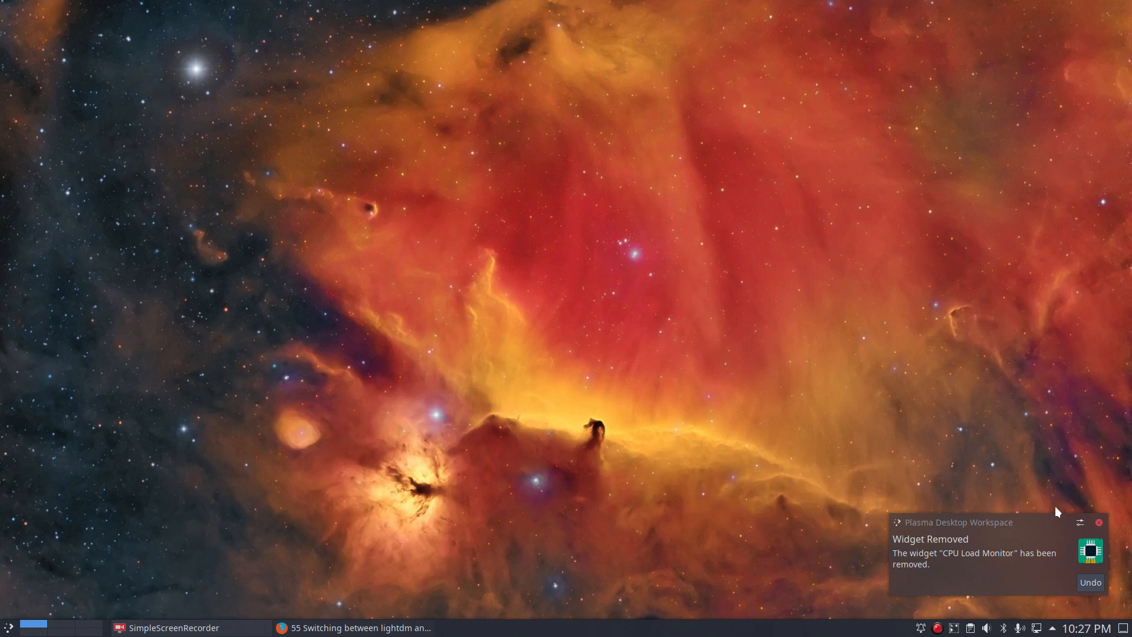
{"action": "left_click", "coordinate": [1090, 582]}
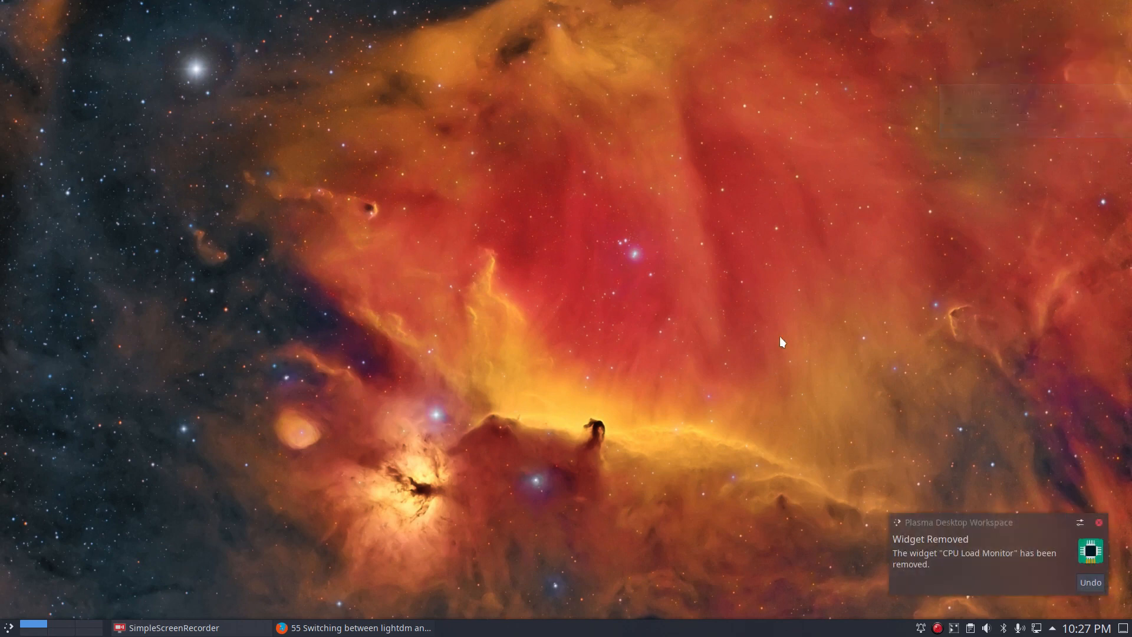
{"action": "mouse_move", "coordinate": [41, 633]}
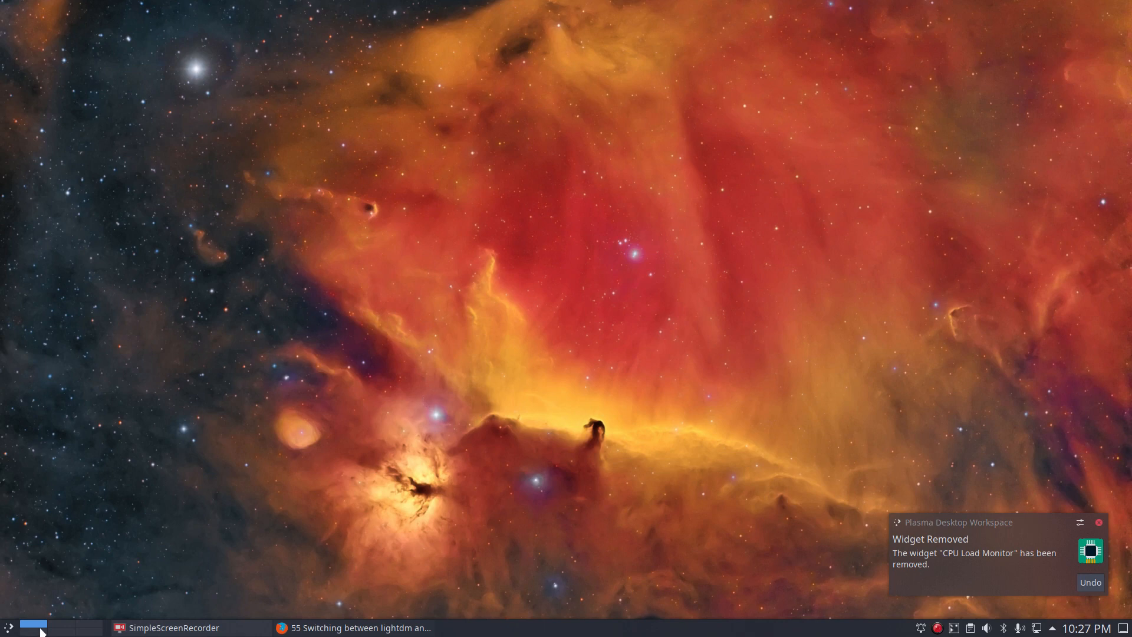
Bring up the Plasma application launcher to reach the Settings category
{"action": "left_click", "coordinate": [8, 628]}
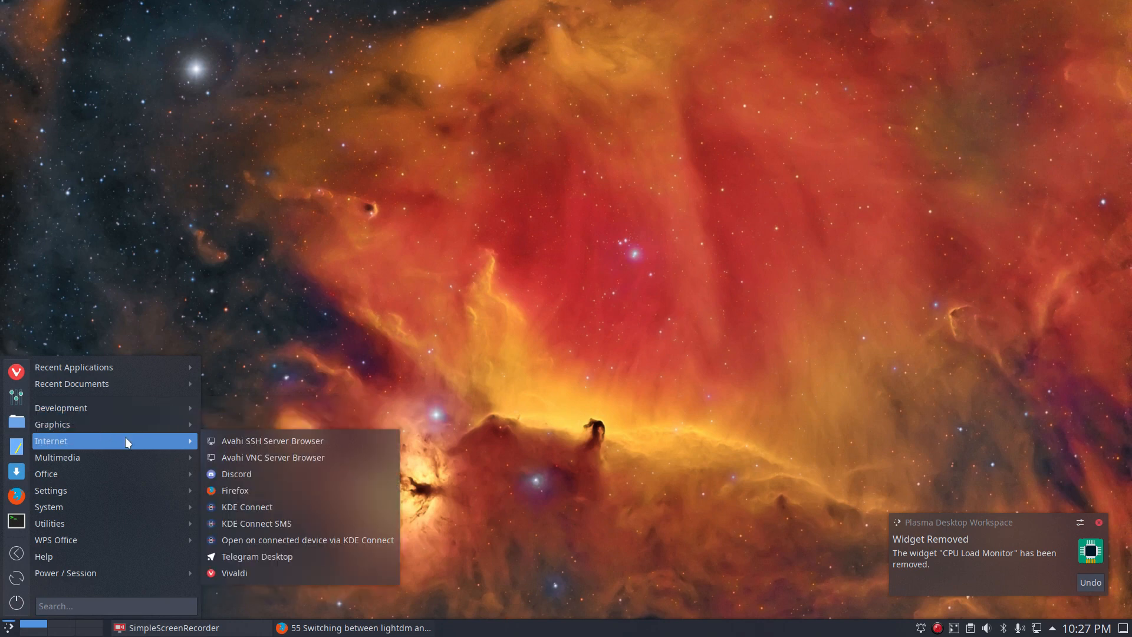
{"action": "mouse_move", "coordinate": [127, 457]}
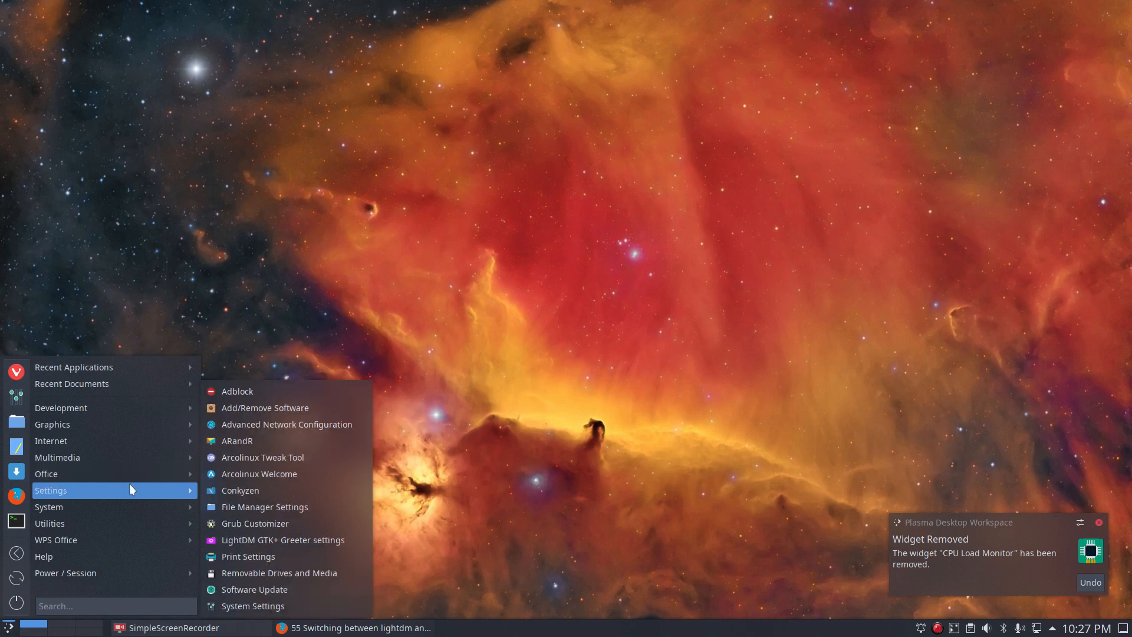
{"action": "mouse_move", "coordinate": [129, 495]}
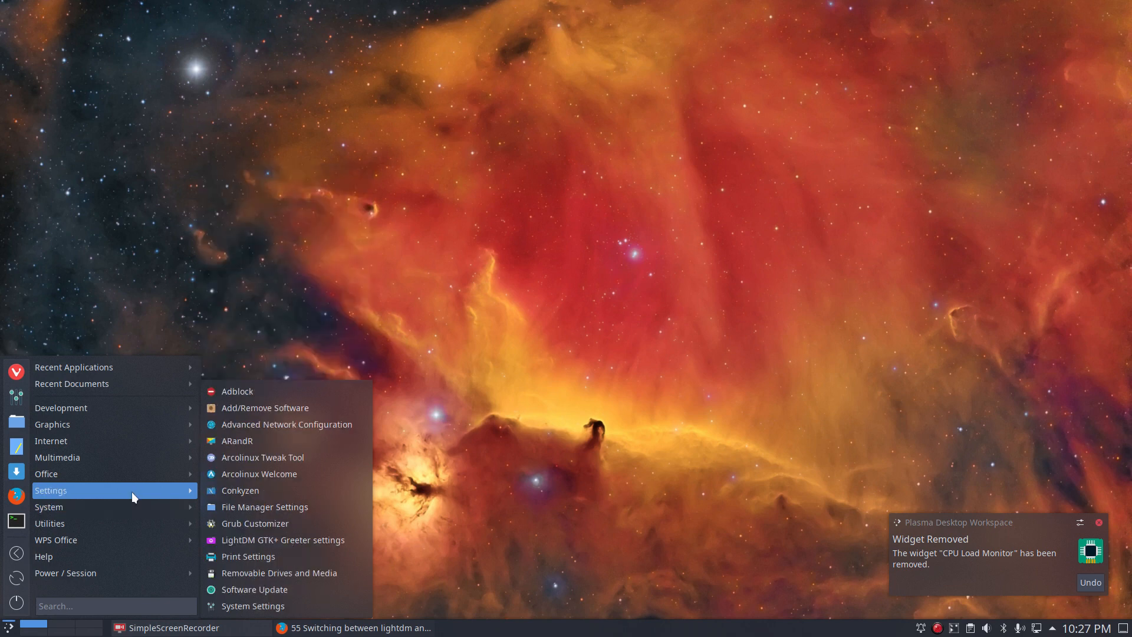
{"action": "mouse_move", "coordinate": [243, 391]}
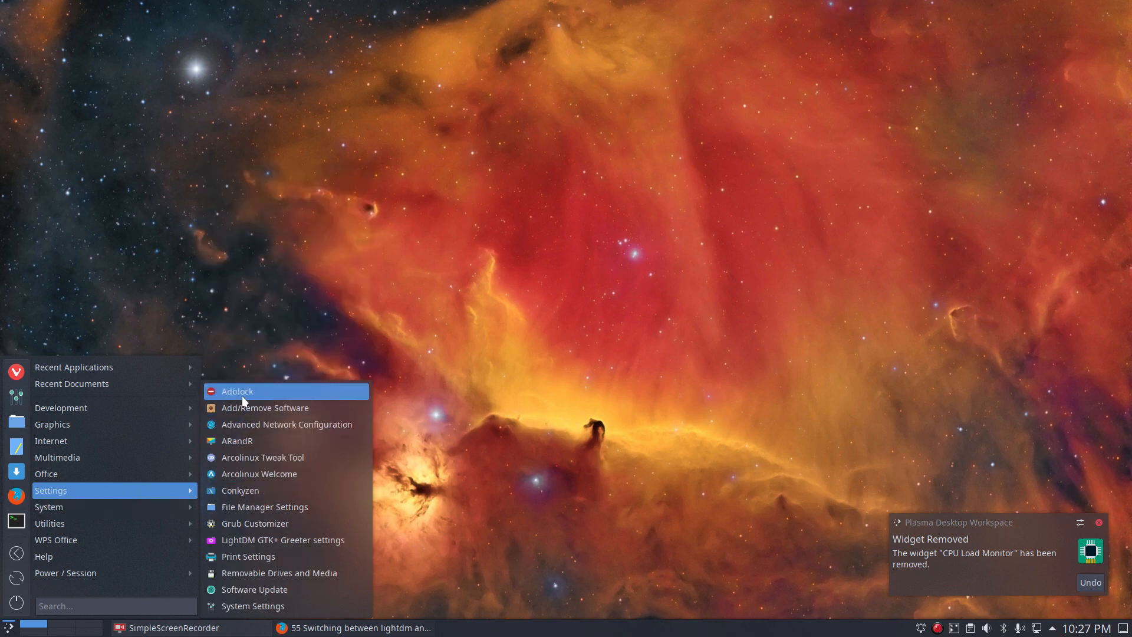
{"action": "mouse_move", "coordinate": [262, 297]}
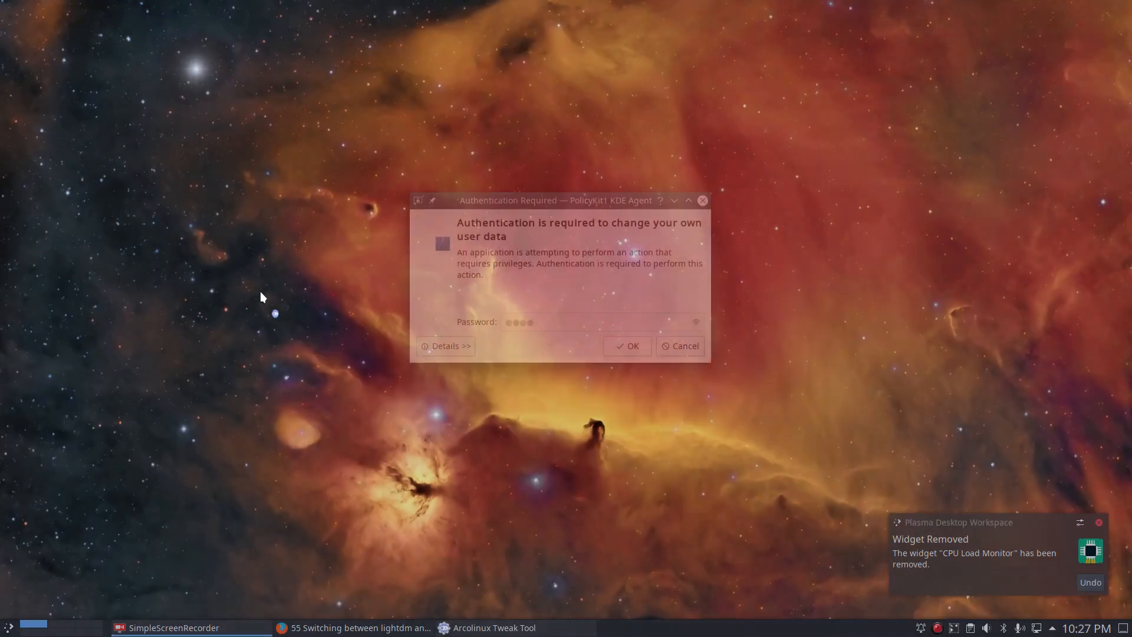
Authenticate the Tweak Tool and browse Grub Themes then the HBlock Addblocker page
{"action": "left_click", "coordinate": [628, 346]}
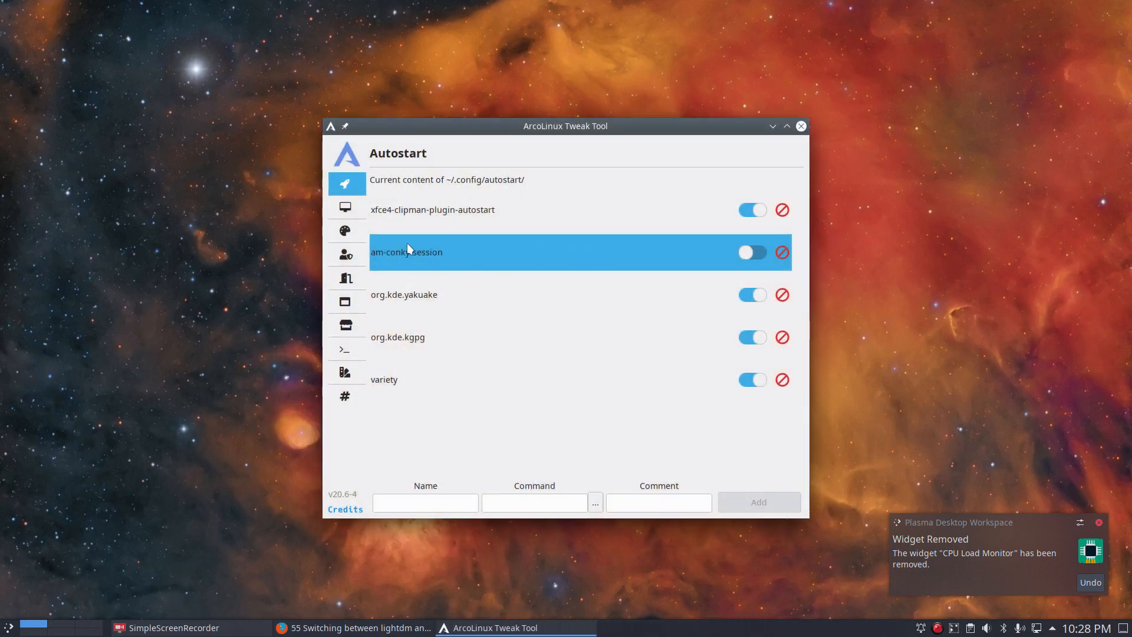
{"action": "left_click", "coordinate": [344, 231]}
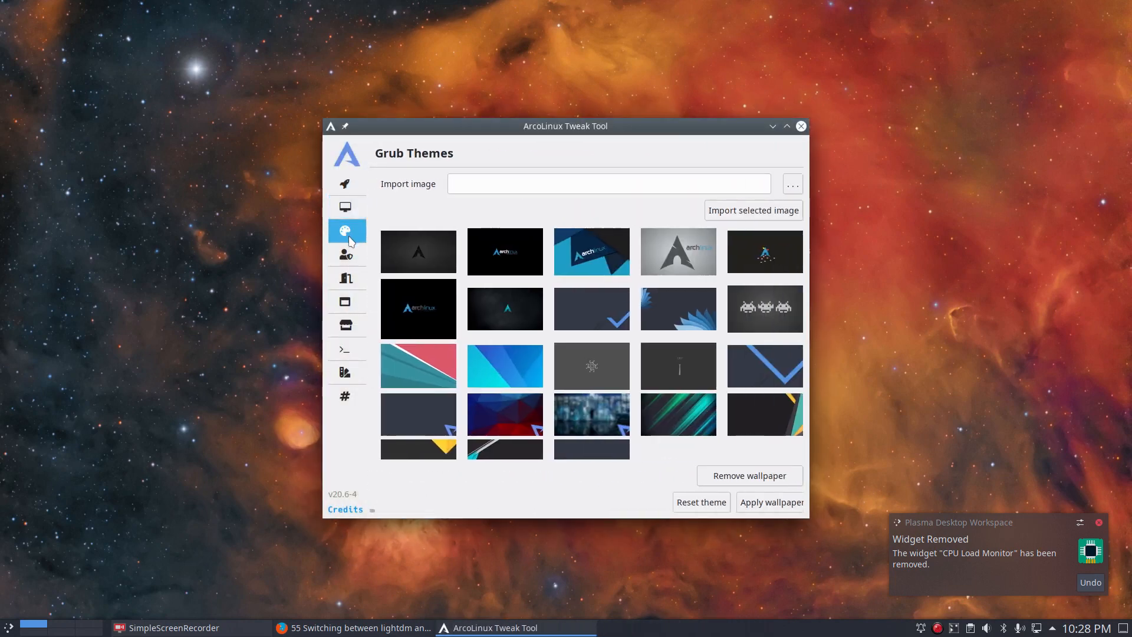
{"action": "left_click", "coordinate": [344, 254]}
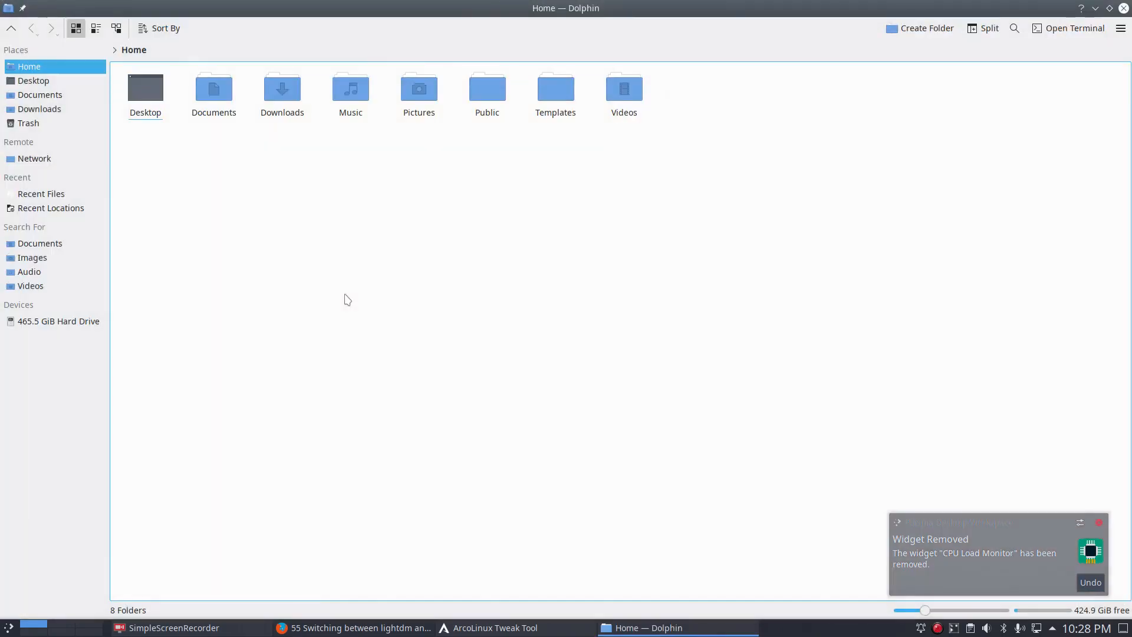
Close the file manager and search the launcher for 'hbl'
{"action": "left_click", "coordinate": [500, 627]}
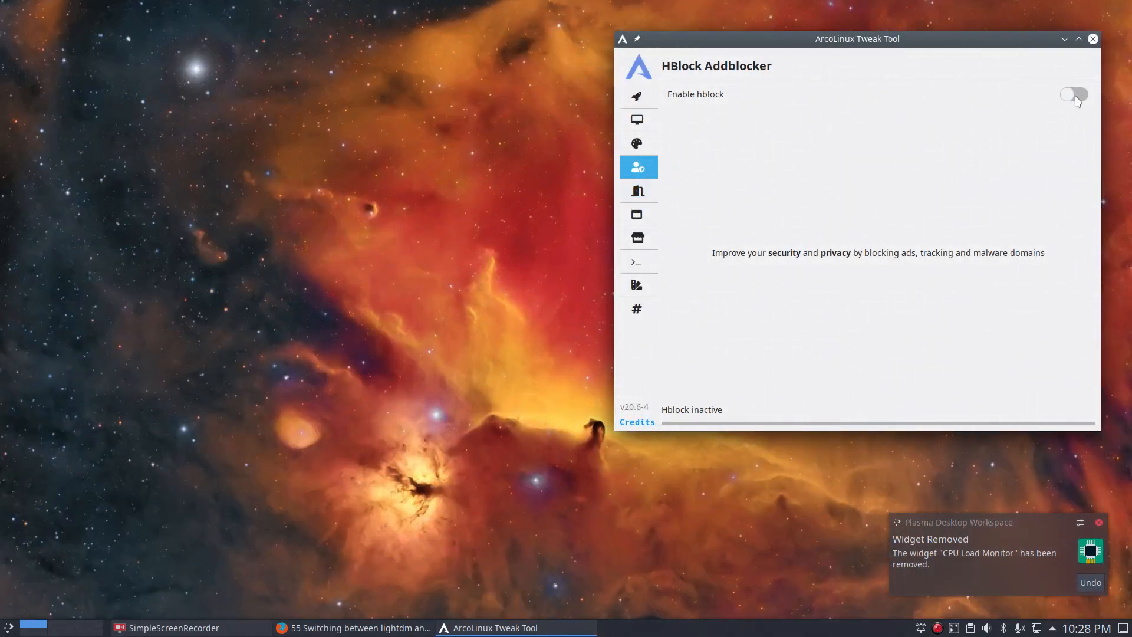
{"action": "left_click", "coordinate": [9, 628]}
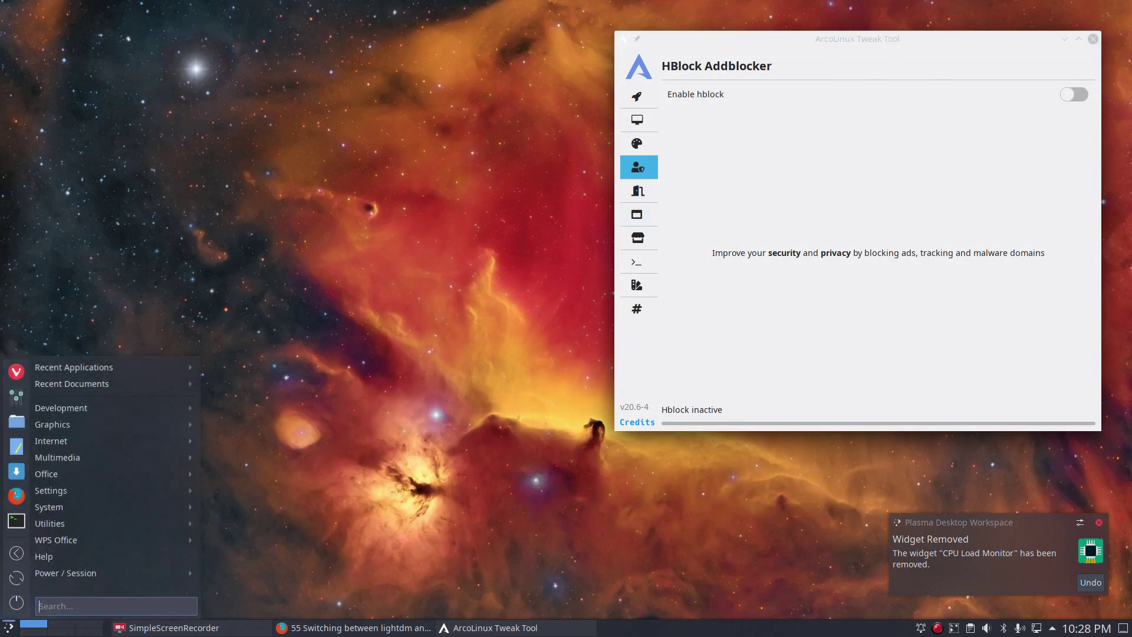
{"action": "type", "text": "hbl"}
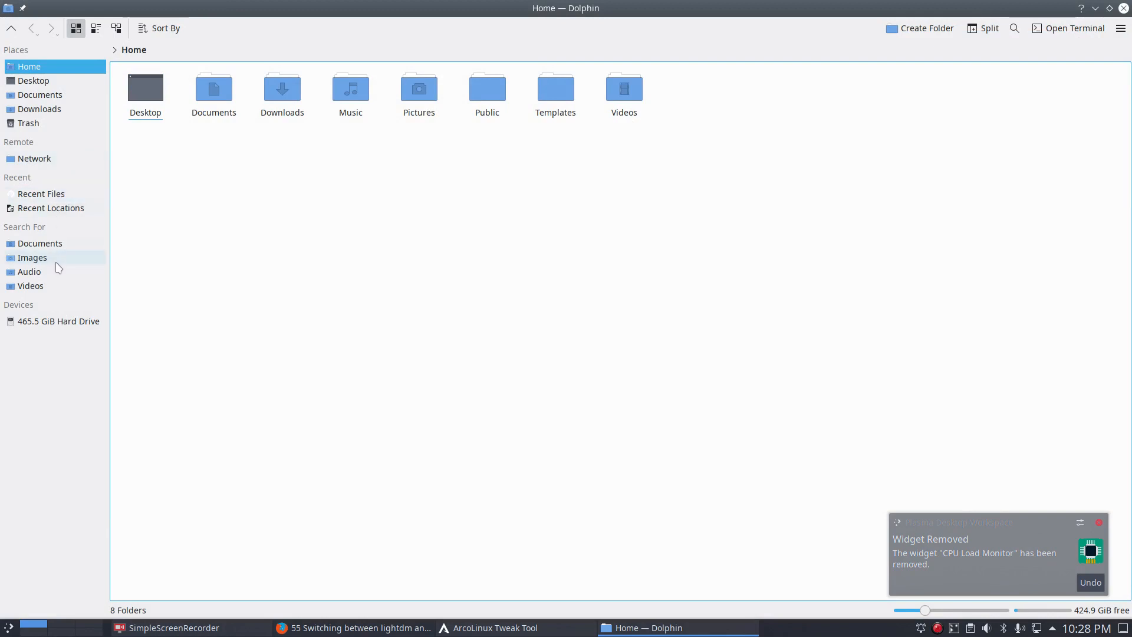
Browse the hard drive into /etc and open the hosts file in an editor
{"action": "left_click", "coordinate": [59, 321]}
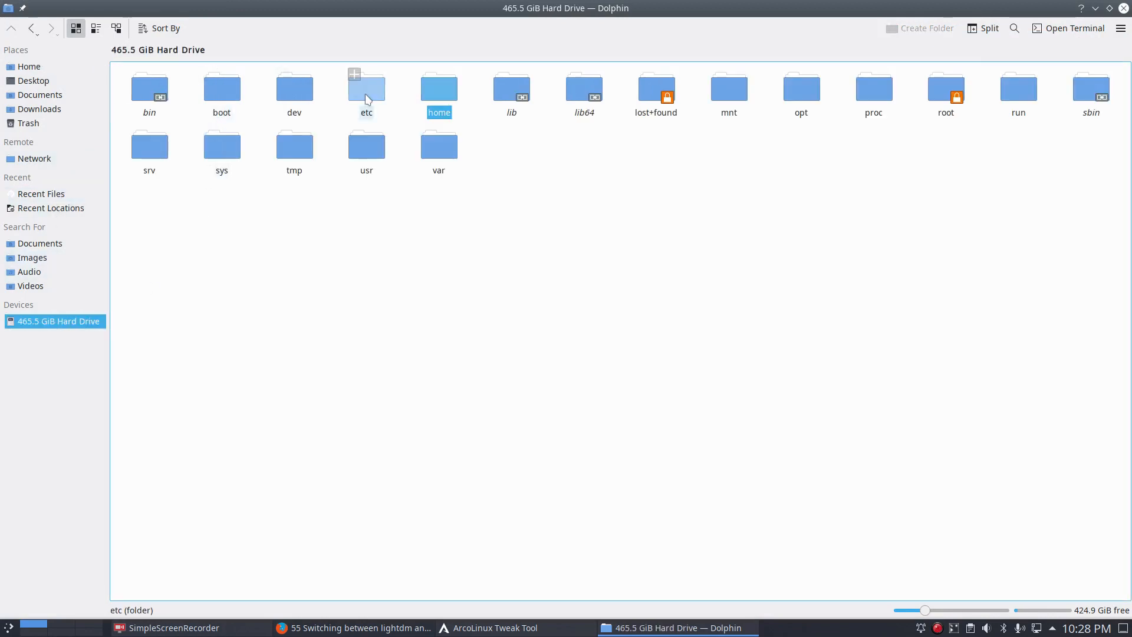
{"action": "double_click", "coordinate": [366, 88]}
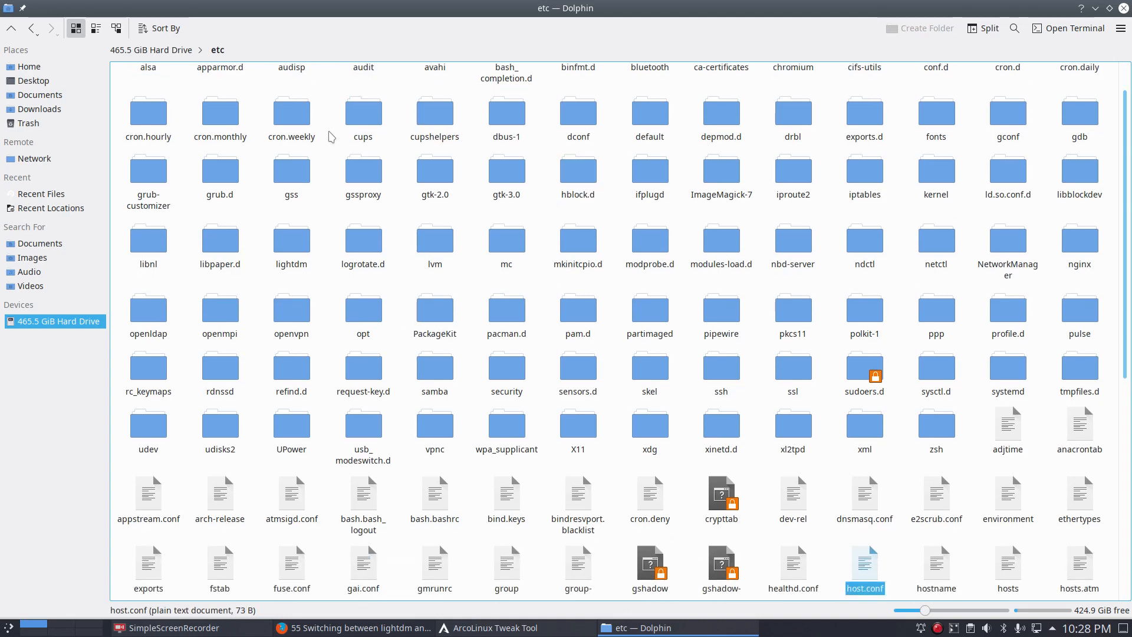
{"action": "left_click", "coordinate": [1008, 562]}
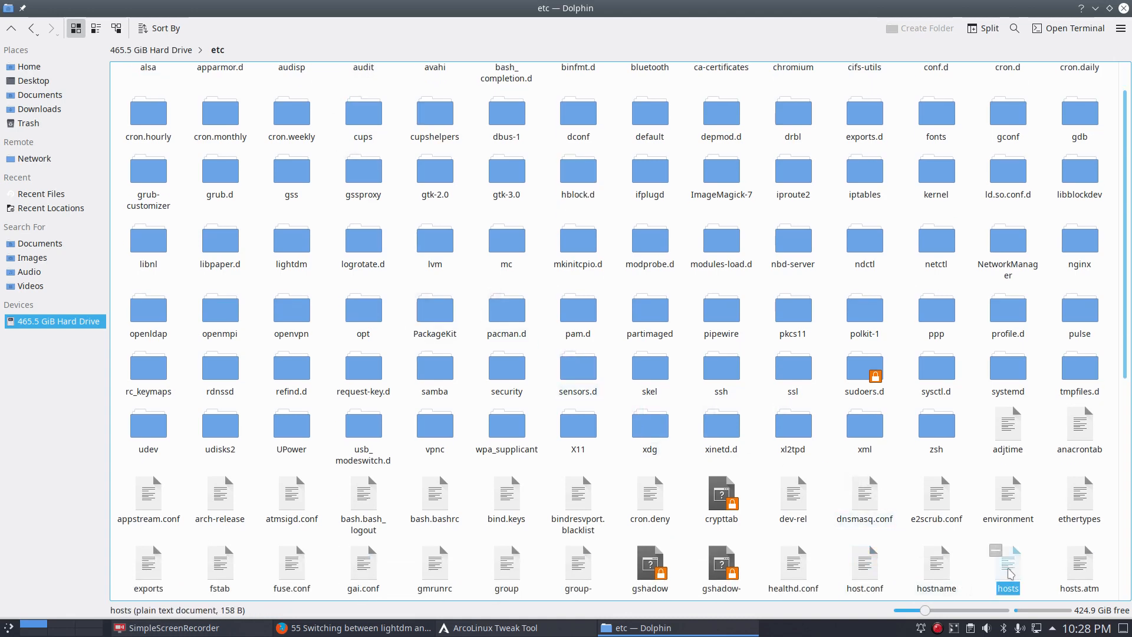
{"action": "double_click", "coordinate": [1008, 562]}
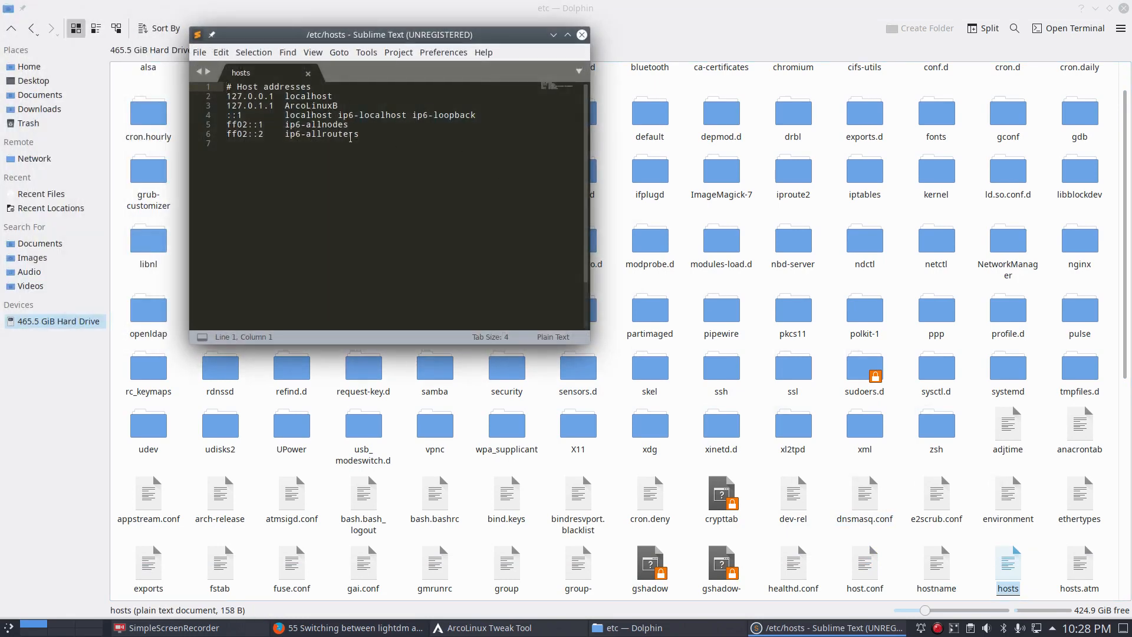
{"action": "mouse_move", "coordinate": [335, 147]}
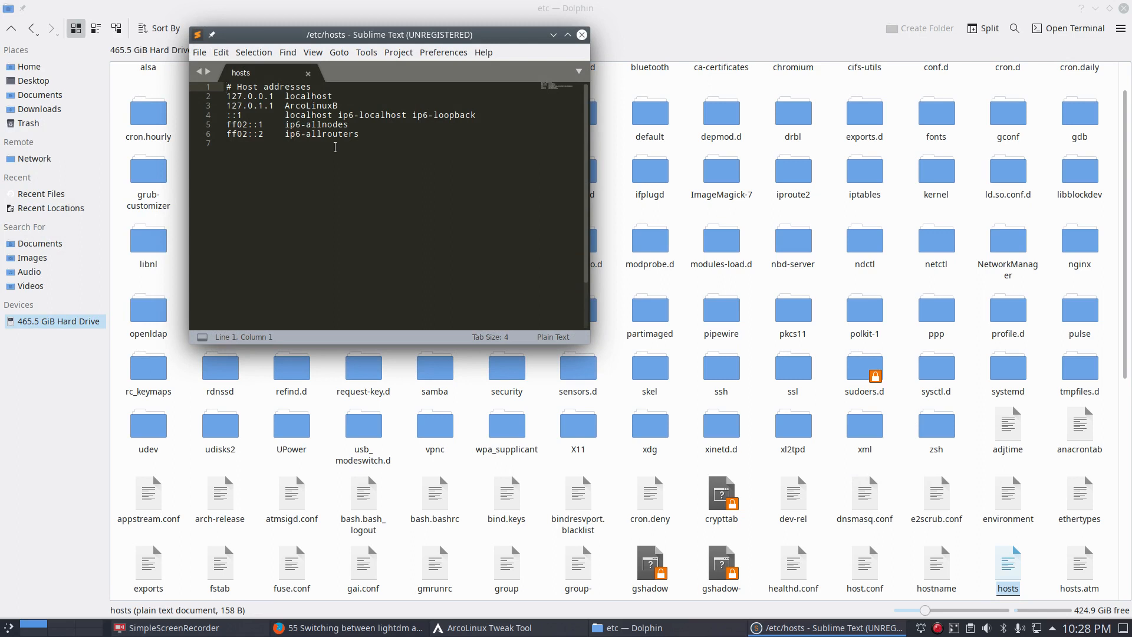
Select all of the short default /etc/hosts contents in Sublime Text
{"action": "key", "text": "ctrl+a"}
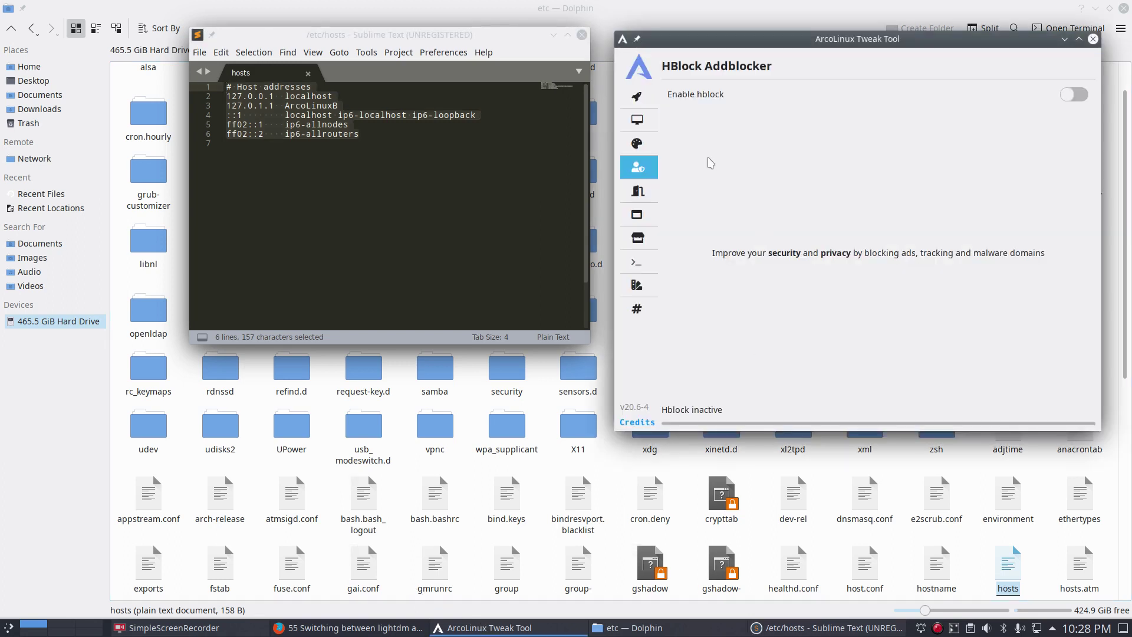
Flip the Enable hblock switch on, starting the blocklist database update
{"action": "left_click", "coordinate": [1073, 94]}
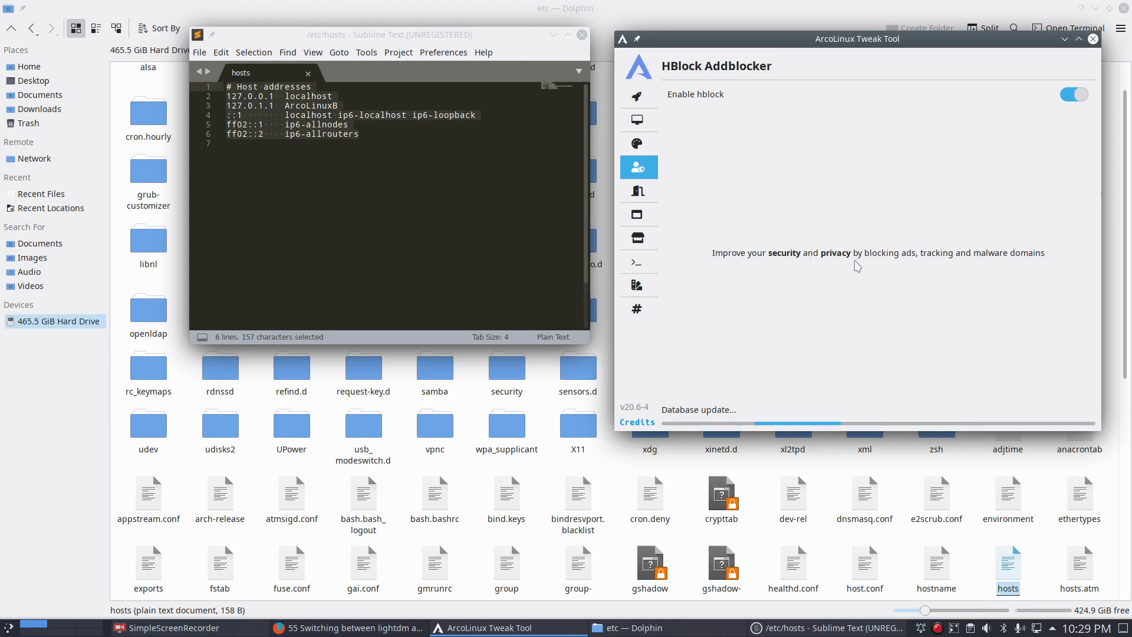
{"action": "mouse_move", "coordinate": [1026, 271]}
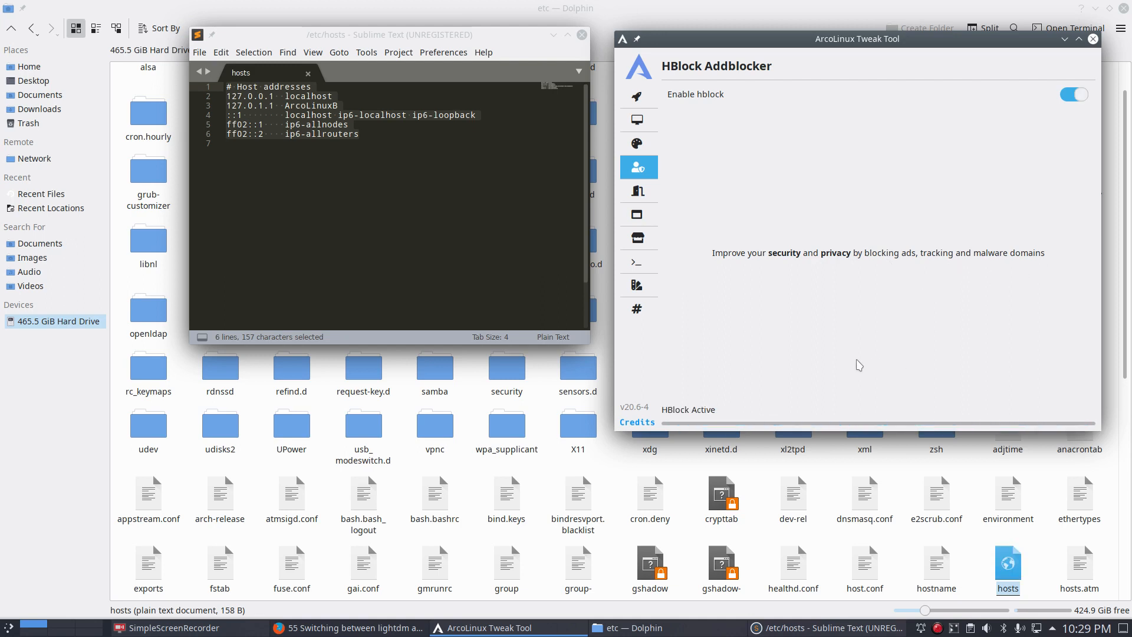
{"action": "mouse_move", "coordinate": [679, 417]}
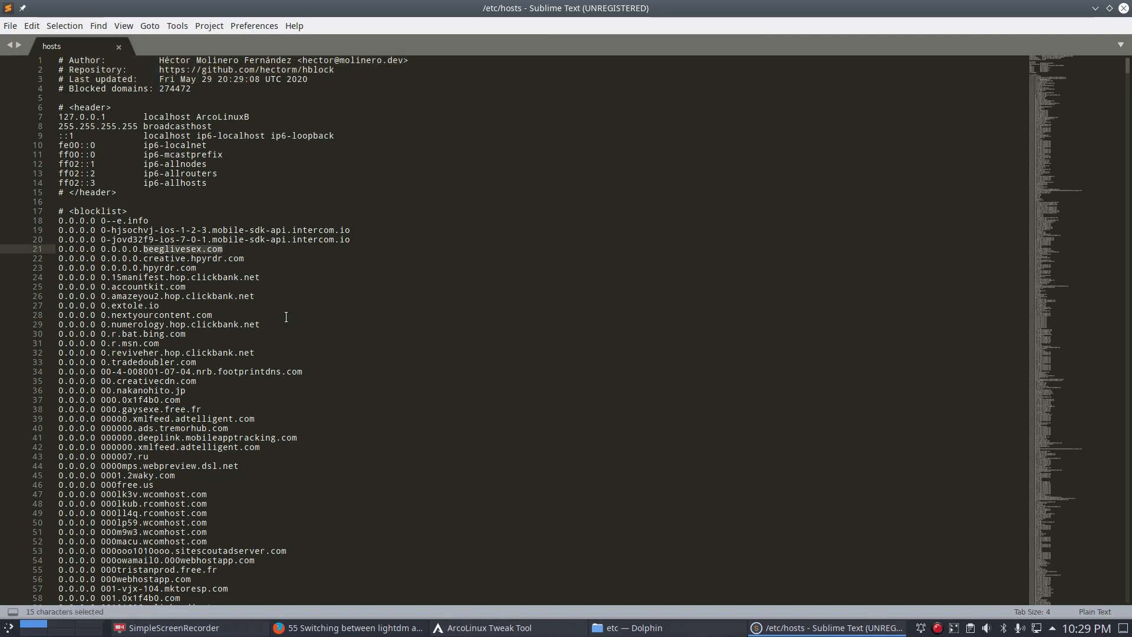
Scroll through the hblock 0.0.0.0 entries in /etc/hosts, then bring Firefox forward
{"action": "scroll", "scroll_direction": "down", "scroll_amount": 3}
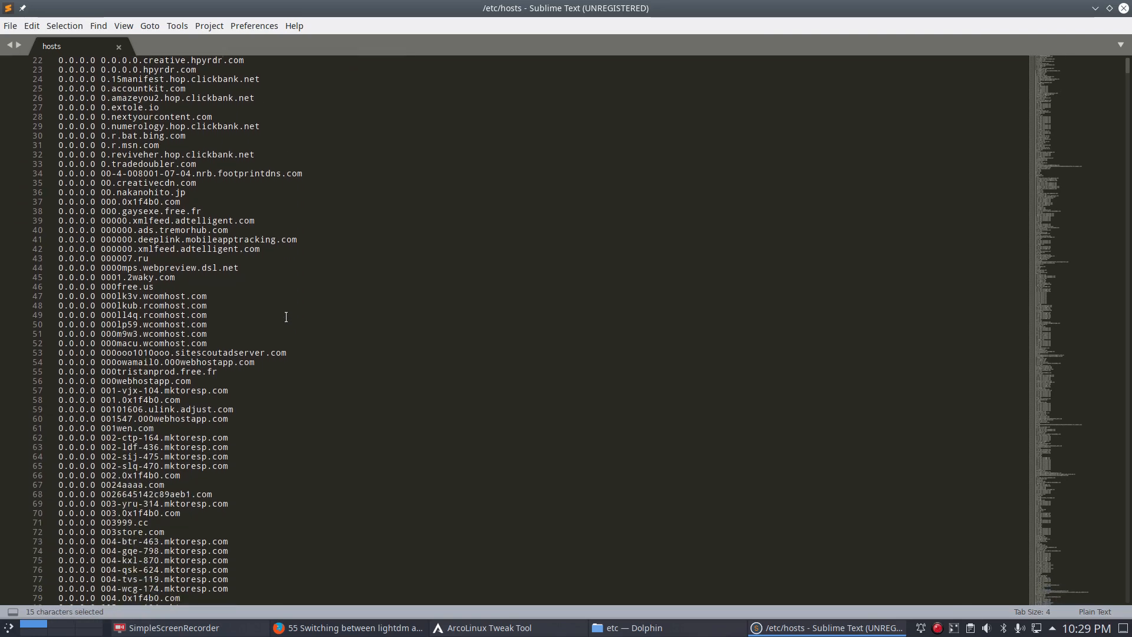
{"action": "double_click", "coordinate": [118, 211]}
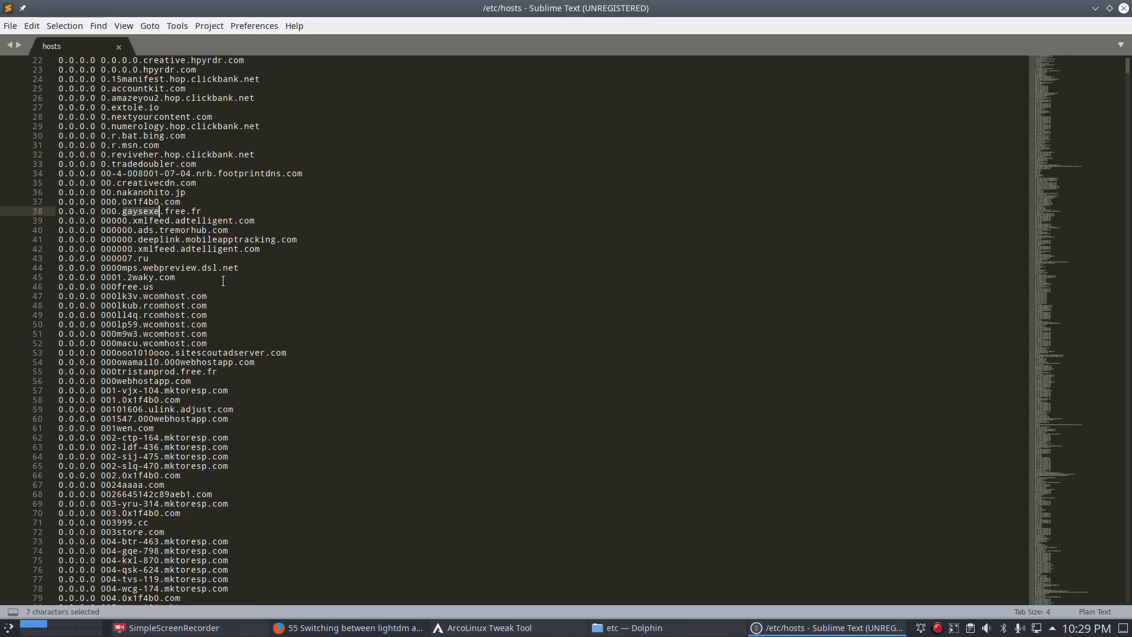
{"action": "scroll", "scroll_direction": "down", "scroll_amount": 3}
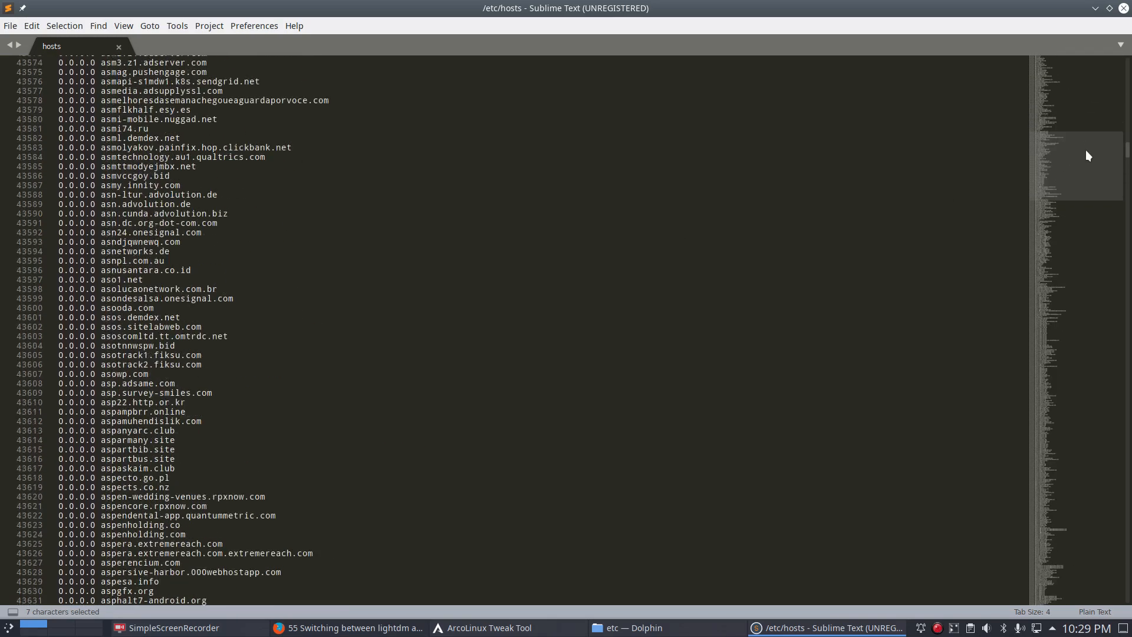
{"action": "scroll", "scroll_direction": "down", "scroll_amount": 3}
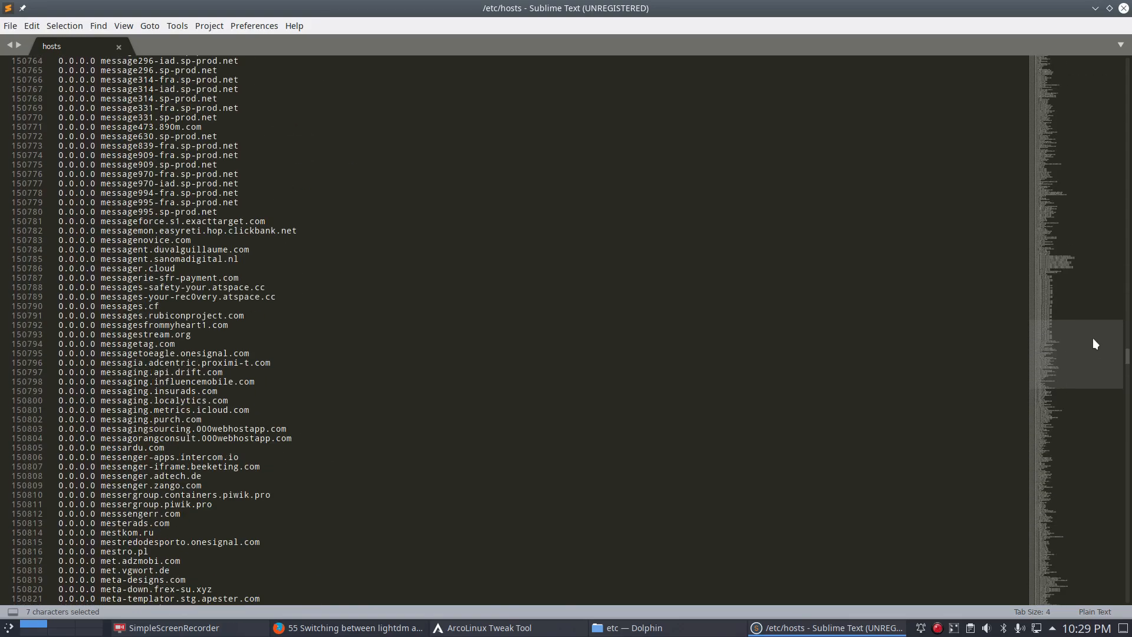
{"action": "scroll", "scroll_direction": "down", "scroll_amount": 3}
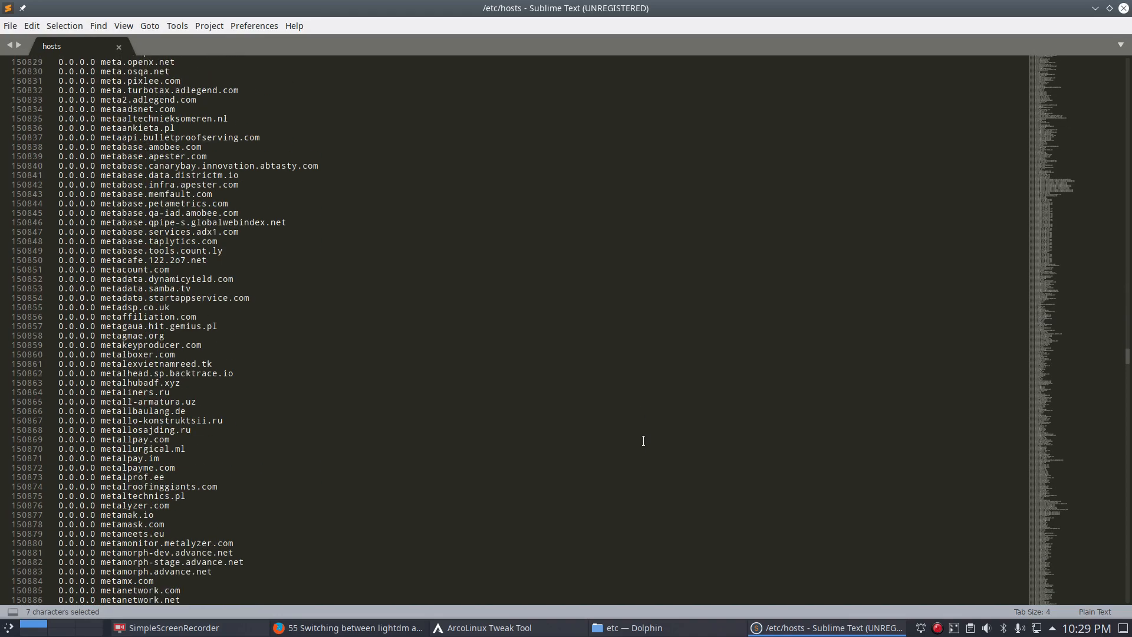
{"action": "scroll", "scroll_direction": "down", "scroll_amount": 3}
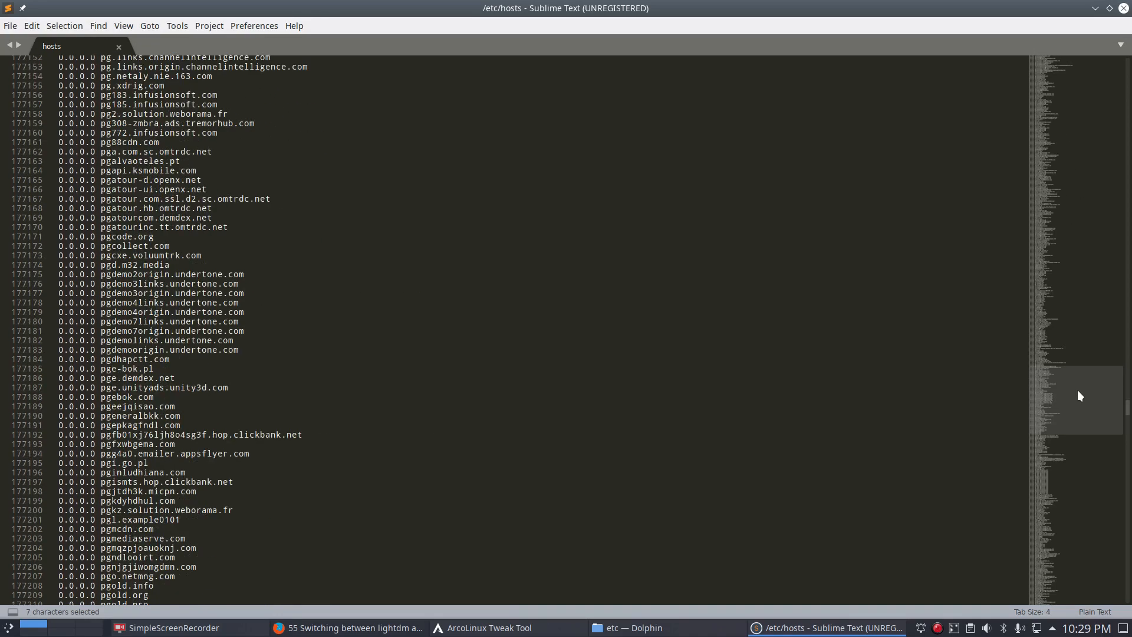
{"action": "left_click", "coordinate": [631, 628]}
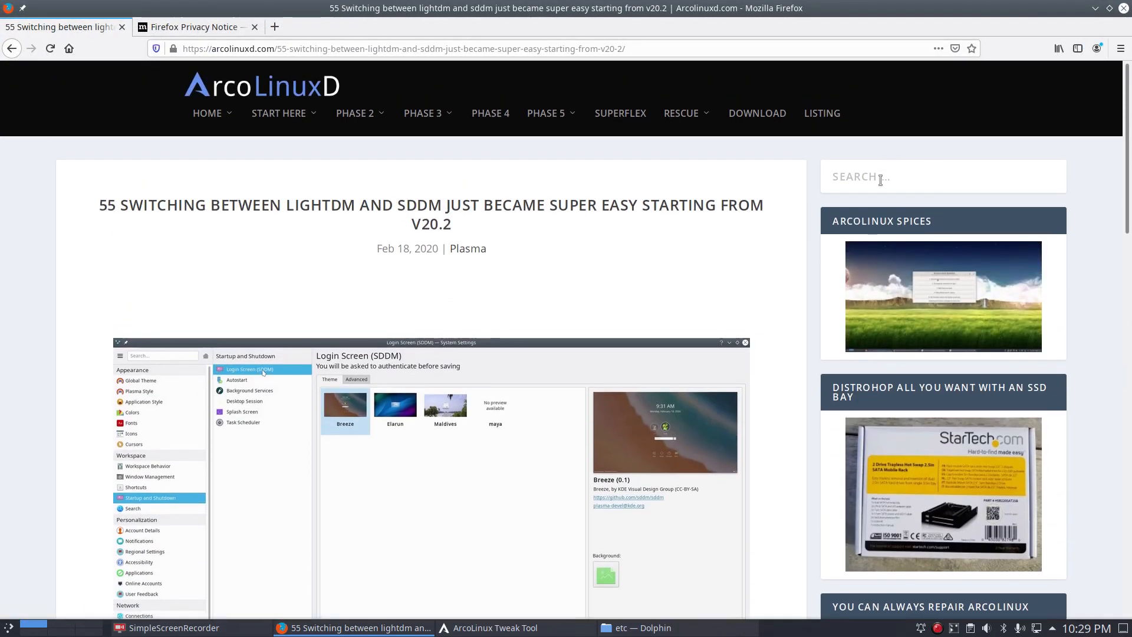
Search the ArcoLinuxD site for hblock from its search box
{"action": "type", "text": "hbo"}
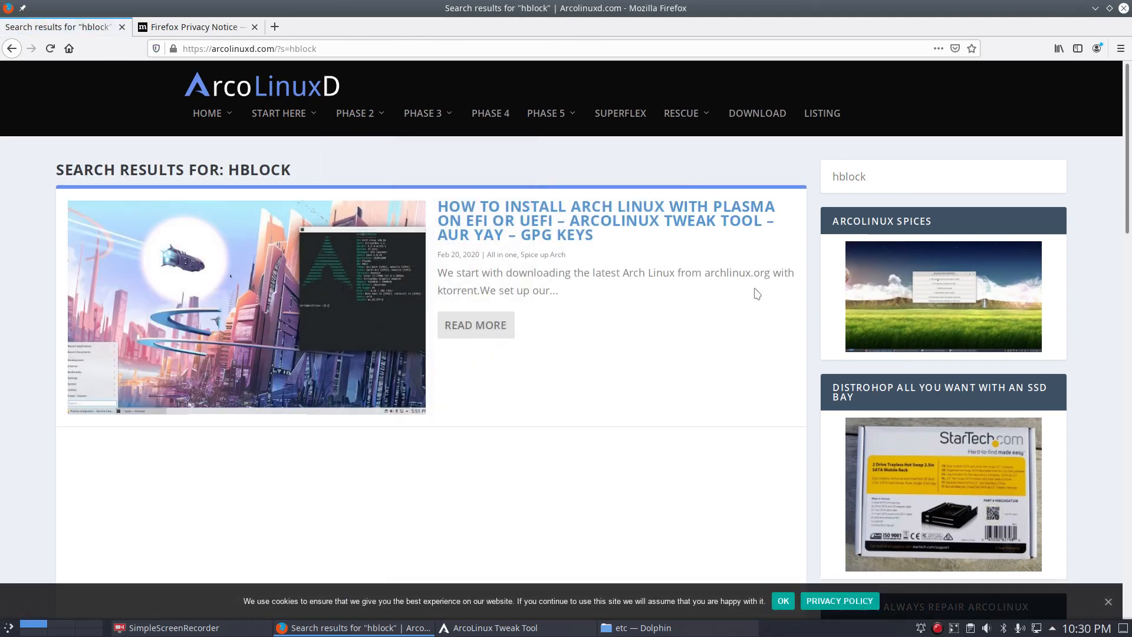
{"action": "mouse_move", "coordinate": [690, 225]}
{"action": "type", "text": "hlc"}
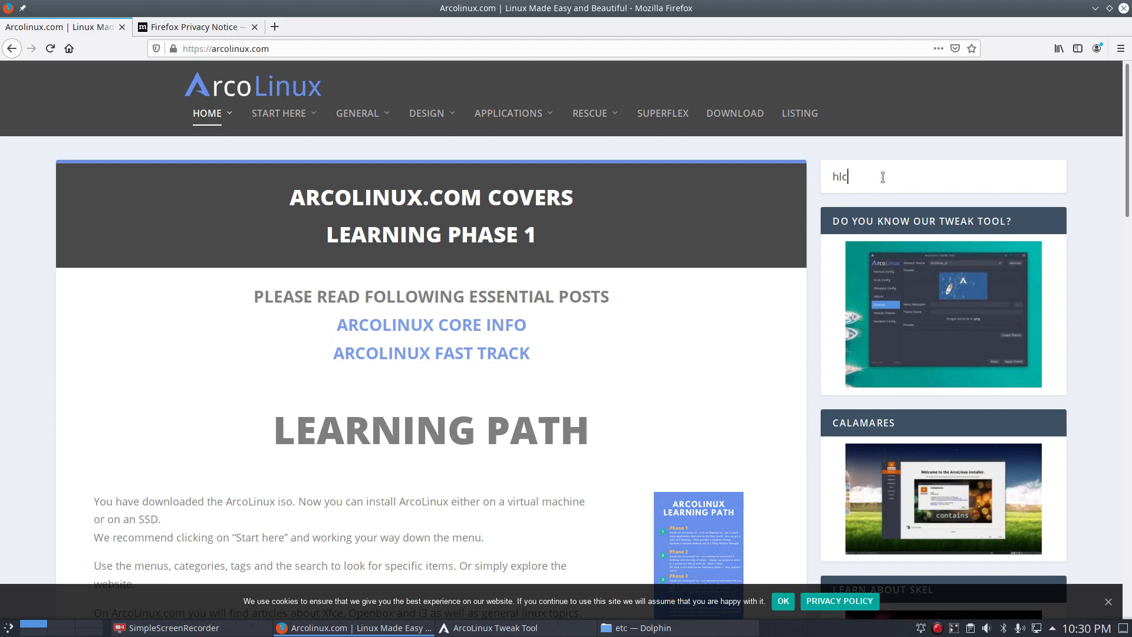
Search arcolinux.com for hblock and scroll the article down to its Whitelist & Blacklist section
{"action": "type", "text": "block"}
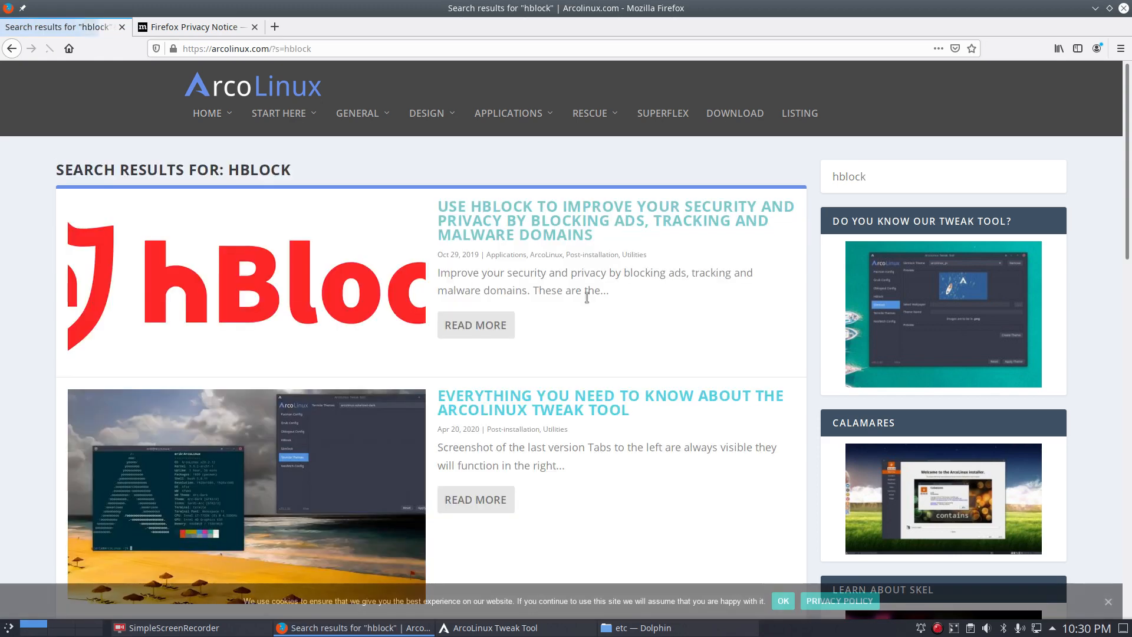
{"action": "scroll", "scroll_direction": "down", "scroll_amount": 3}
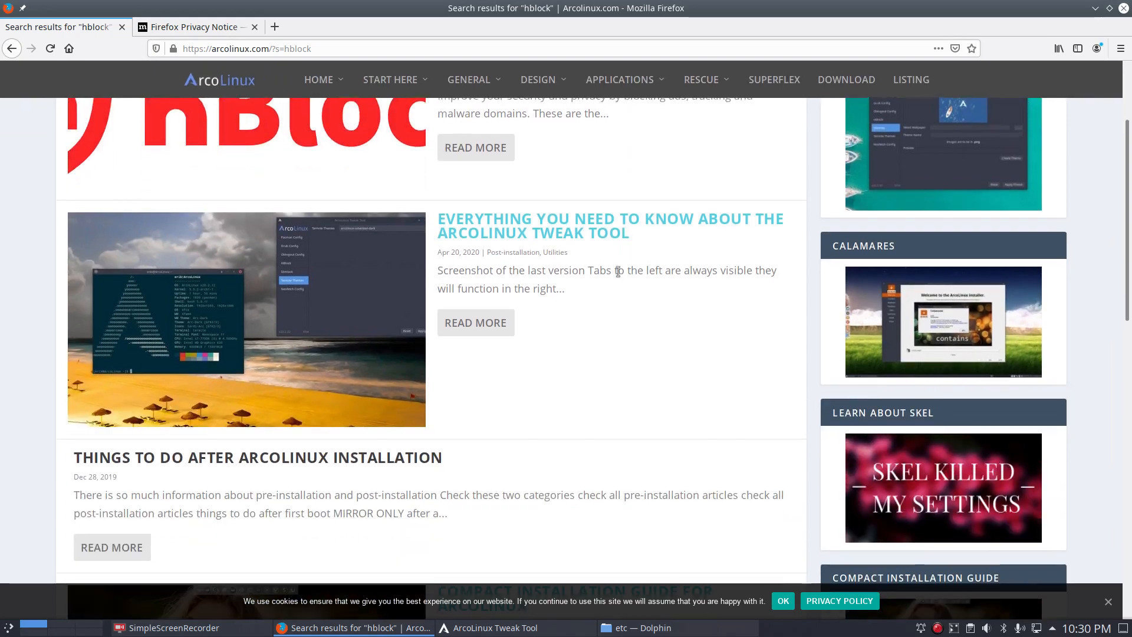
{"action": "scroll", "scroll_direction": "down", "scroll_amount": 3}
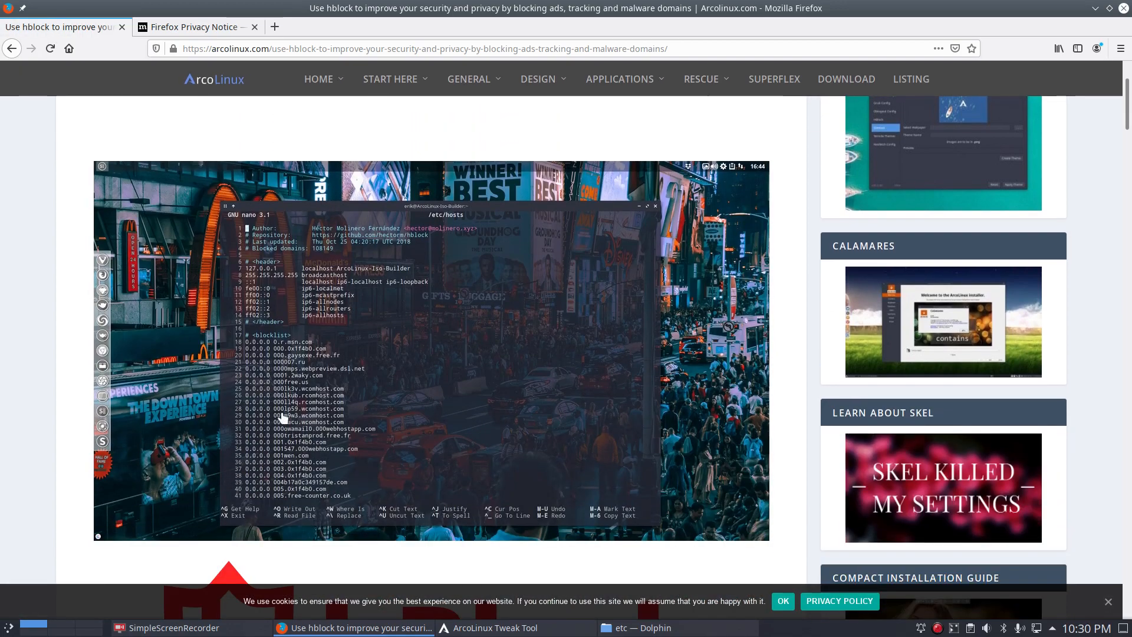
{"action": "scroll", "scroll_direction": "down", "scroll_amount": 3}
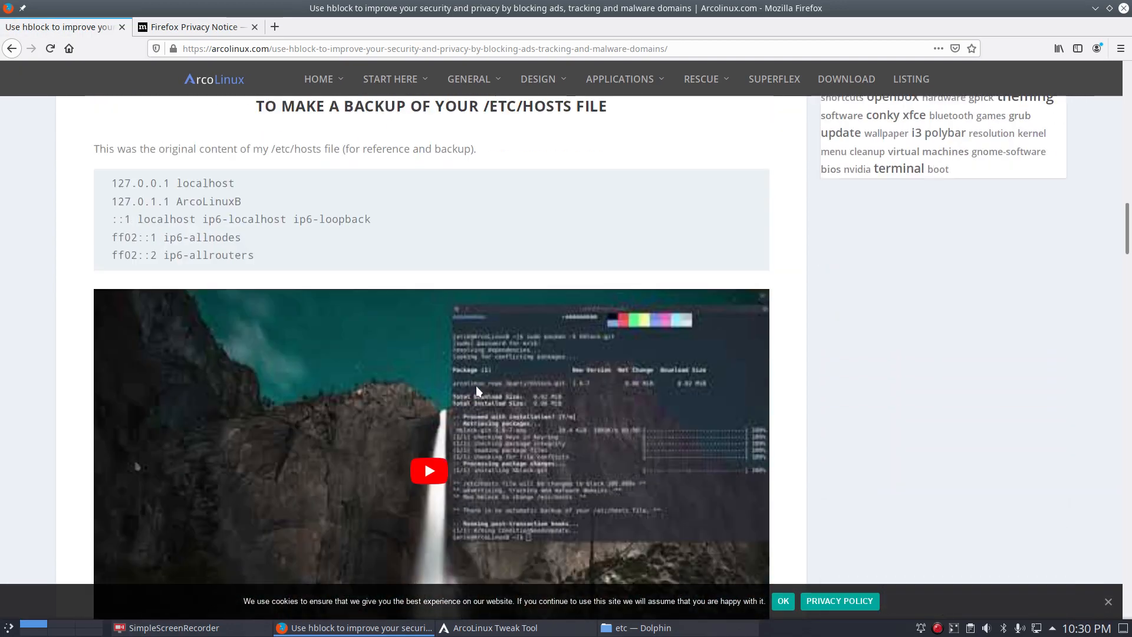
{"action": "scroll", "scroll_direction": "down", "scroll_amount": 3}
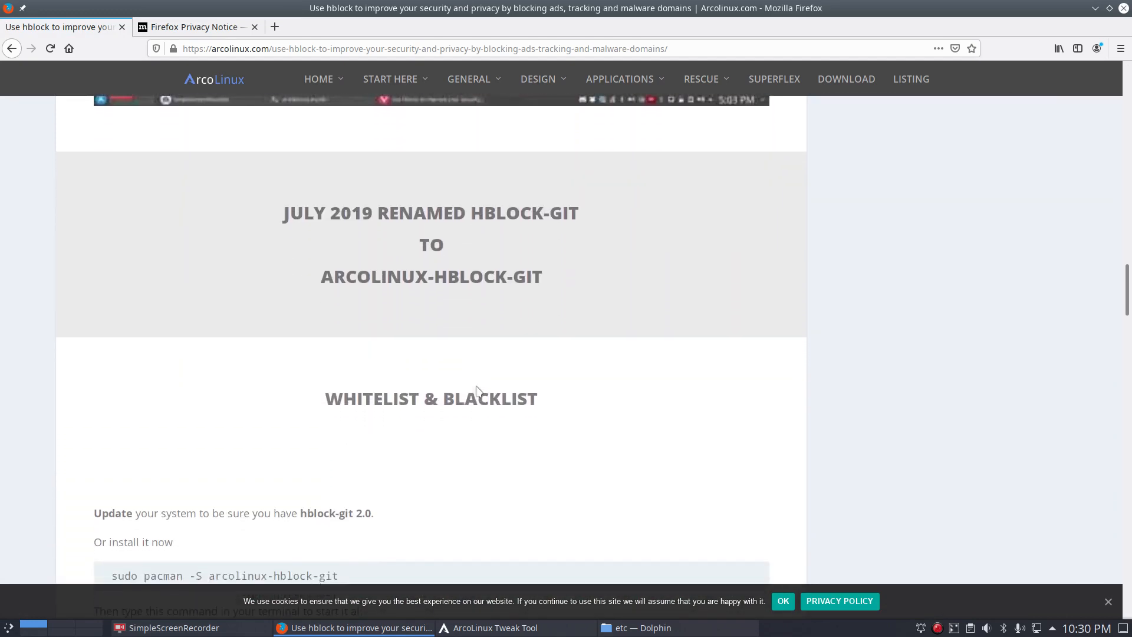
{"action": "scroll", "scroll_direction": "down", "scroll_amount": 3}
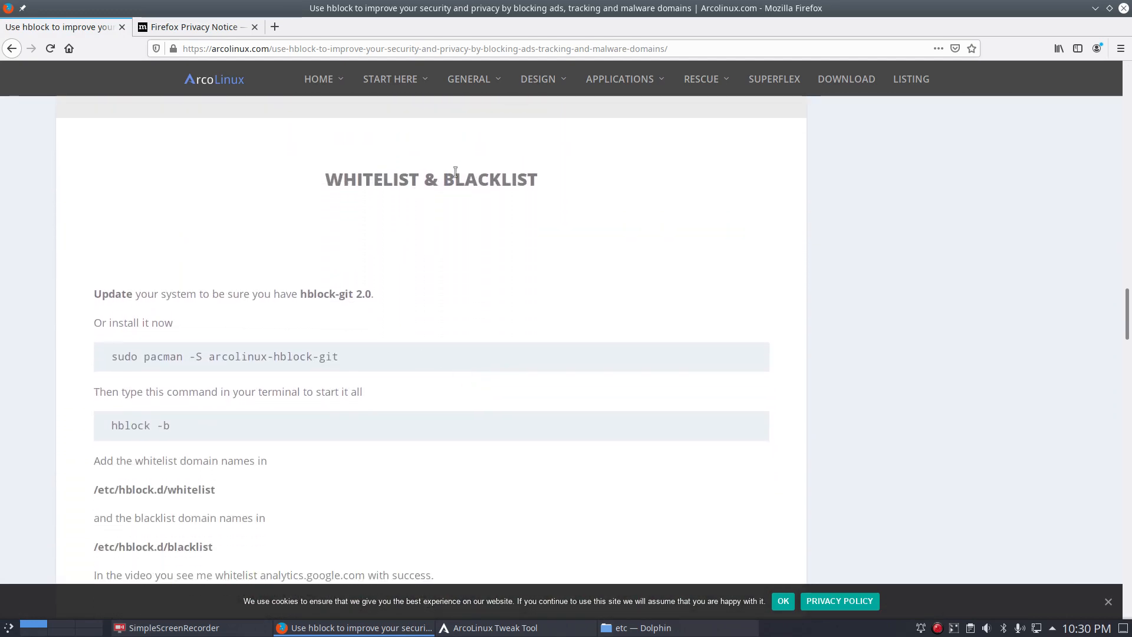
{"action": "mouse_move", "coordinate": [490, 208]}
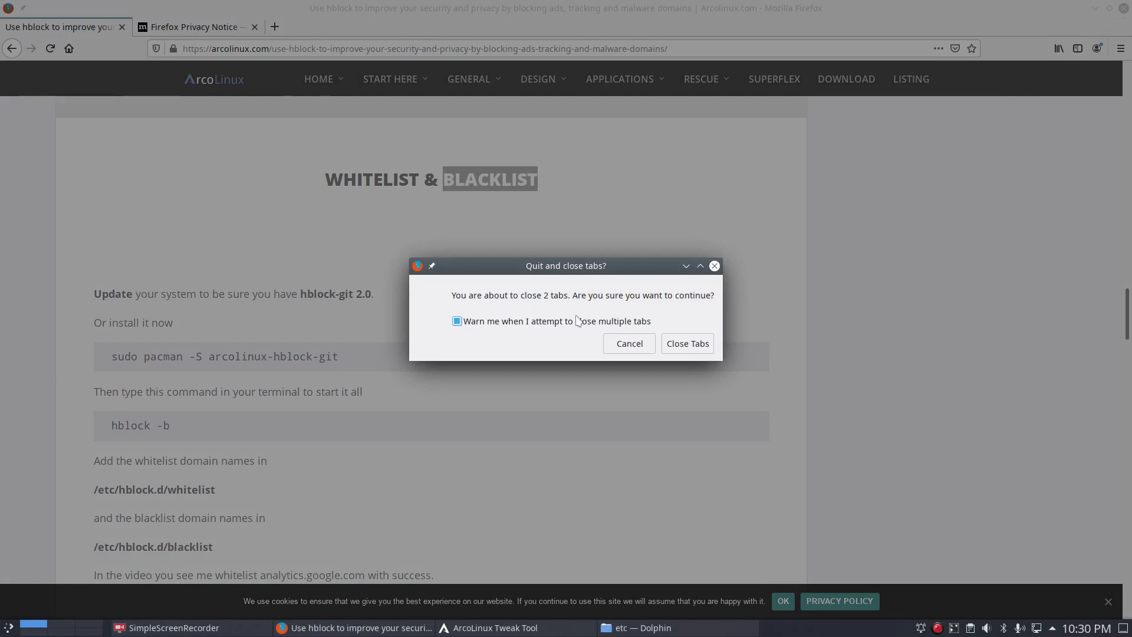
Quit Firefox closing both tabs with the multiple-tab warning unticked, then close the etc Dolphin window
{"action": "left_click", "coordinate": [458, 321]}
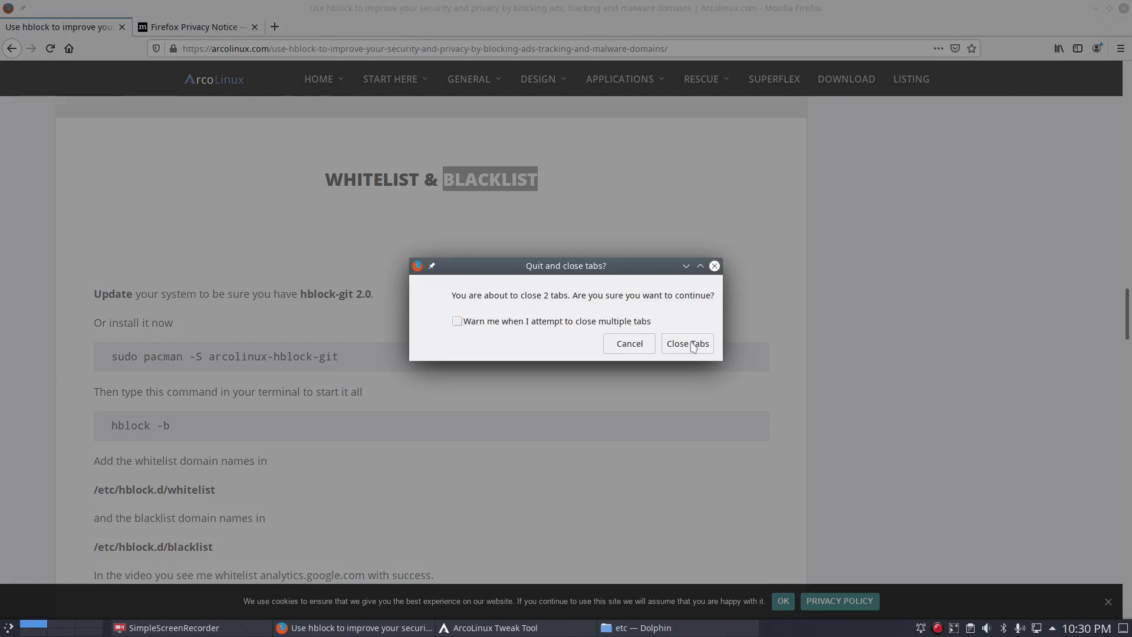
{"action": "left_click", "coordinate": [688, 343]}
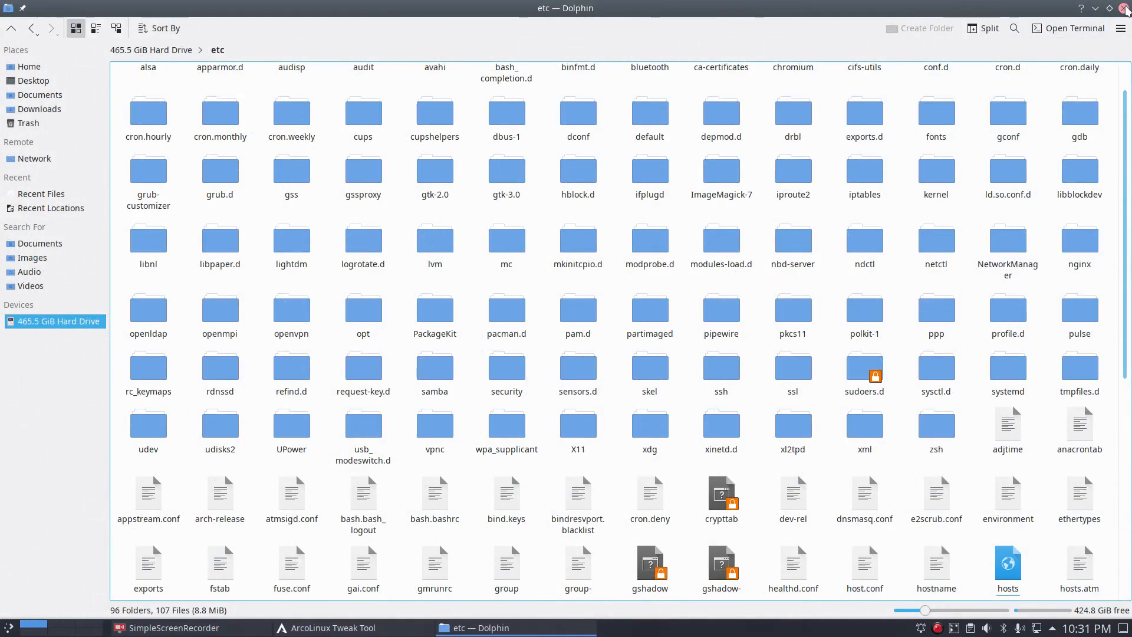
{"action": "left_click", "coordinate": [328, 627]}
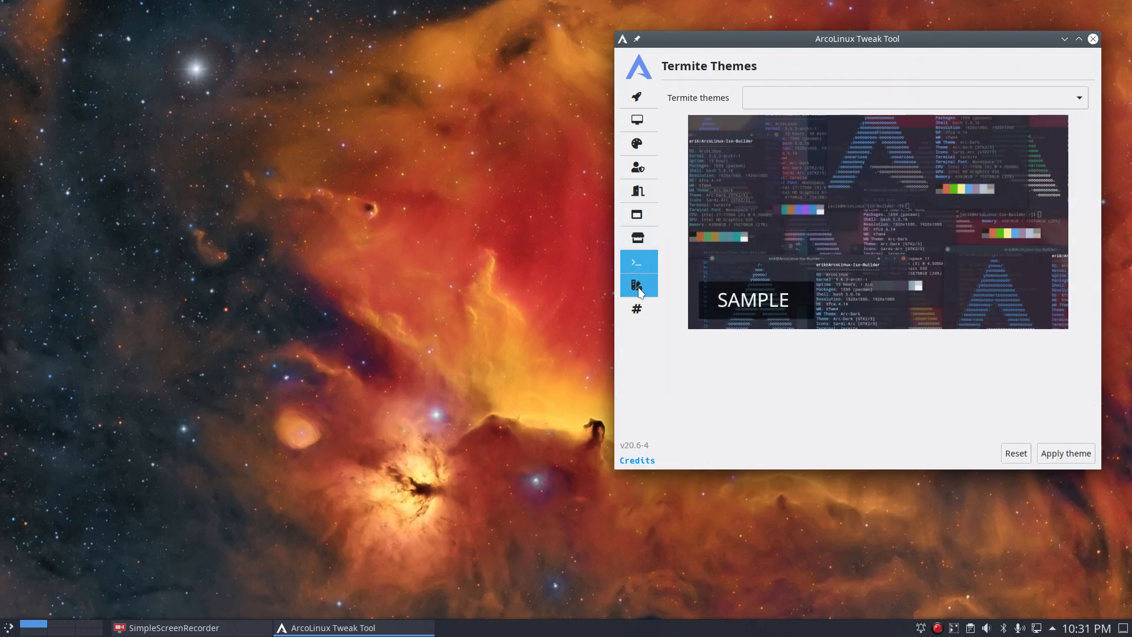
Browse ZSH Themes and Desktop Installer, keep awesome in the desktop list, then close the Tweak Tool
{"action": "left_click", "coordinate": [637, 309]}
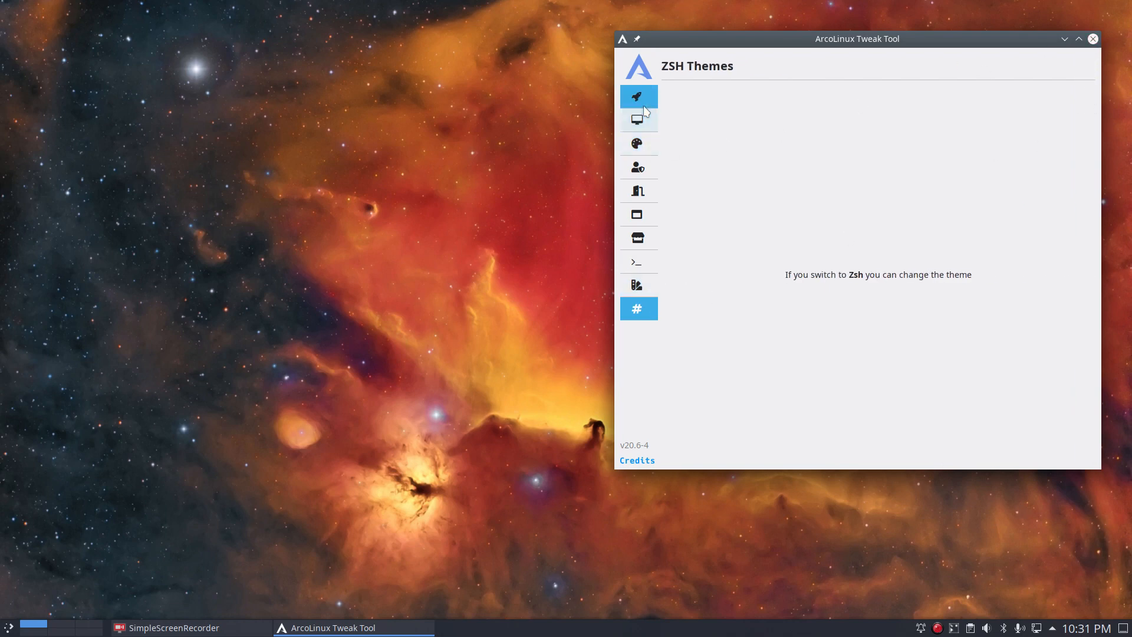
{"action": "left_click", "coordinate": [637, 120]}
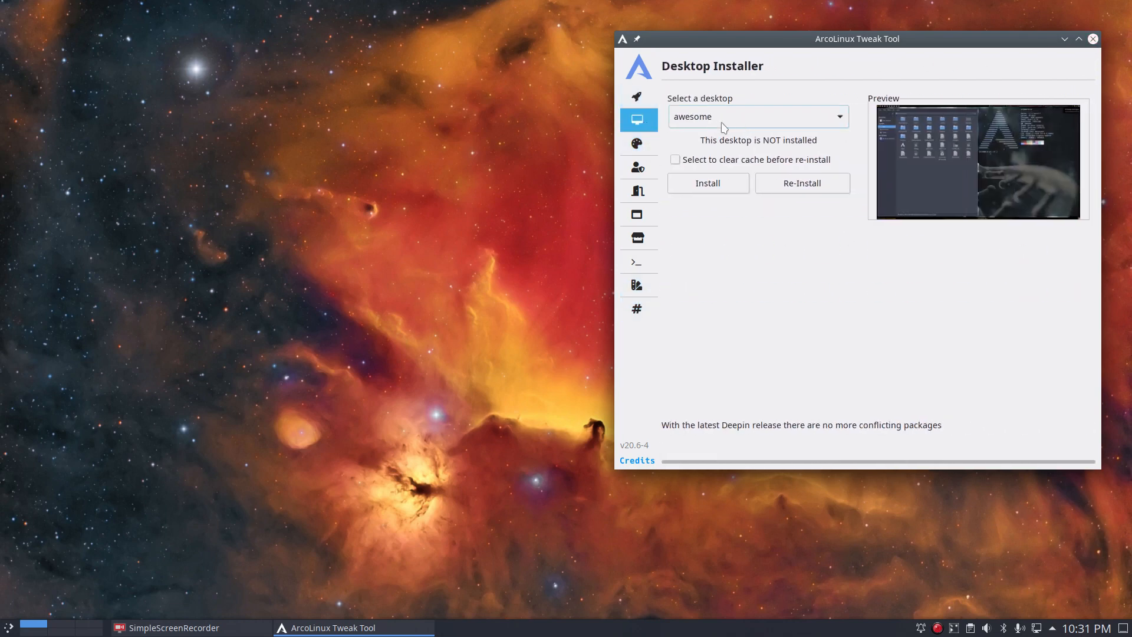
{"action": "left_click", "coordinate": [758, 115]}
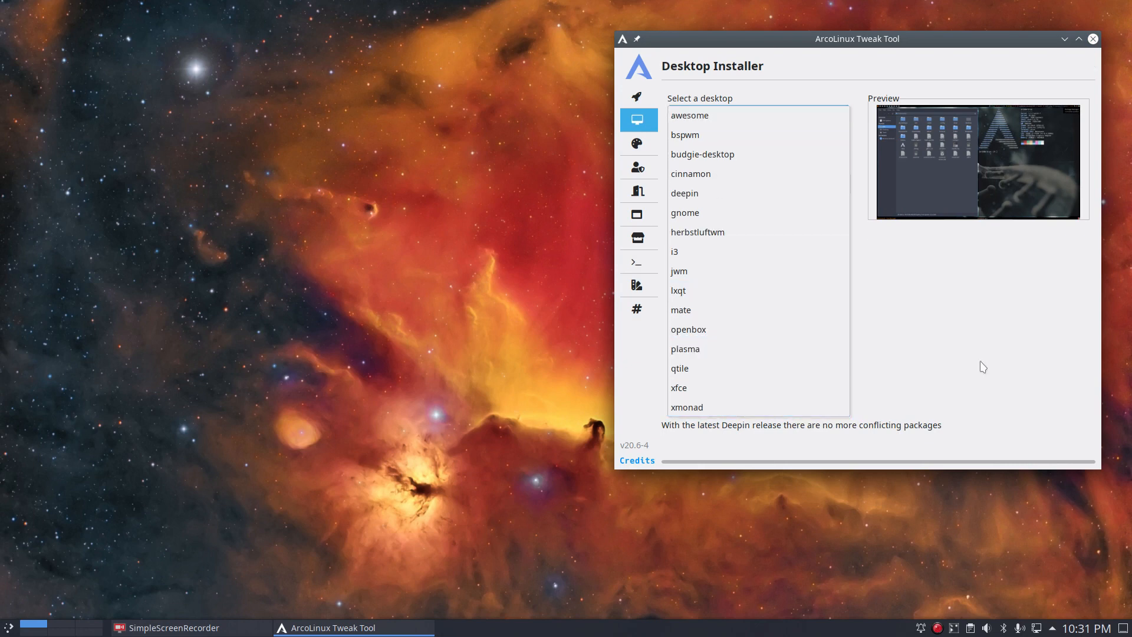
{"action": "left_click", "coordinate": [690, 115]}
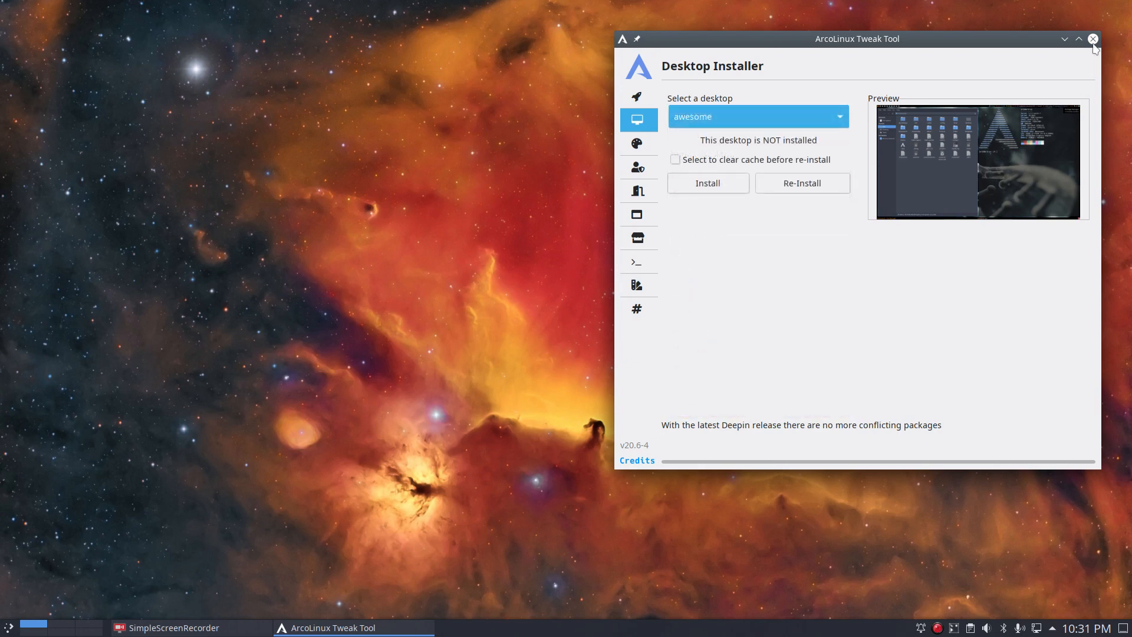
{"action": "mouse_move", "coordinate": [1093, 39]}
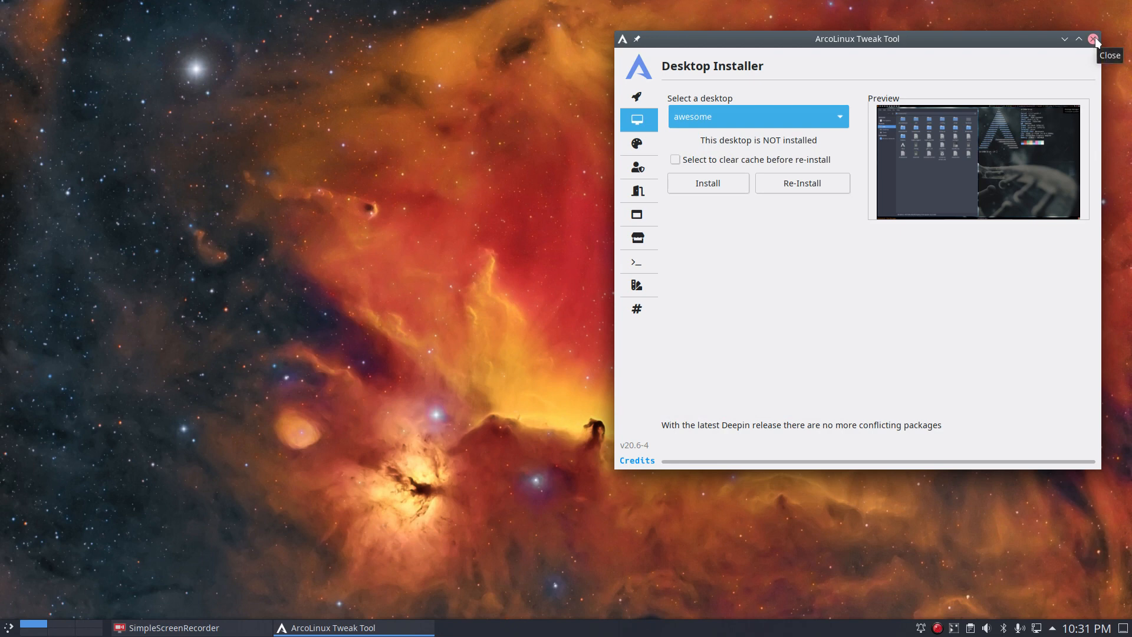
{"action": "mouse_move", "coordinate": [798, 104]}
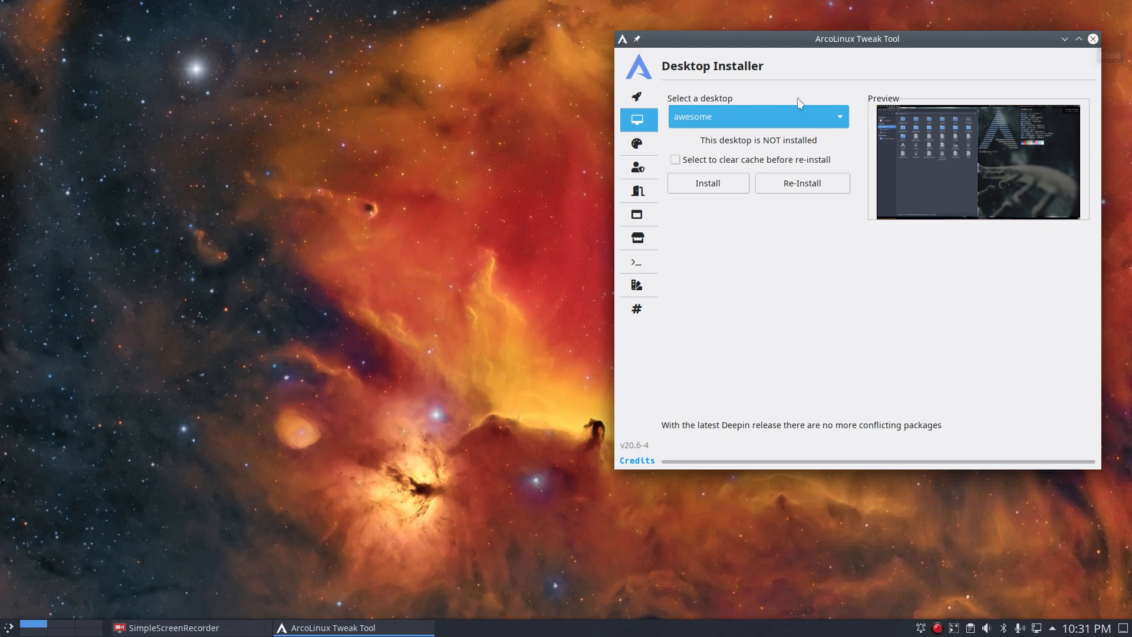
{"action": "mouse_move", "coordinate": [1068, 6]}
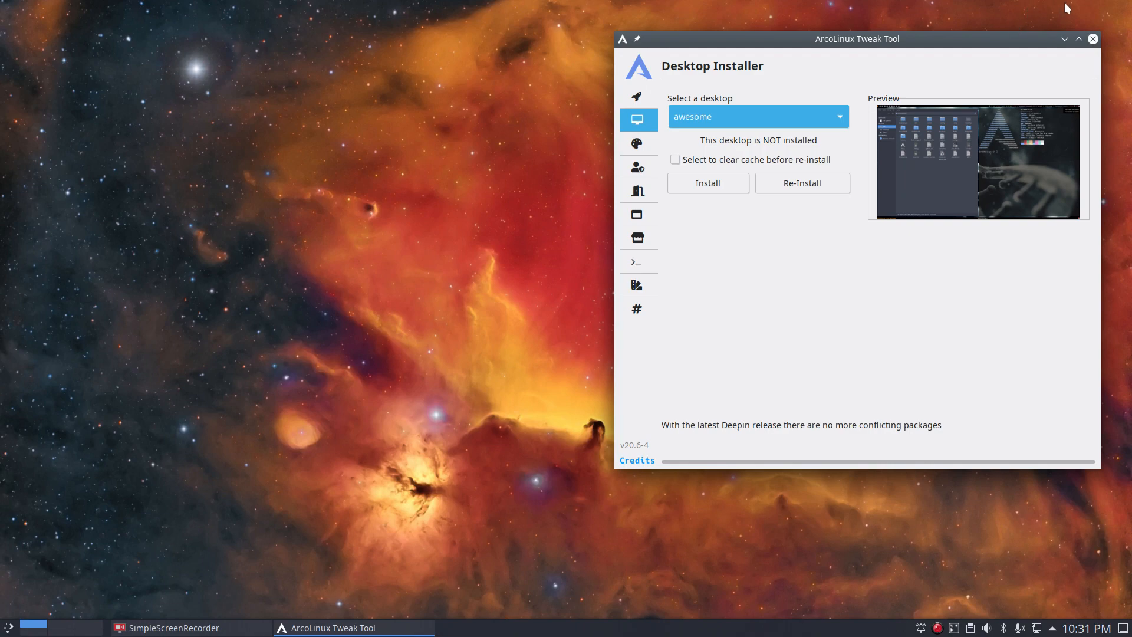
{"action": "mouse_move", "coordinate": [1023, 290]}
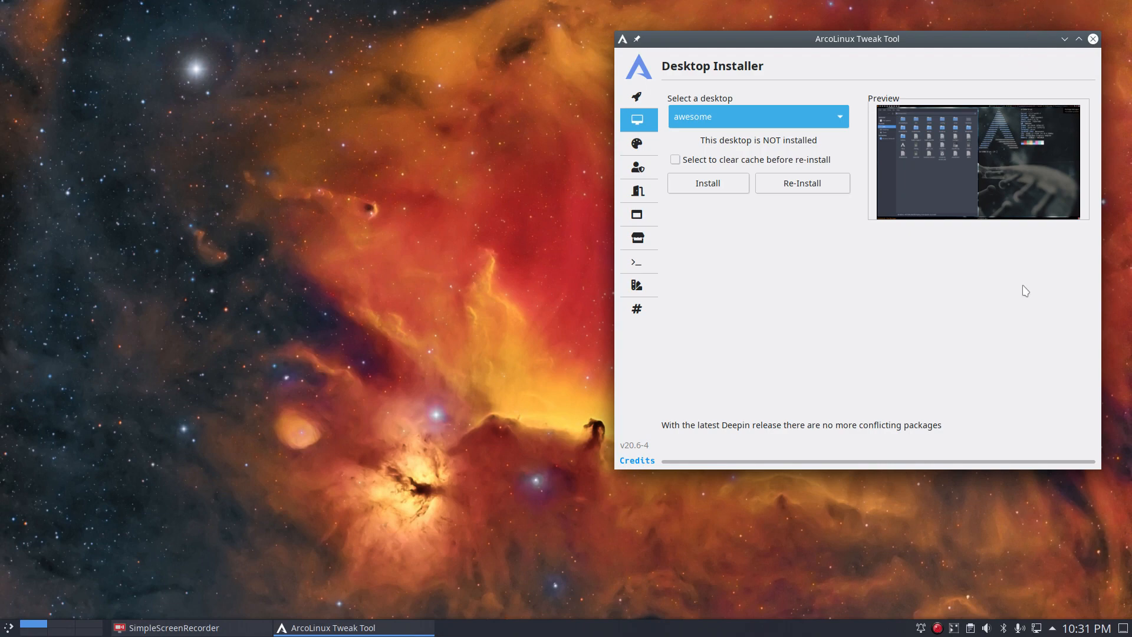
{"action": "mouse_move", "coordinate": [1093, 39]}
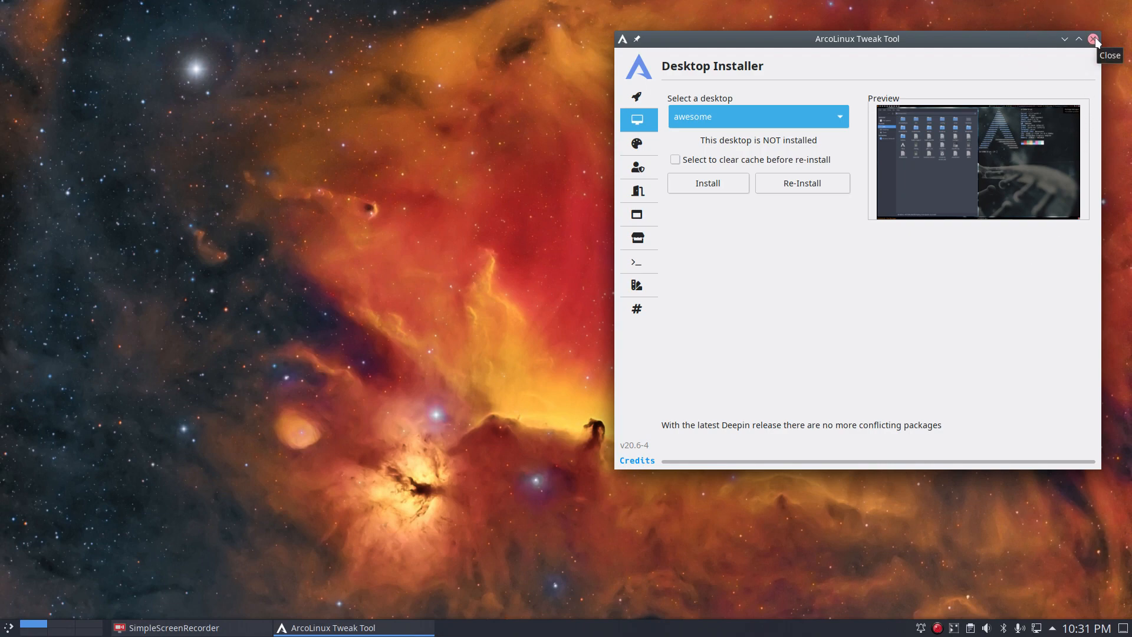
{"action": "left_click", "coordinate": [1092, 39]}
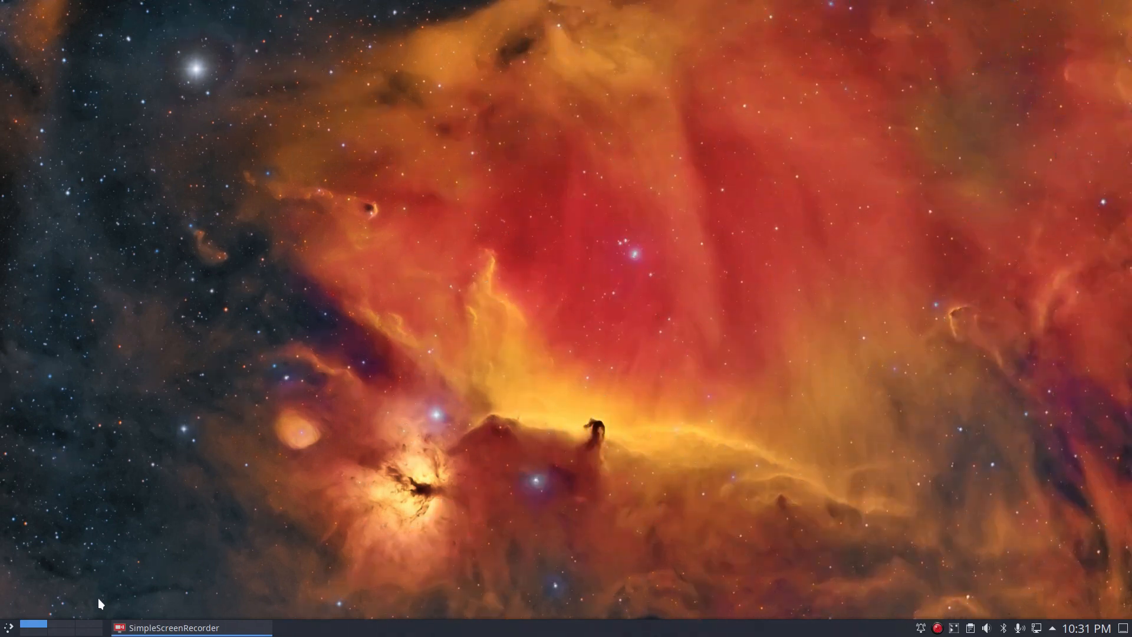
Bring up the cascading application menu from the panel button over the empty desktop
{"action": "left_click", "coordinate": [7, 630]}
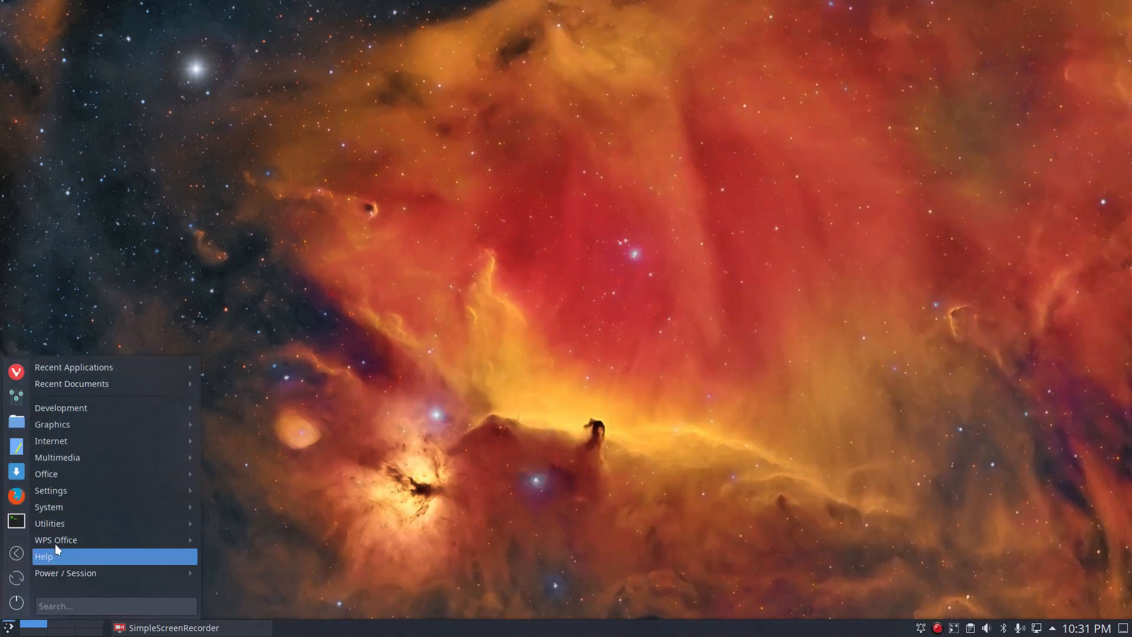
{"action": "mouse_move", "coordinate": [56, 540]}
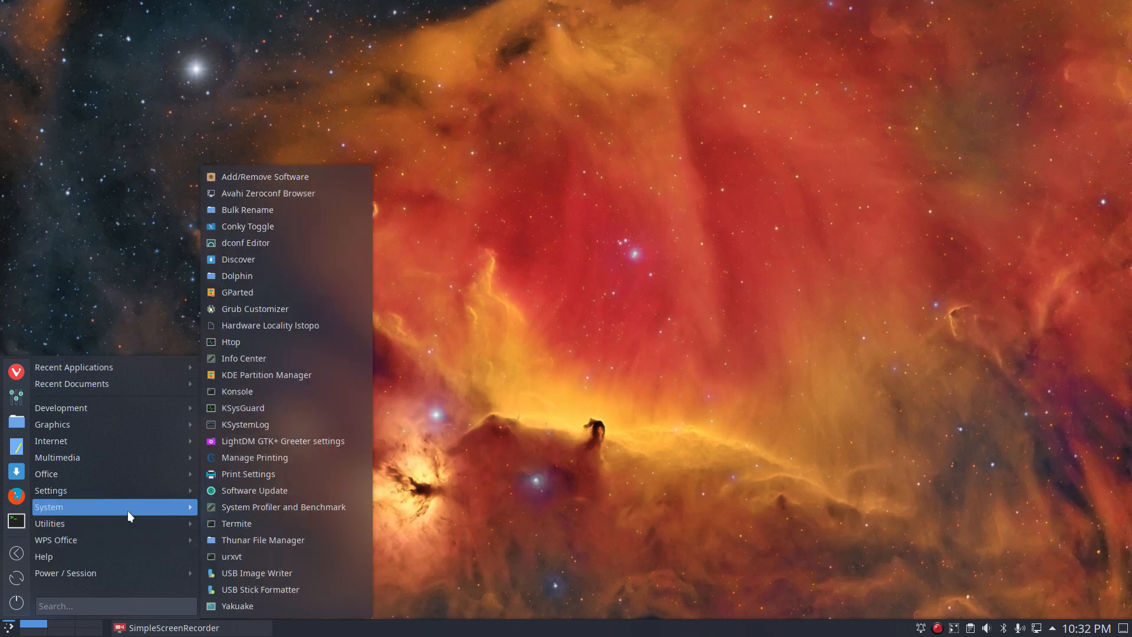
{"action": "mouse_move", "coordinate": [132, 505]}
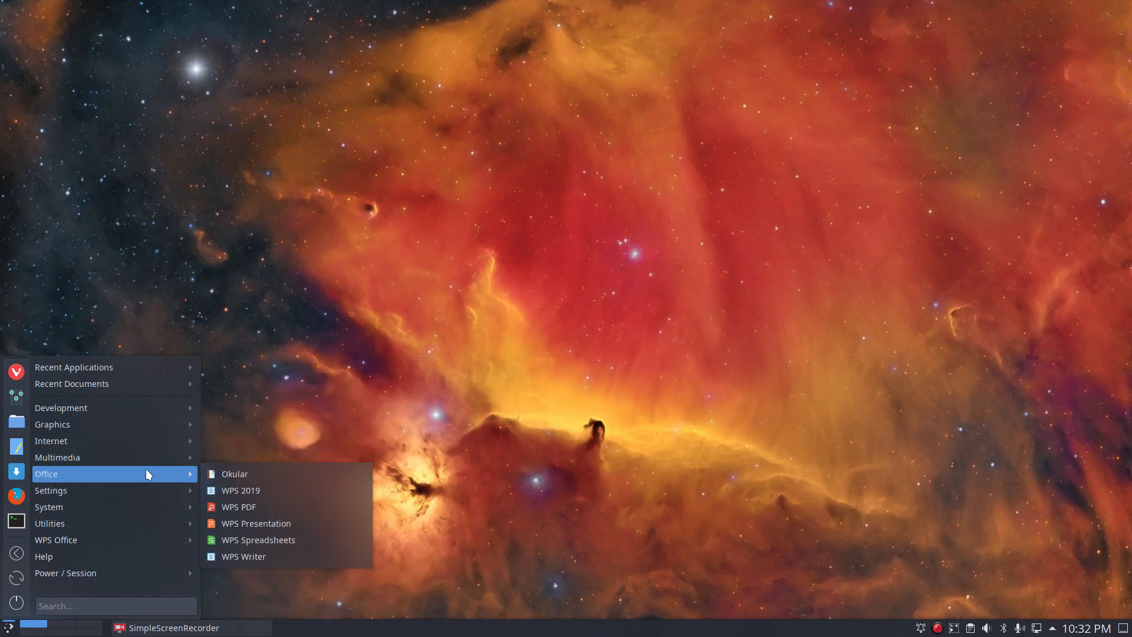
{"action": "mouse_move", "coordinate": [153, 478]}
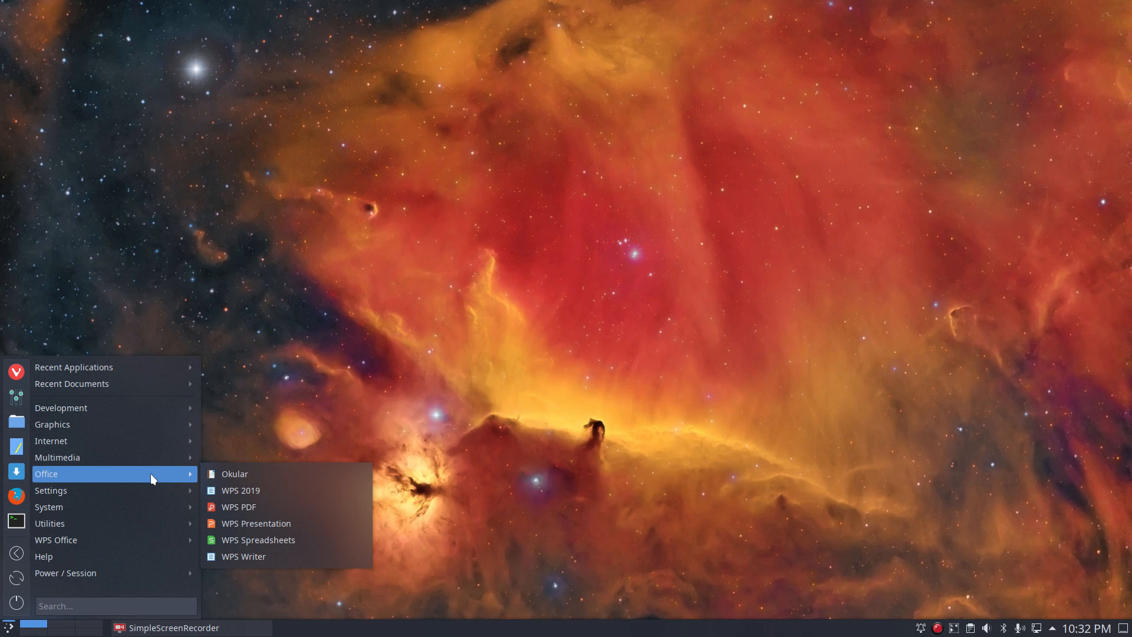
{"action": "mouse_move", "coordinate": [57, 457]}
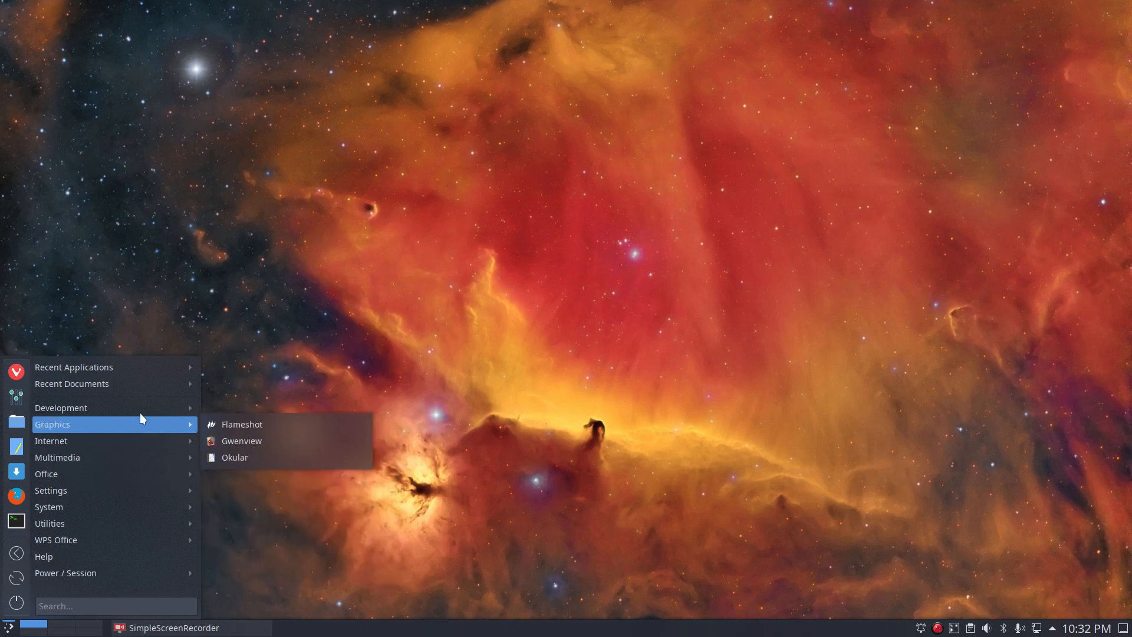
{"action": "mouse_move", "coordinate": [106, 385]}
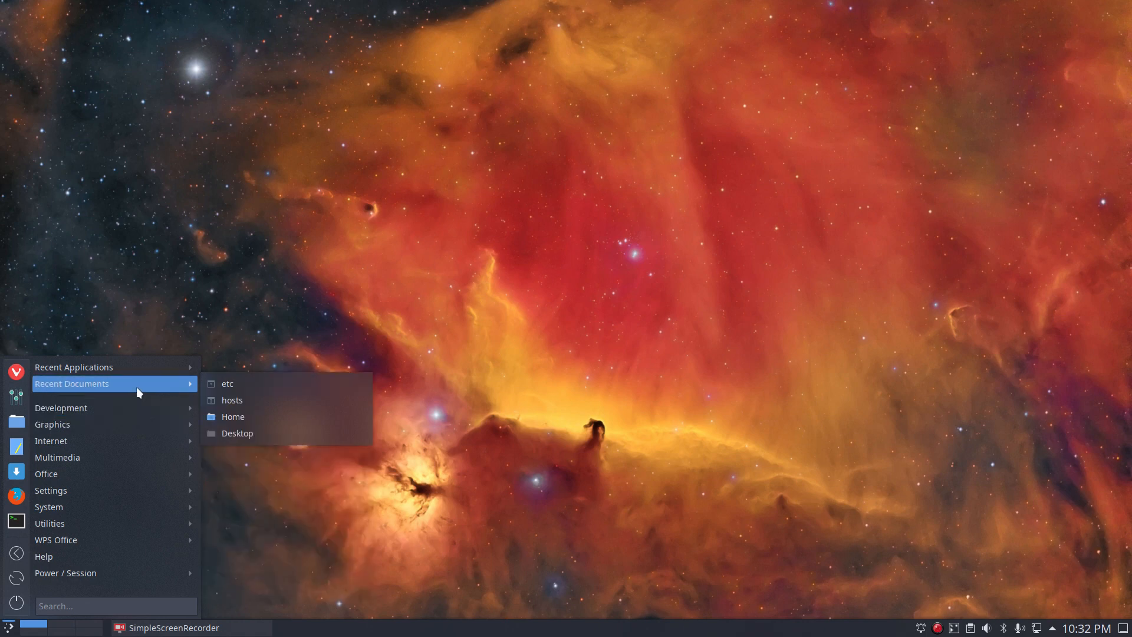